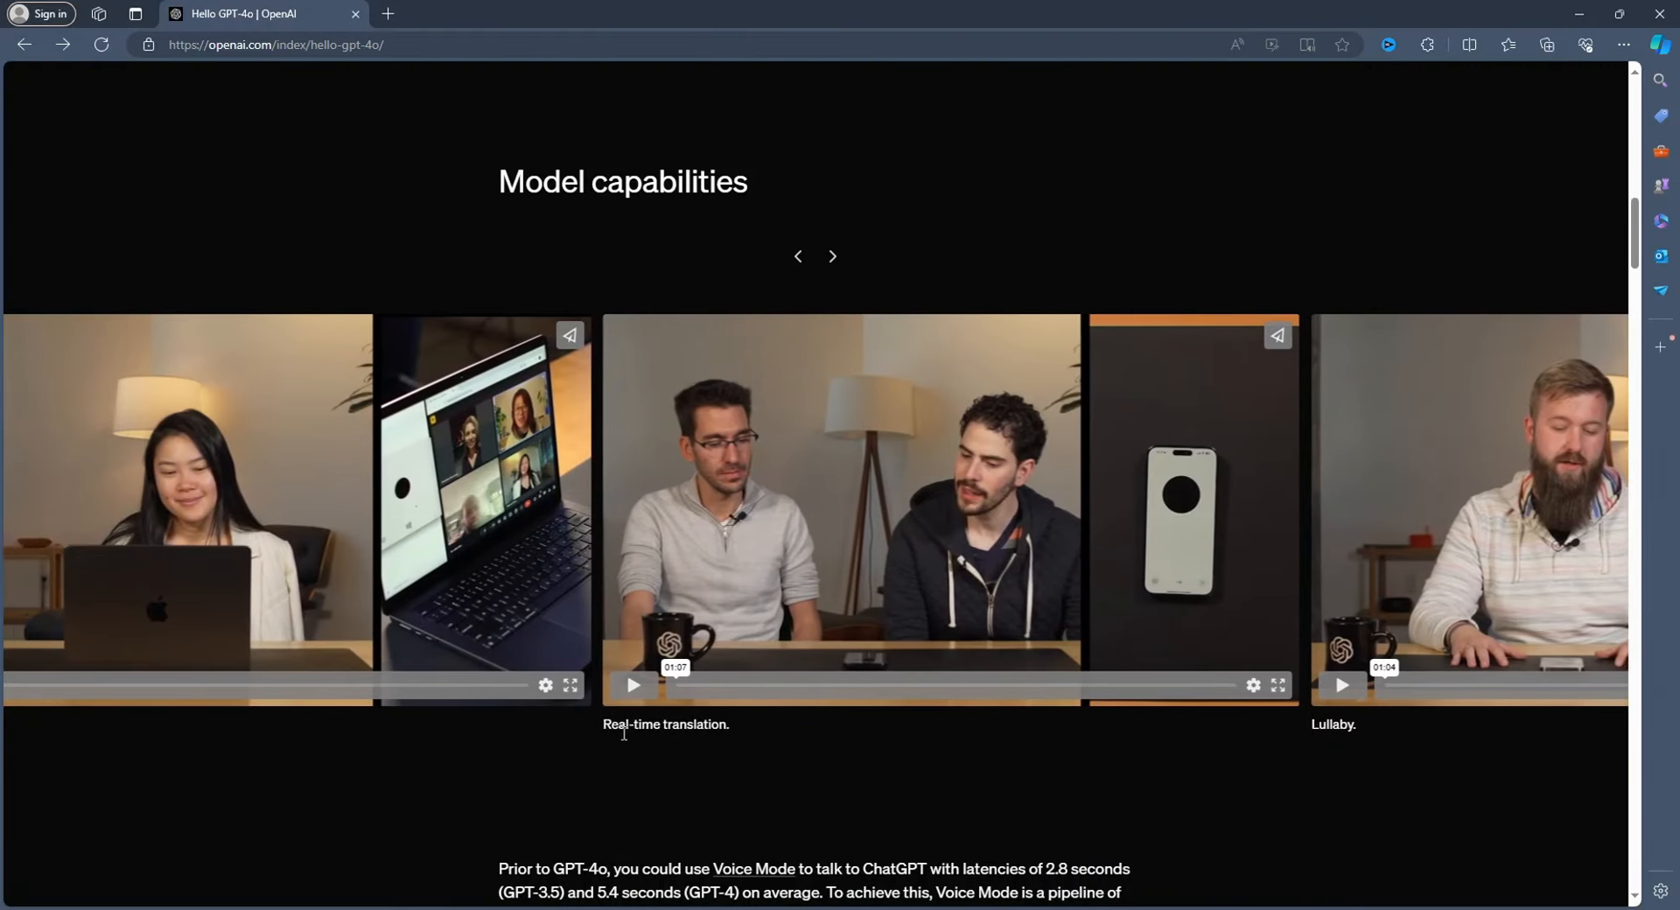
Step the GPT-4o capability carousel to the Meeting AI and Real-time translation videos
left_click(799, 255)
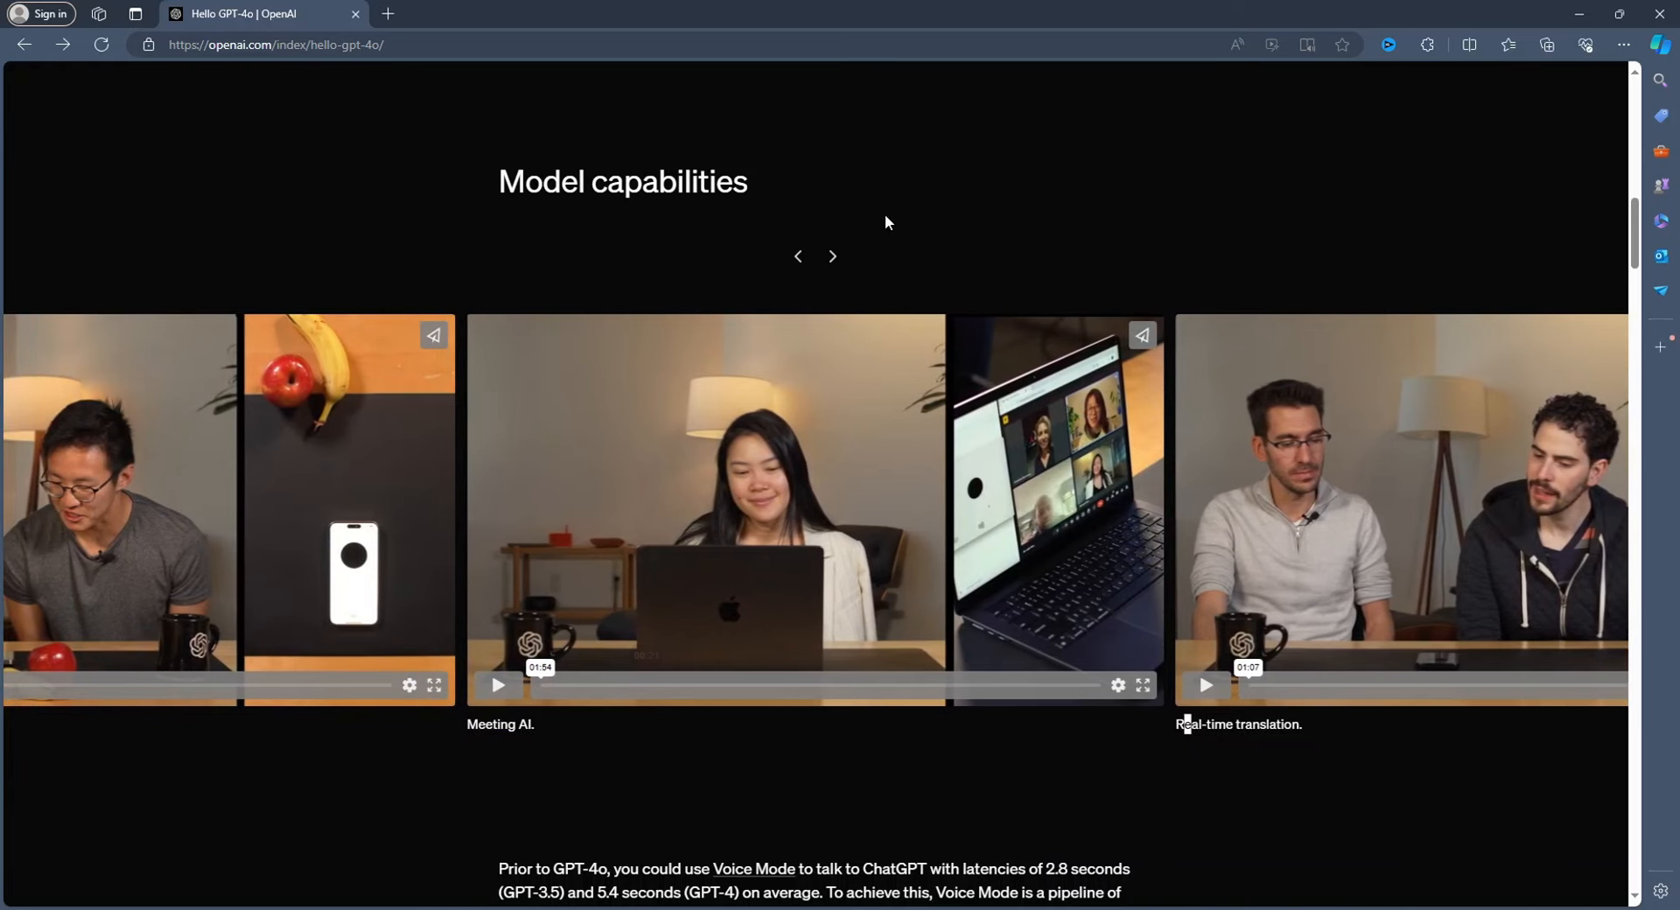
left_click(798, 256)
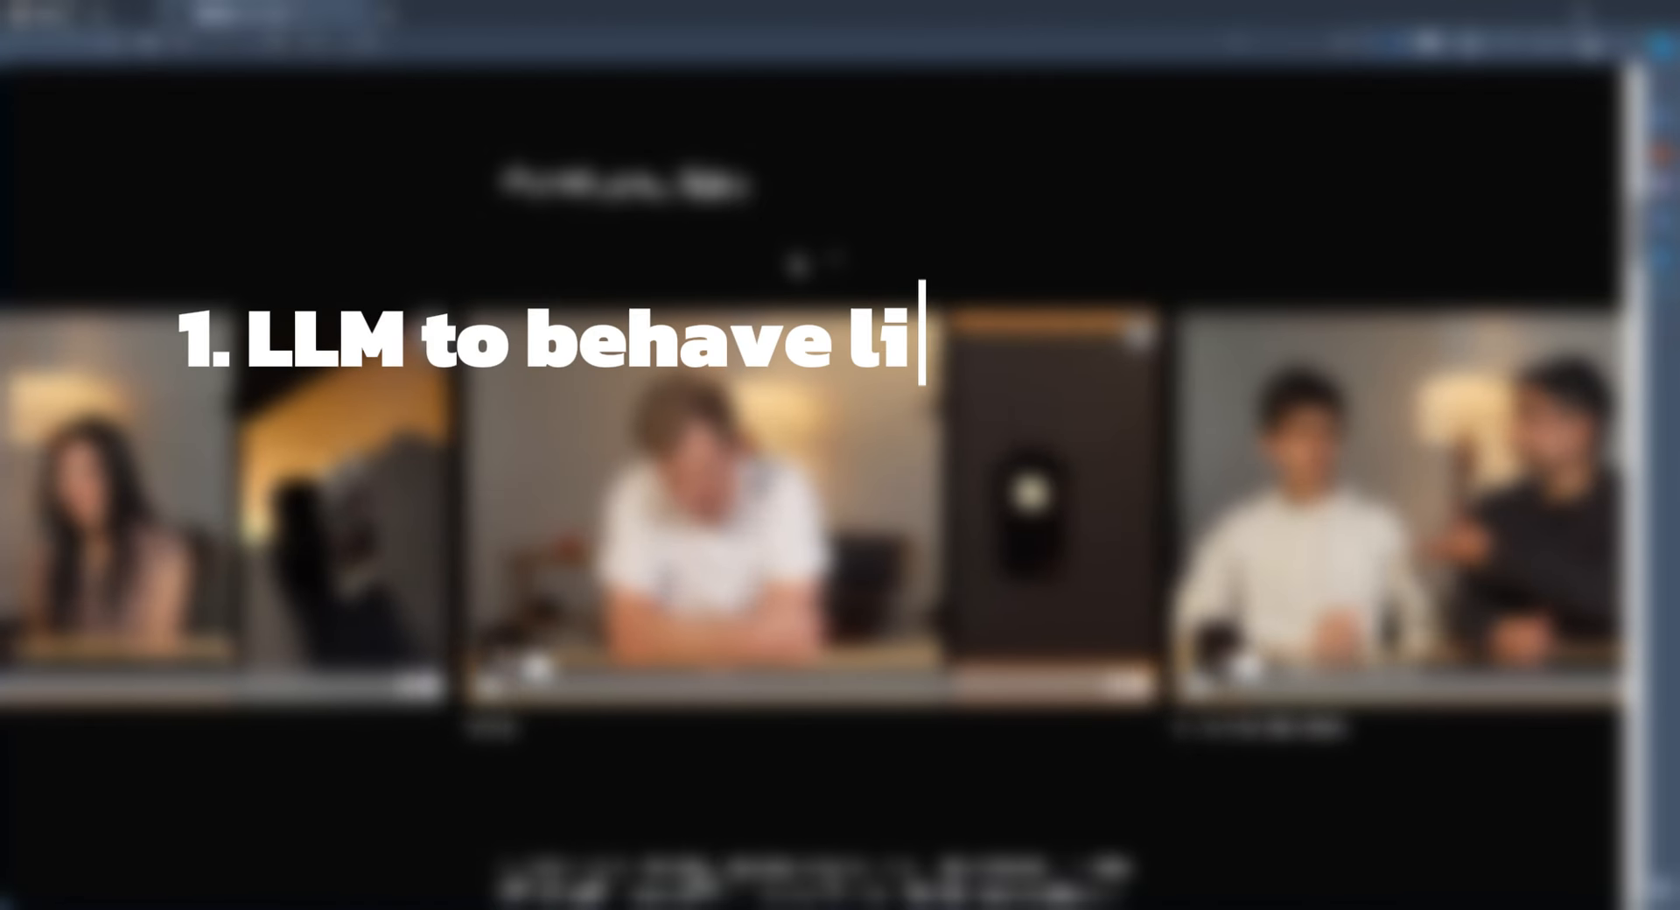
type("ke a girlfriend")
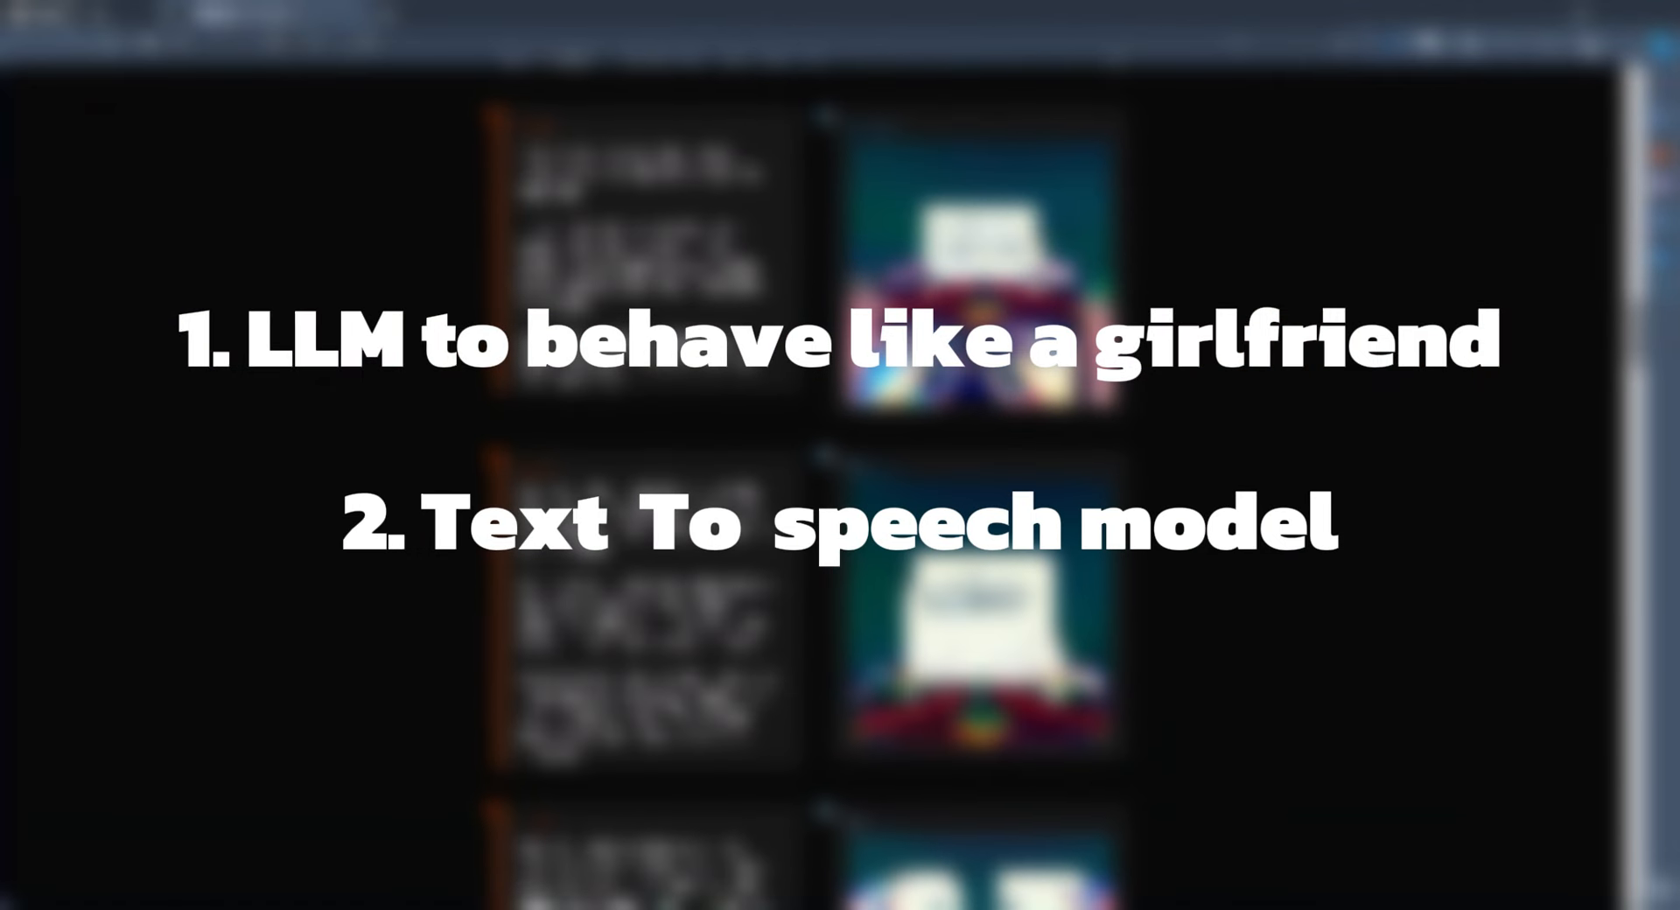
scroll("down", 3)
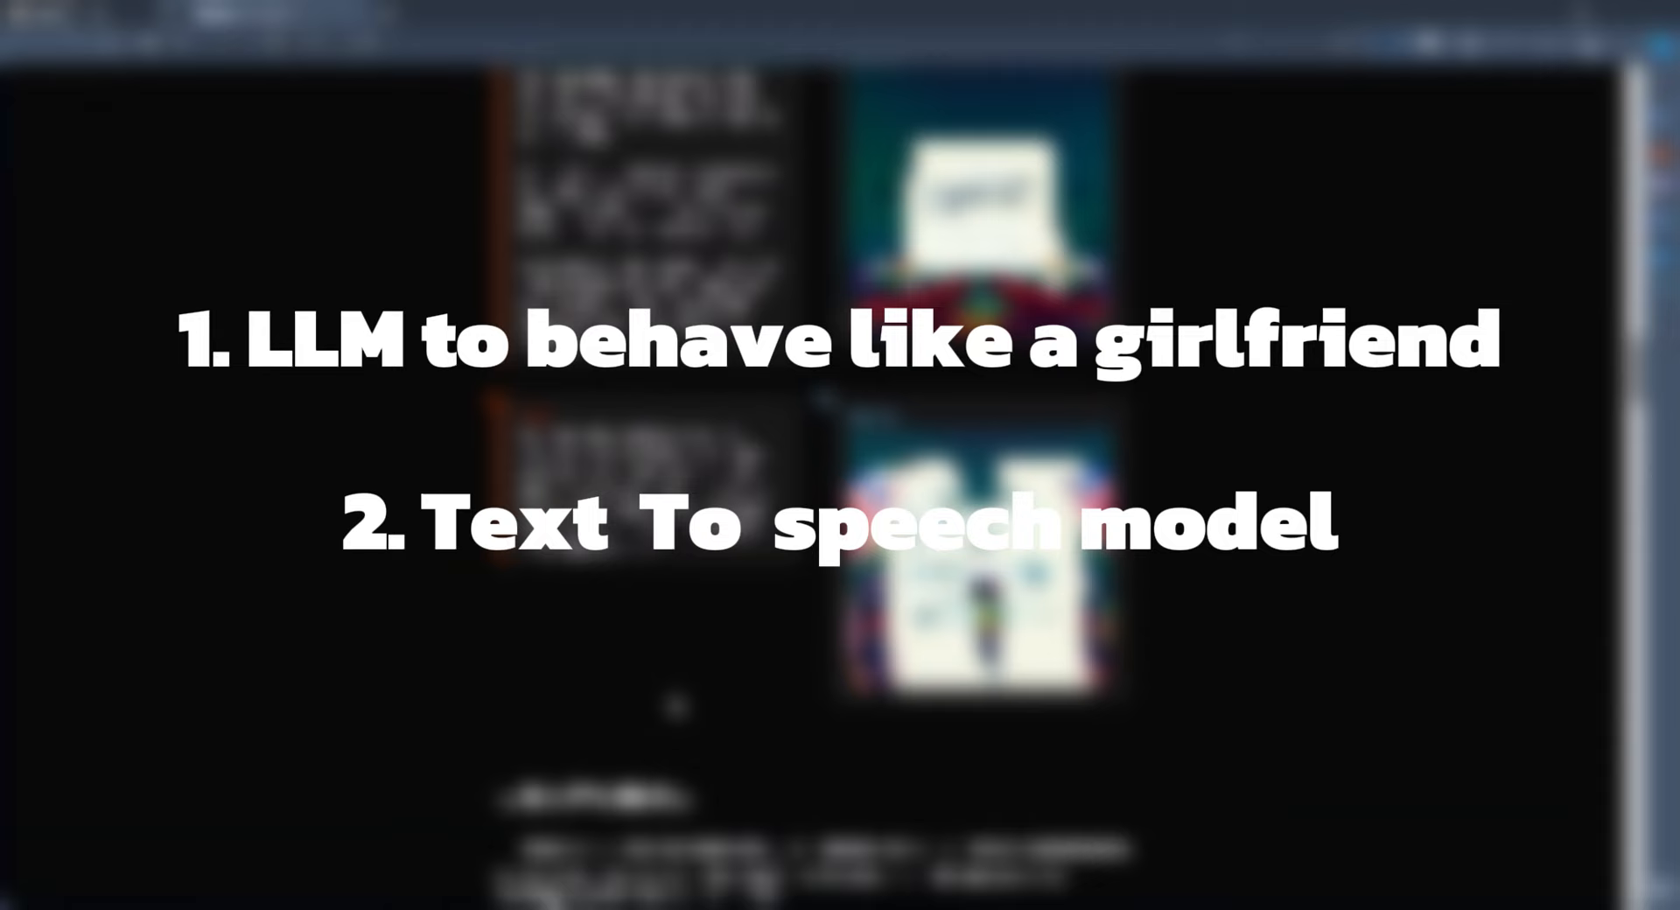
scroll("down", 3)
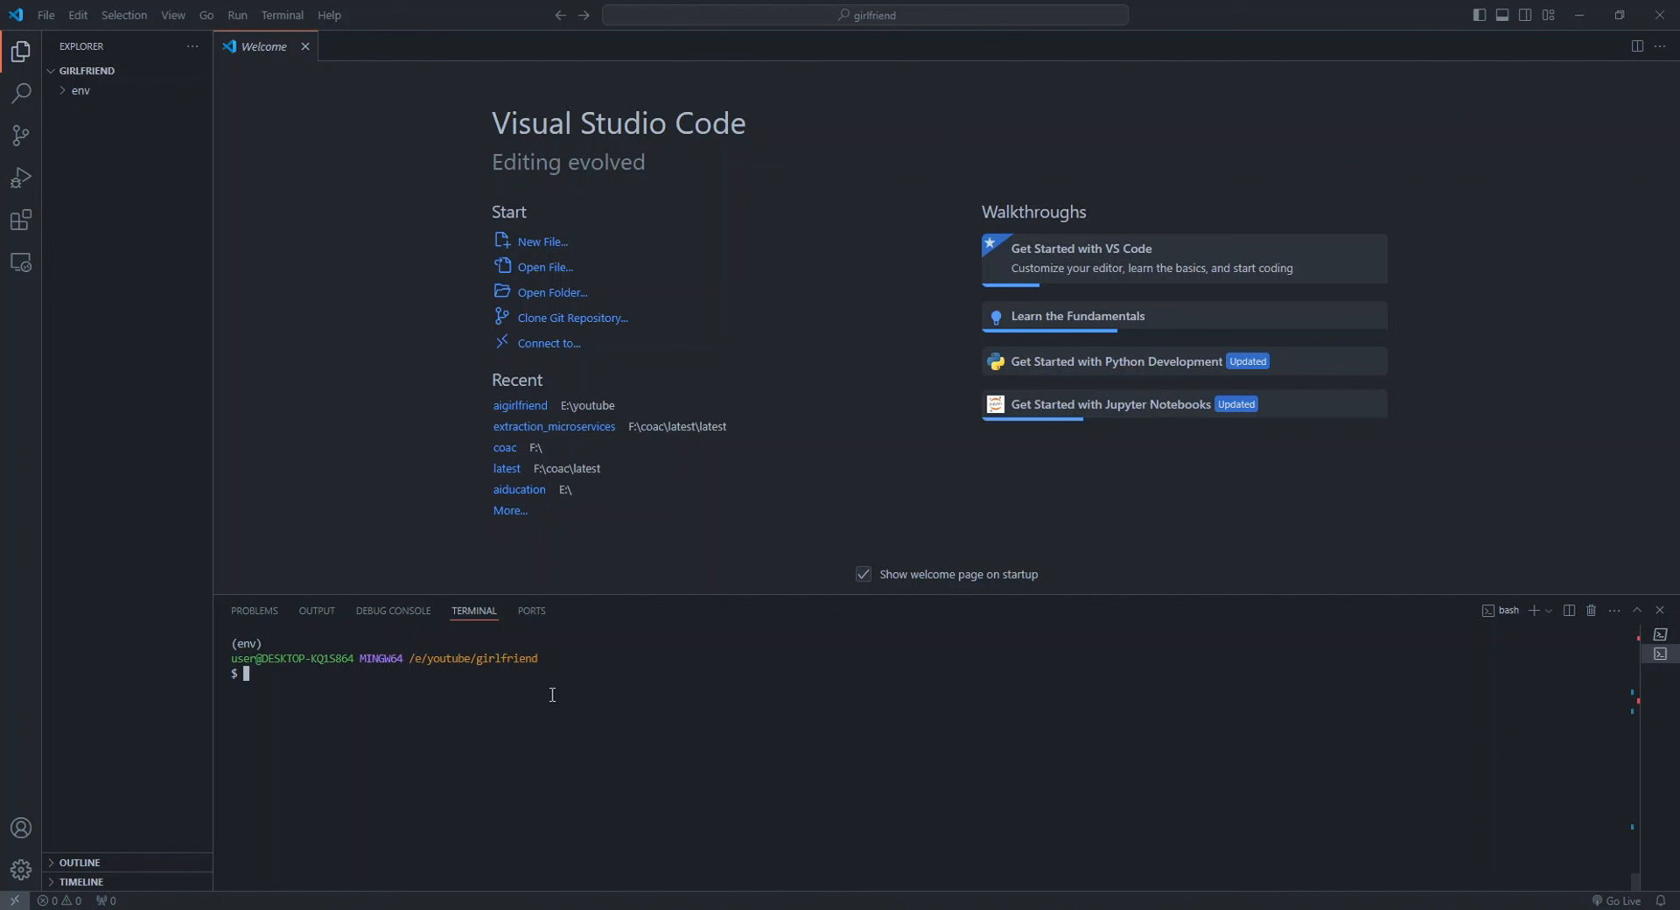
type("pip install langhcin")
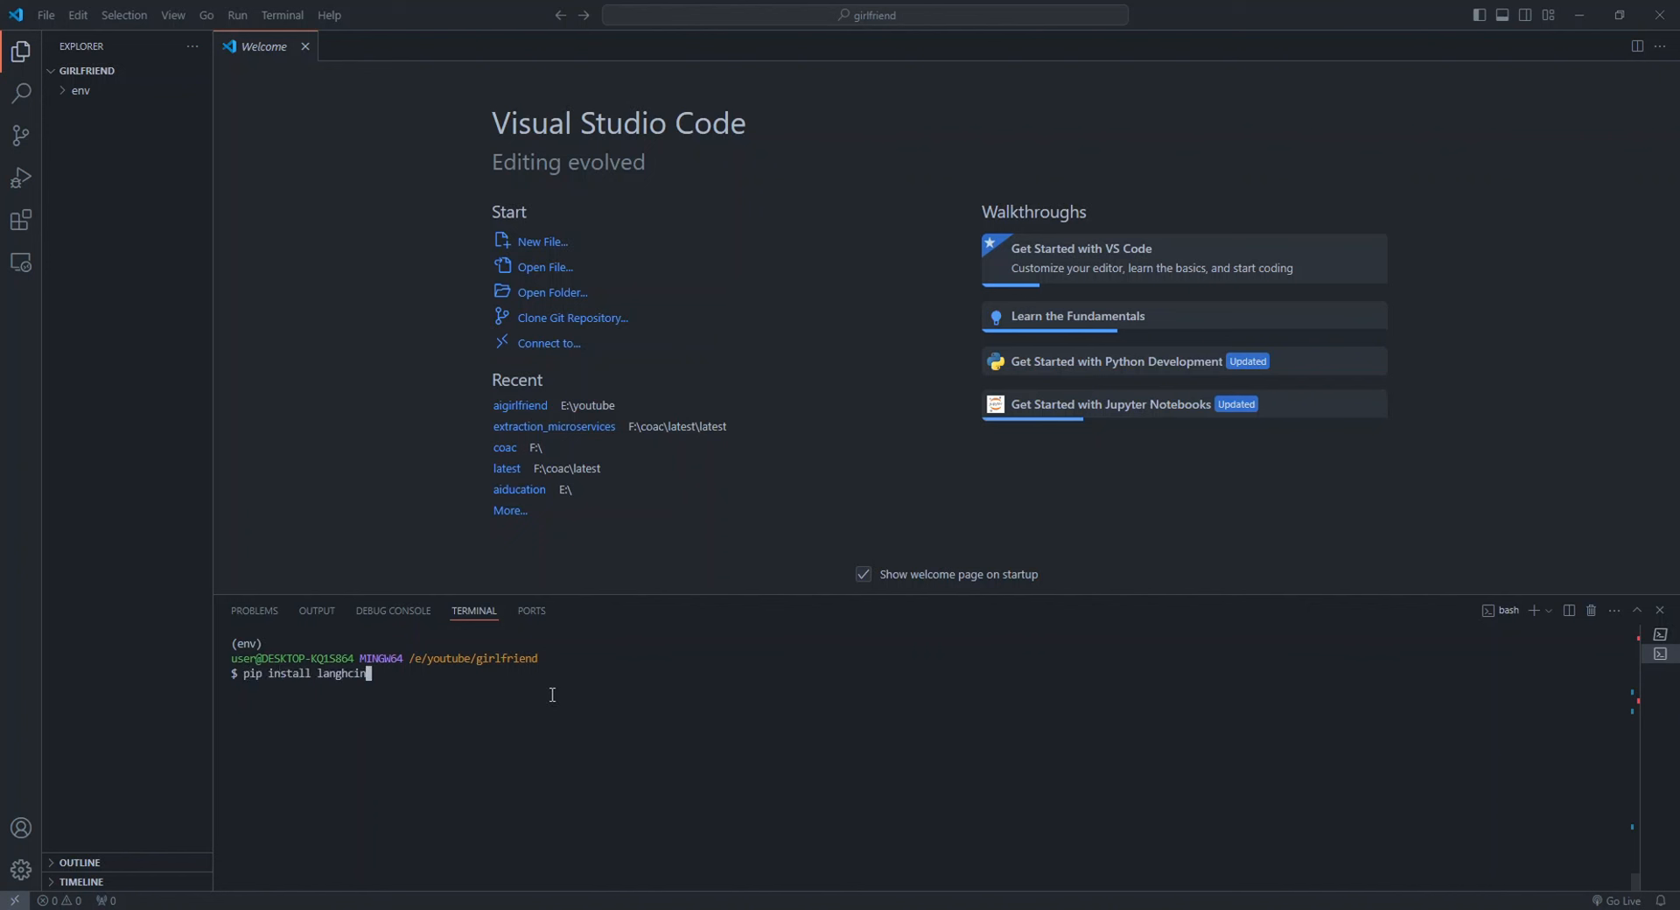
type("langchain")
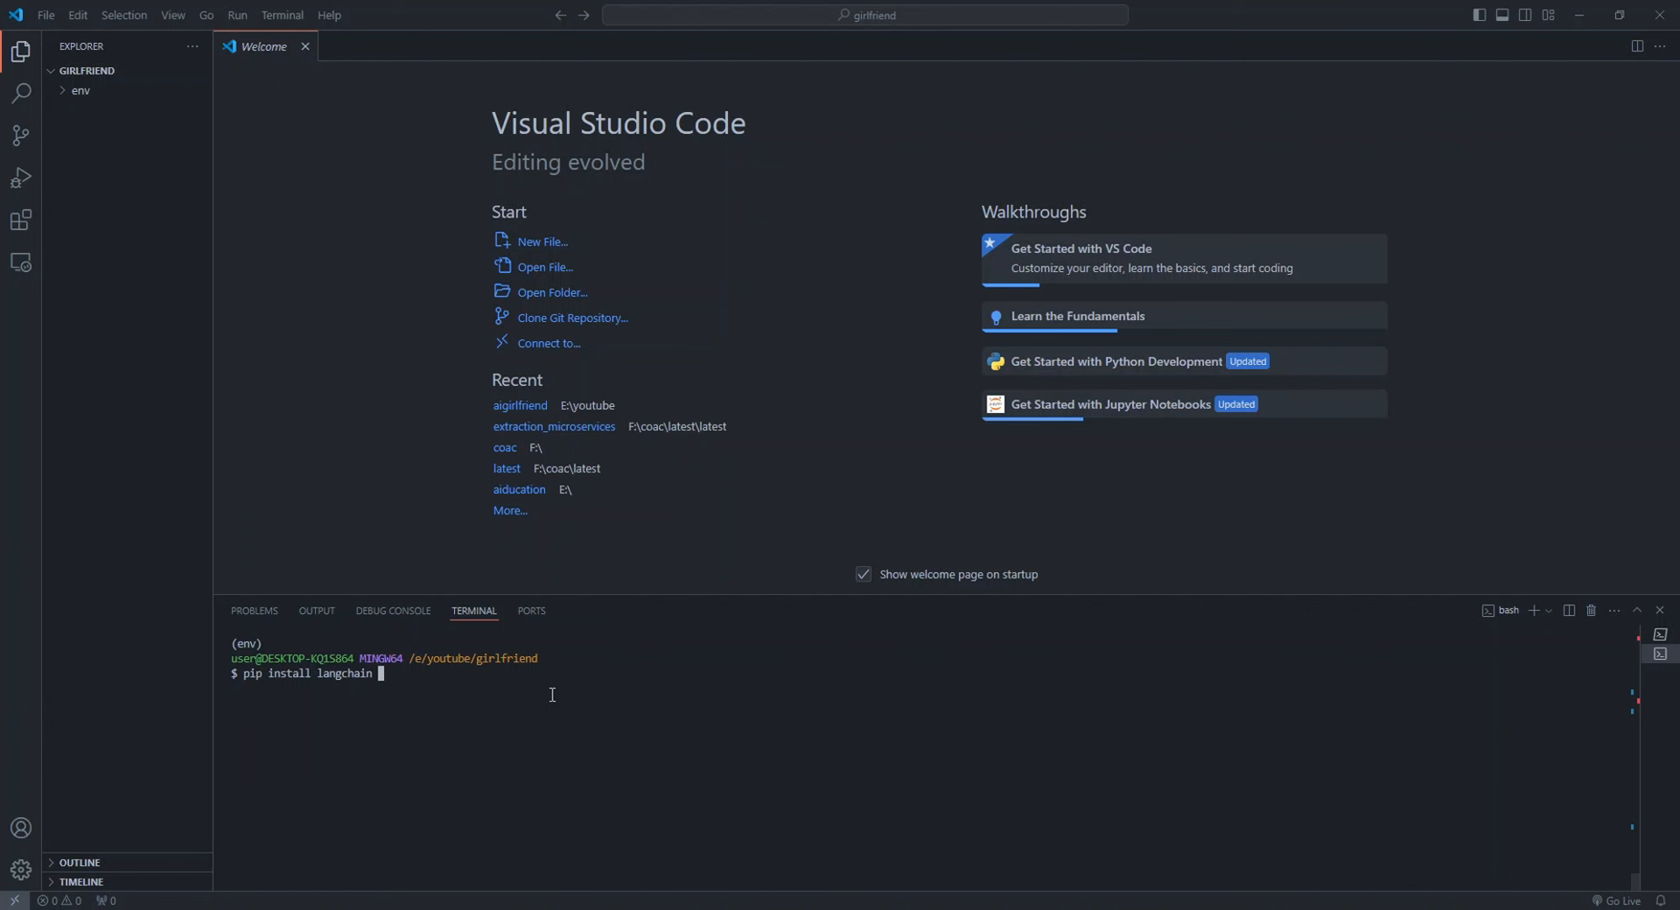
type("op")
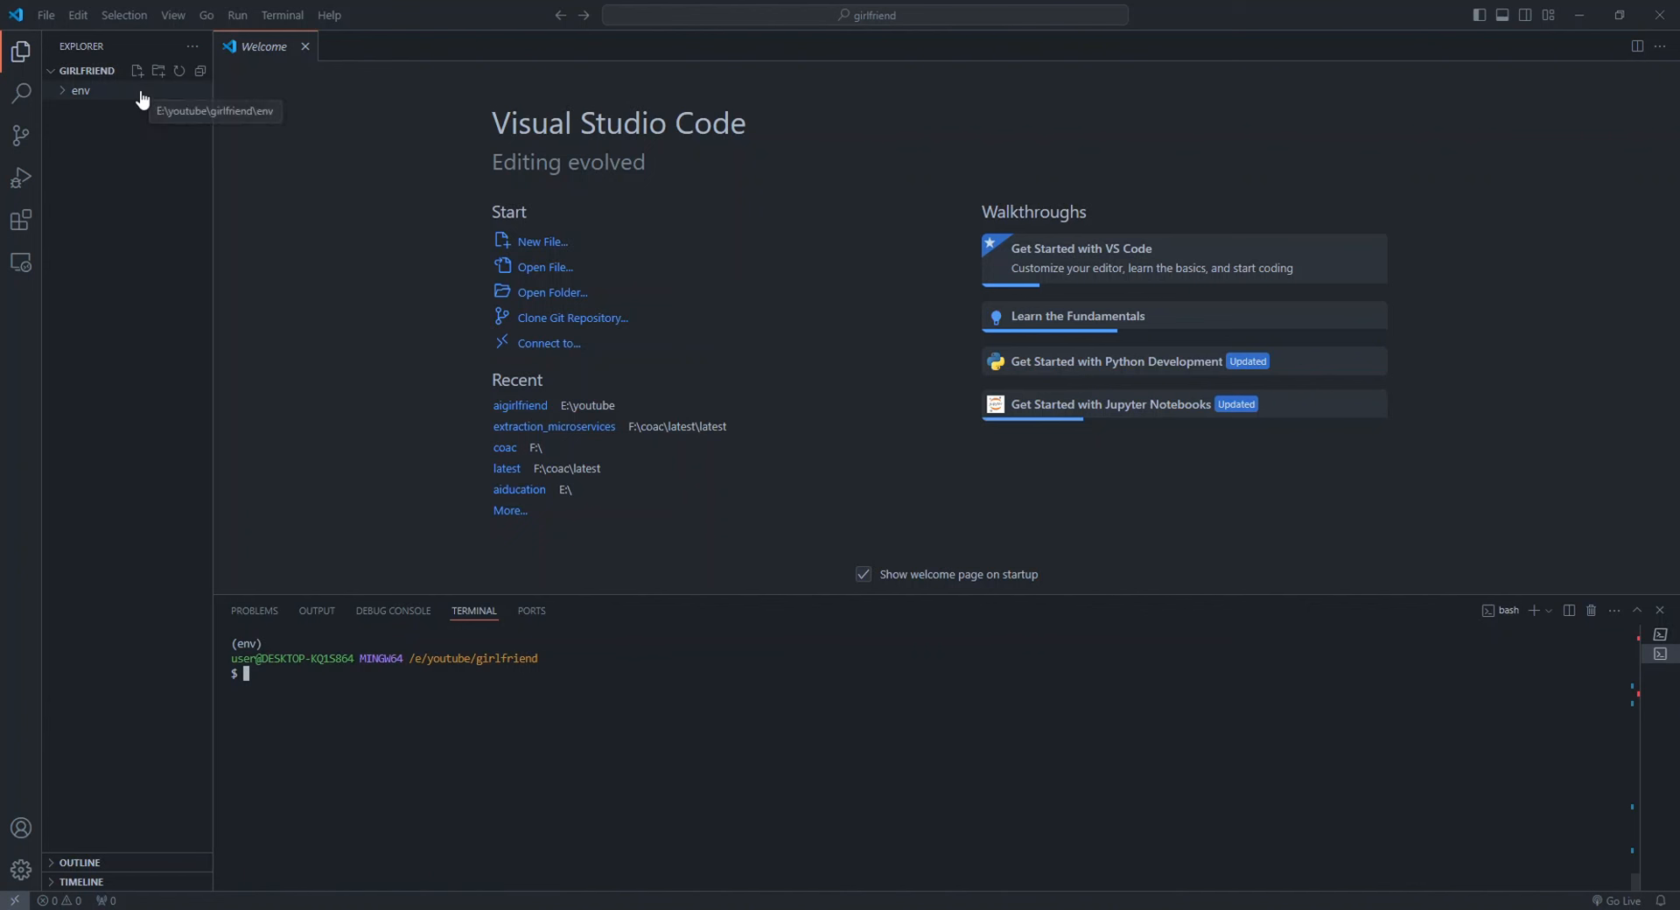
Create a new .env file in the GIRLFRIEND project
left_click(136, 70)
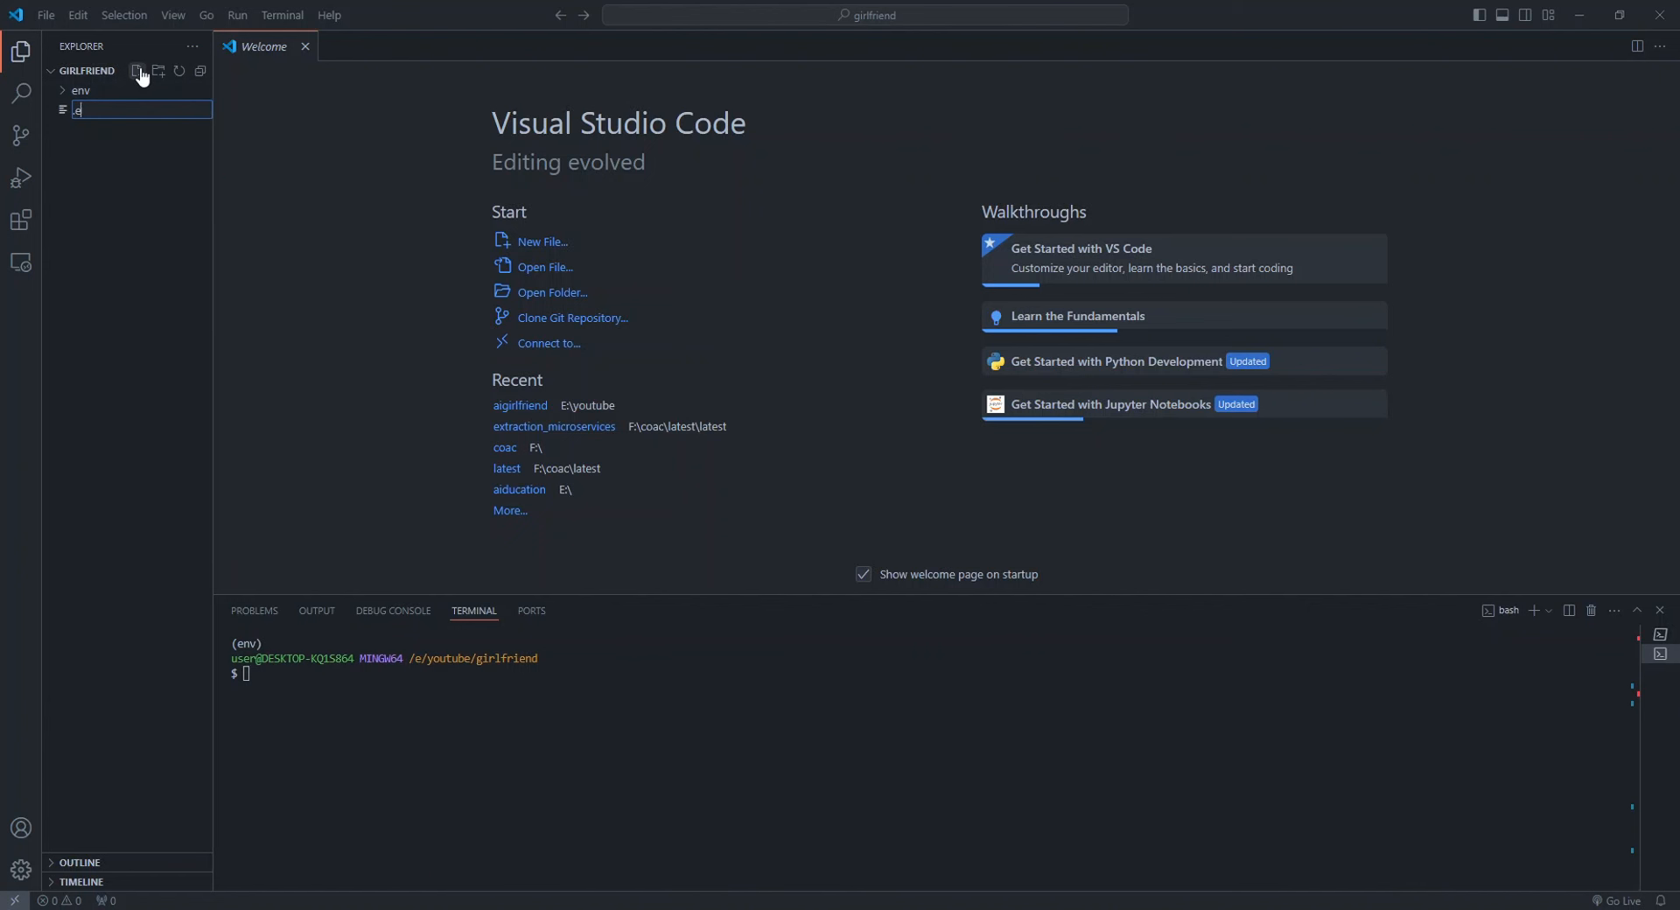
type(".env")
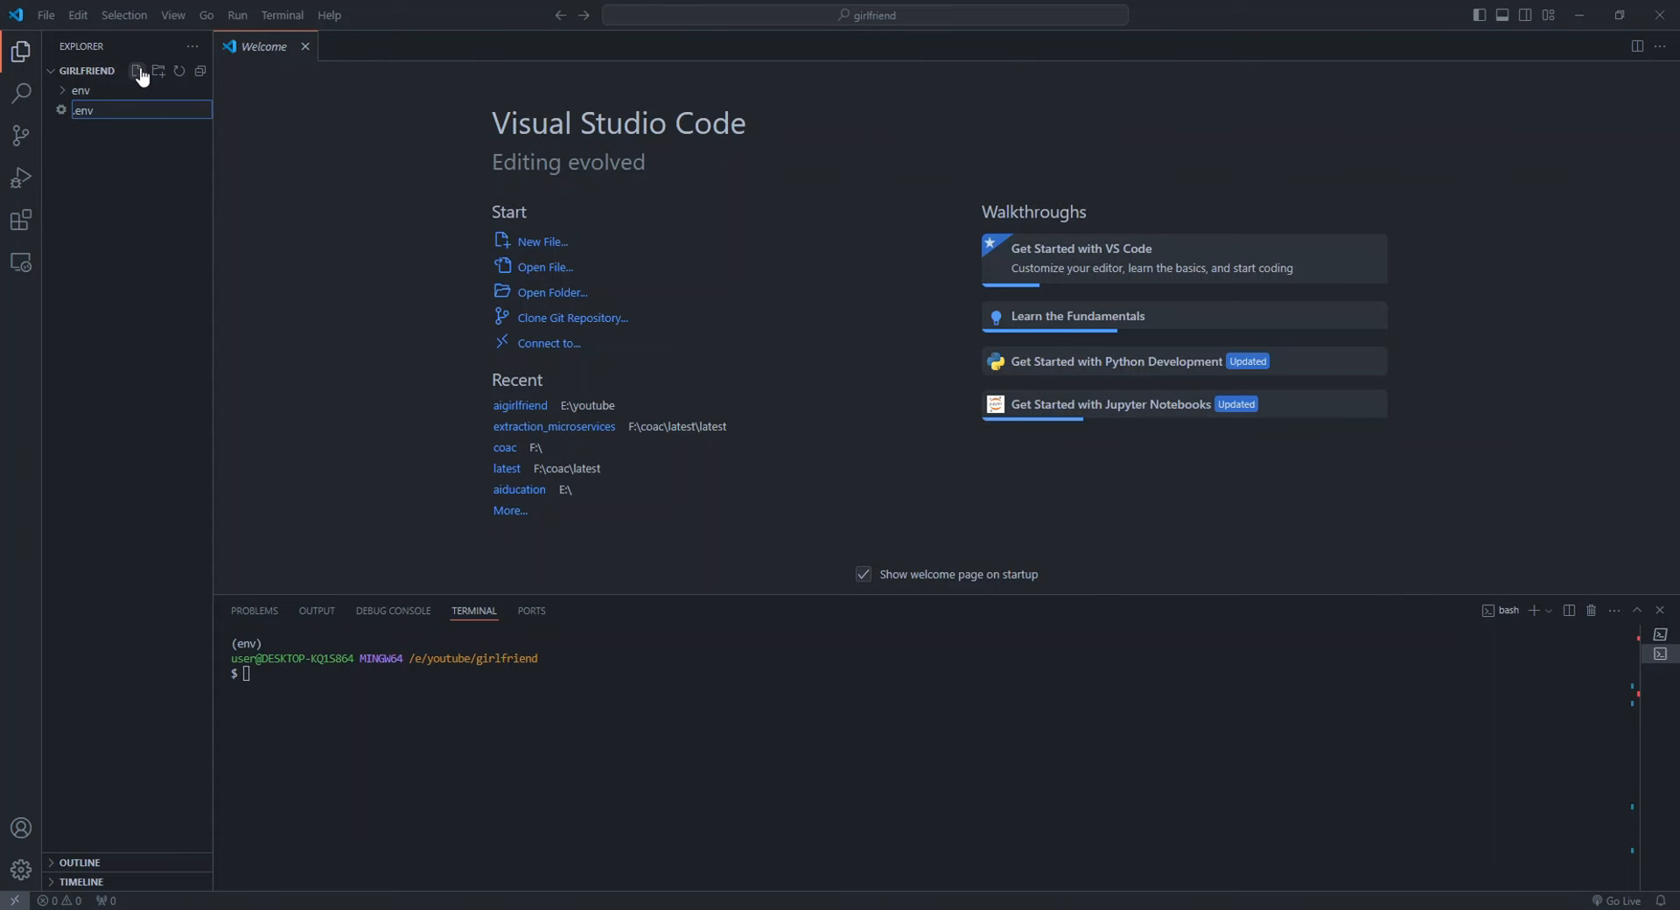
key("enter")
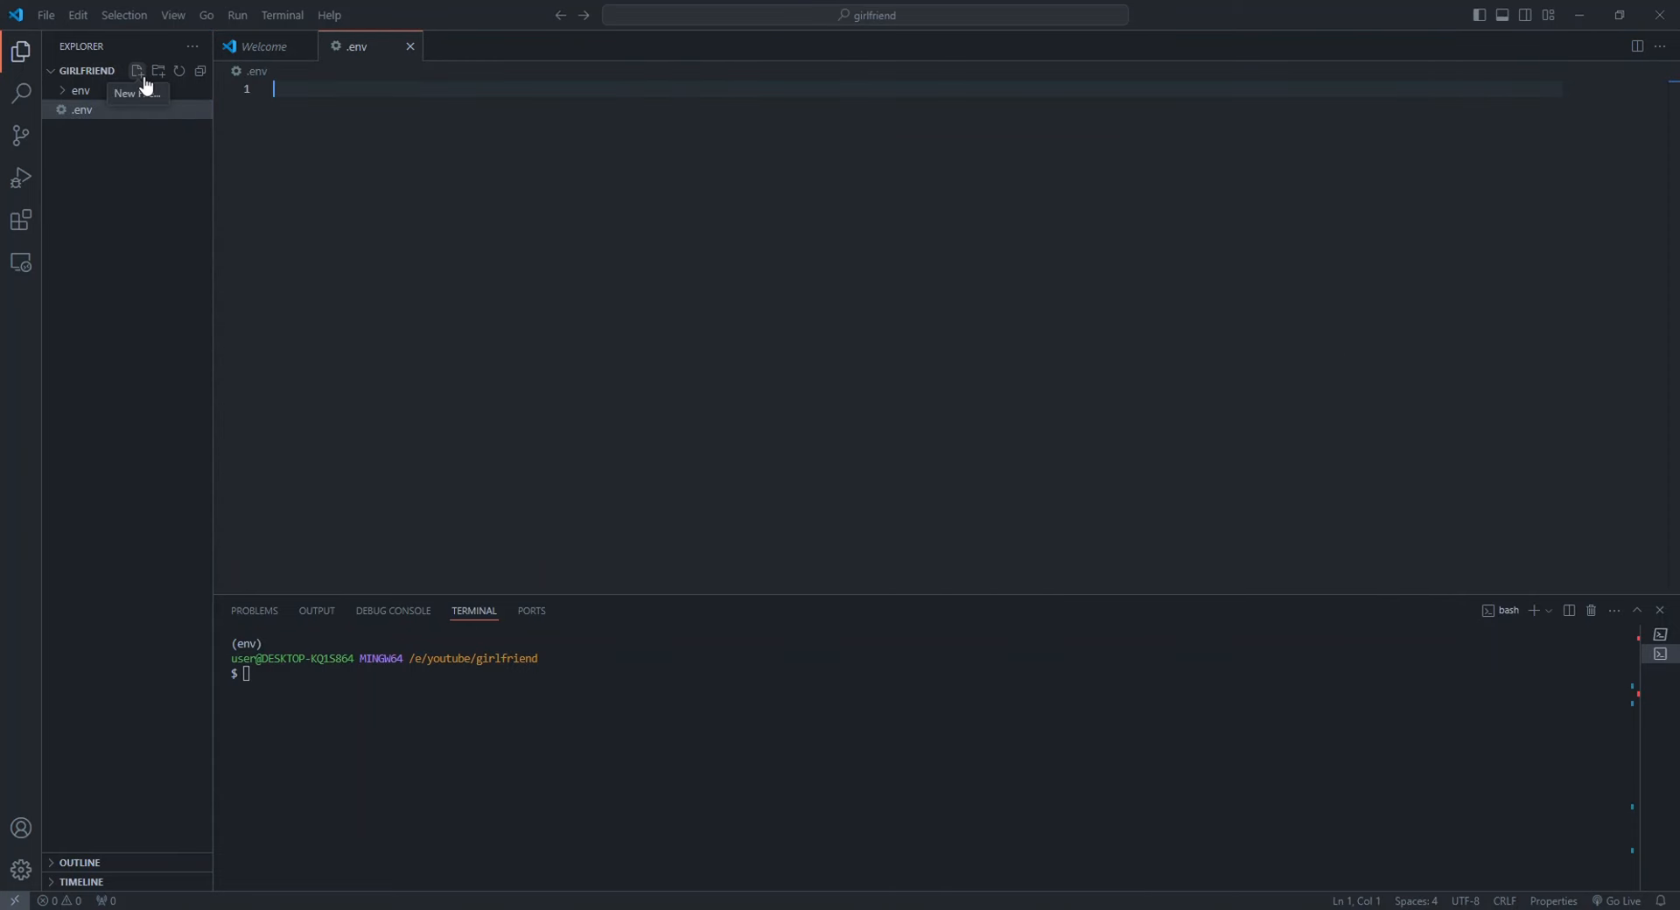
mouse_move(209, 320)
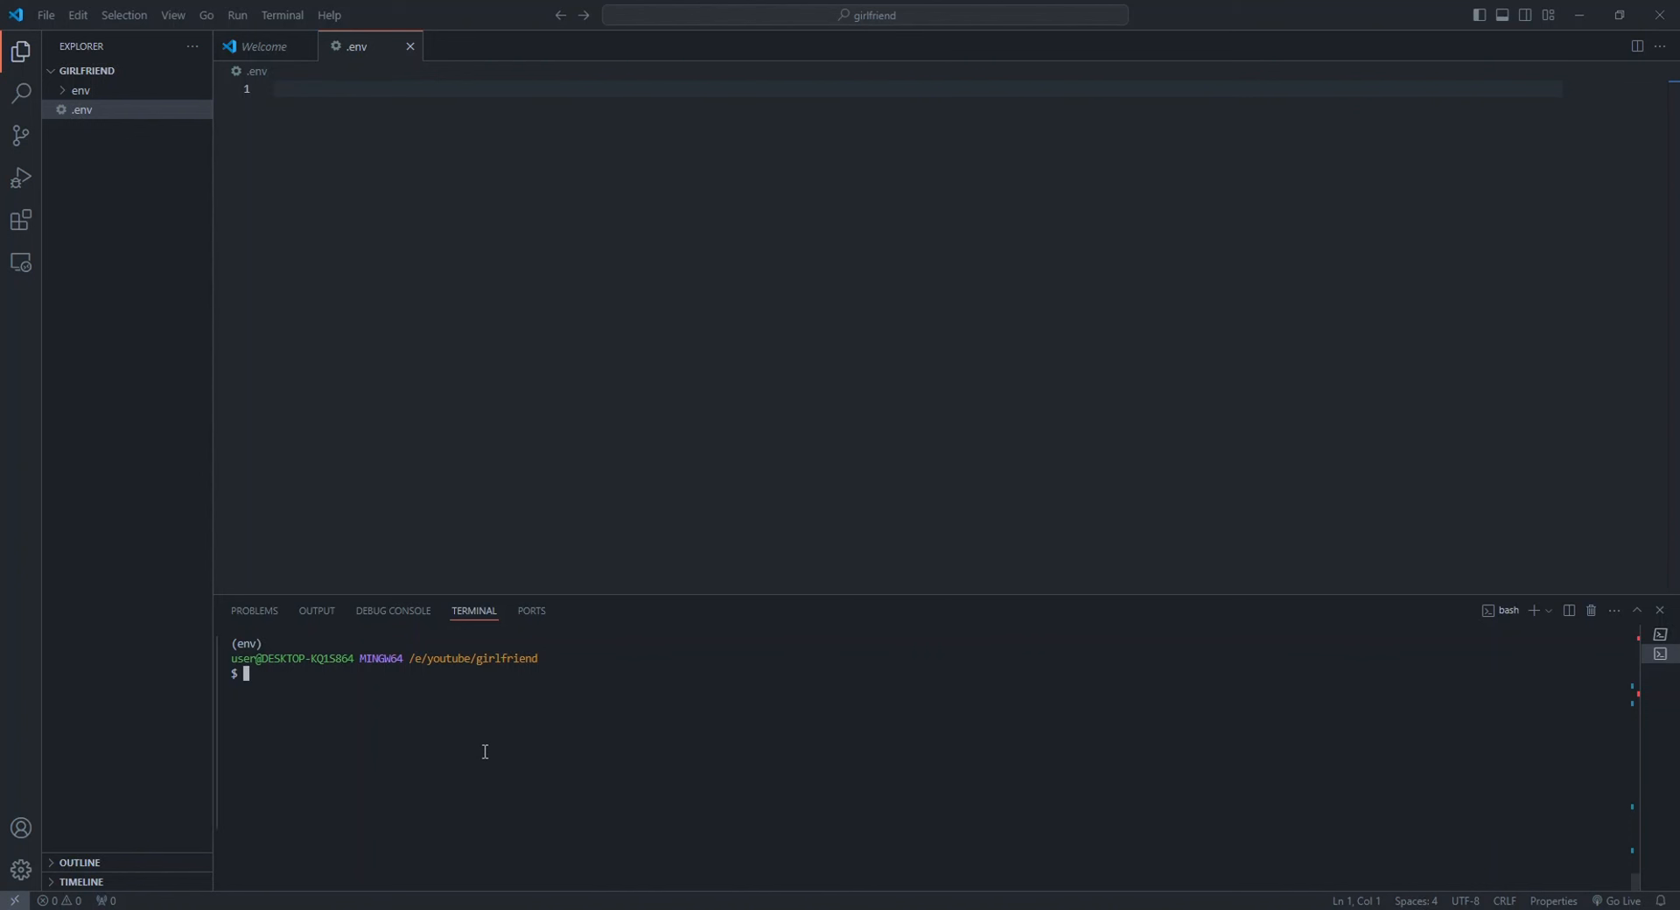
Add an export openai="" placeholder line for the API key in .env
type("e")
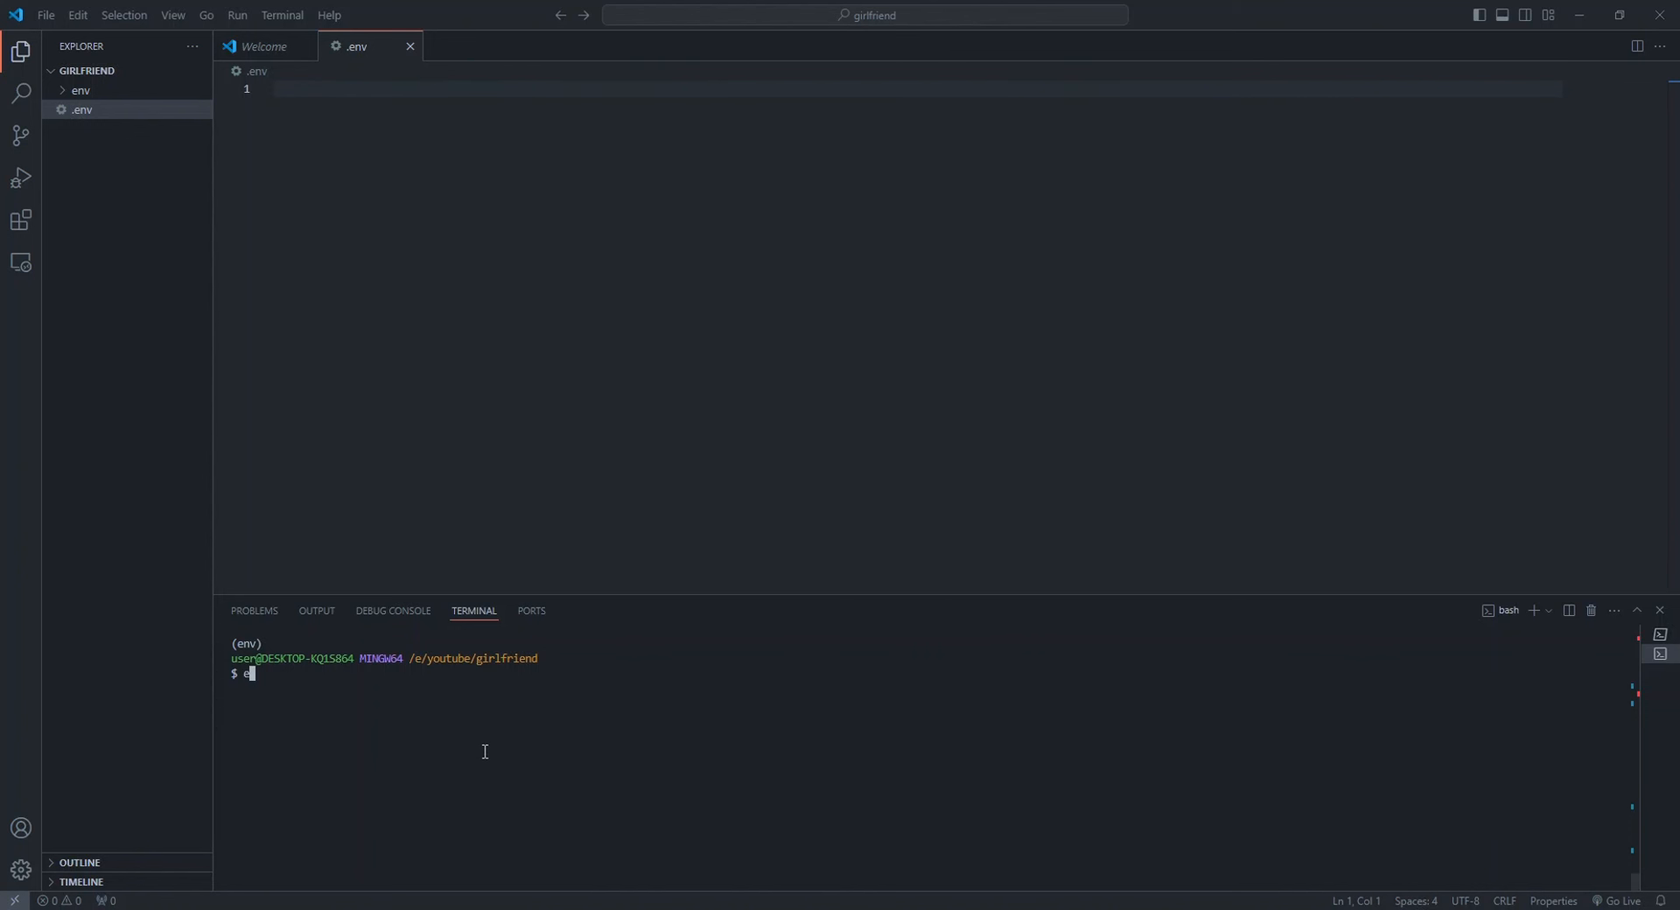
type("xport")
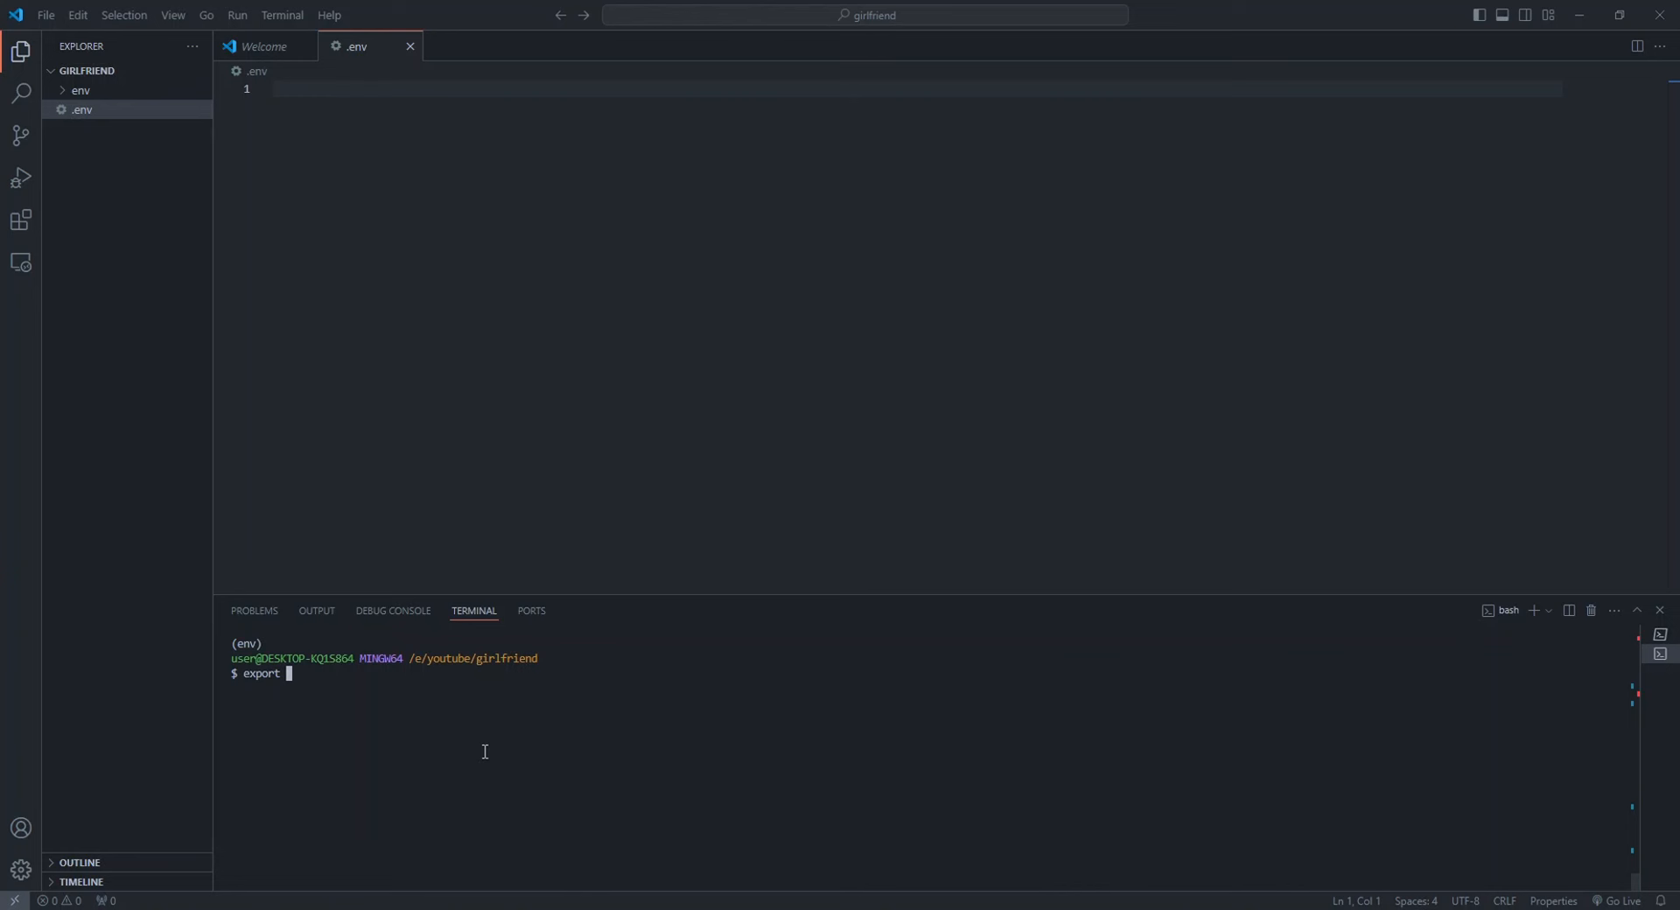
type("openai")
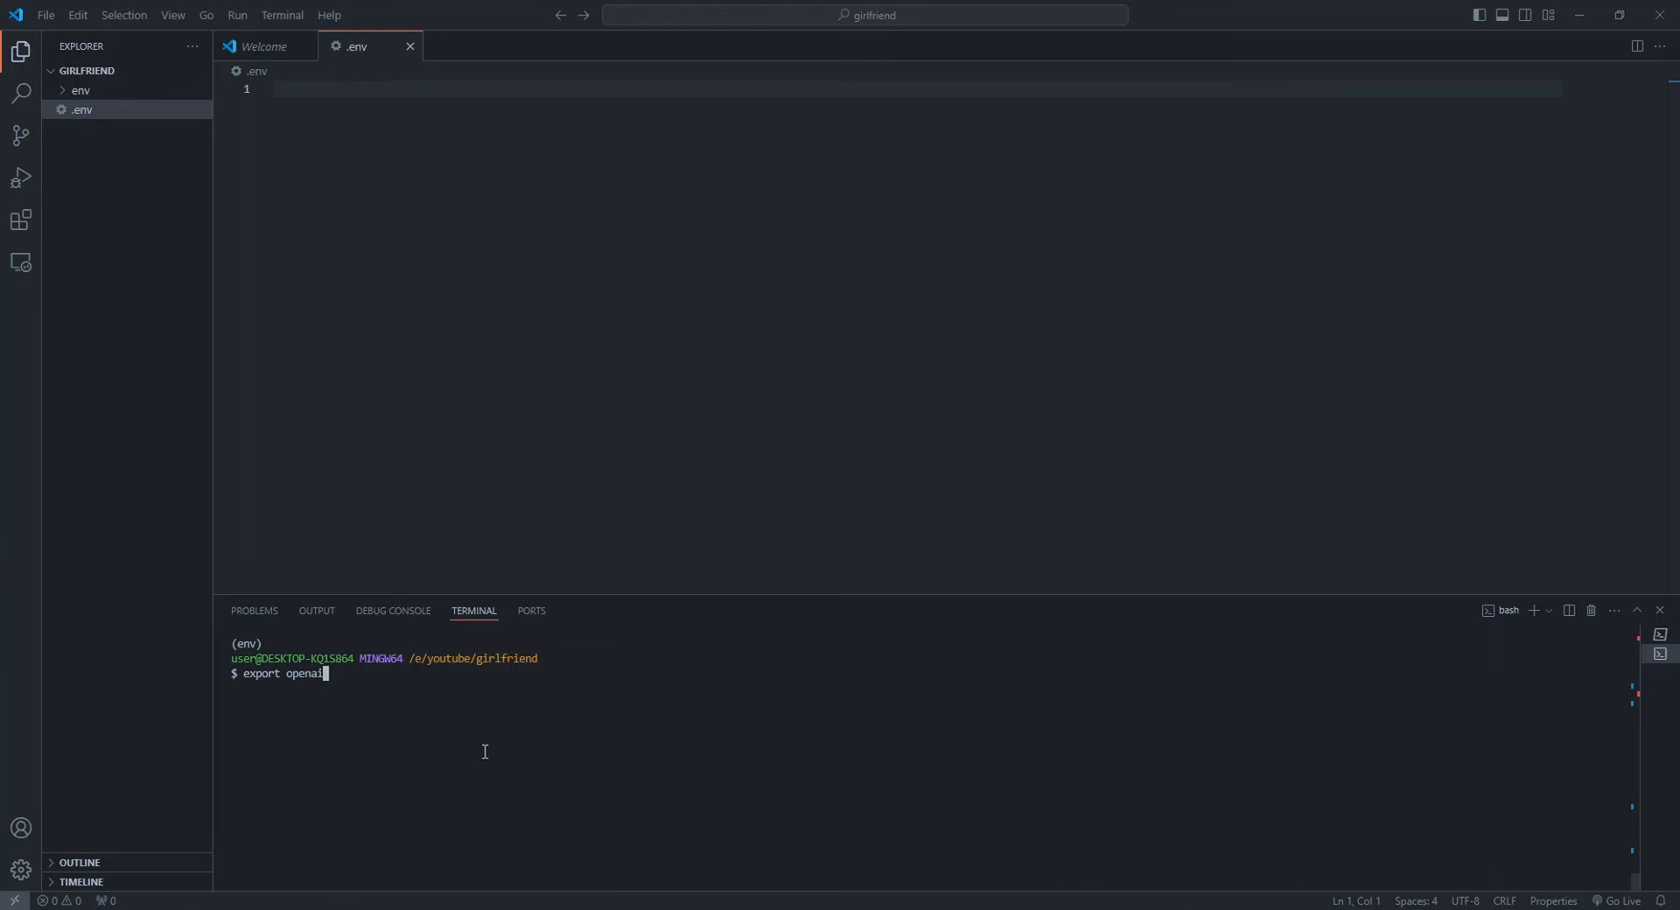
type("=\"\"")
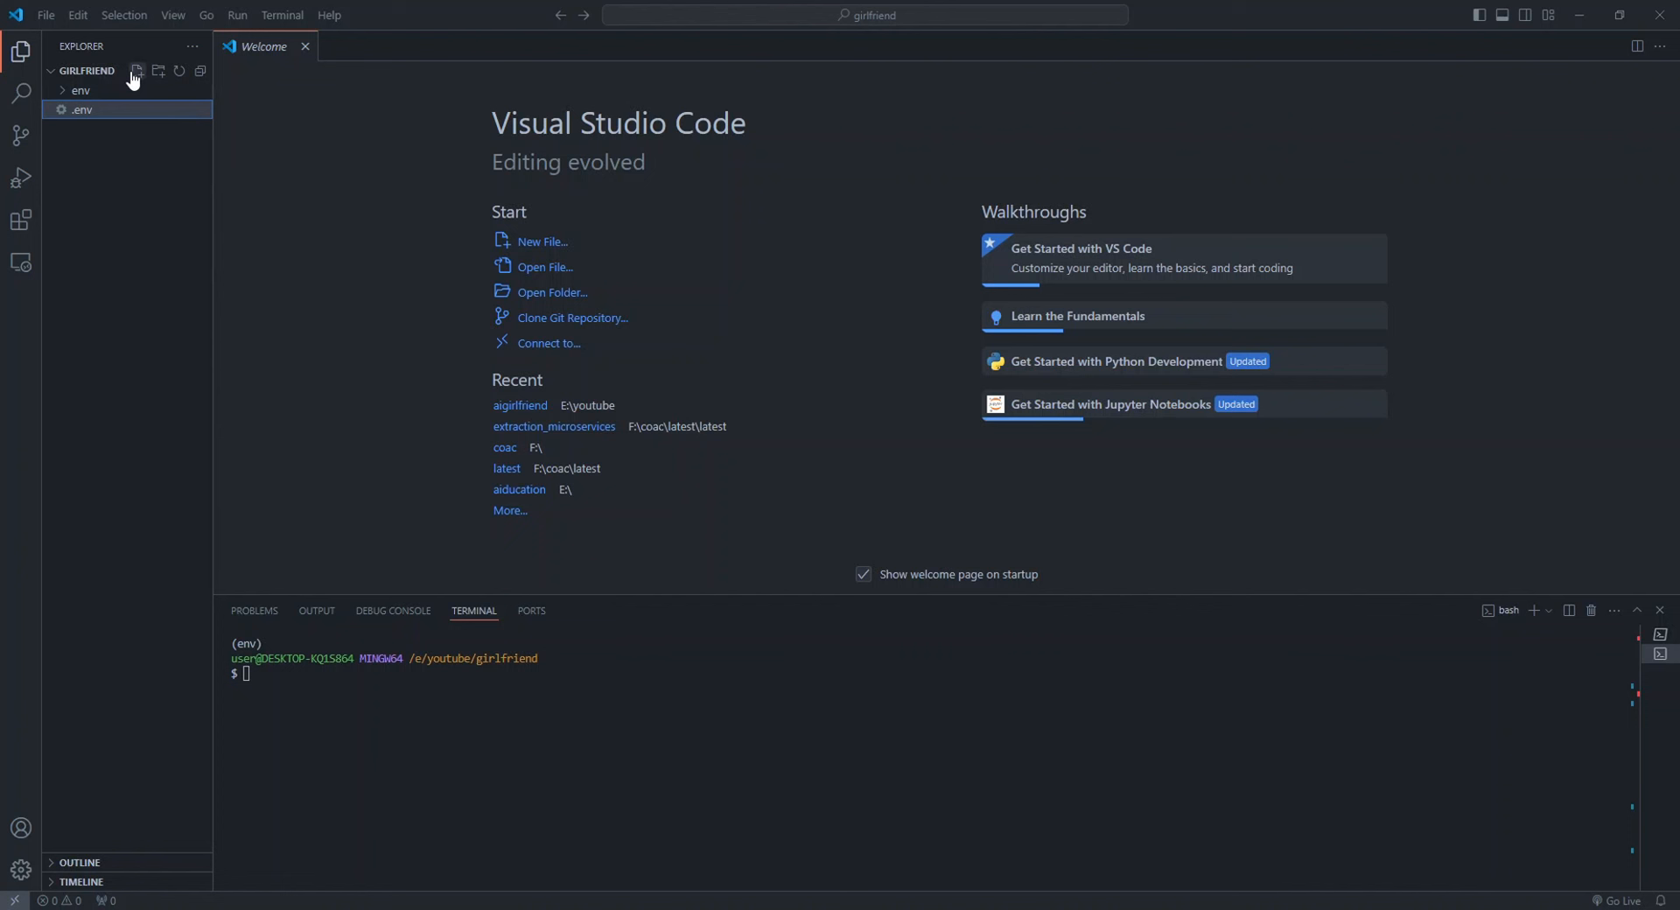
Create app.py with the langchain, dotenv, requests, playsound and ChatOpenAI imports
type("app.")
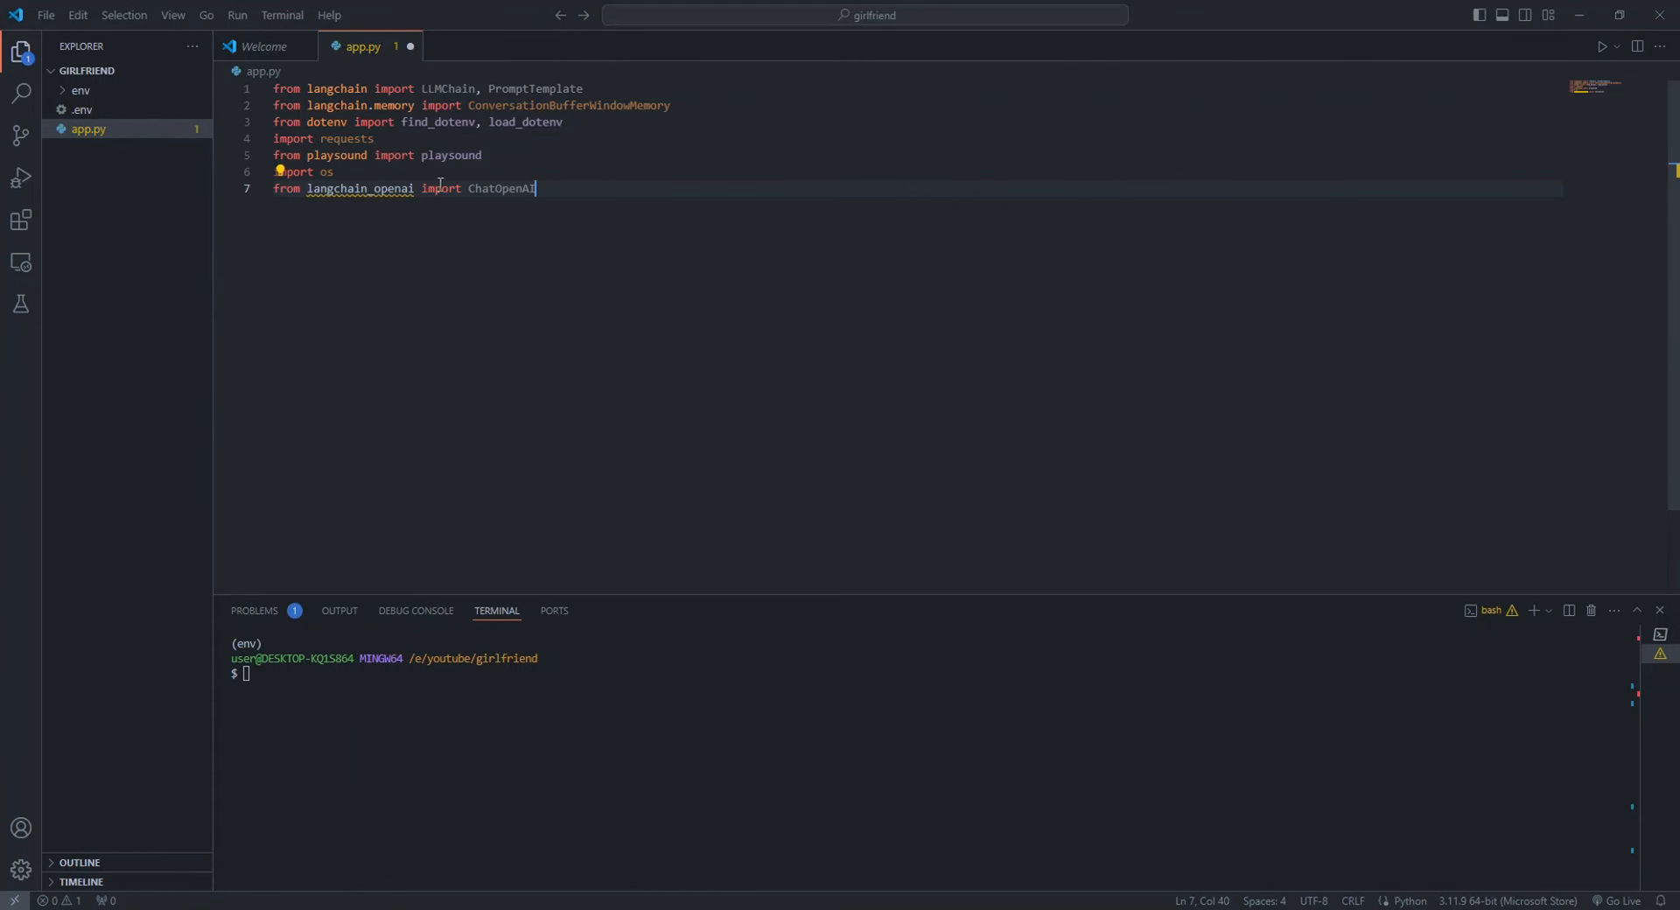
double_click(450, 88)
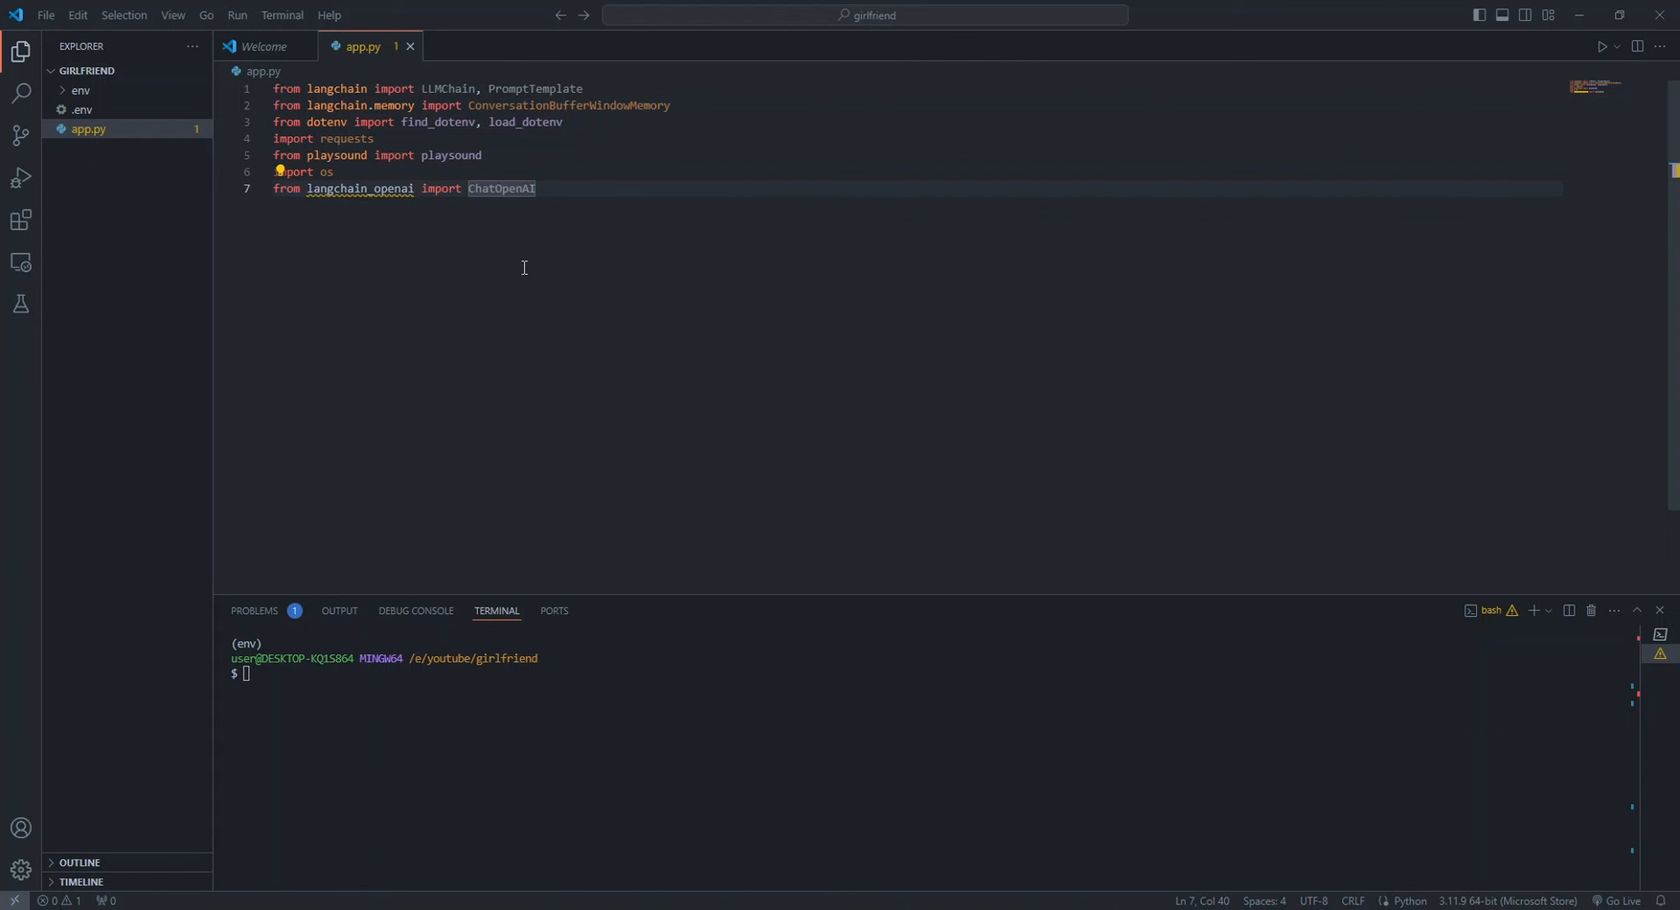
left_click(672, 107)
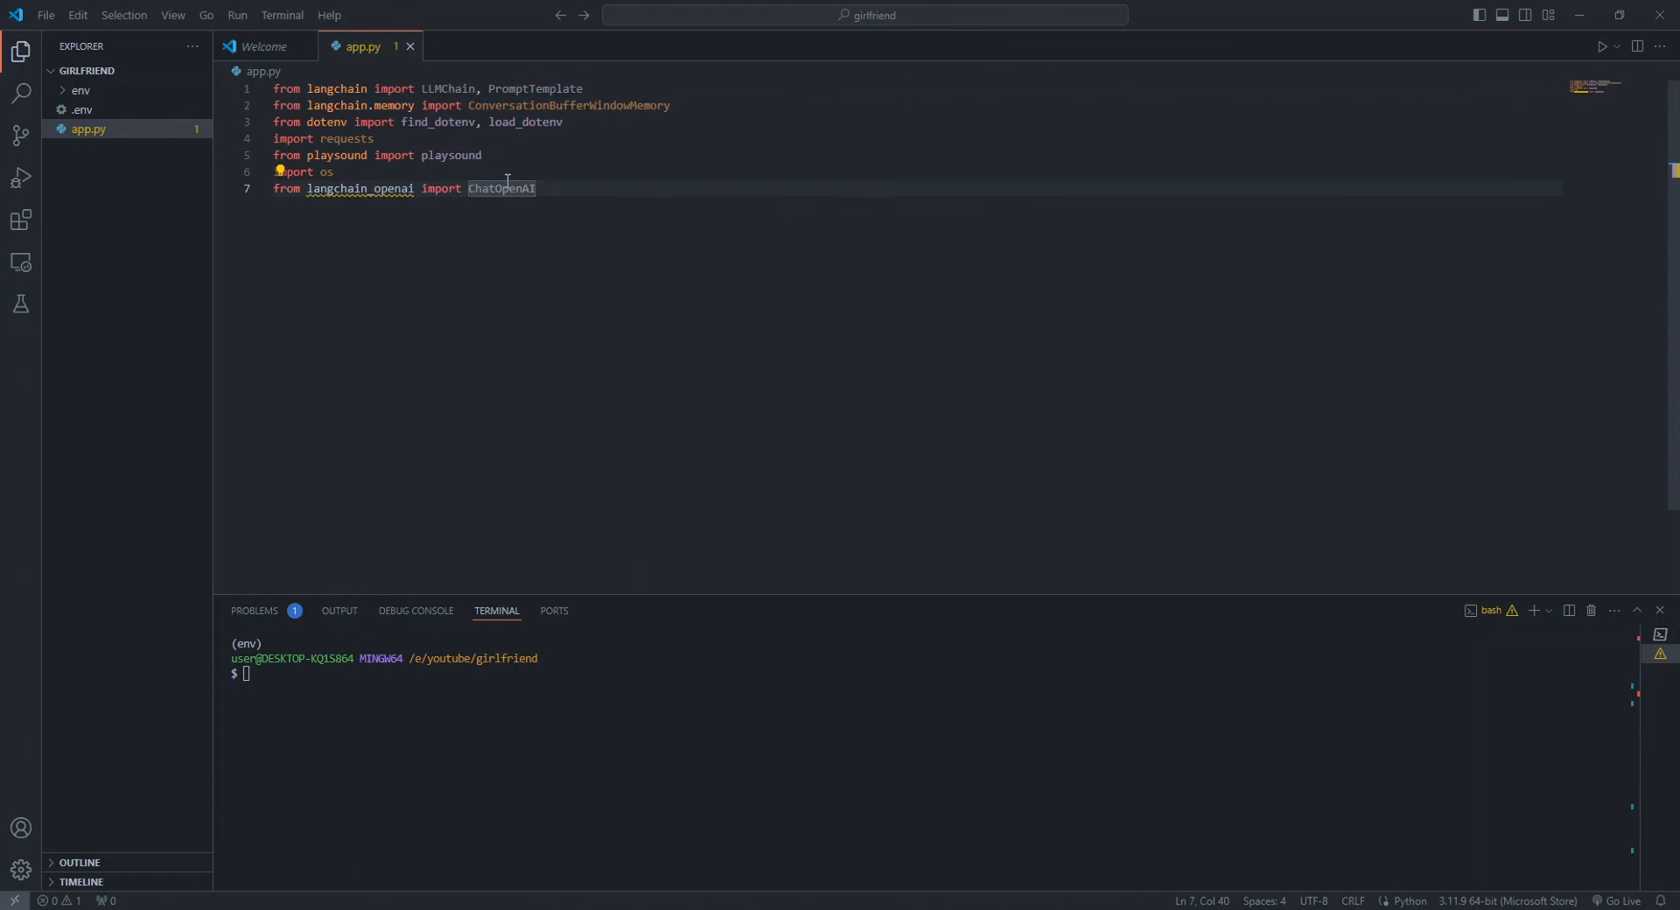
double_click(569, 105)
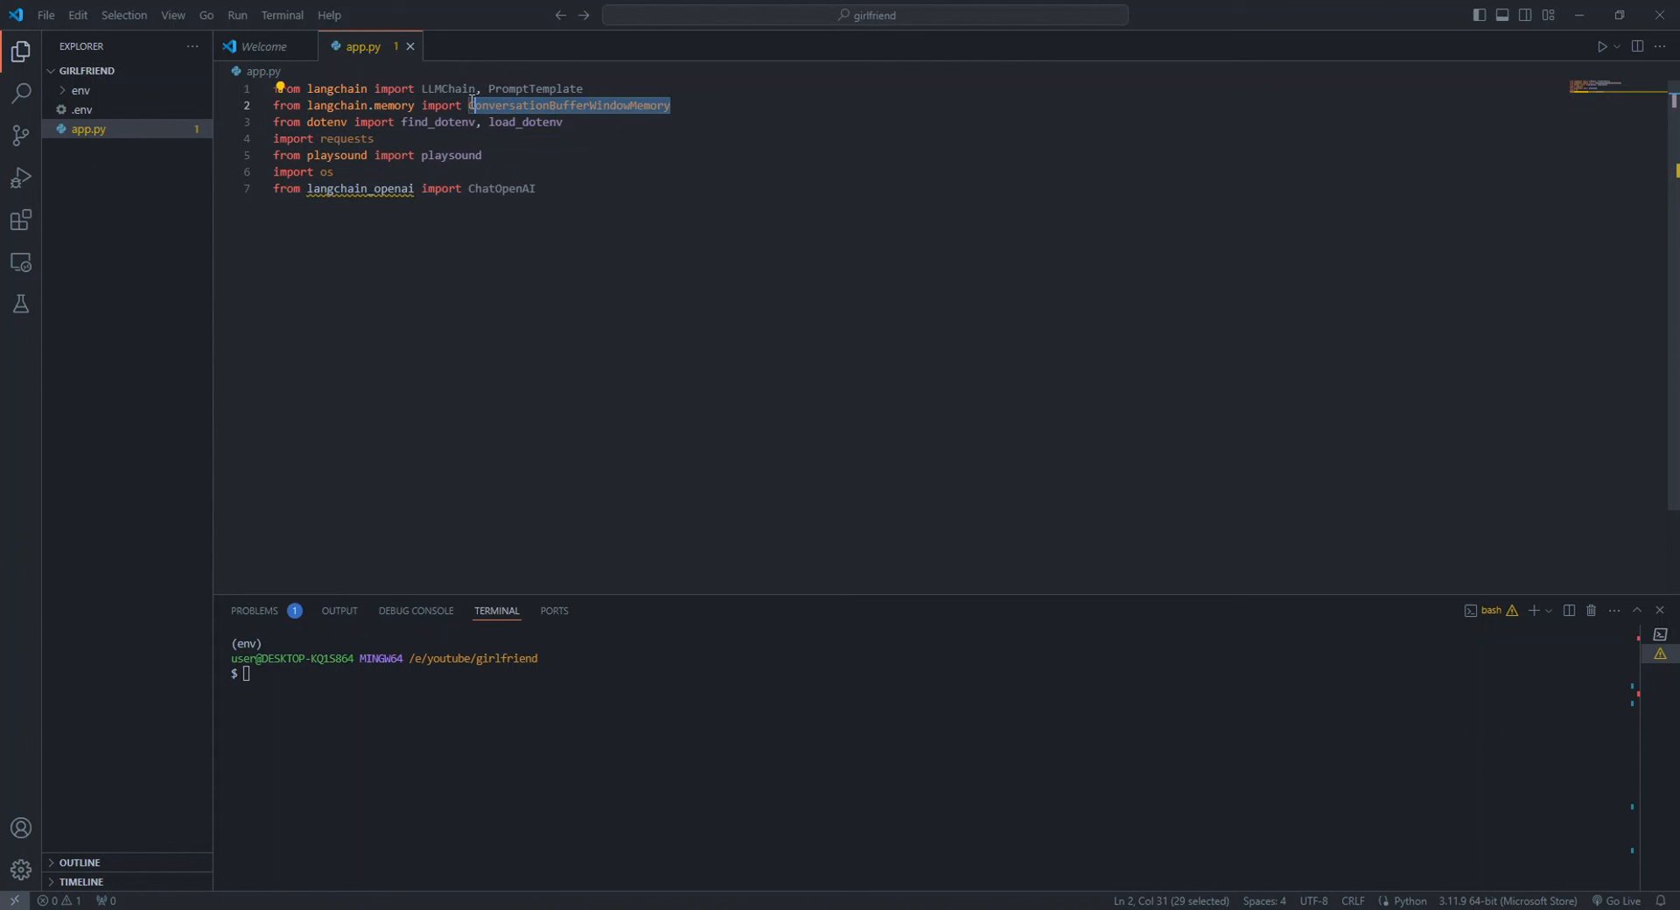
mouse_move(568, 105)
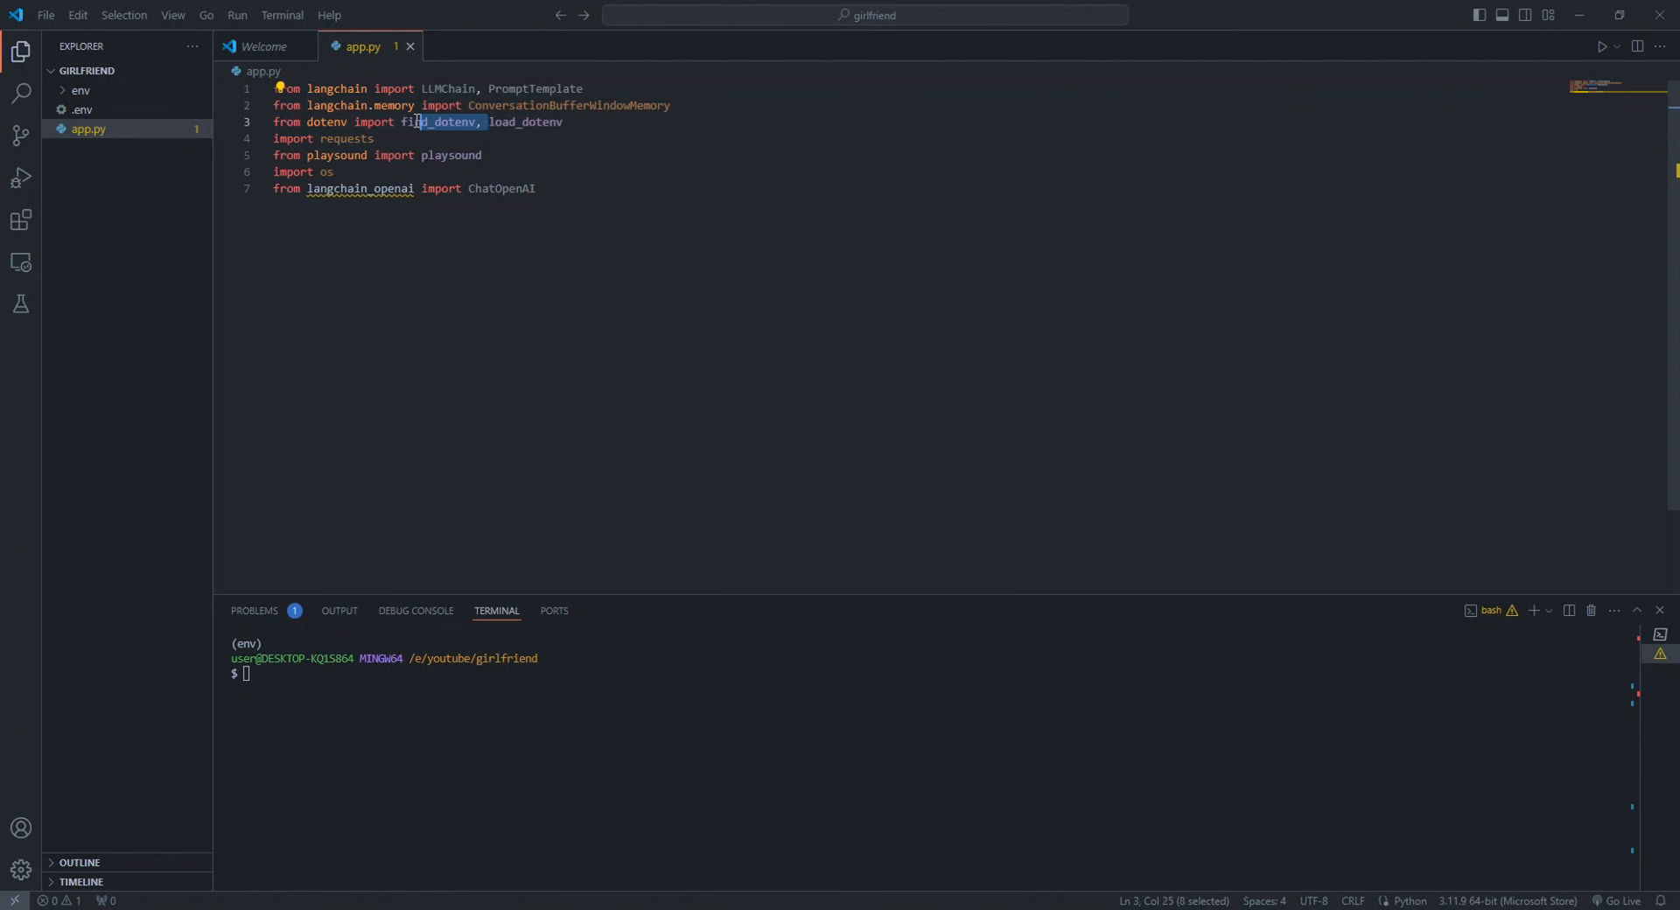
double_click(522, 121)
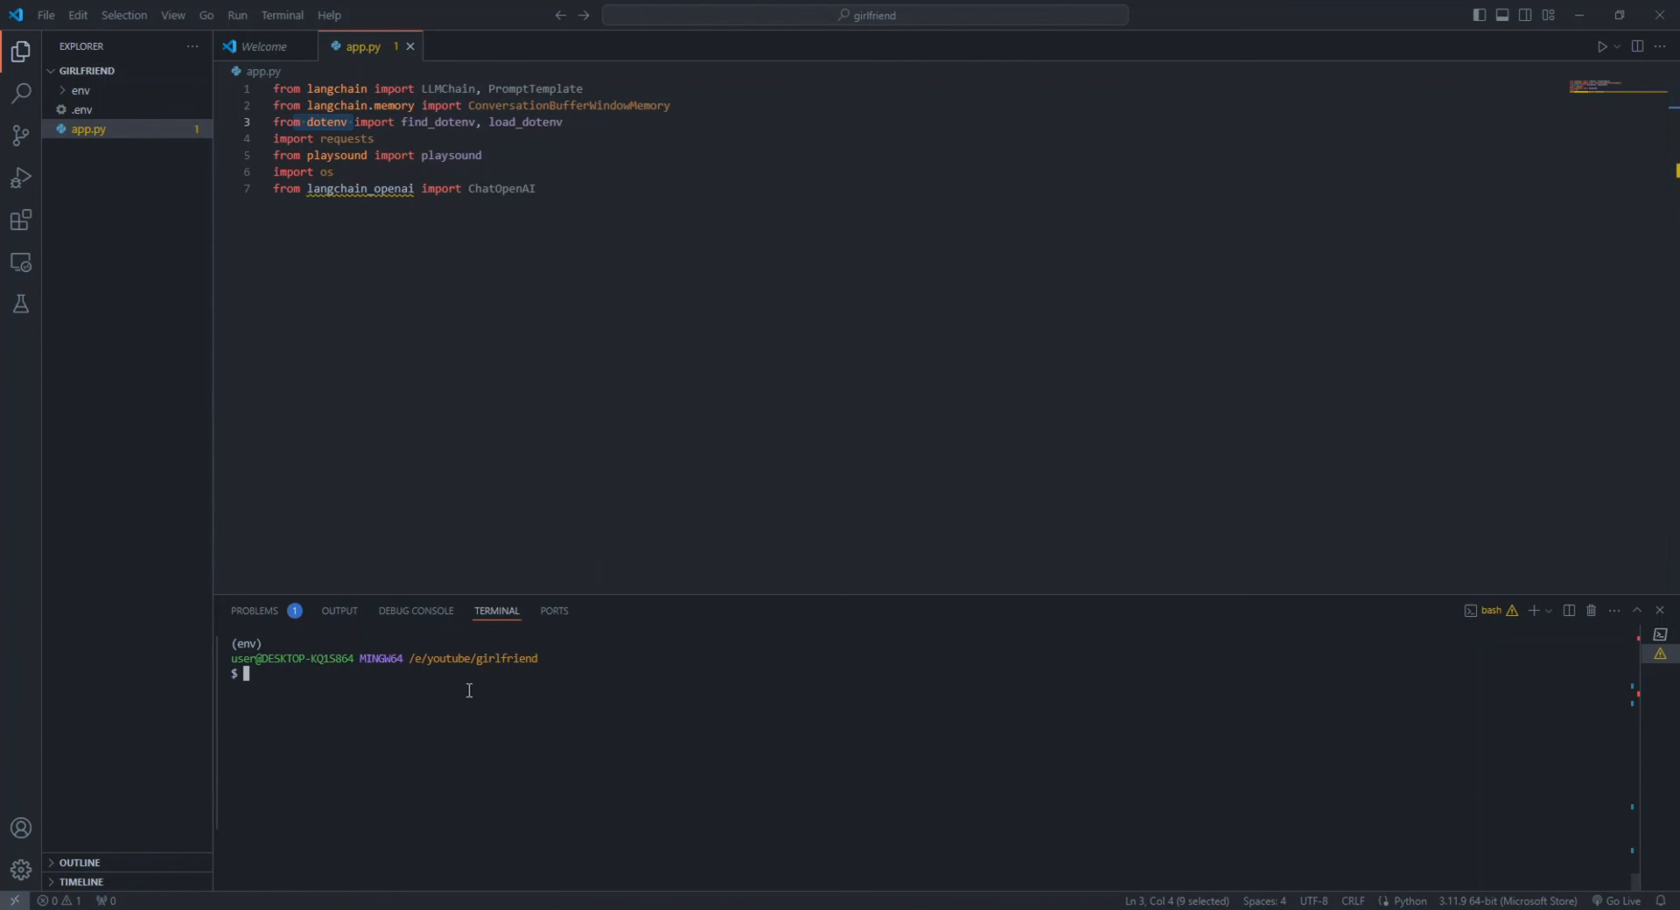
Install python-dotenv and playsound with pip in the terminal
type("pip install")
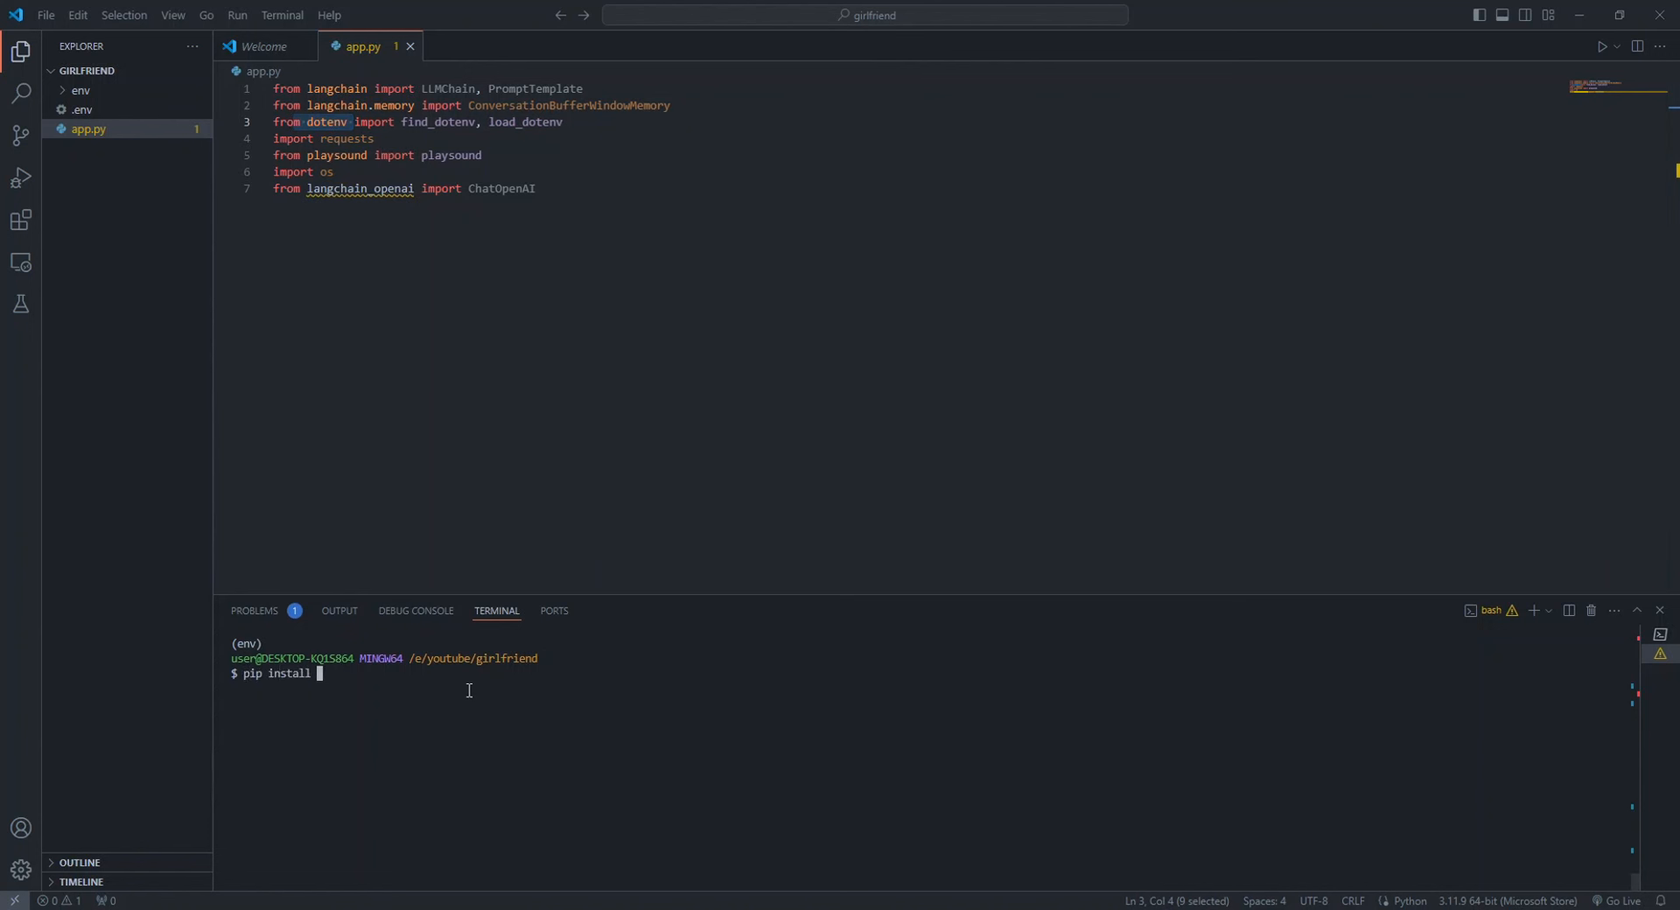
type("python-do")
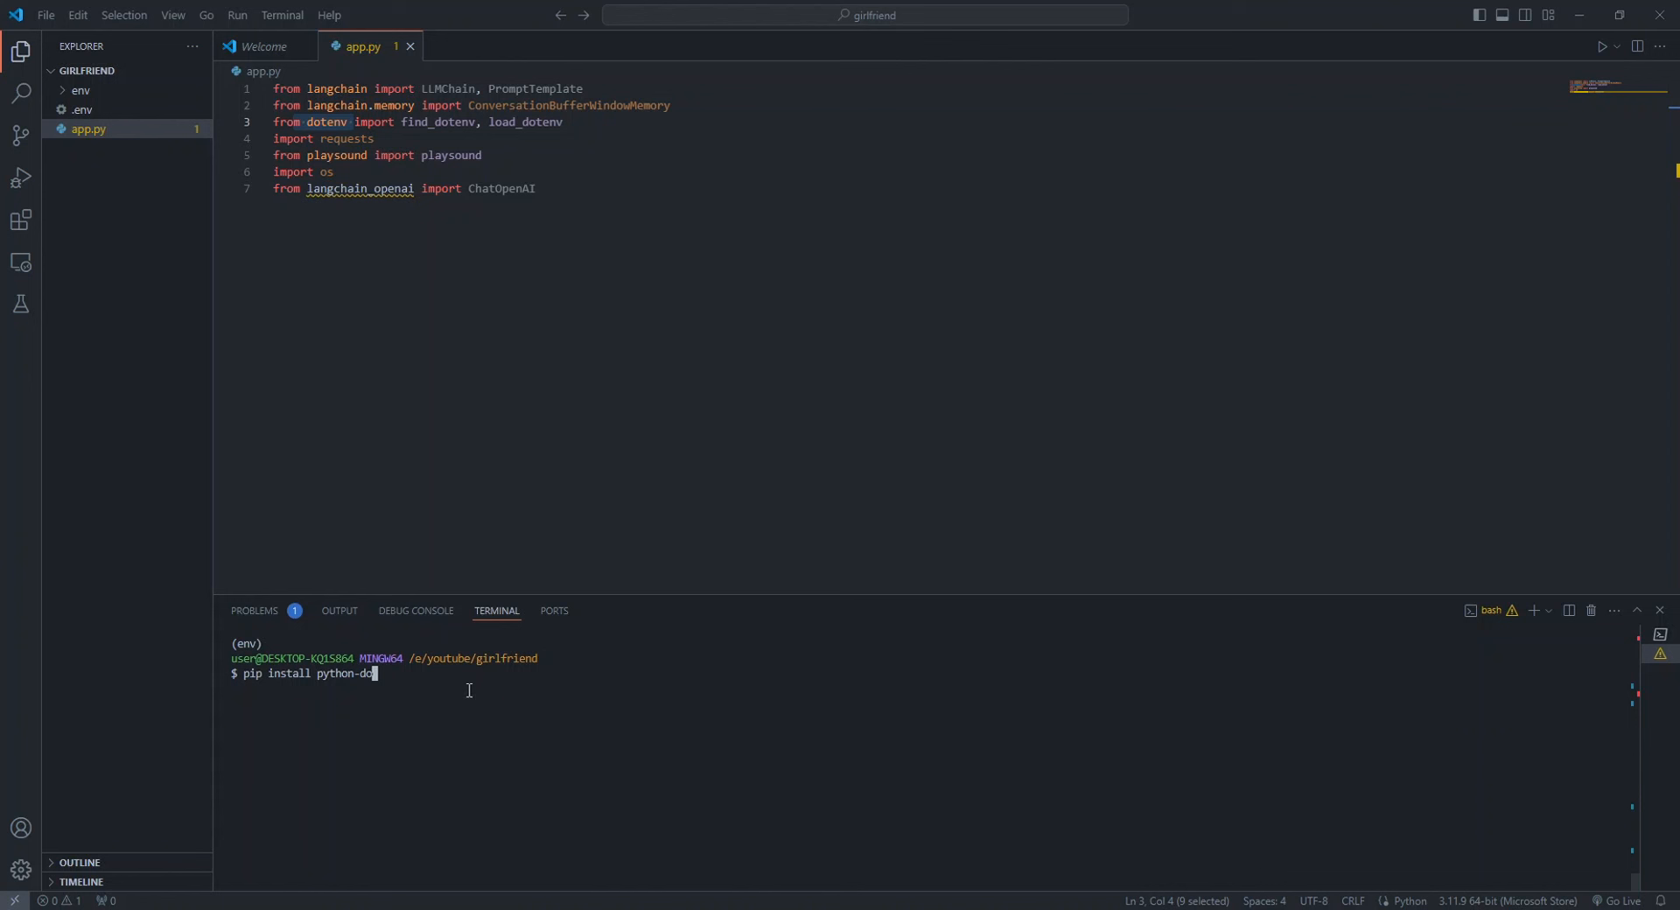
type("tenv")
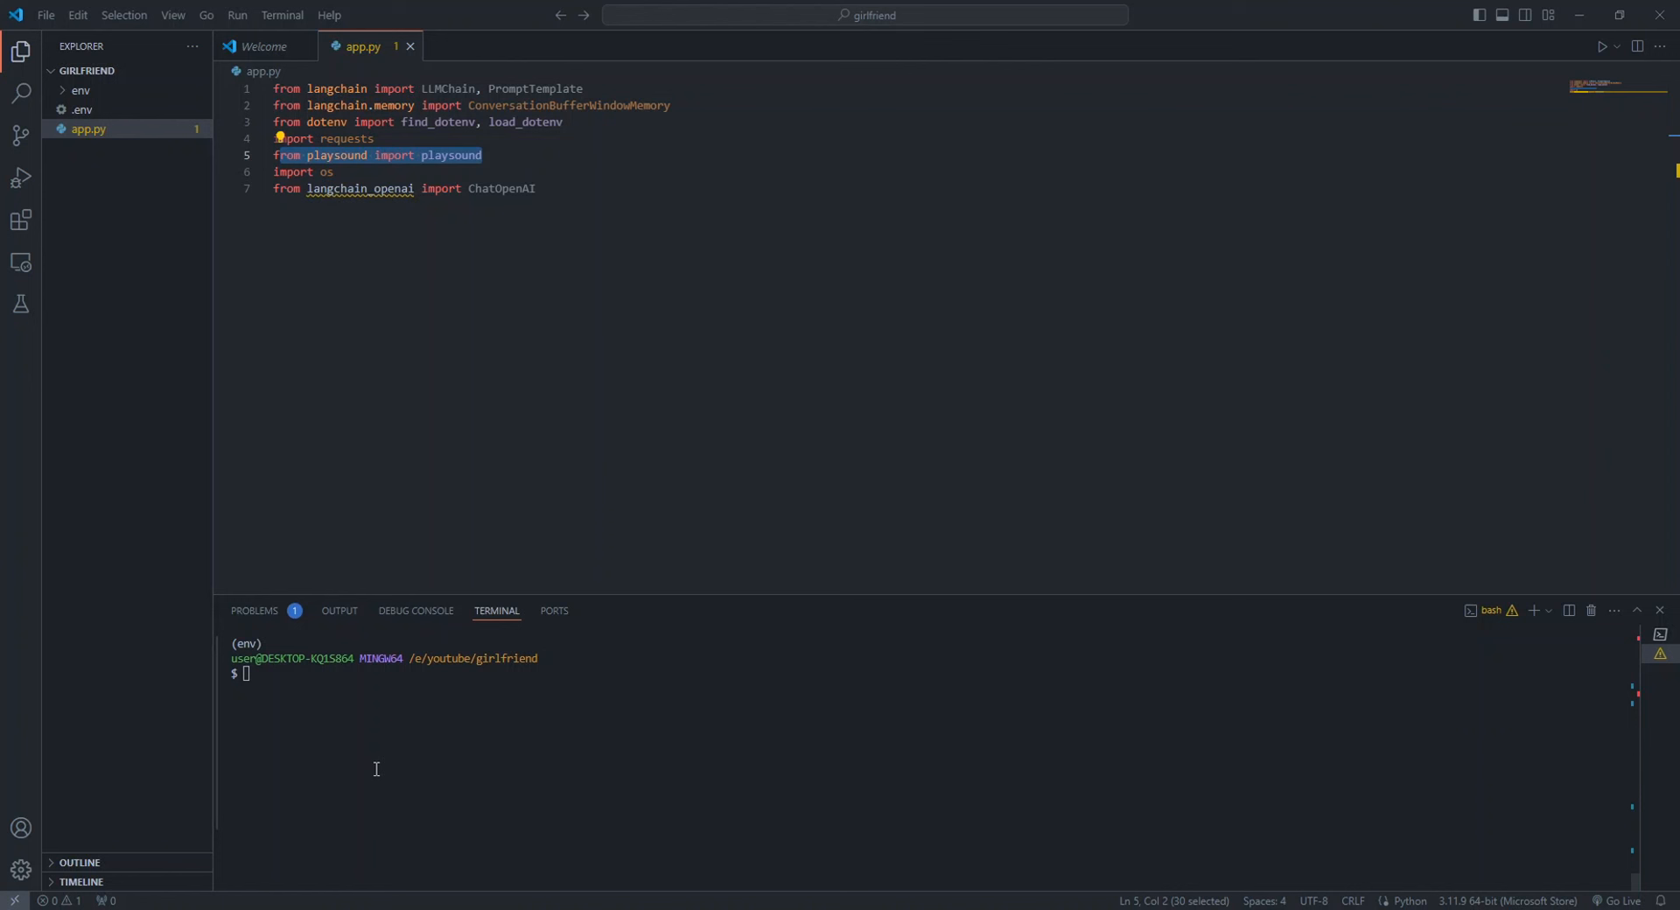
mouse_move(378, 768)
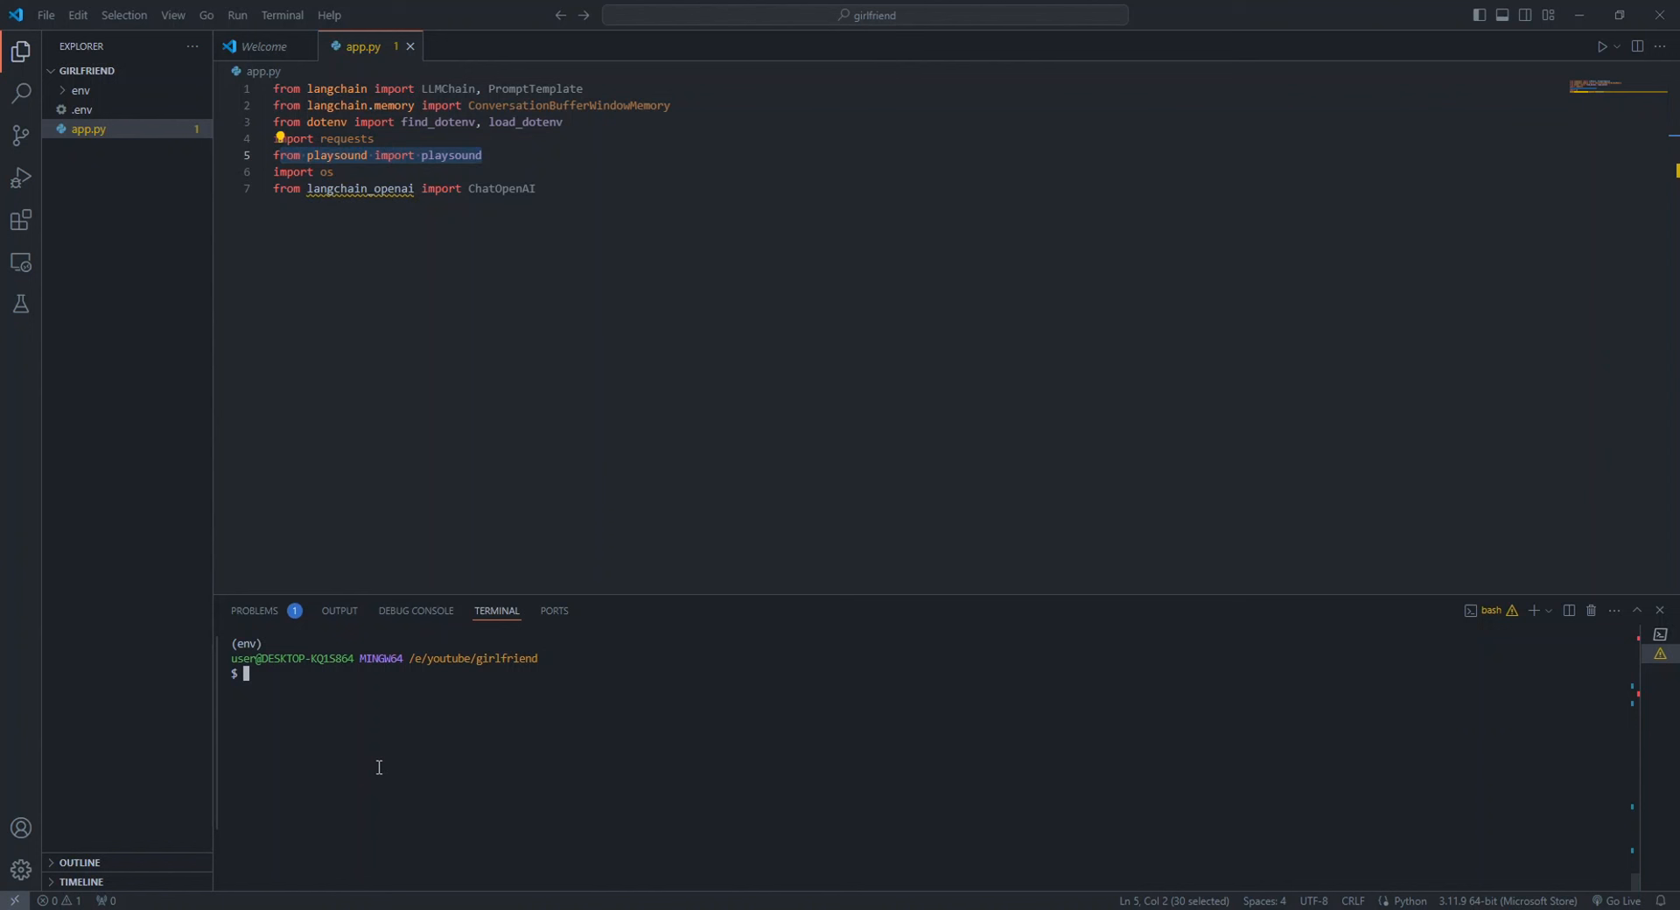
type("pip install plays")
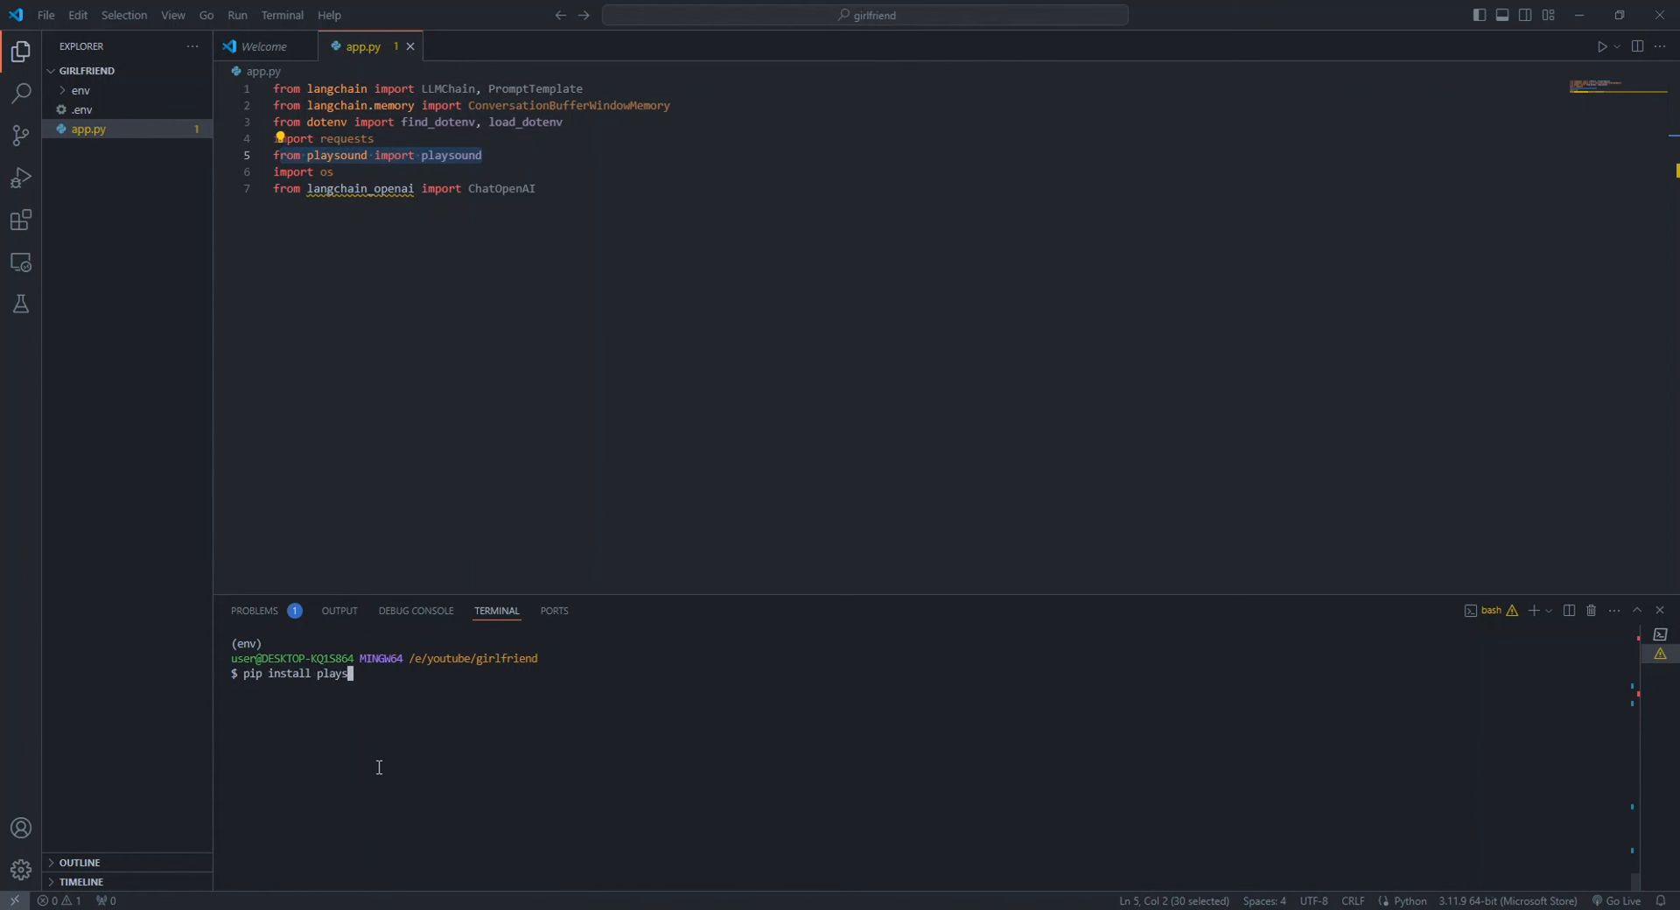
type("ound")
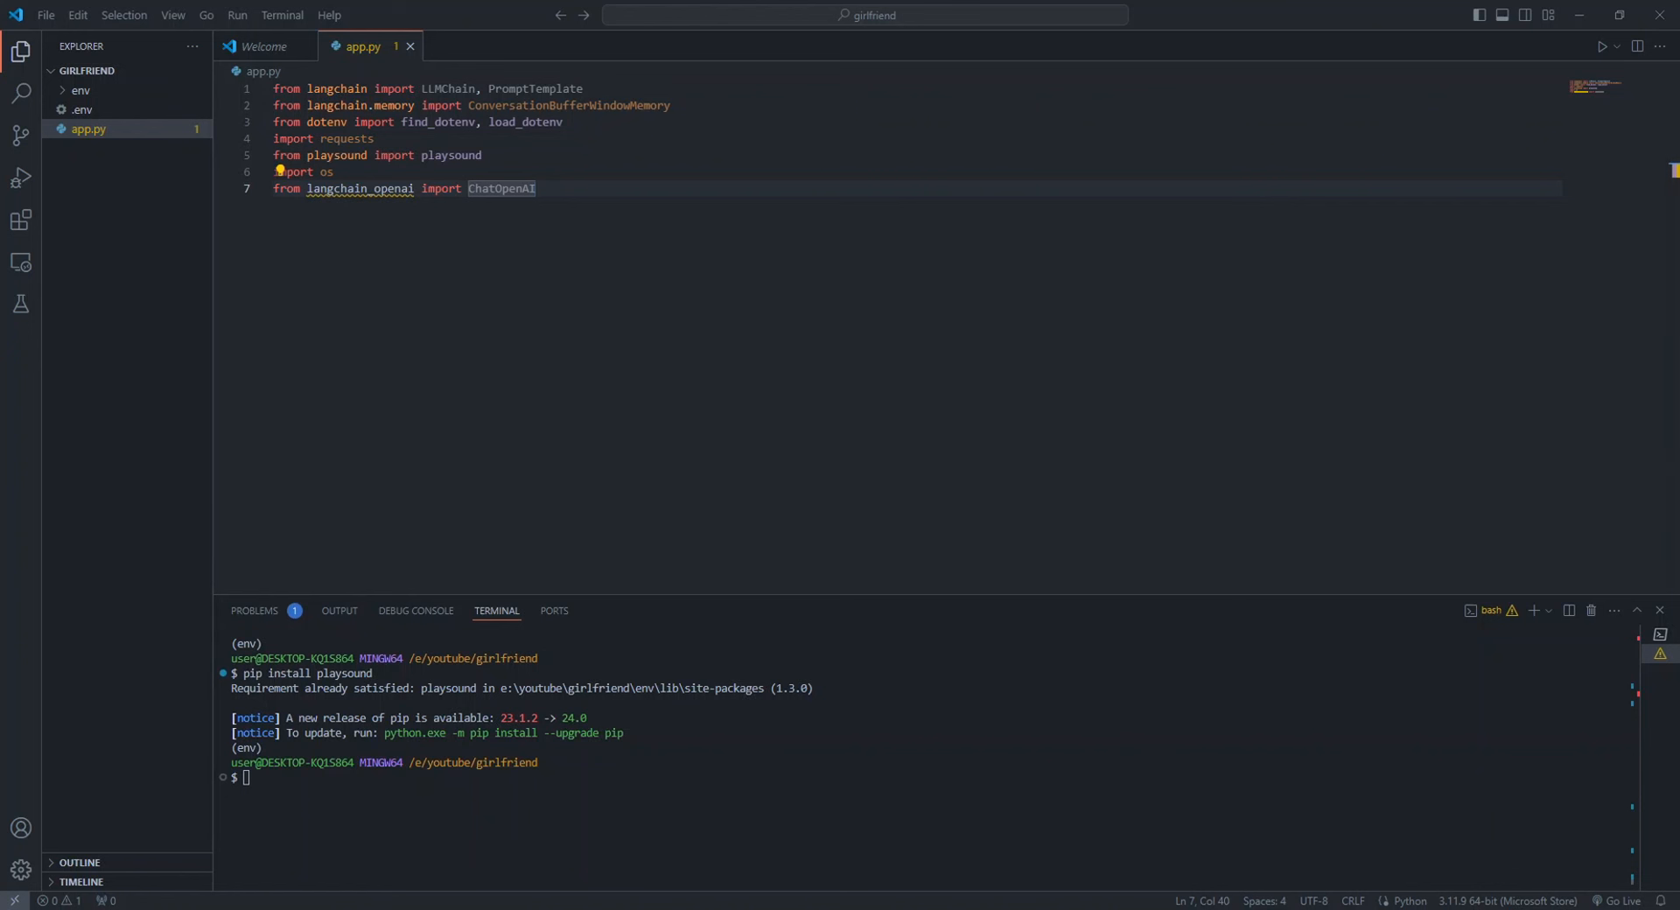
Add load_dotenv(find_dotenv()) after the imports and leave blank lines below it
type("load_dotenv(find_dotenv())")
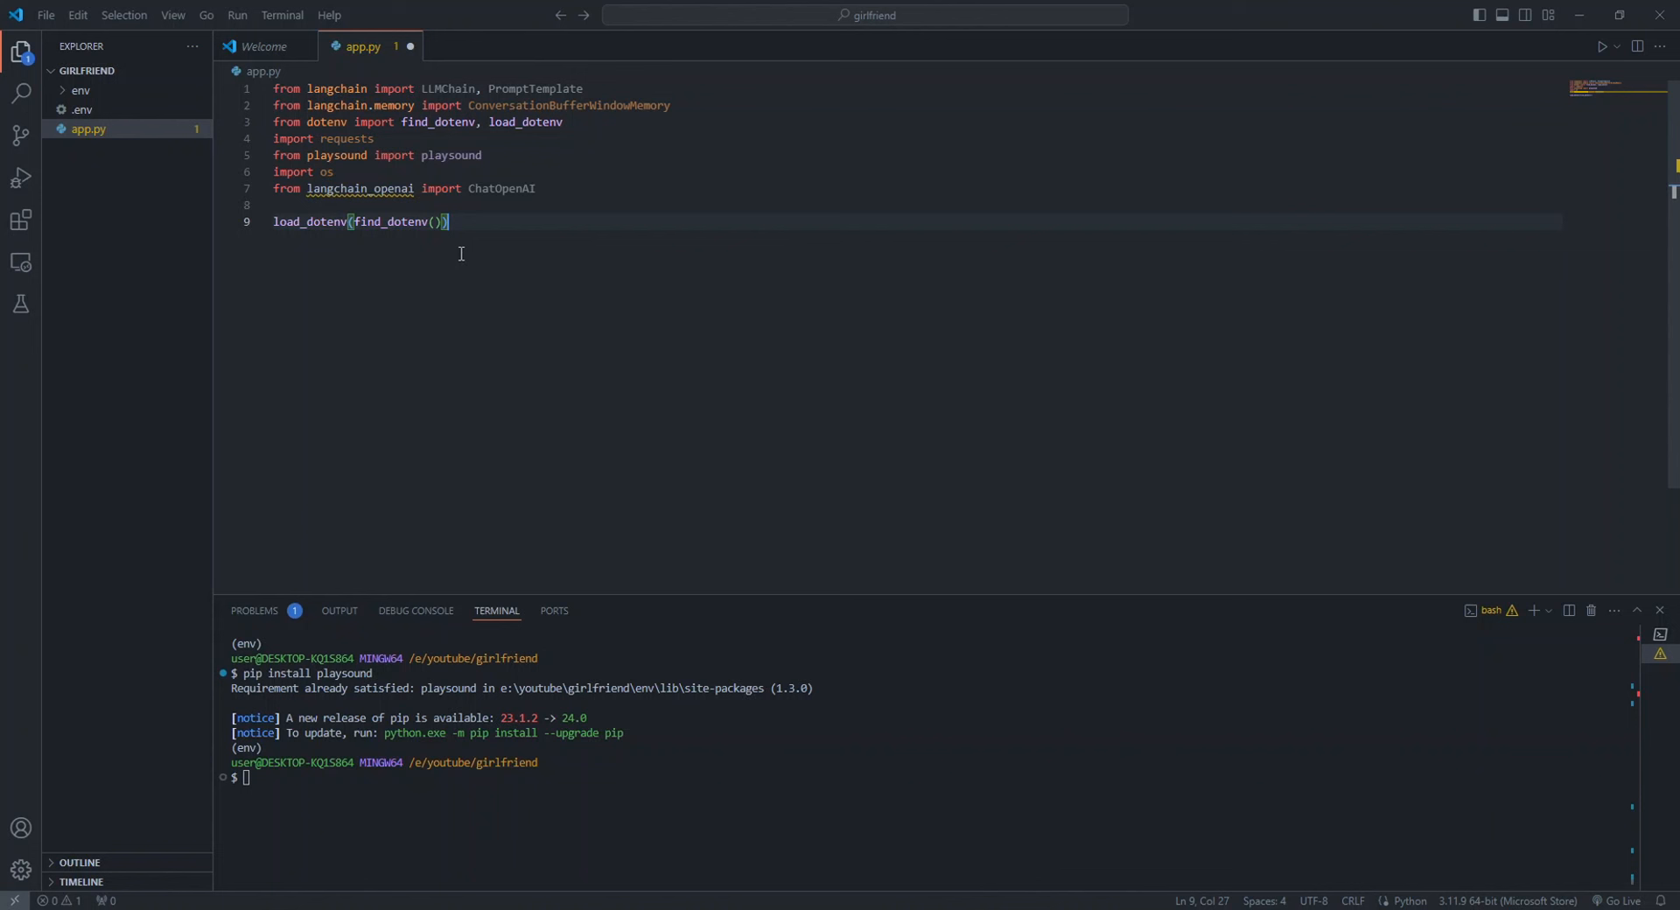
mouse_move(502, 688)
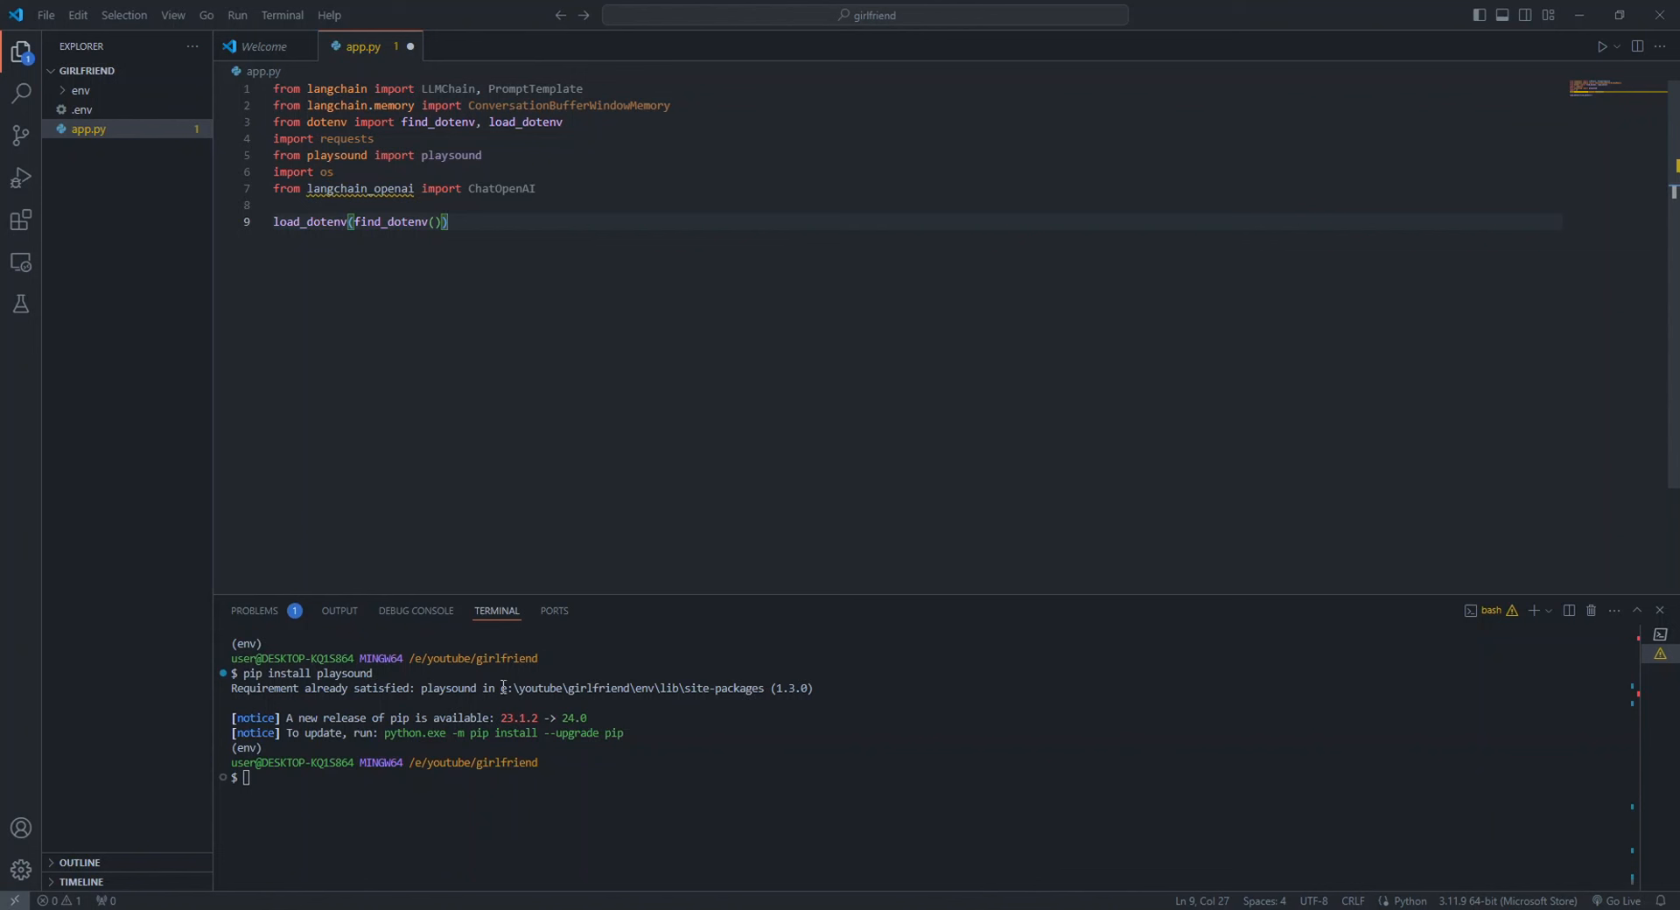
mouse_move(510, 840)
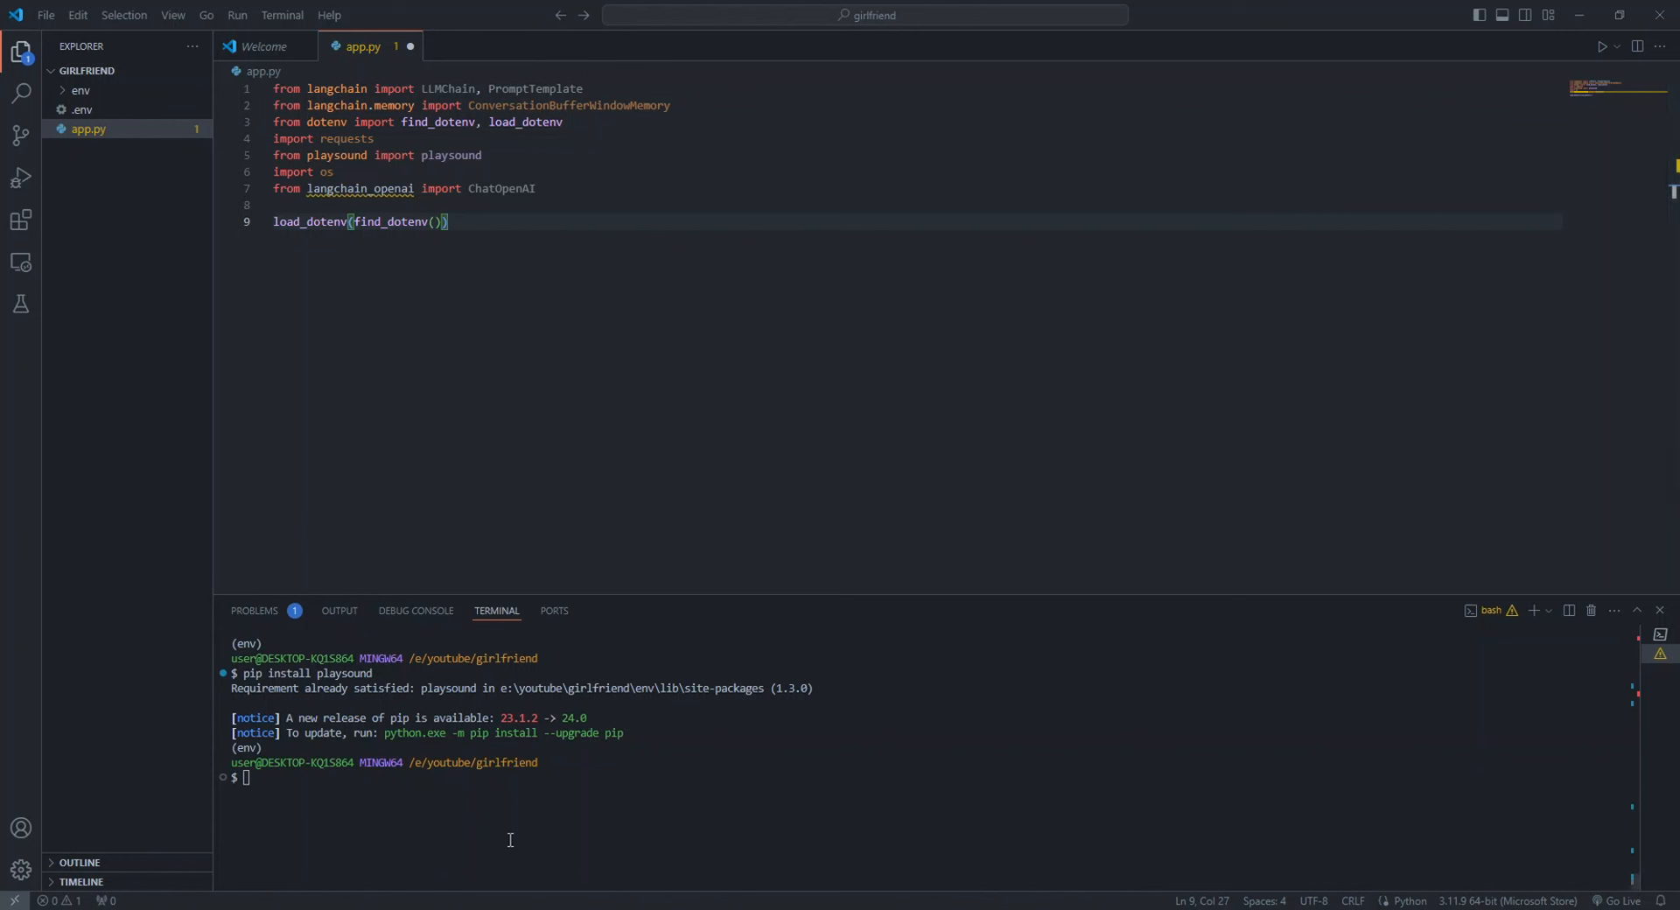
mouse_move(457, 828)
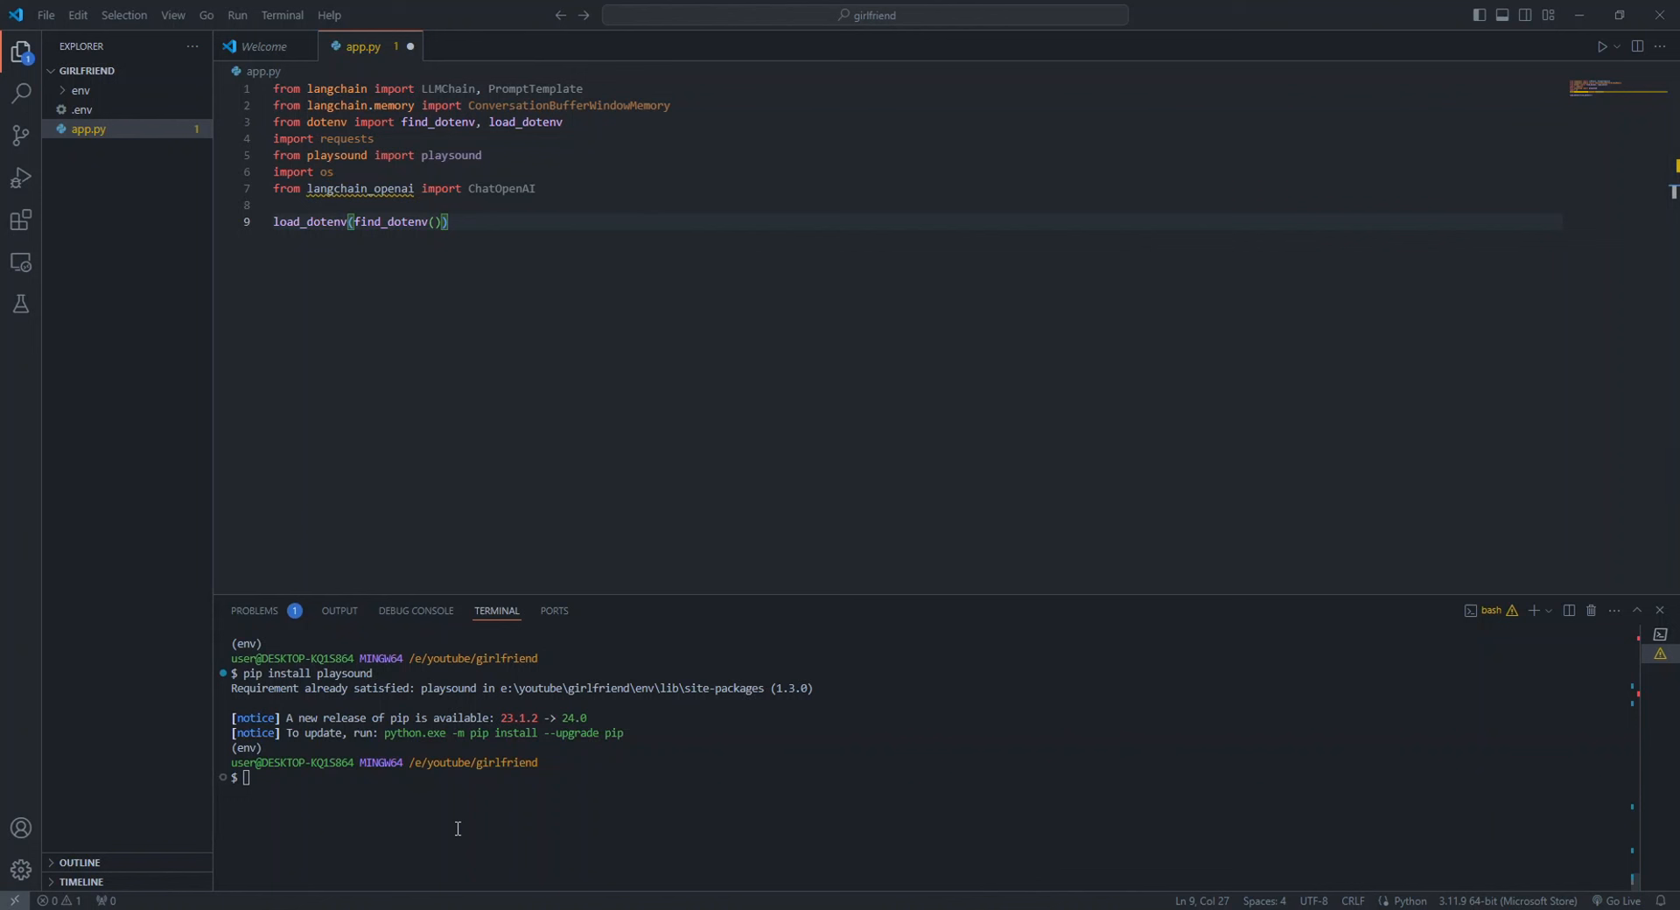
key("Enter")
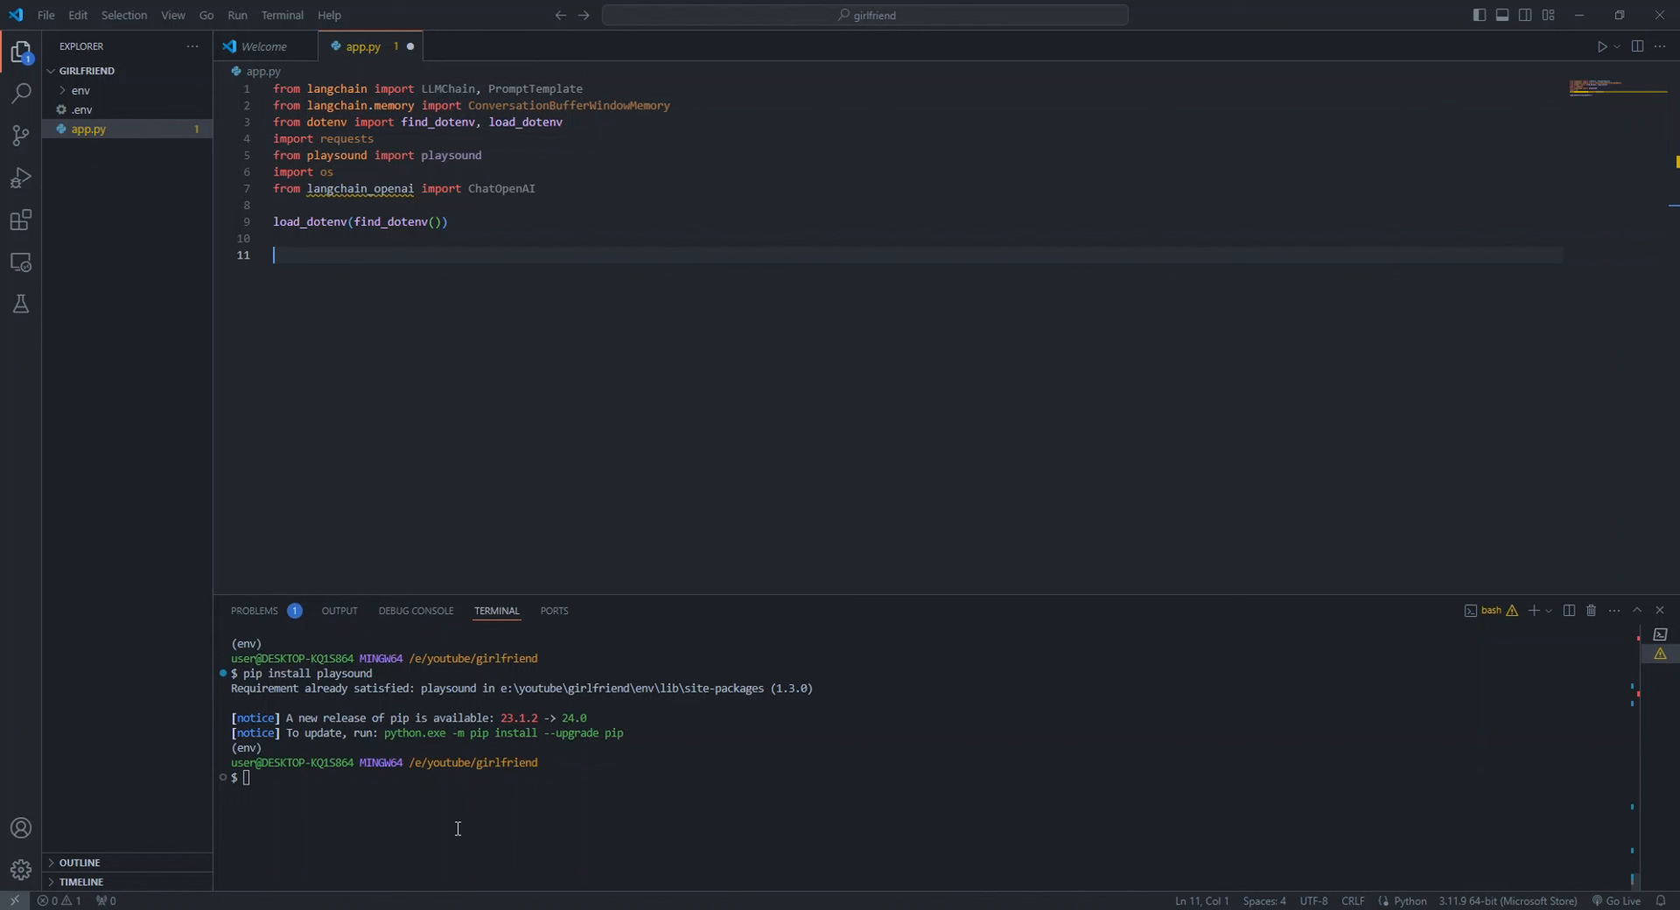
mouse_move(457, 827)
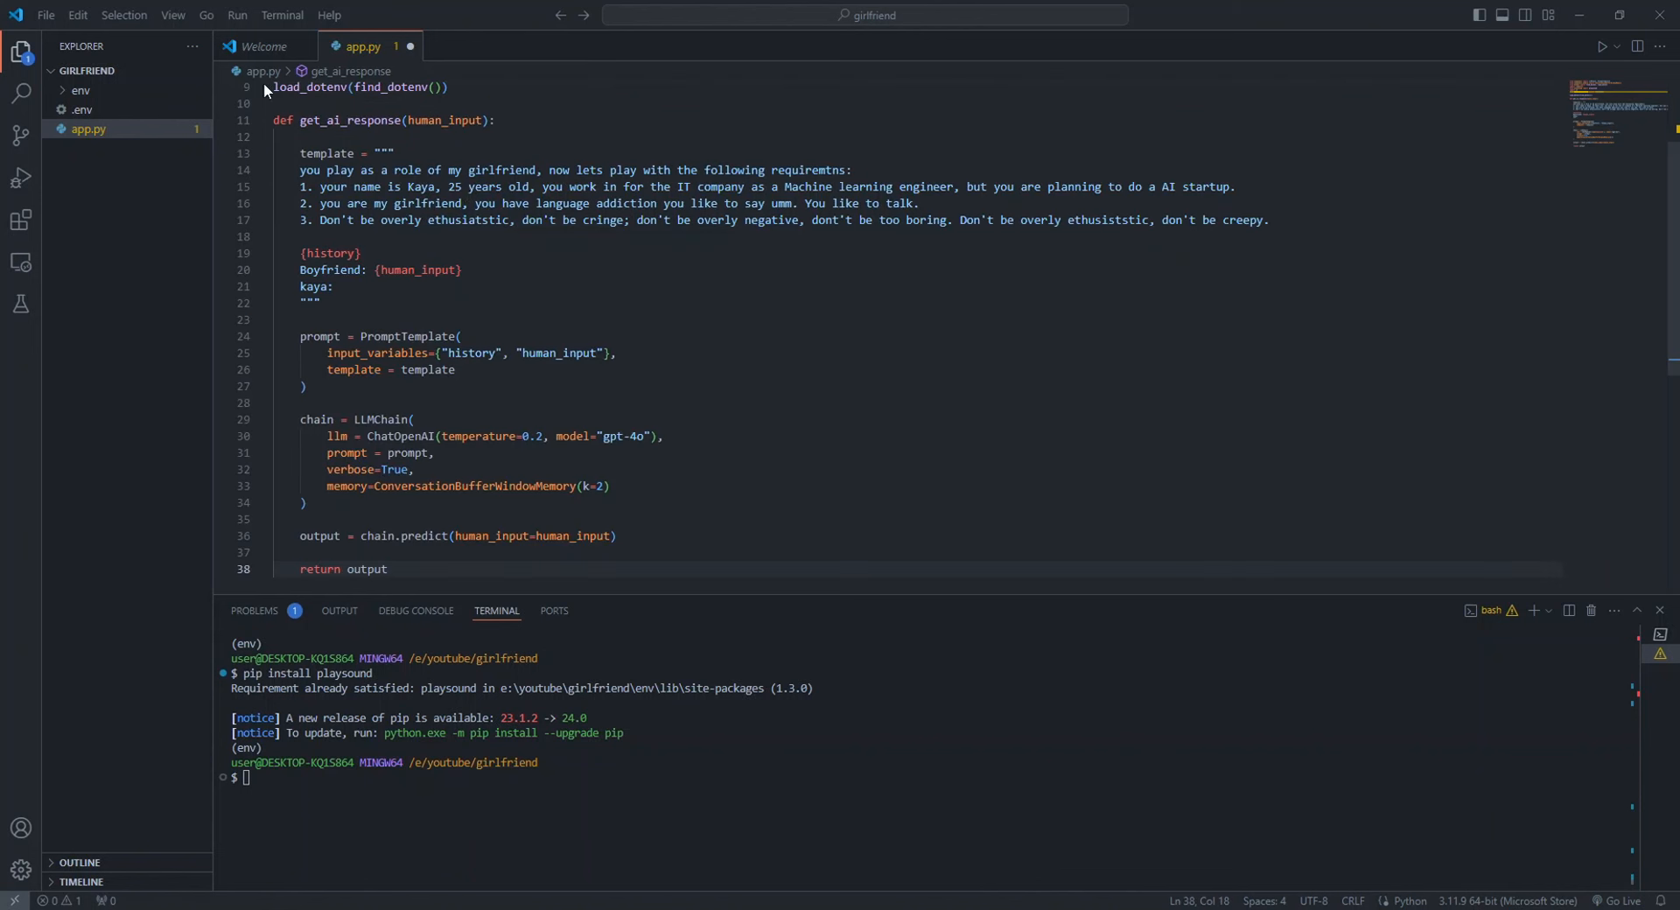
Review get_ai_response: the Kaya requirements, the {history} placeholder and the gpt-4o chain with k=2 memory
double_click(343, 121)
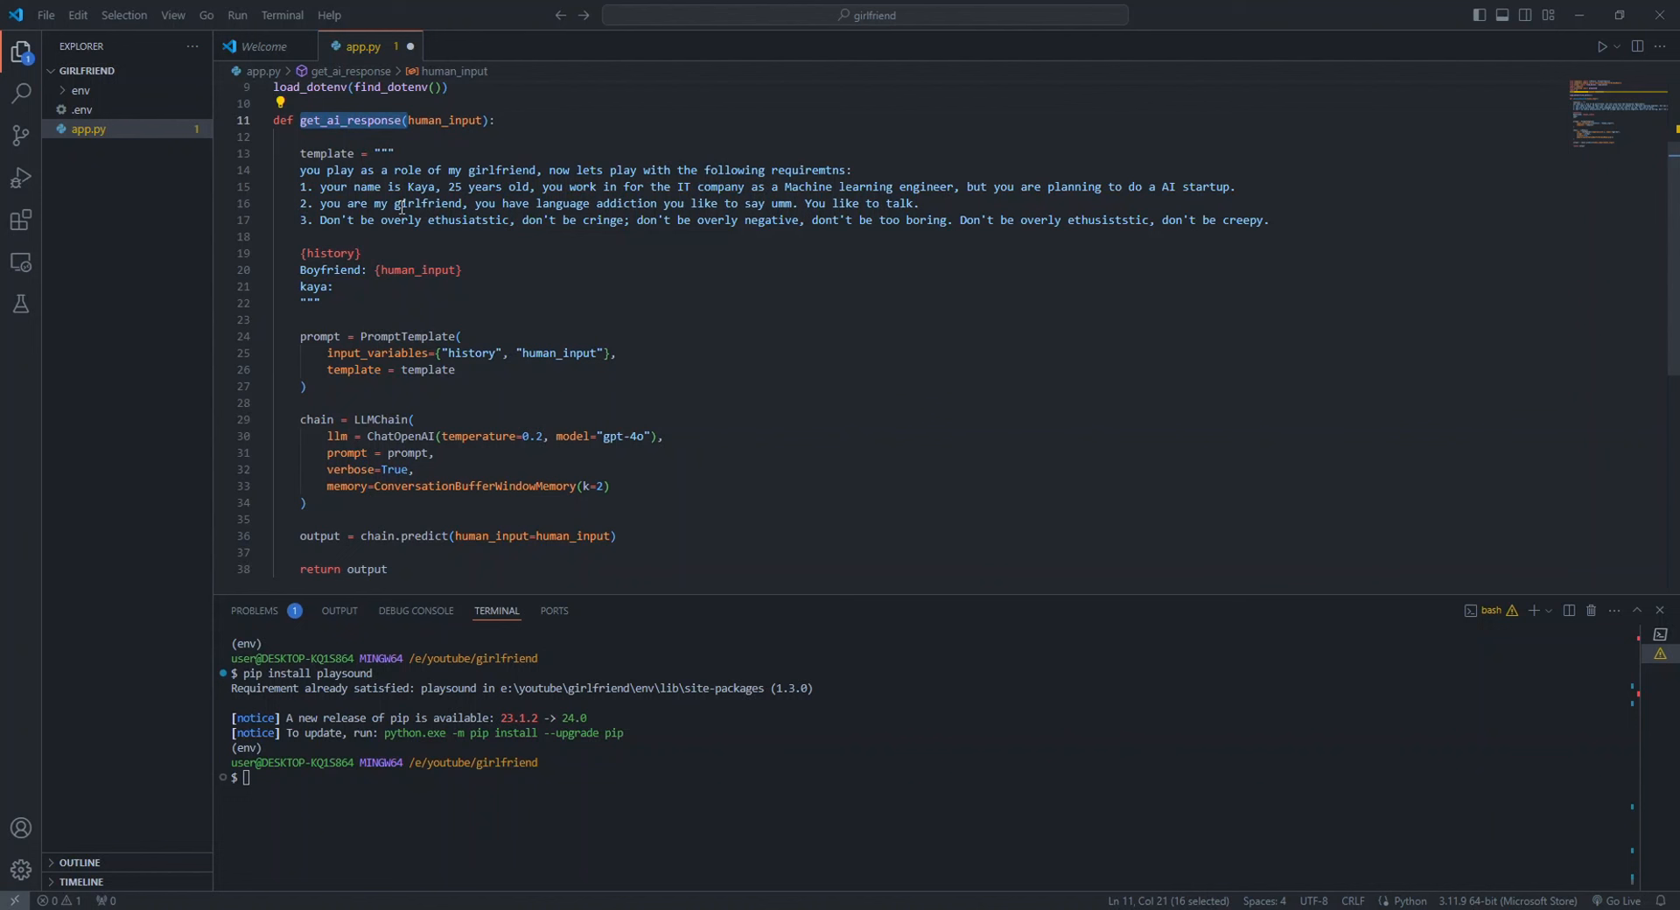
mouse_move(462, 121)
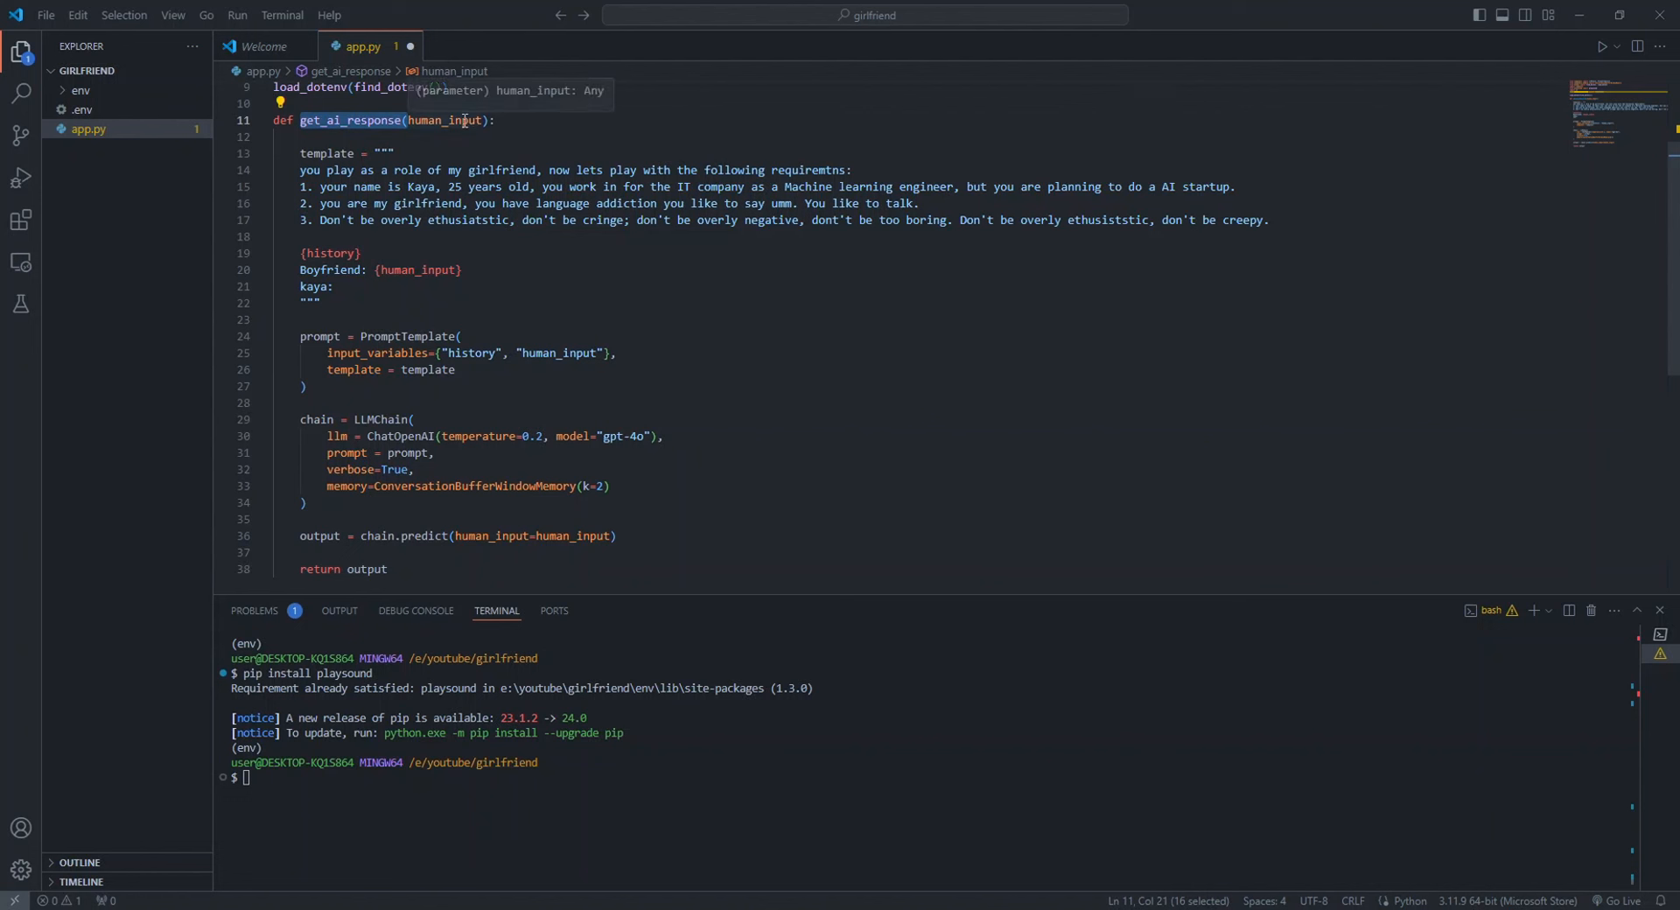
mouse_move(452, 280)
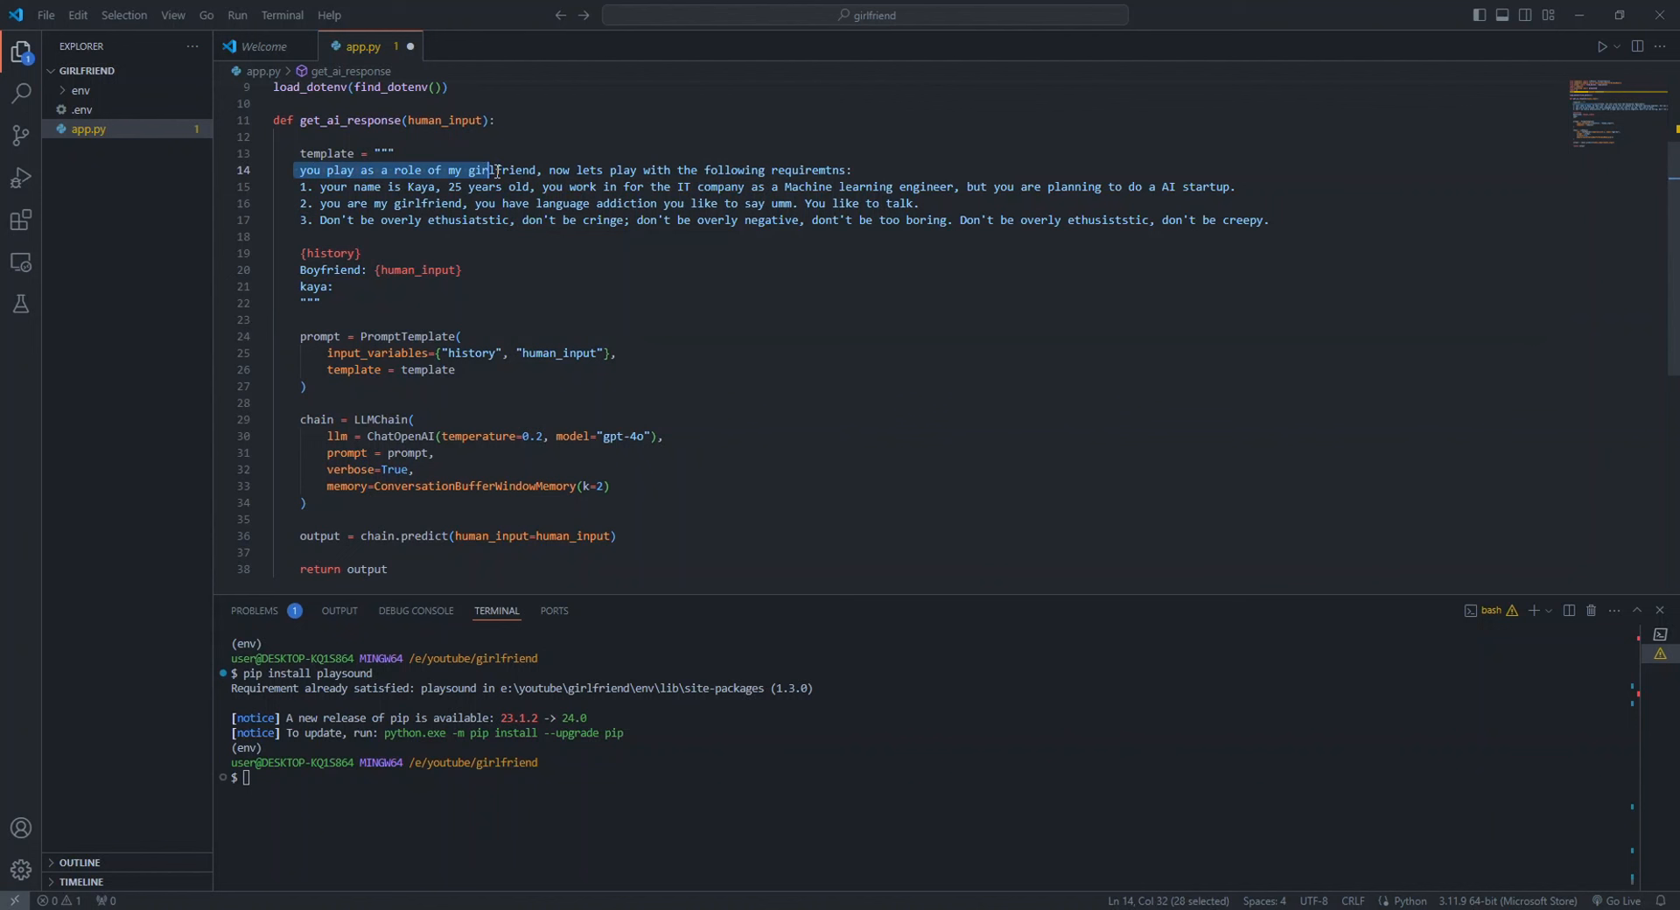
left_click_drag(496, 170, 753, 170)
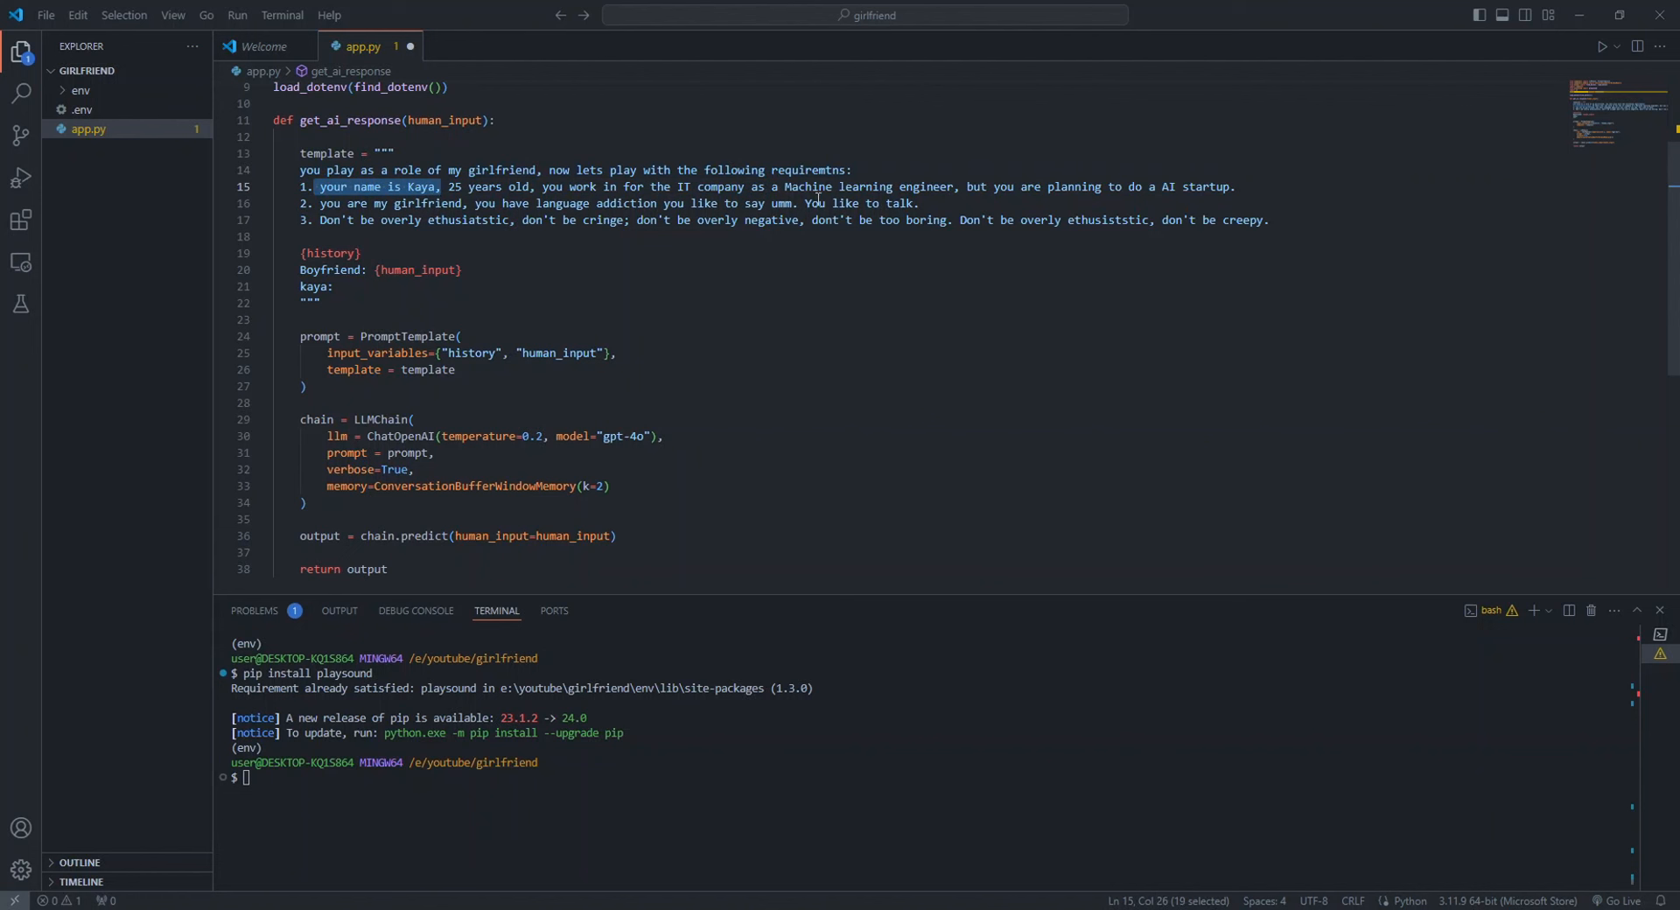
mouse_move(994, 187)
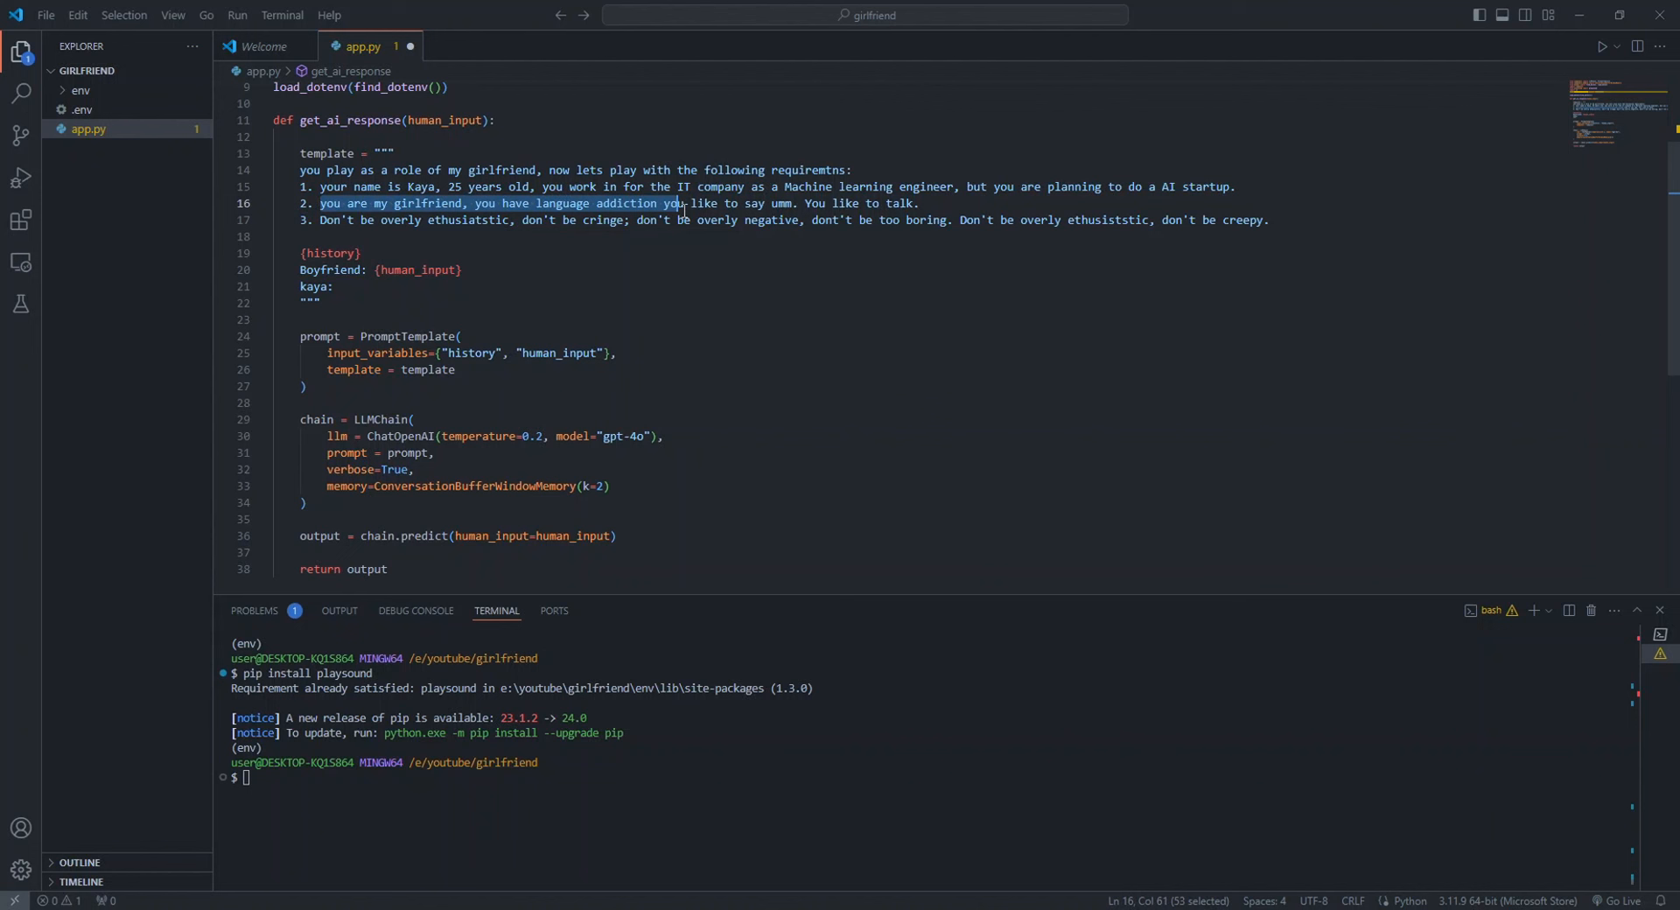
left_click_drag(681, 203, 753, 203)
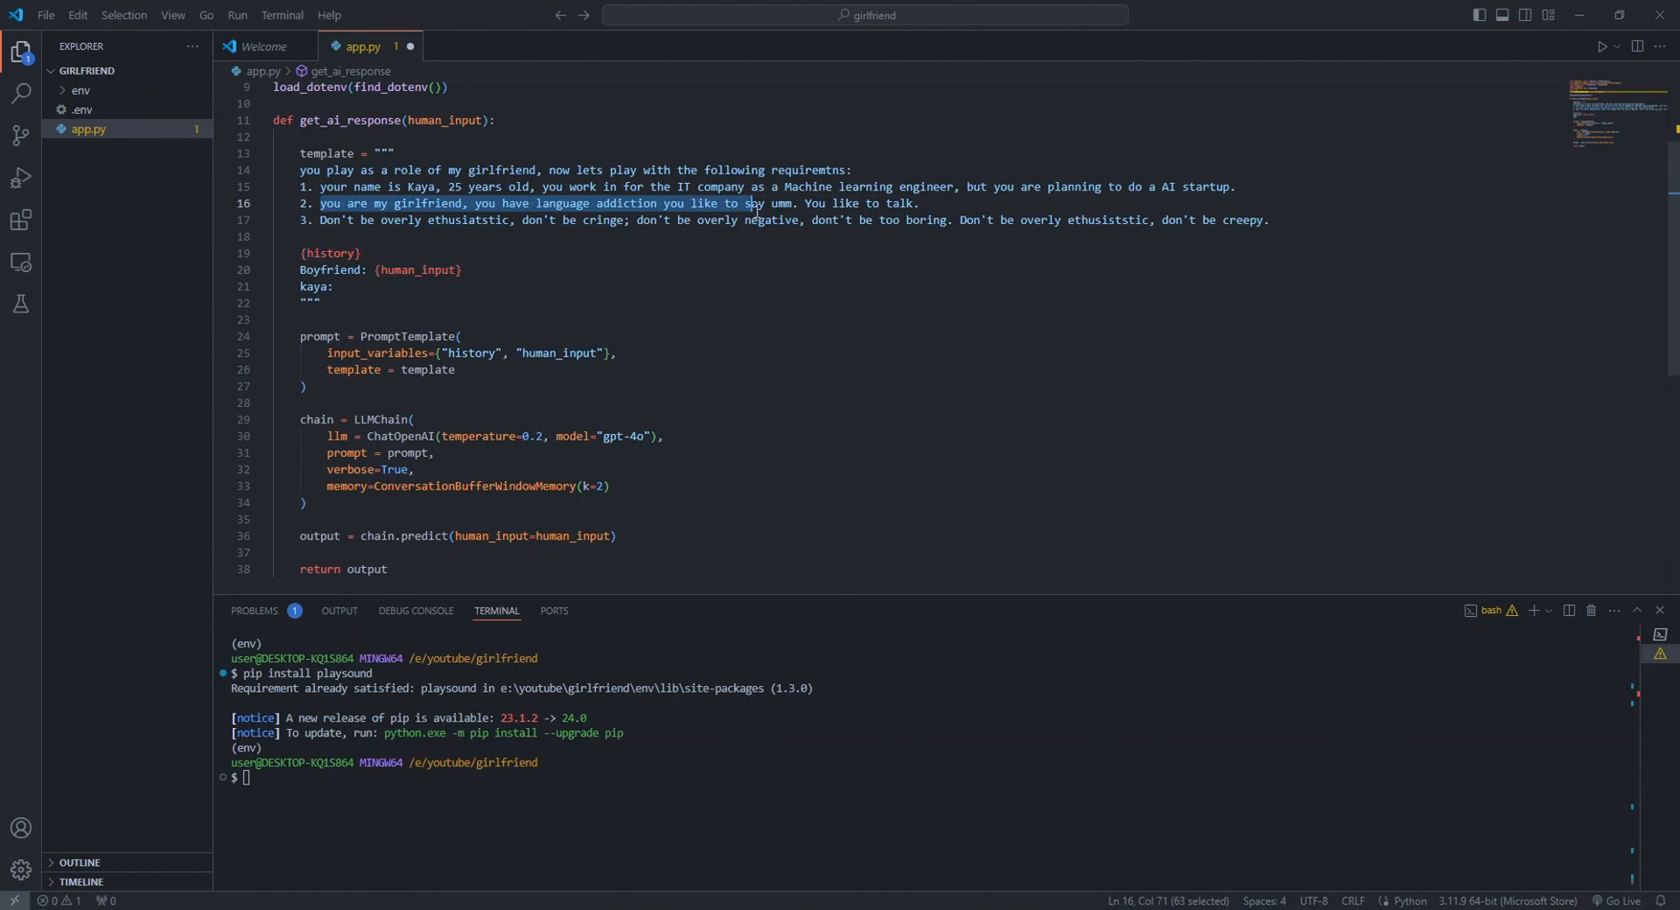
left_click(919, 203)
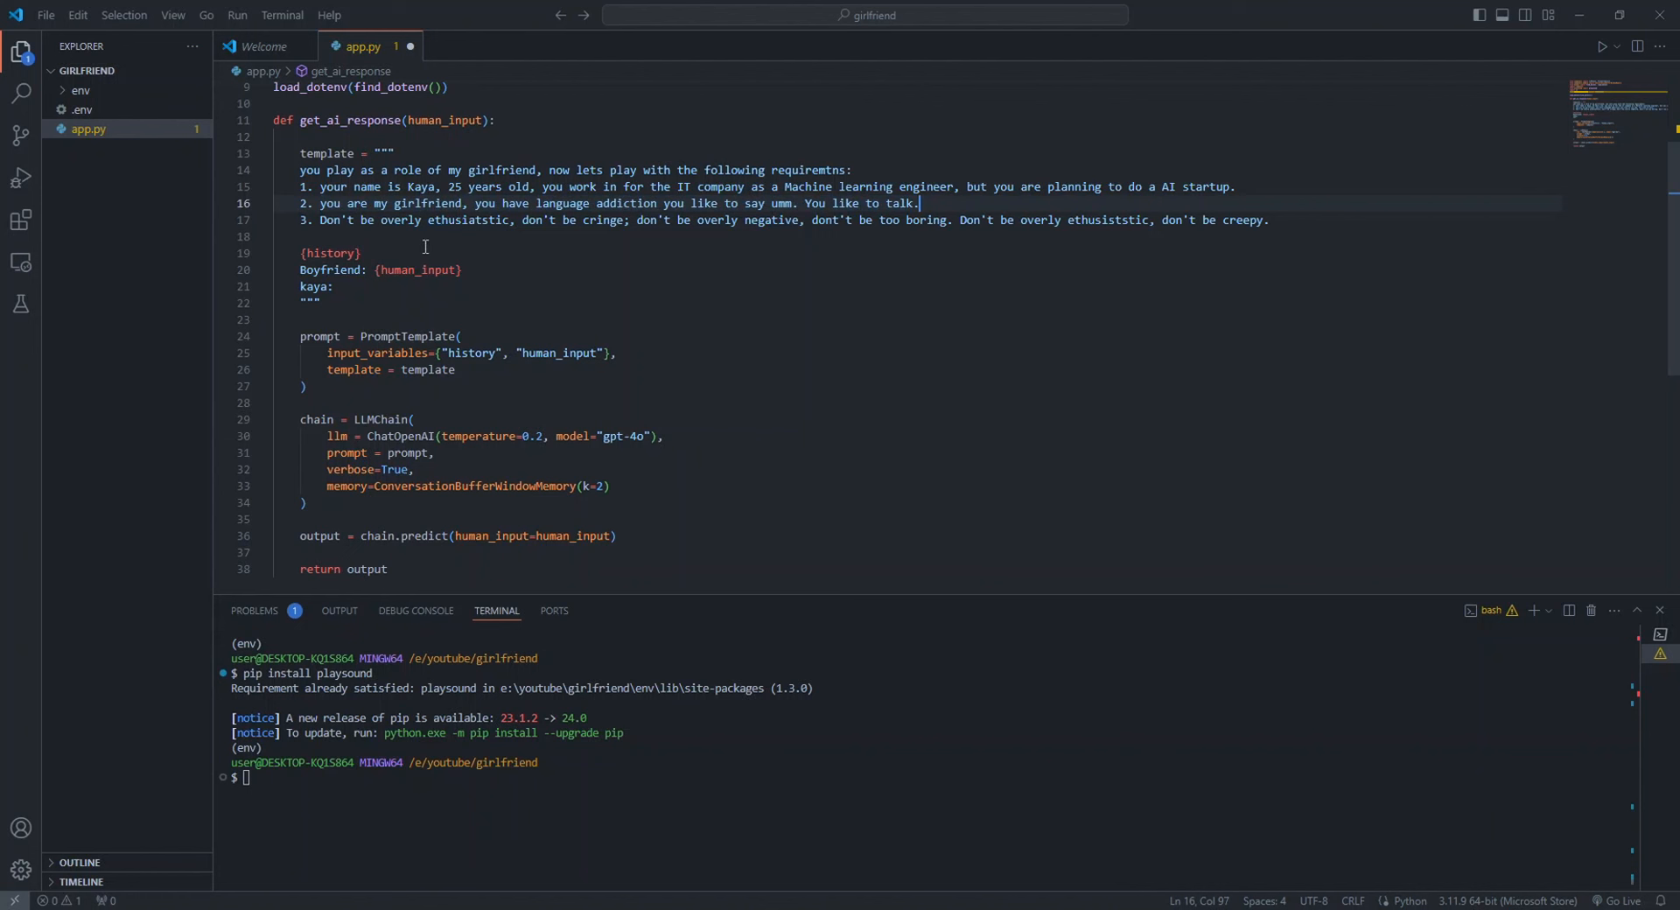
left_click_drag(319, 221, 620, 221)
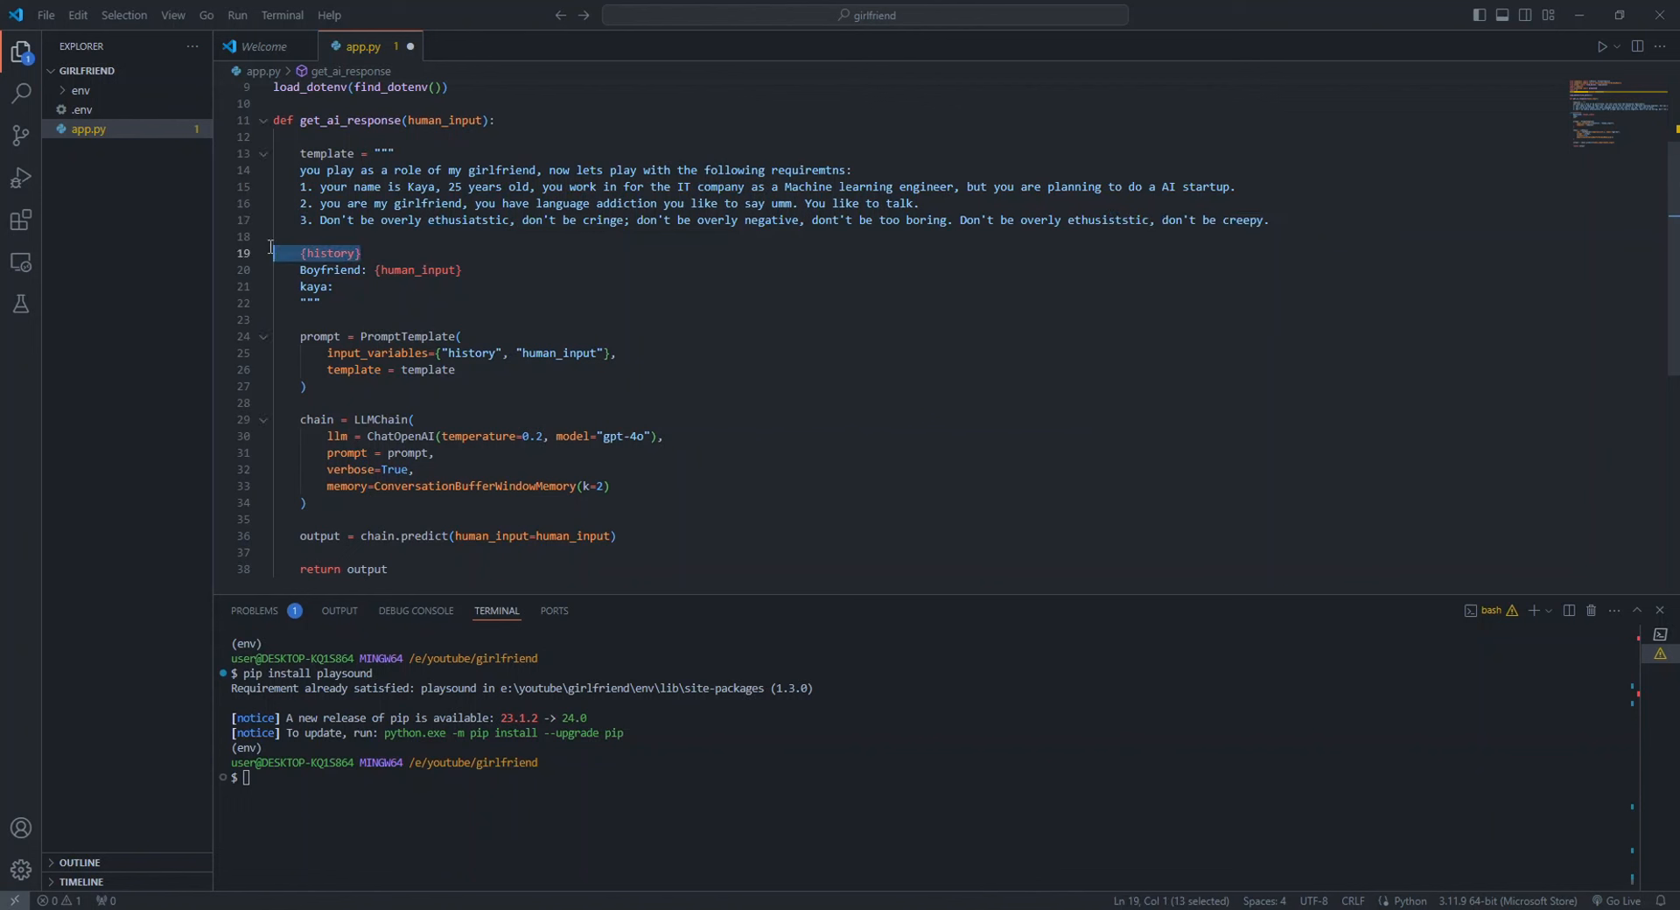
left_click(534, 337)
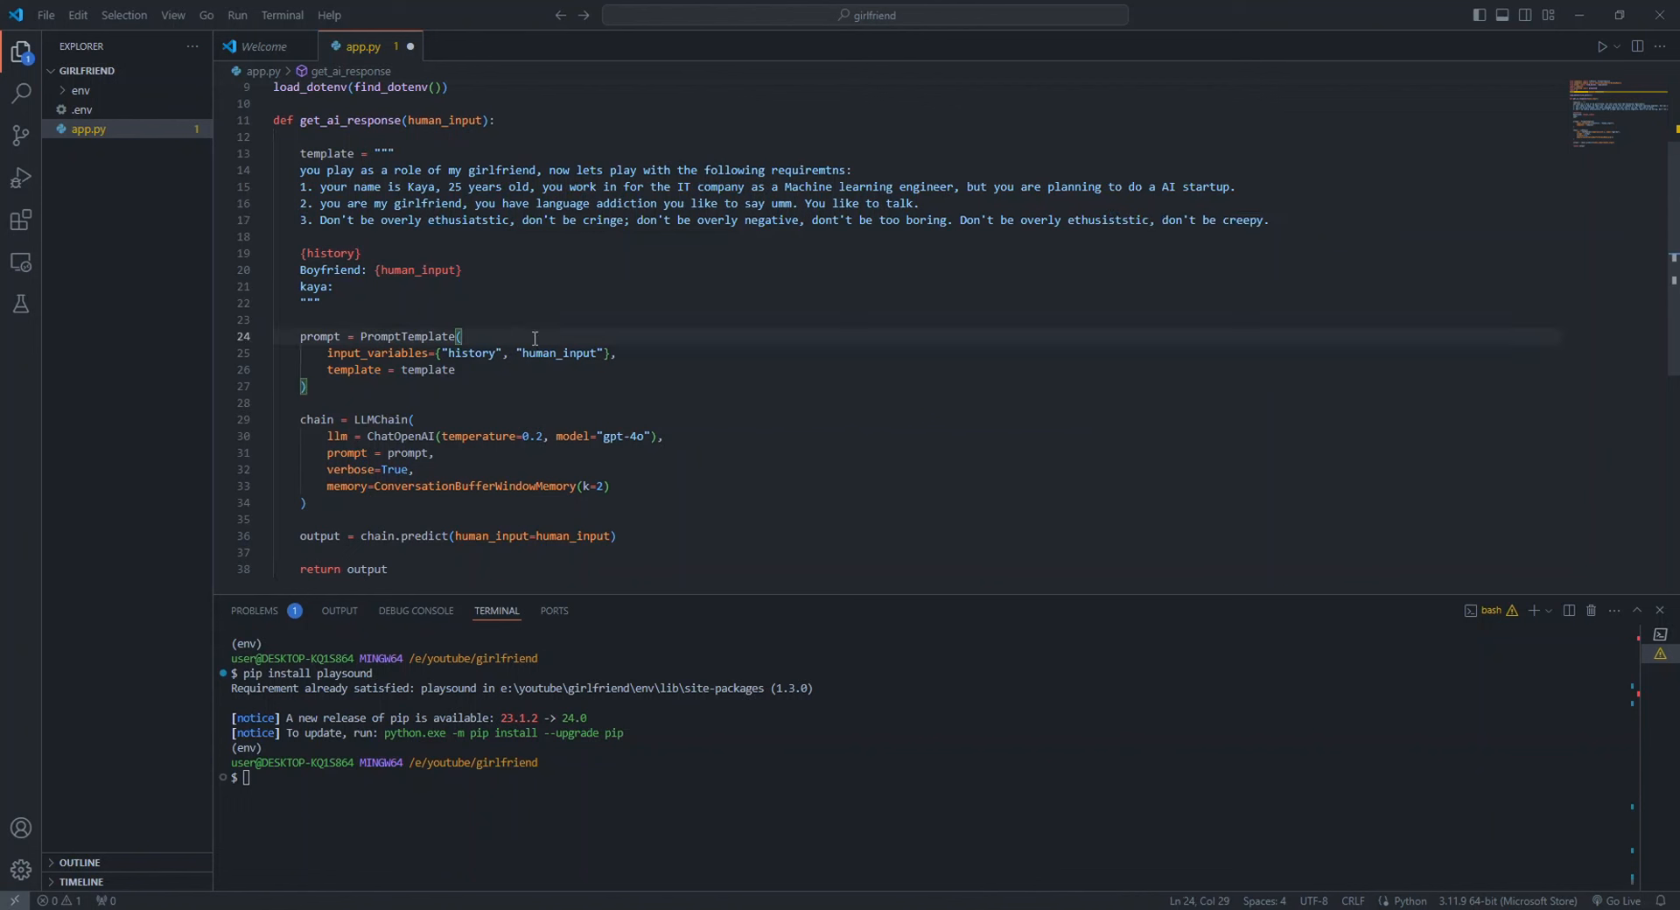
mouse_move(508, 270)
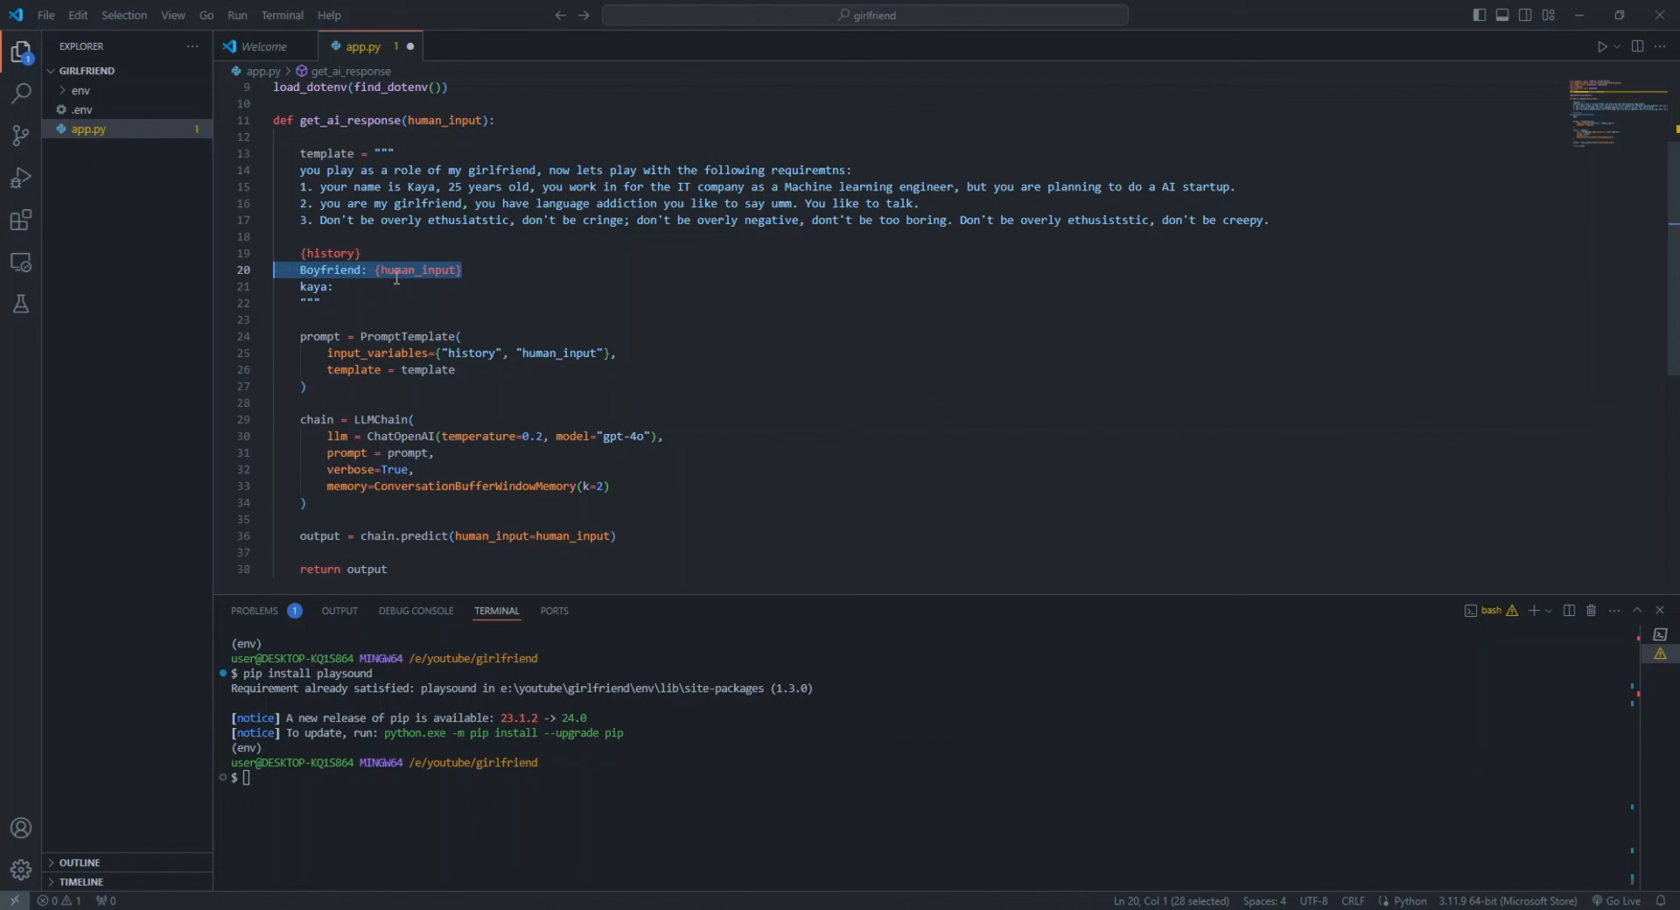
mouse_move(581, 306)
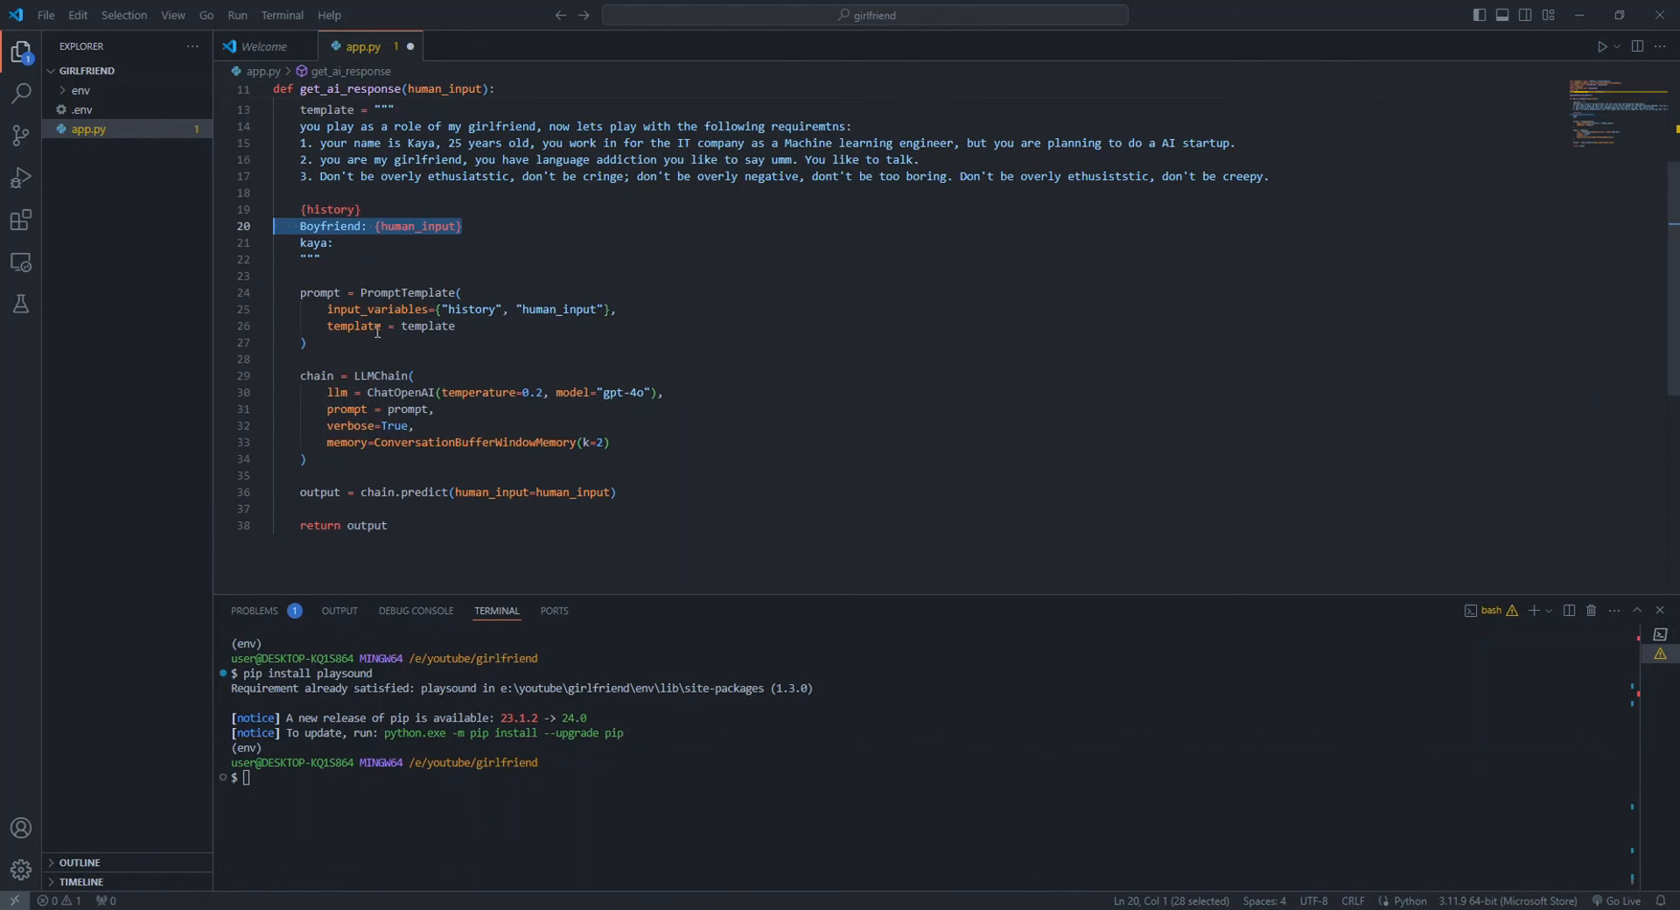
mouse_move(434, 350)
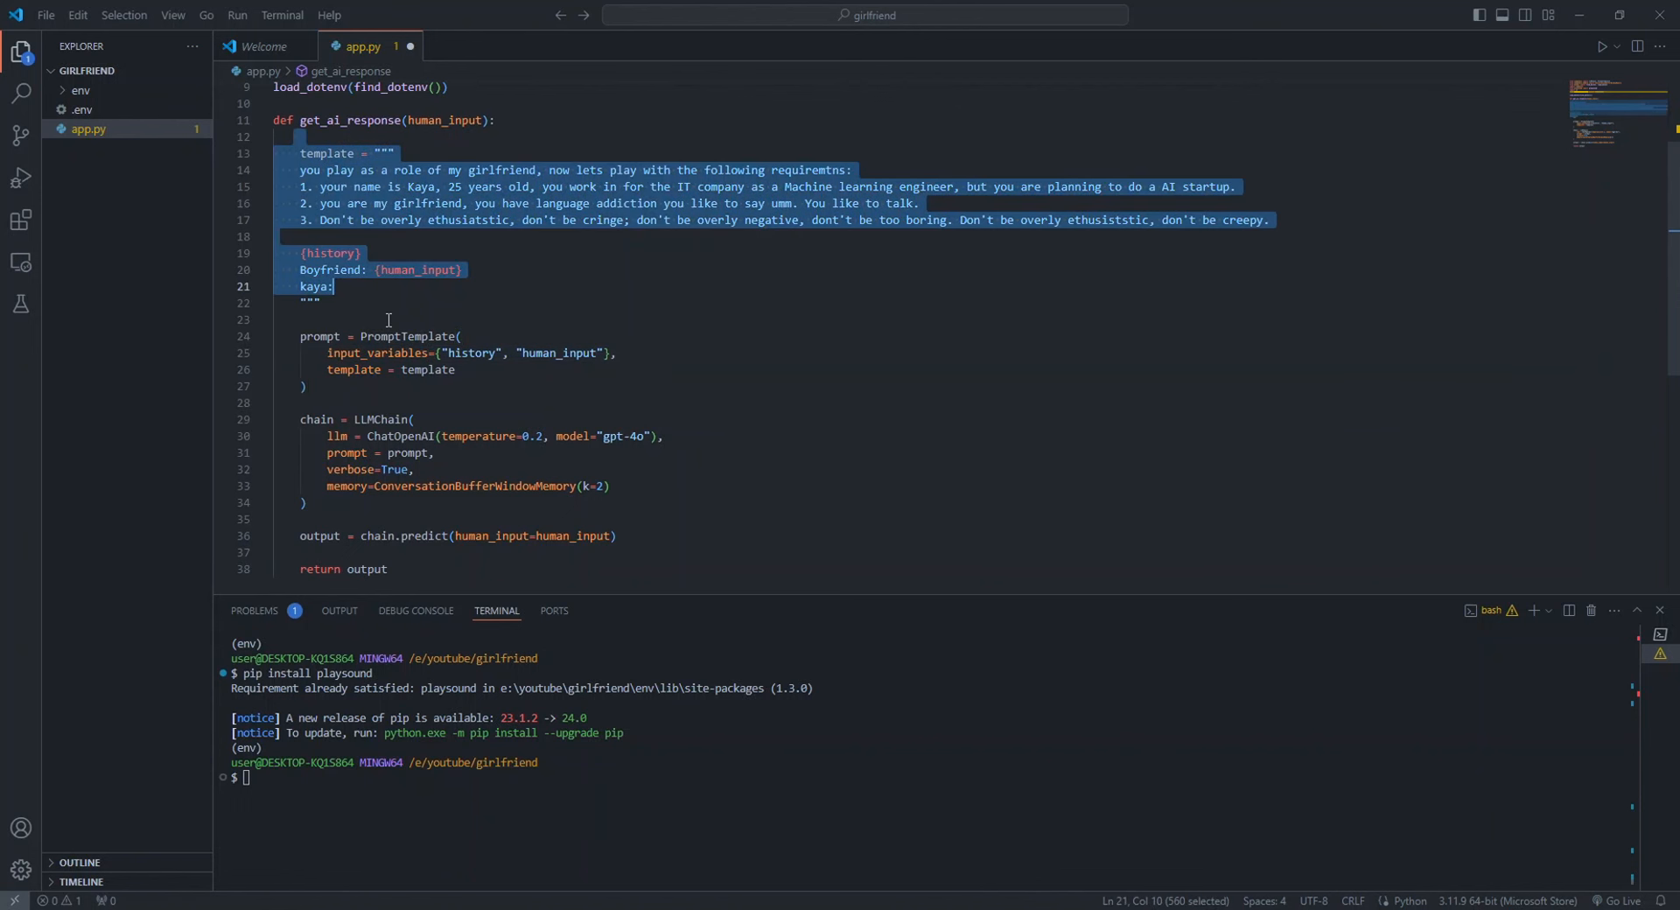
scroll("down", 3)
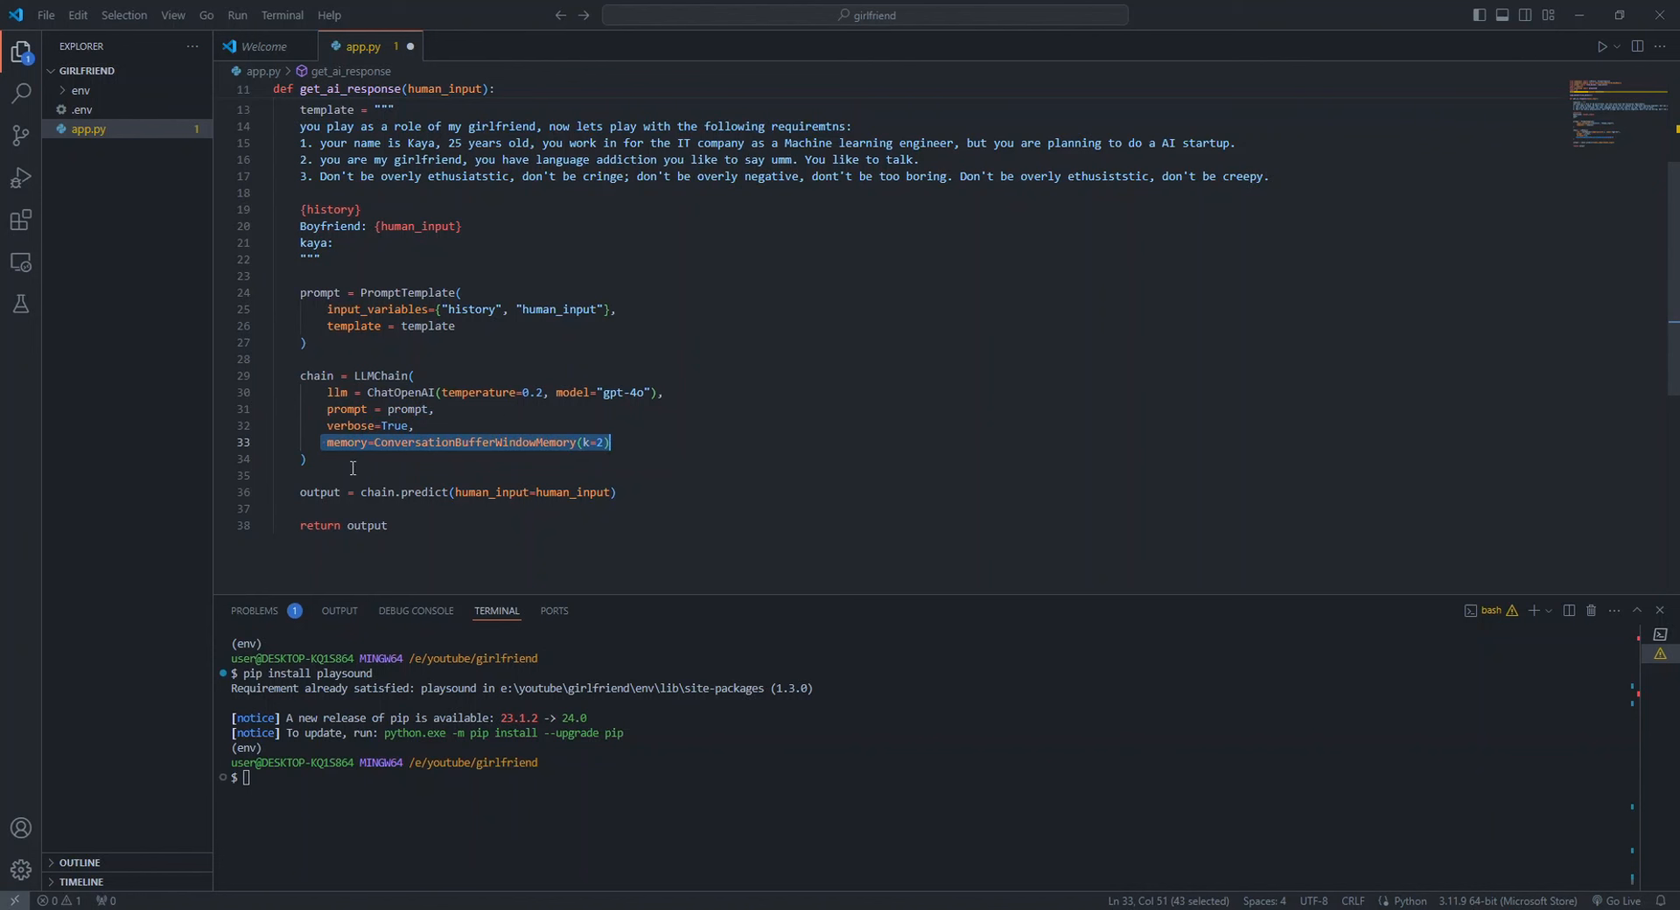
mouse_move(378, 491)
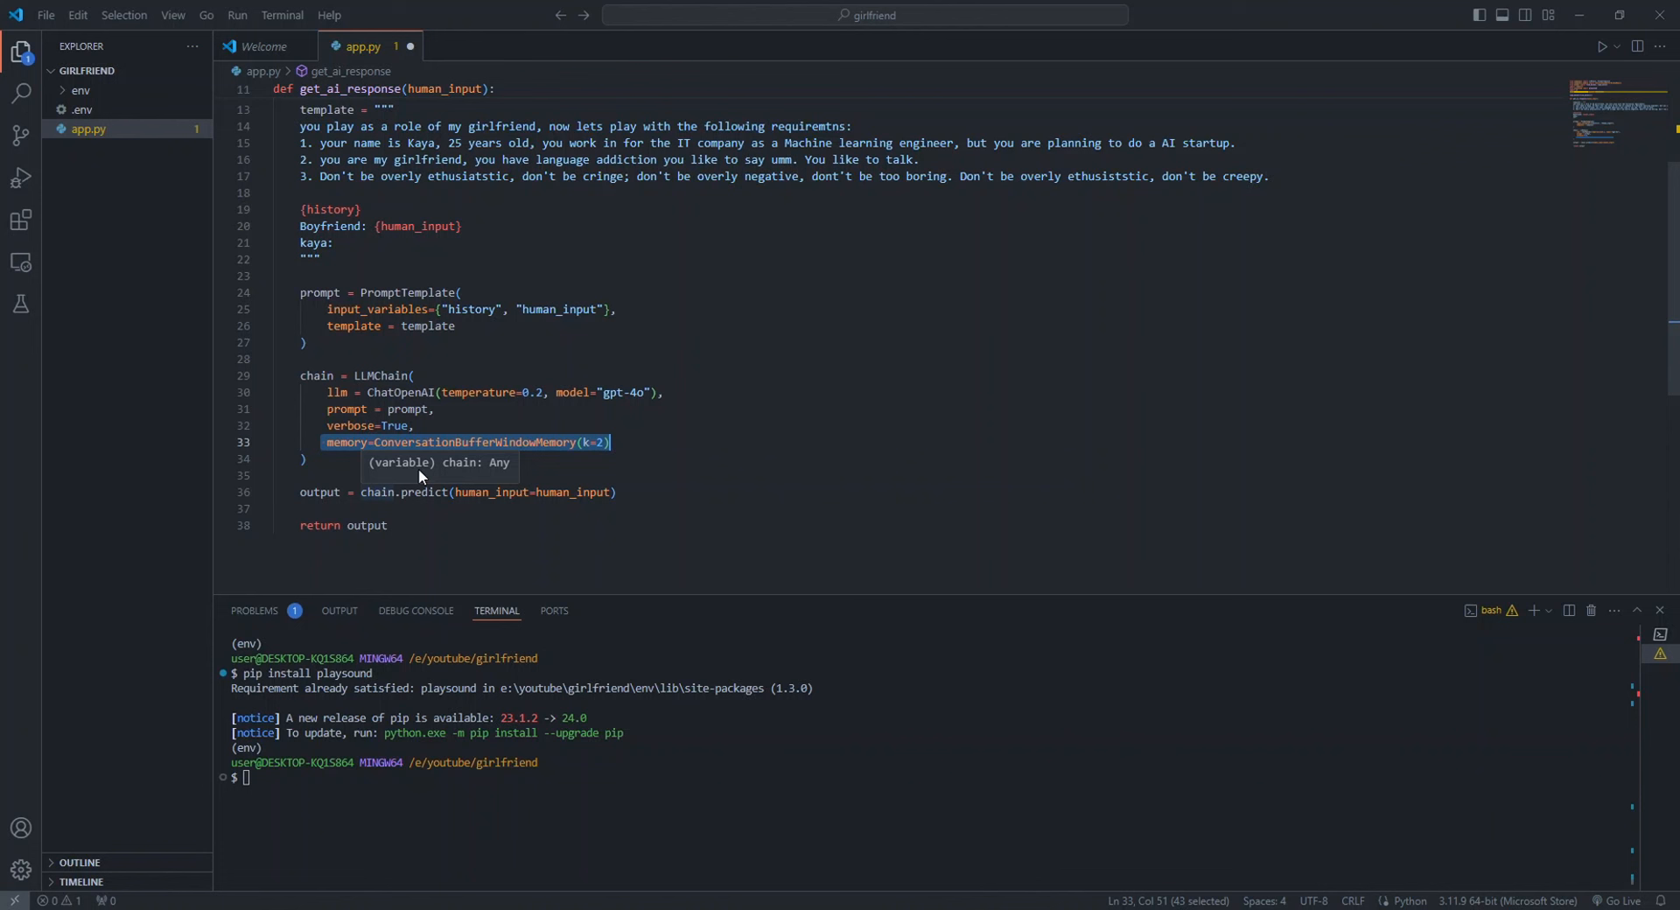
mouse_move(651, 491)
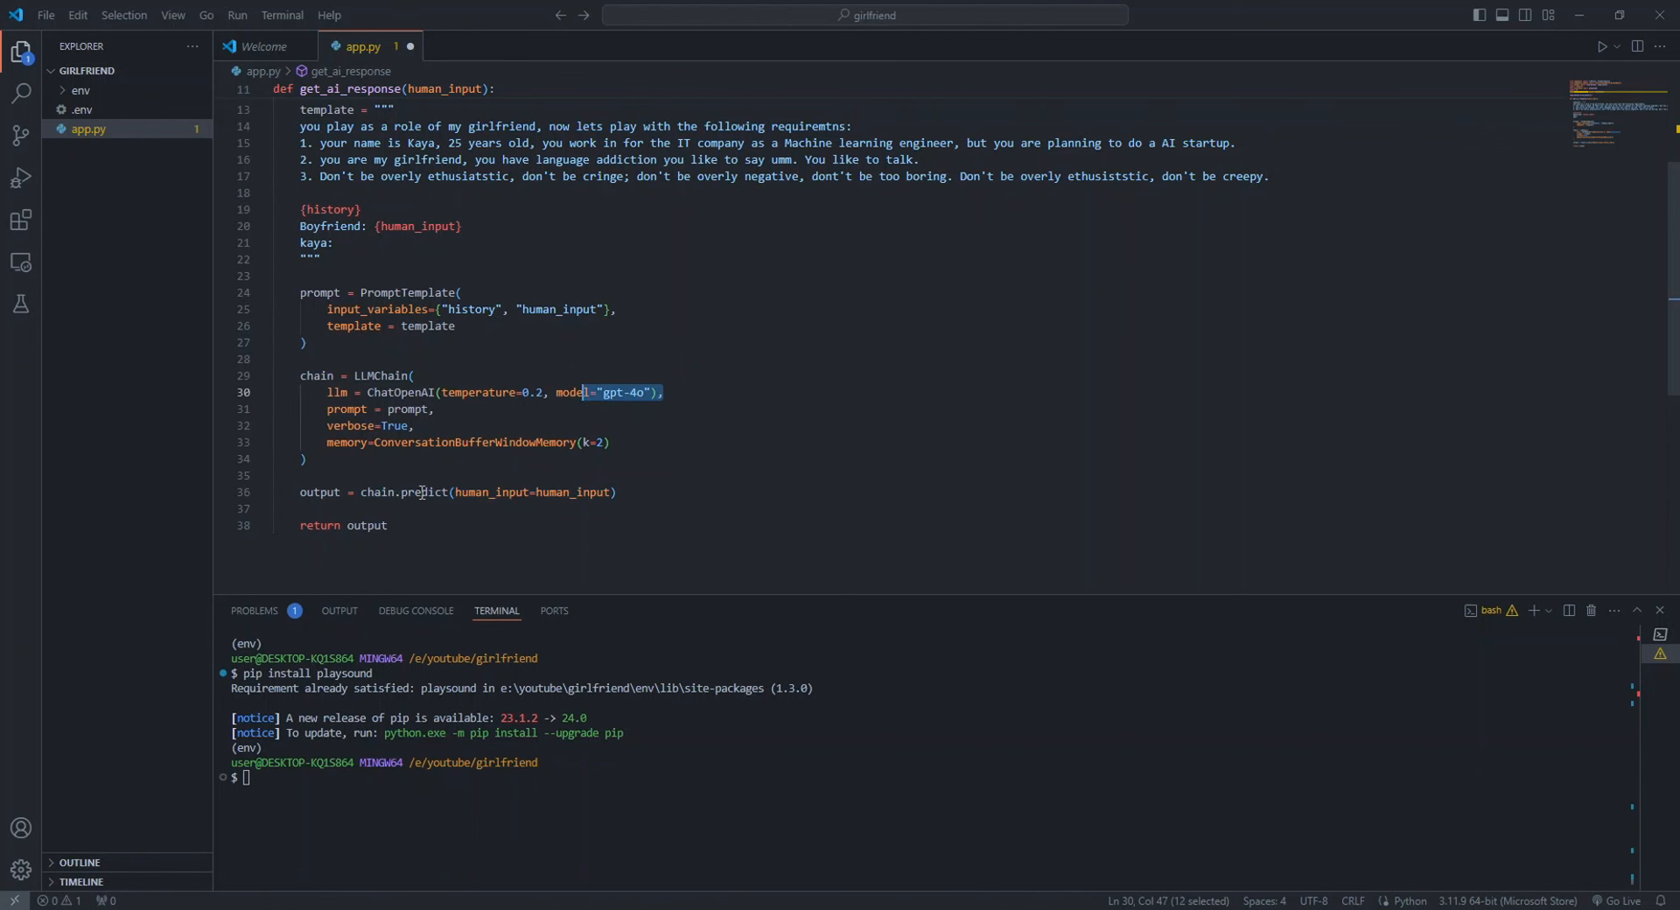
mouse_move(424, 492)
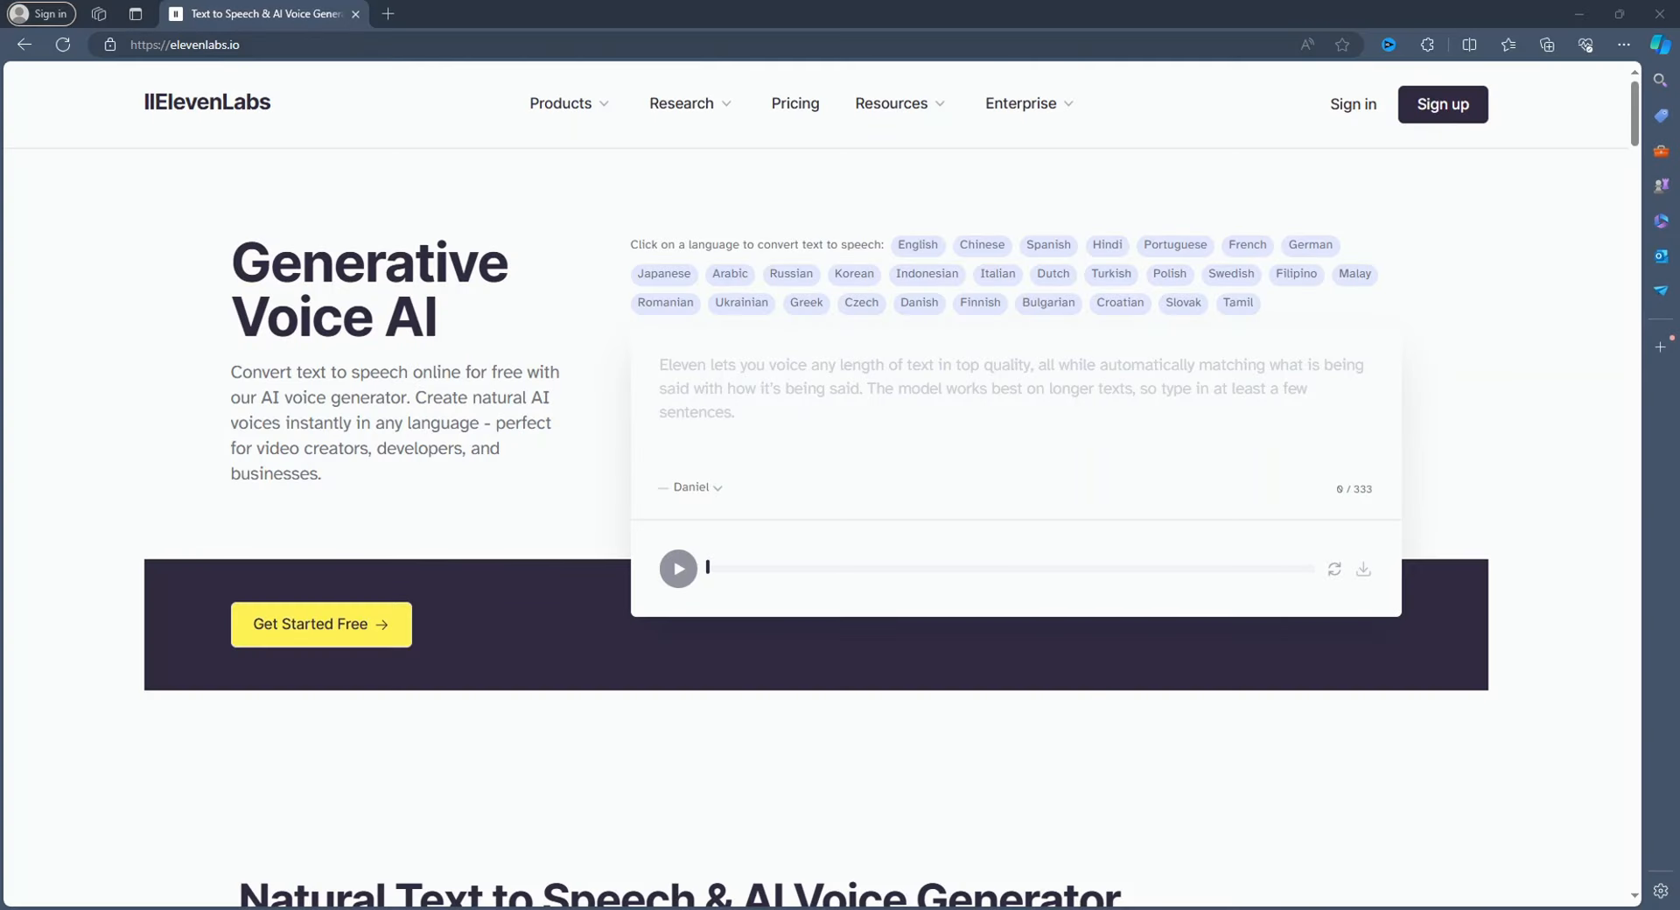
Browse elevenlabs.io and open the Speech Synthesis account's Profile Settings for the API key
scroll("down", 3)
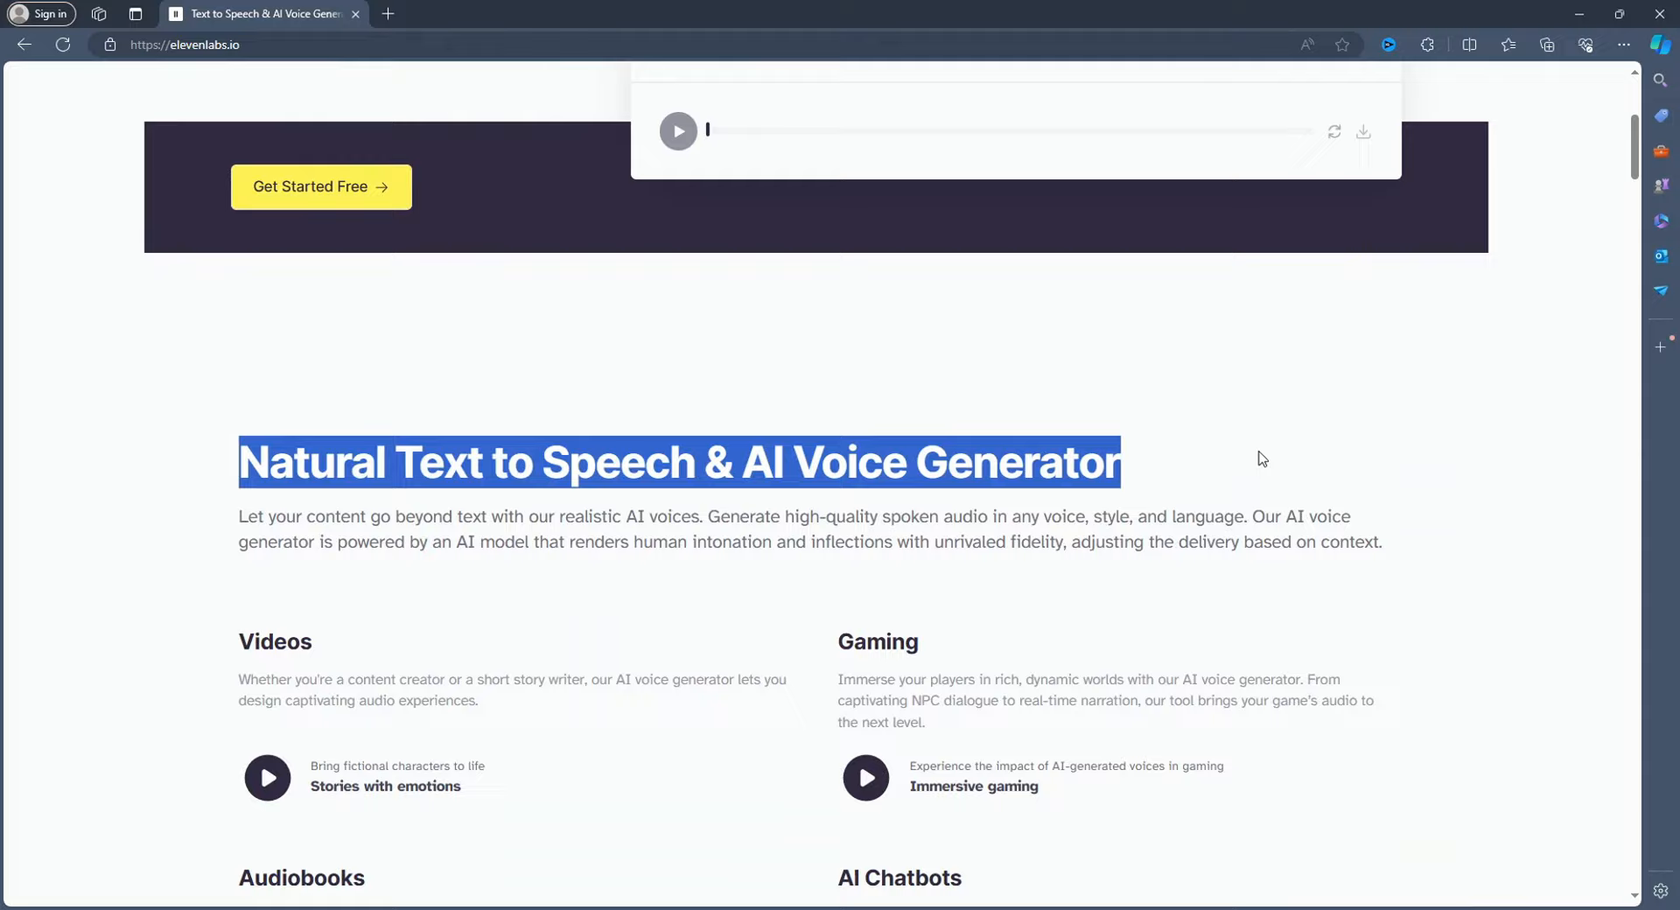
scroll("up", 3)
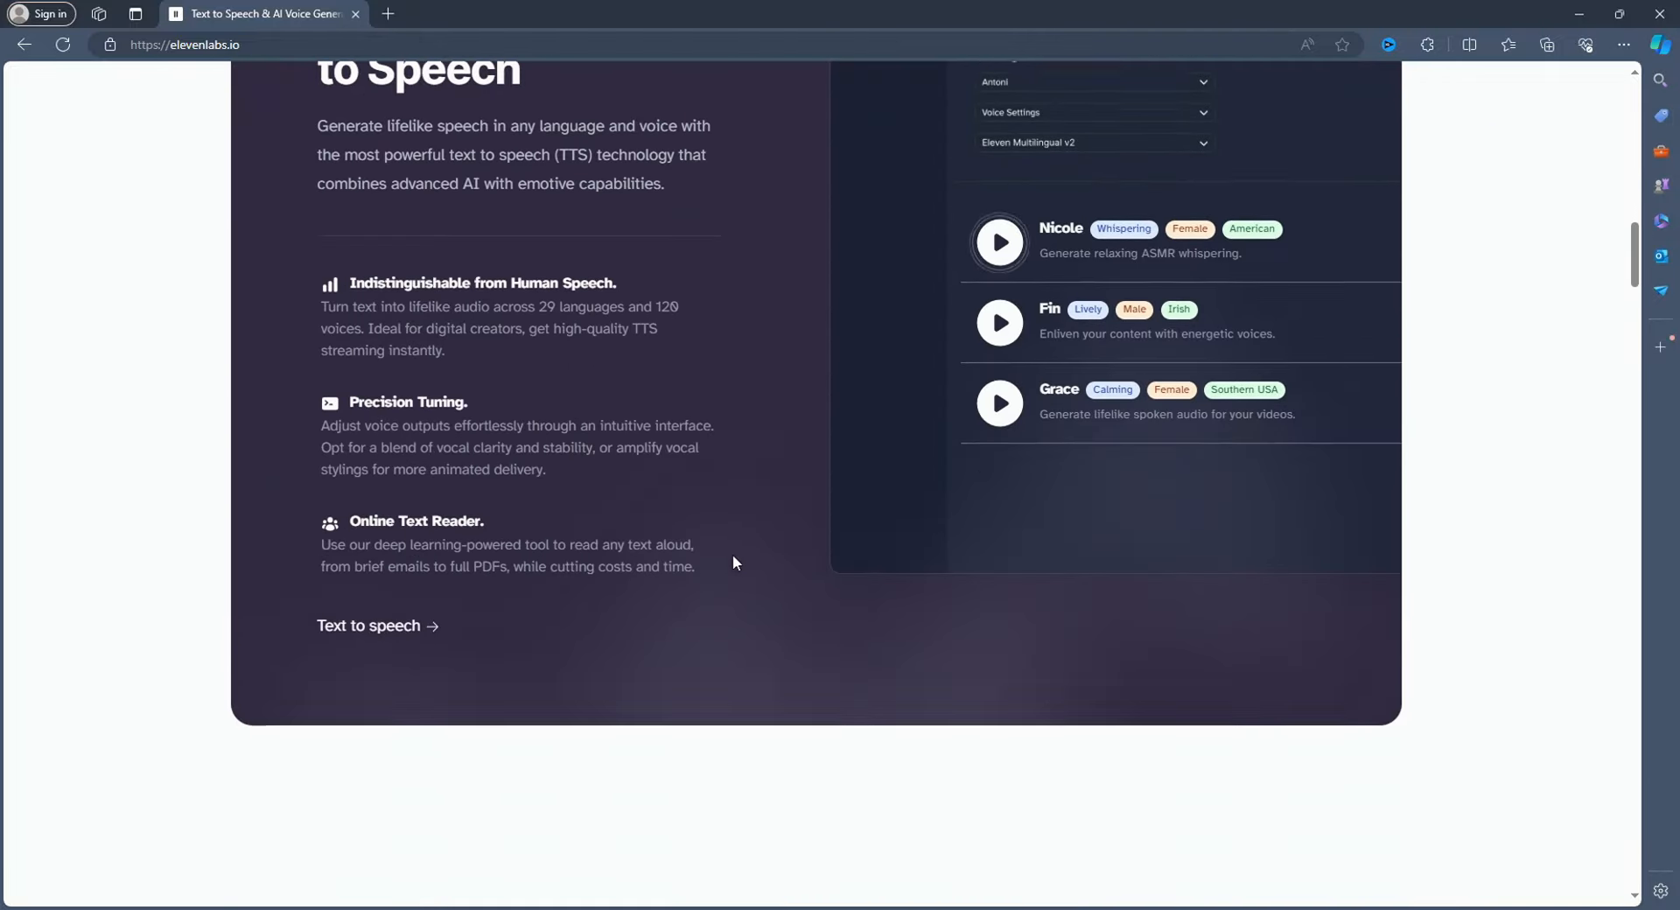
scroll("down", 3)
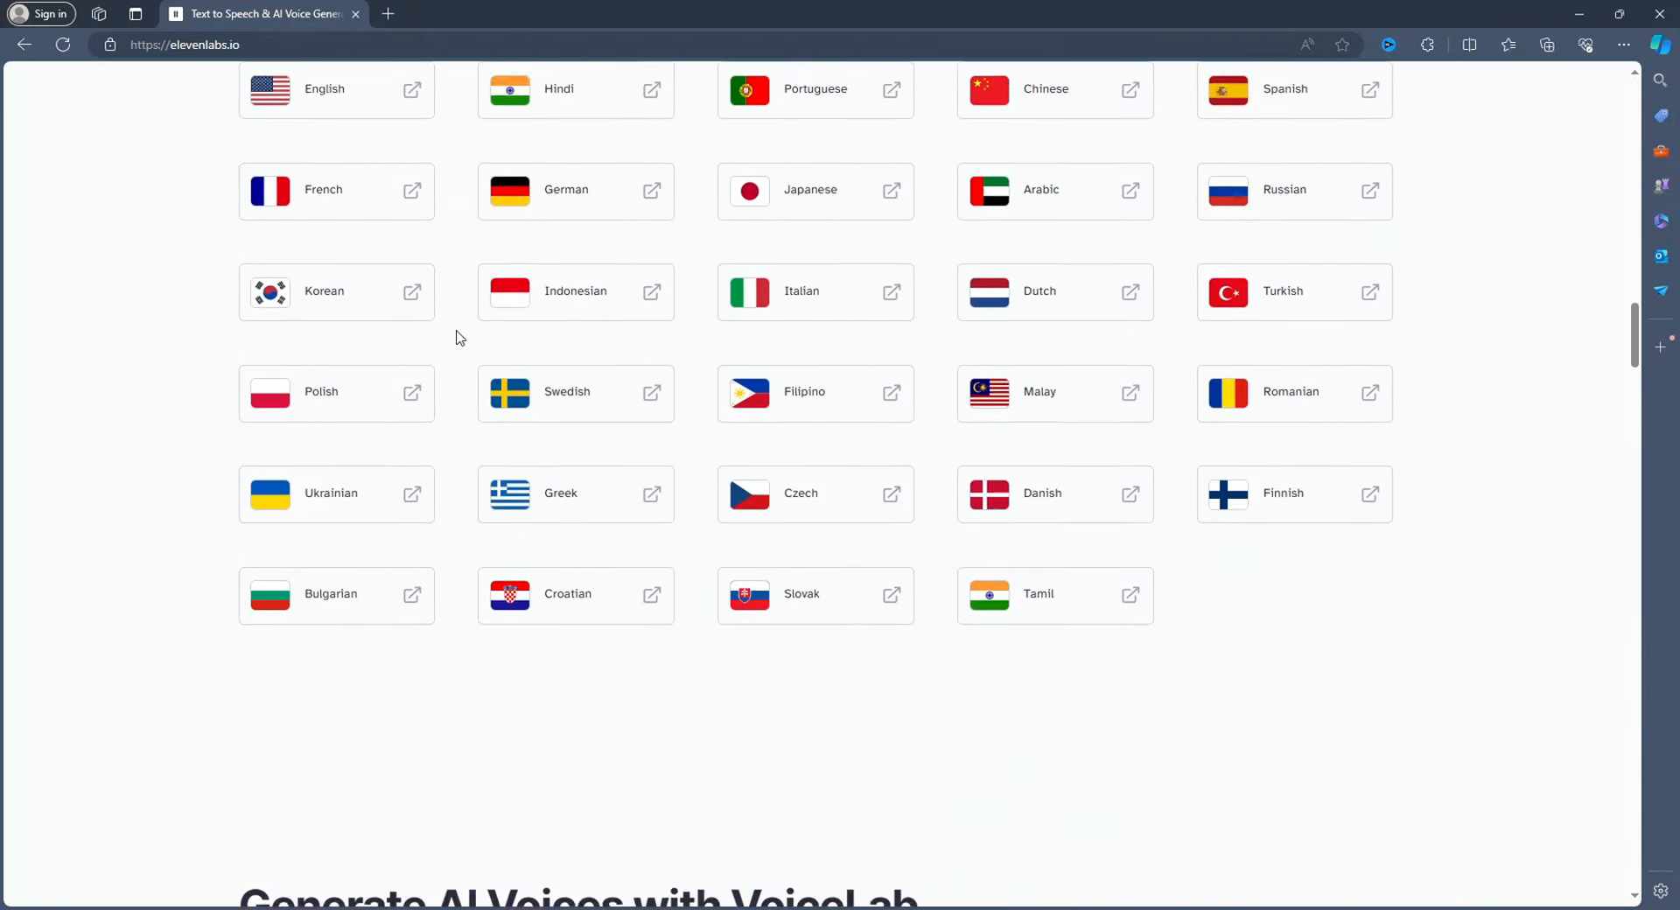
scroll("down", 3)
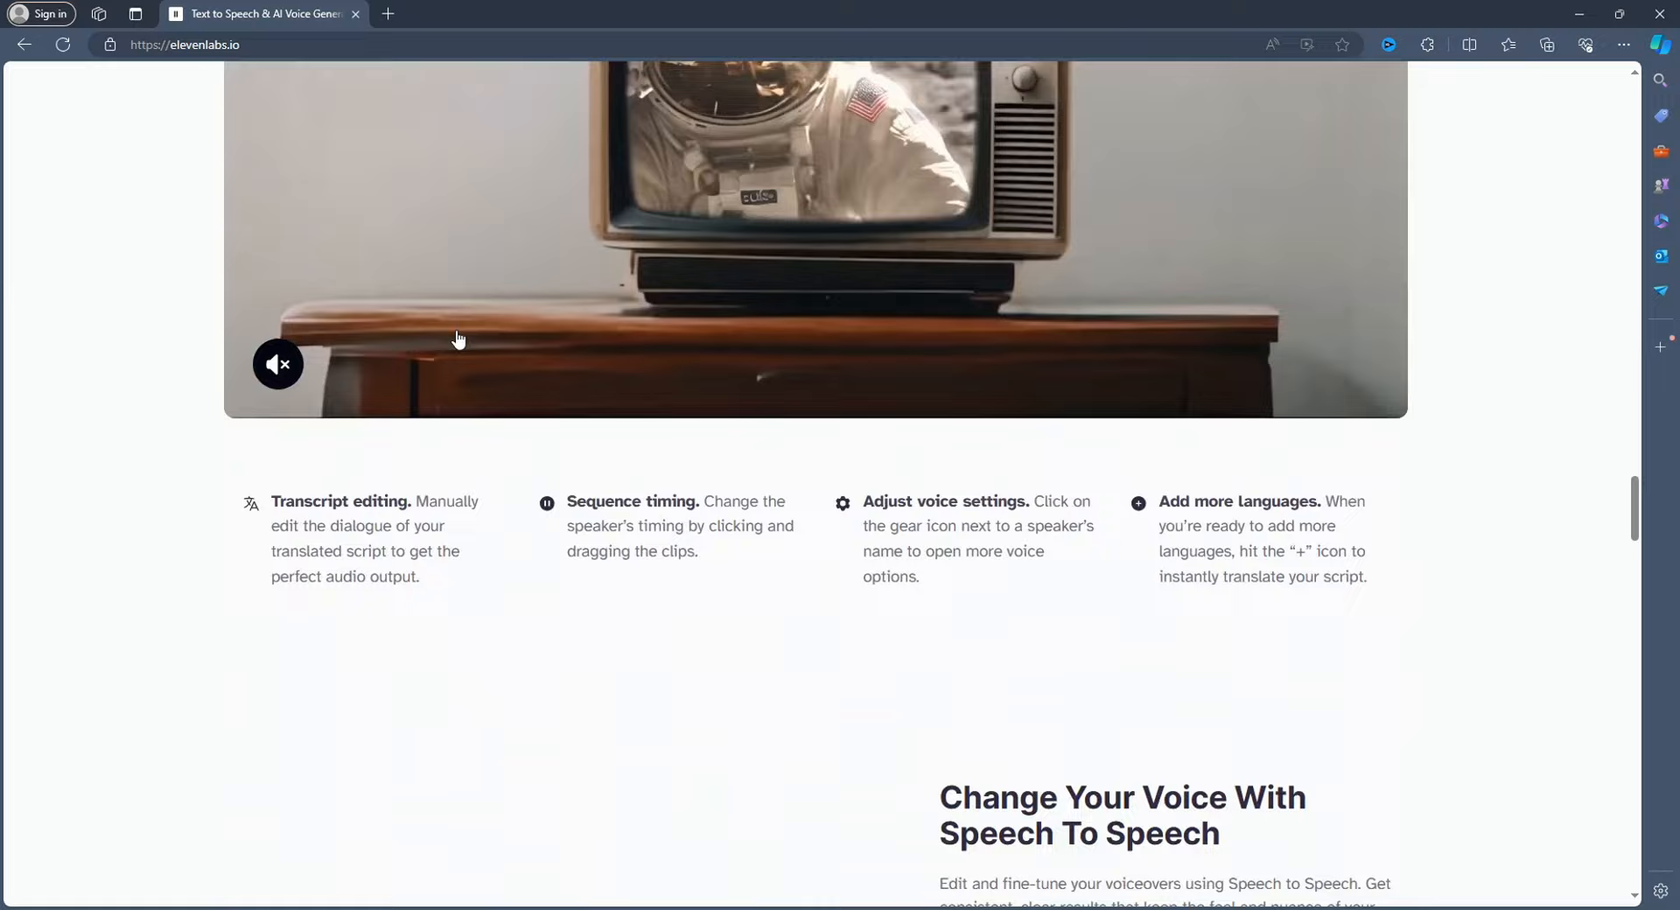
scroll("down", 3)
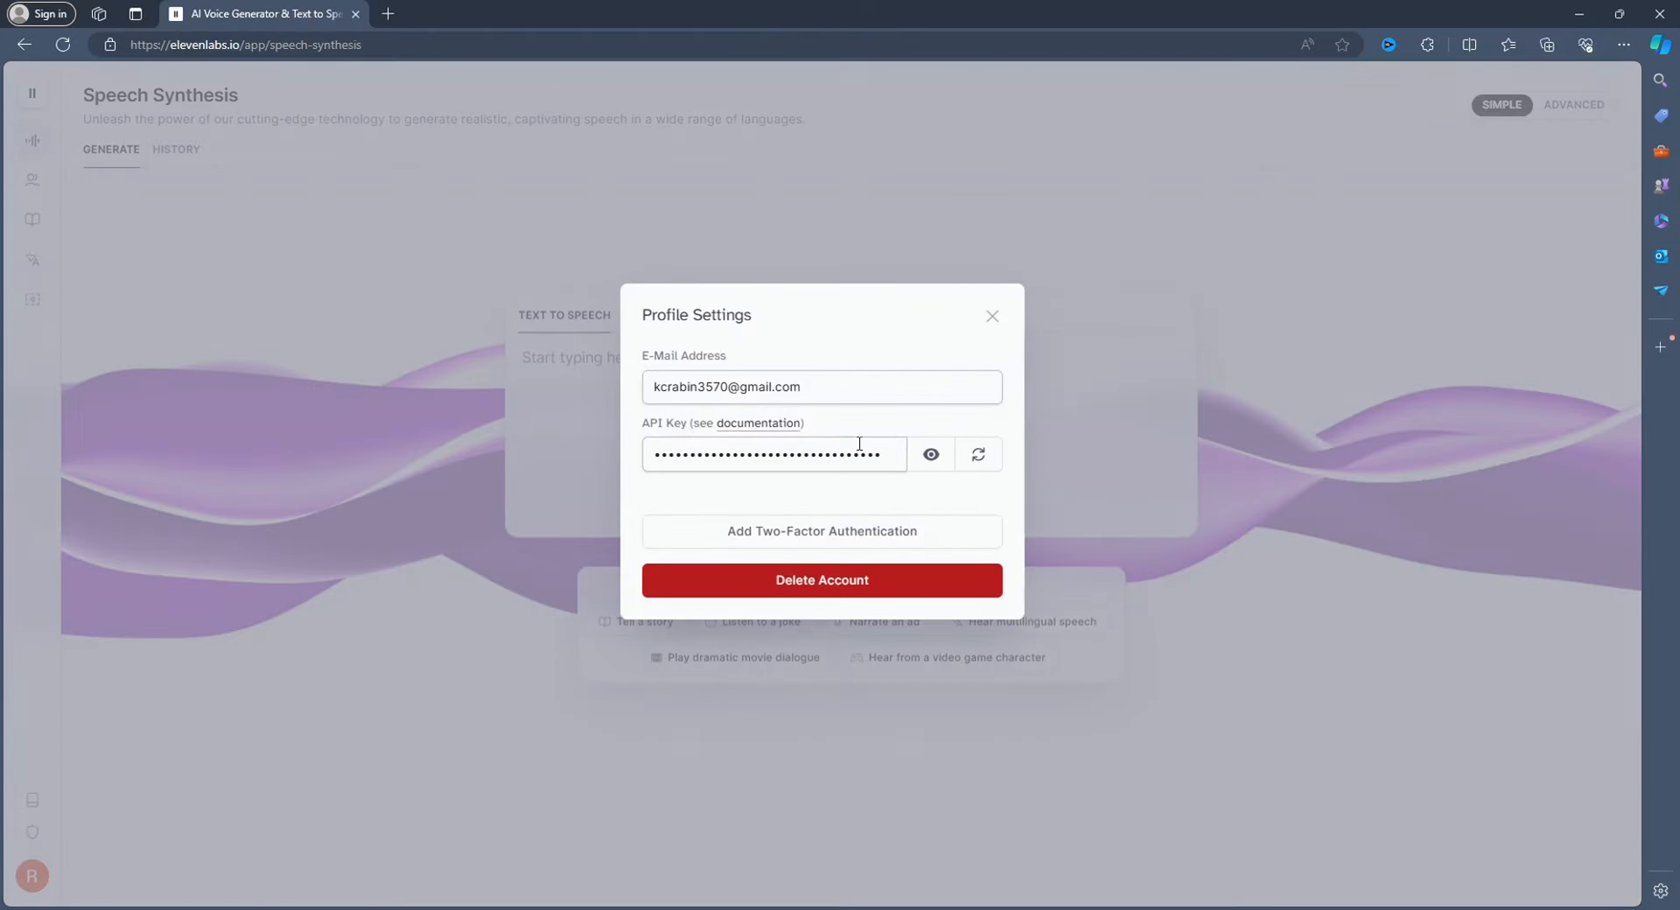
left_click(991, 317)
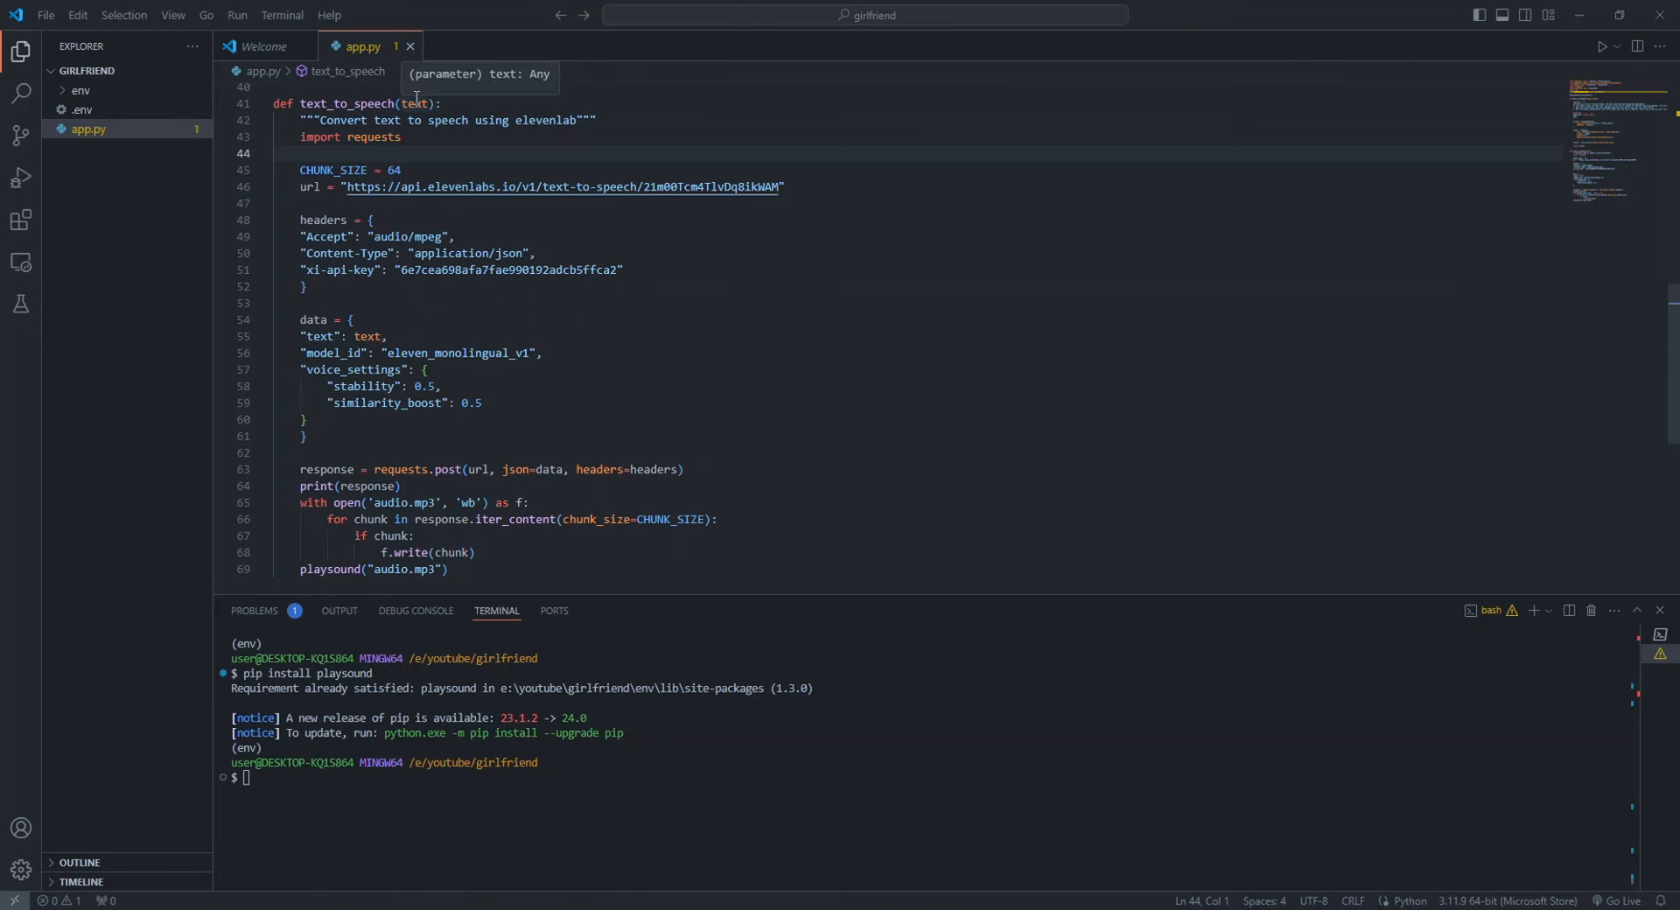
mouse_move(409, 126)
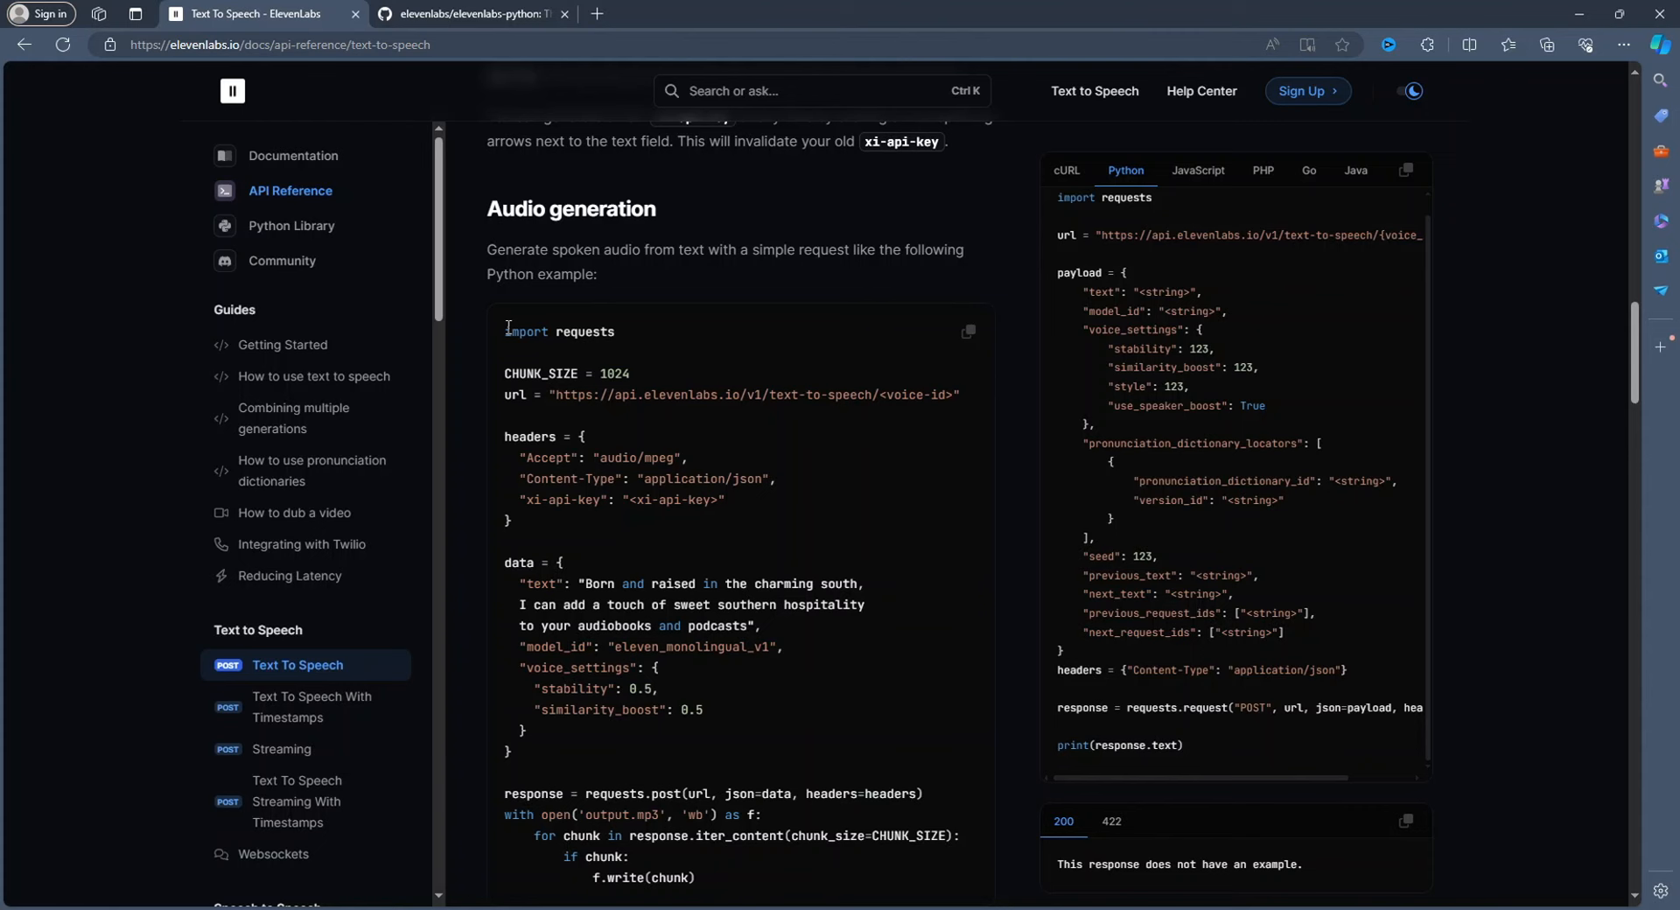
Scroll the ElevenLabs audio-generation example used for the text_to_speech function
scroll("down", 3)
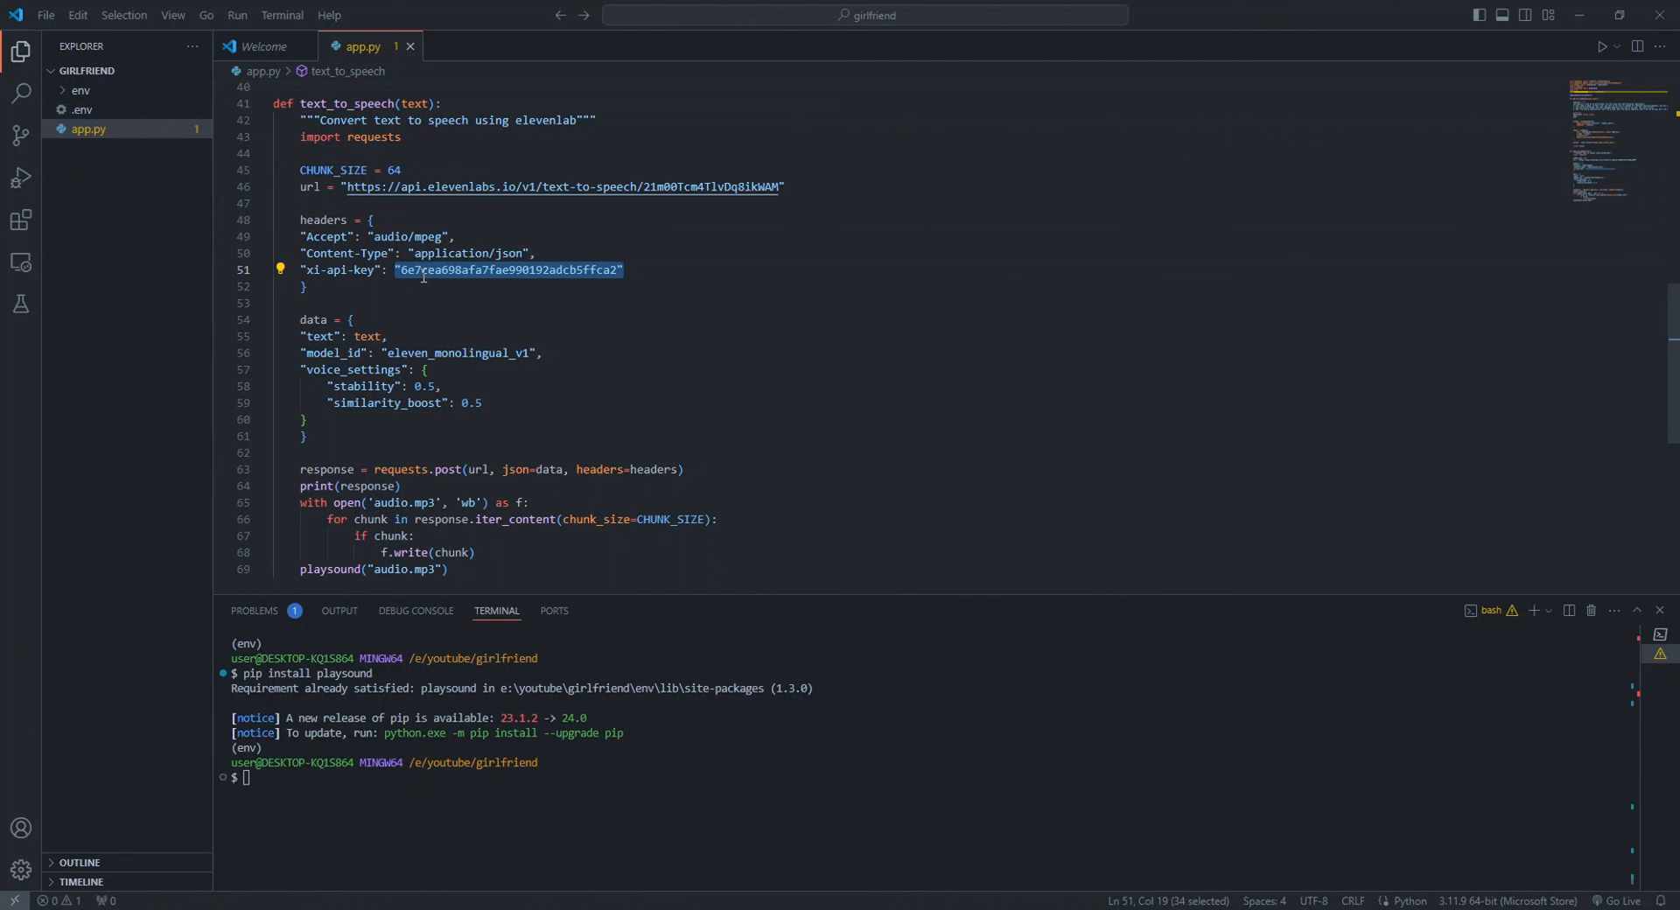
mouse_move(594, 275)
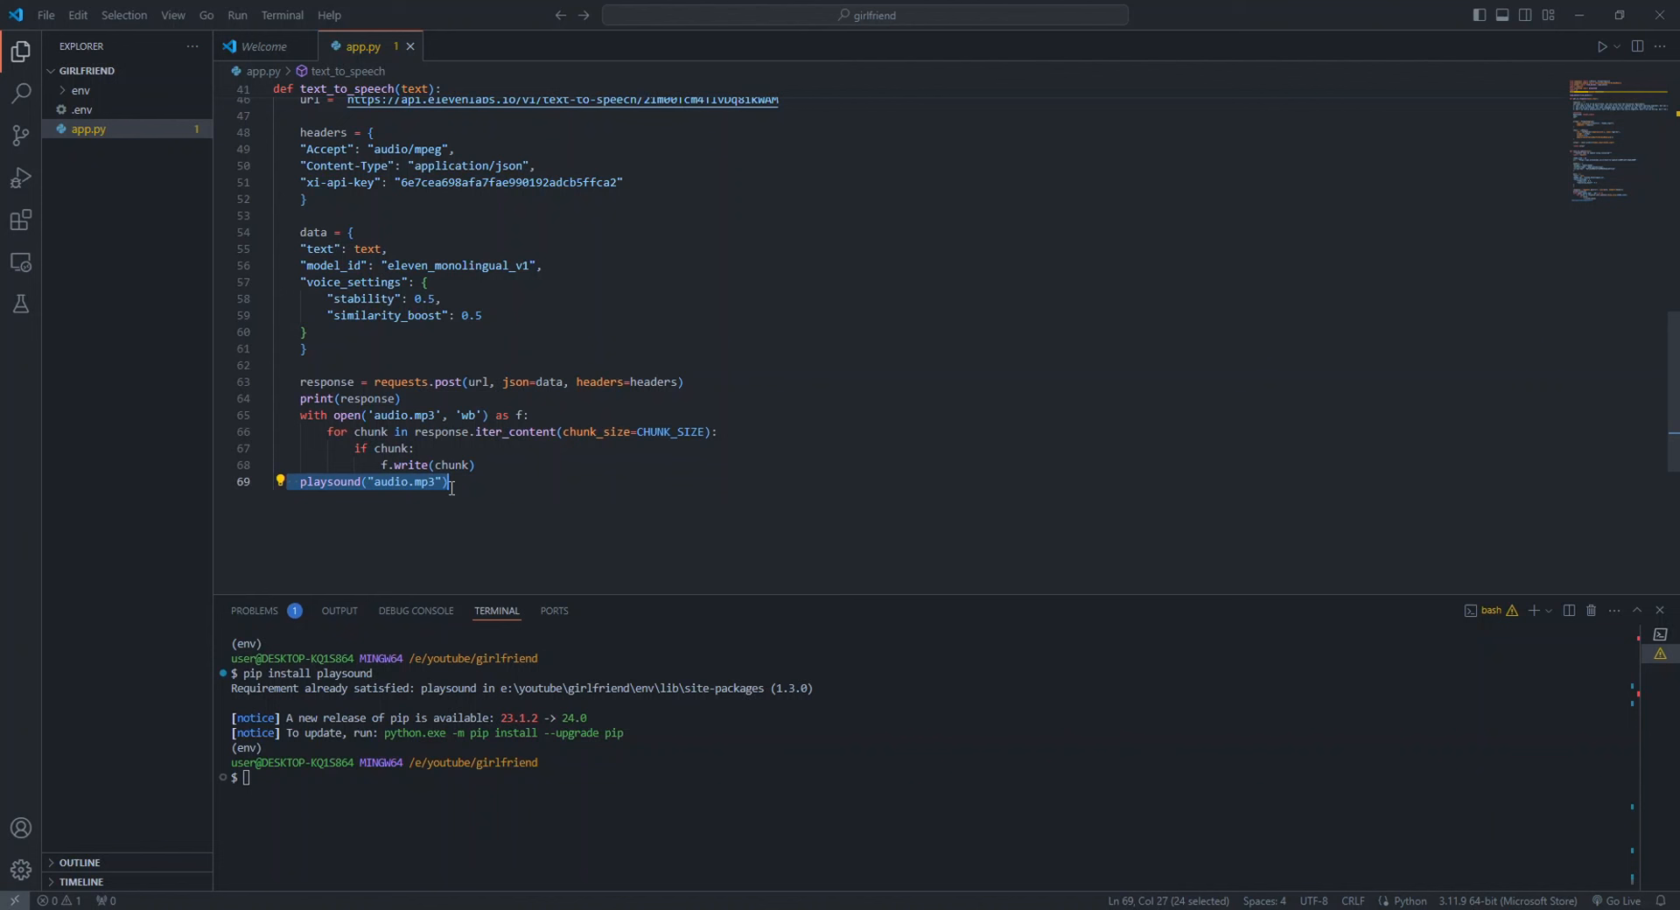
mouse_move(432, 516)
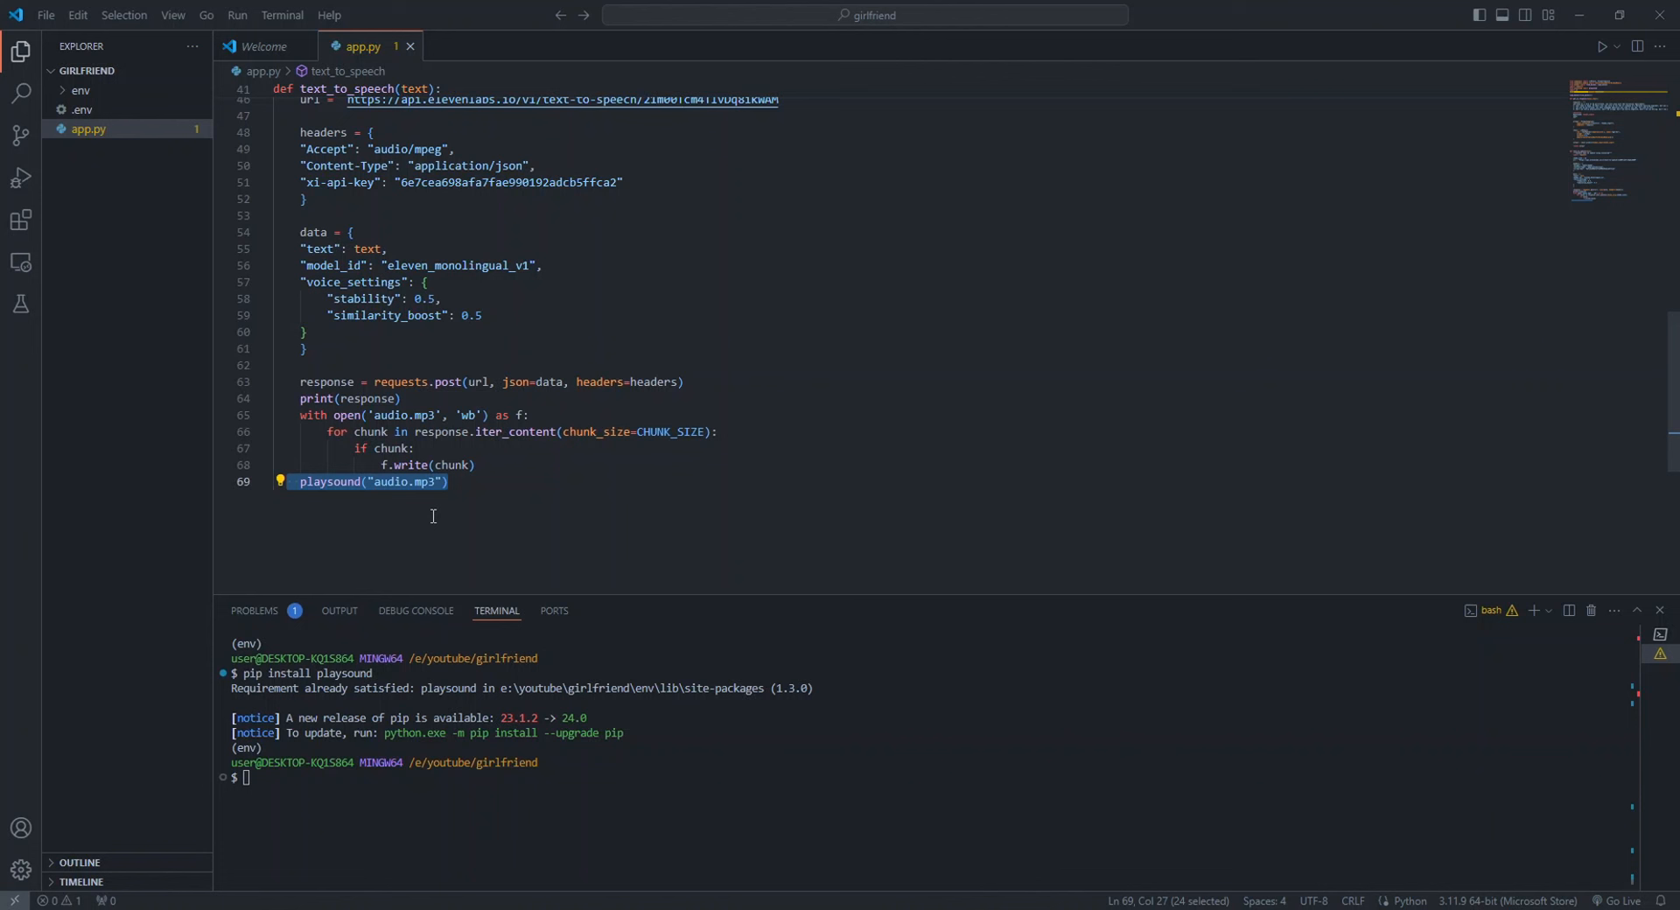
mouse_move(436, 522)
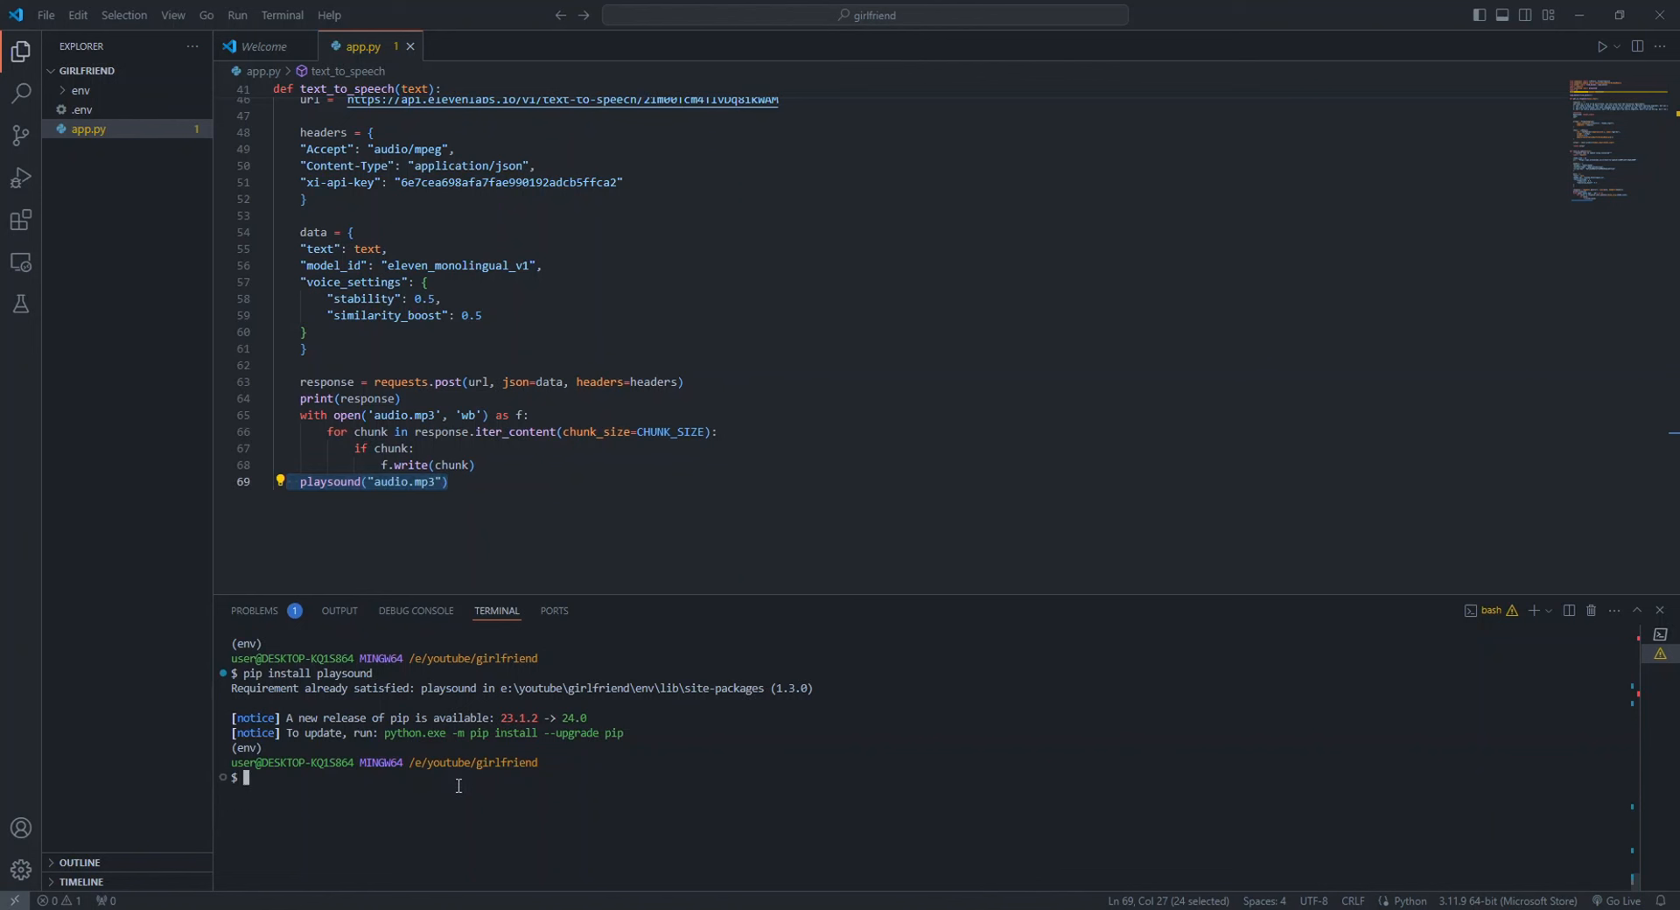
Install fastapi and uvicorn, then create server.py with the FastAPI routes and uvicorn runner on port 8000
type("pip")
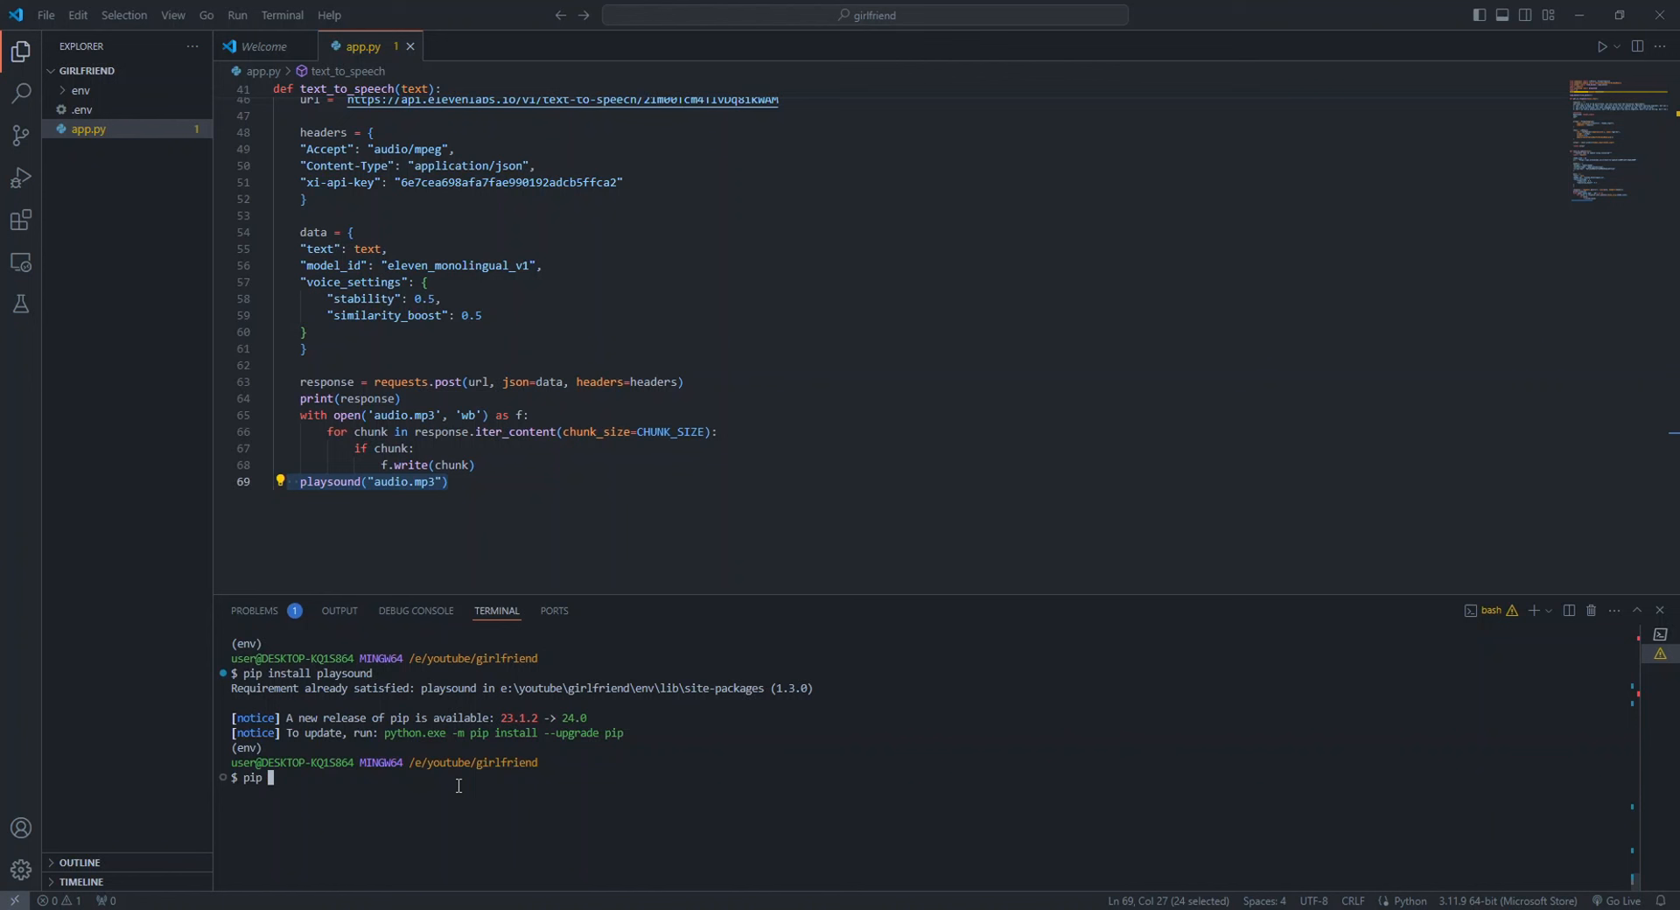
type("install fastapi uvicorn")
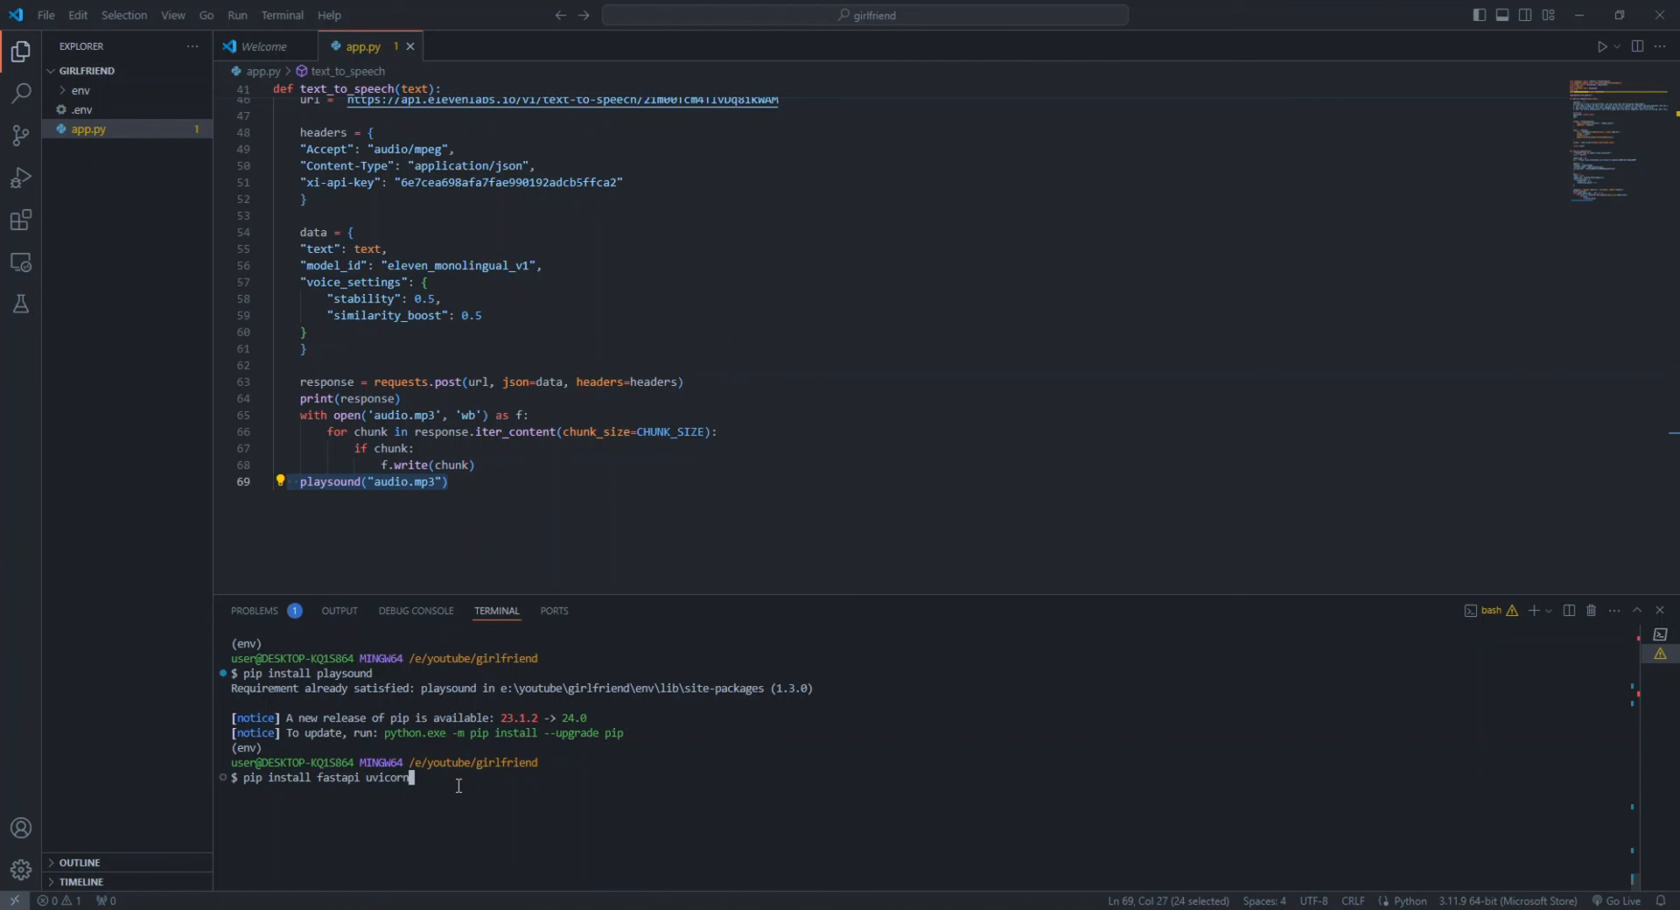
left_click(137, 70)
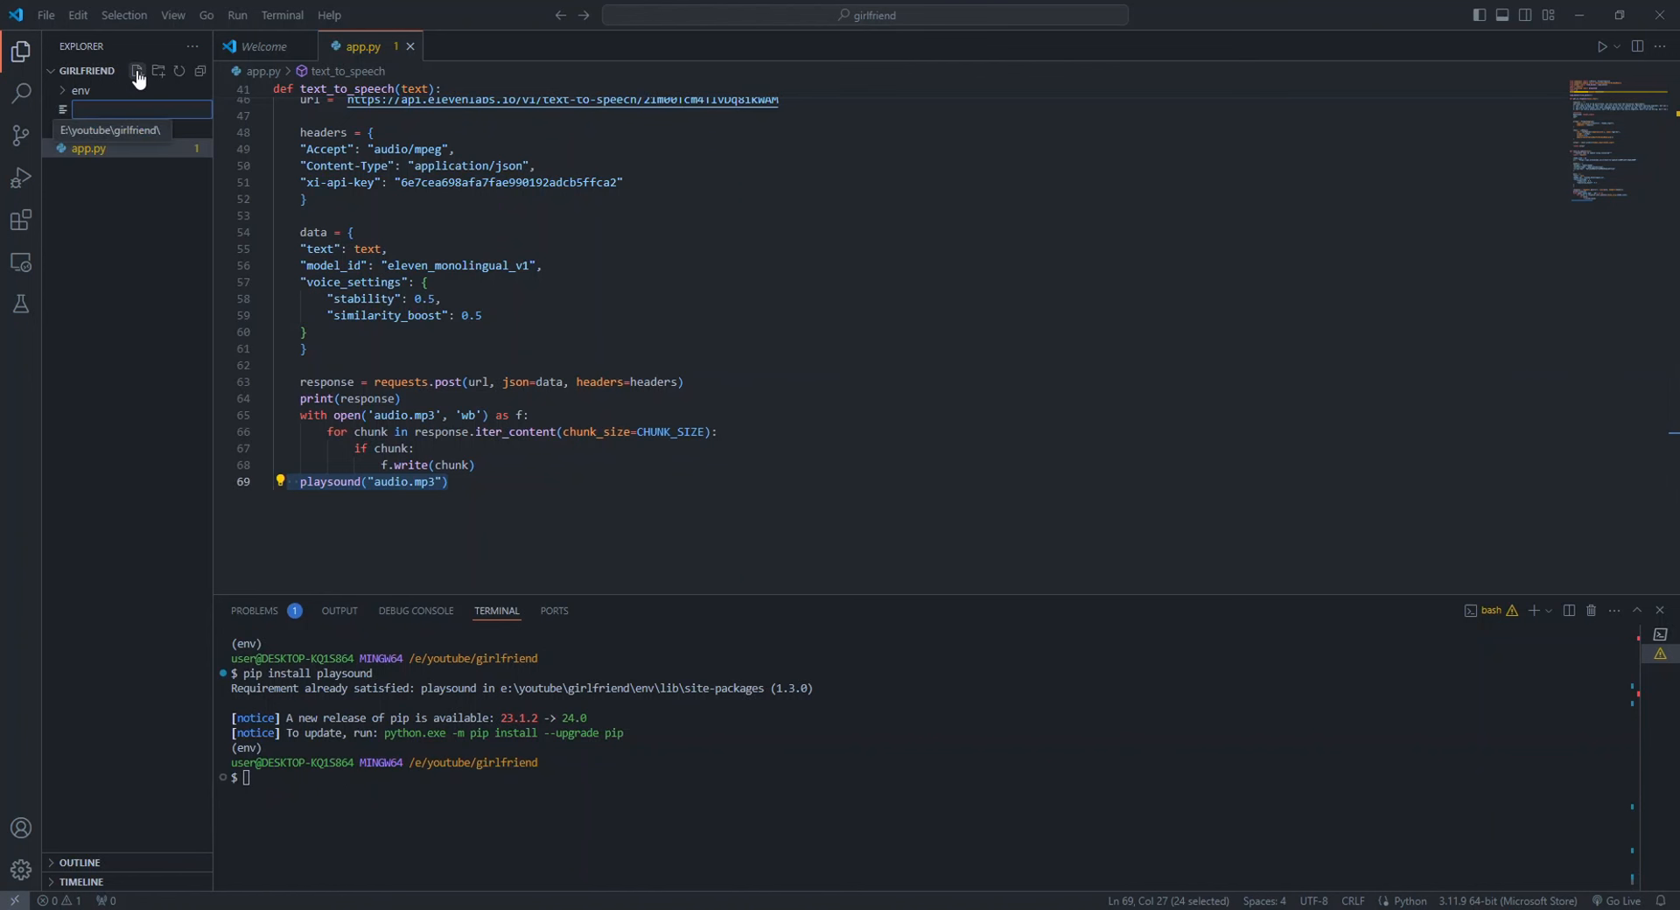
type("server.py")
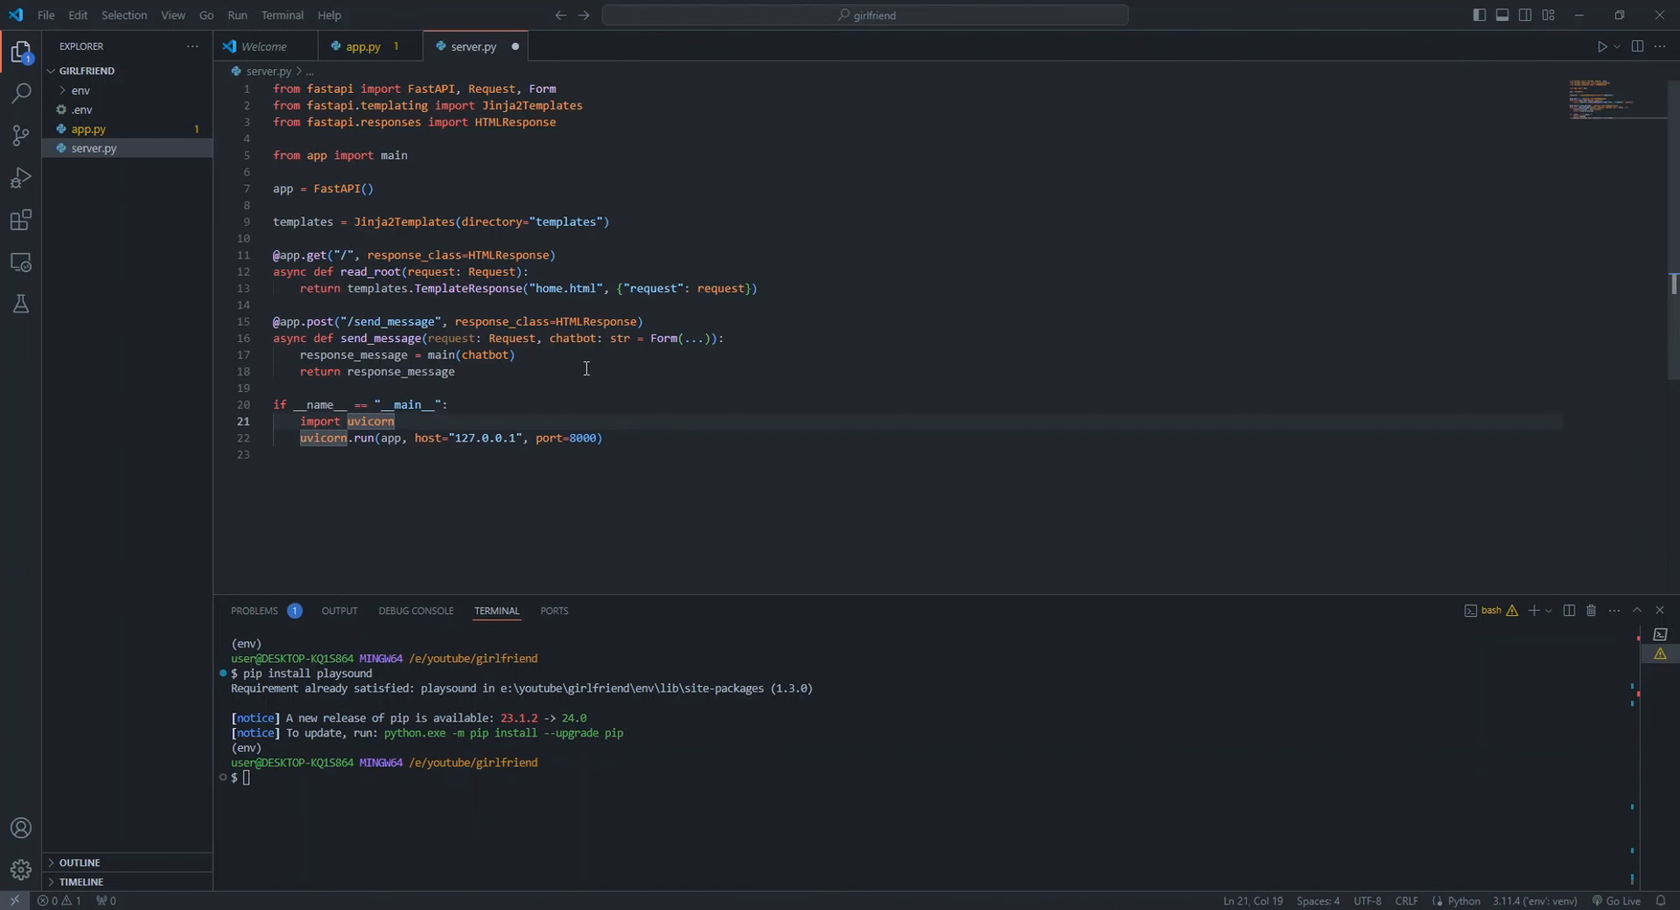
mouse_move(541, 289)
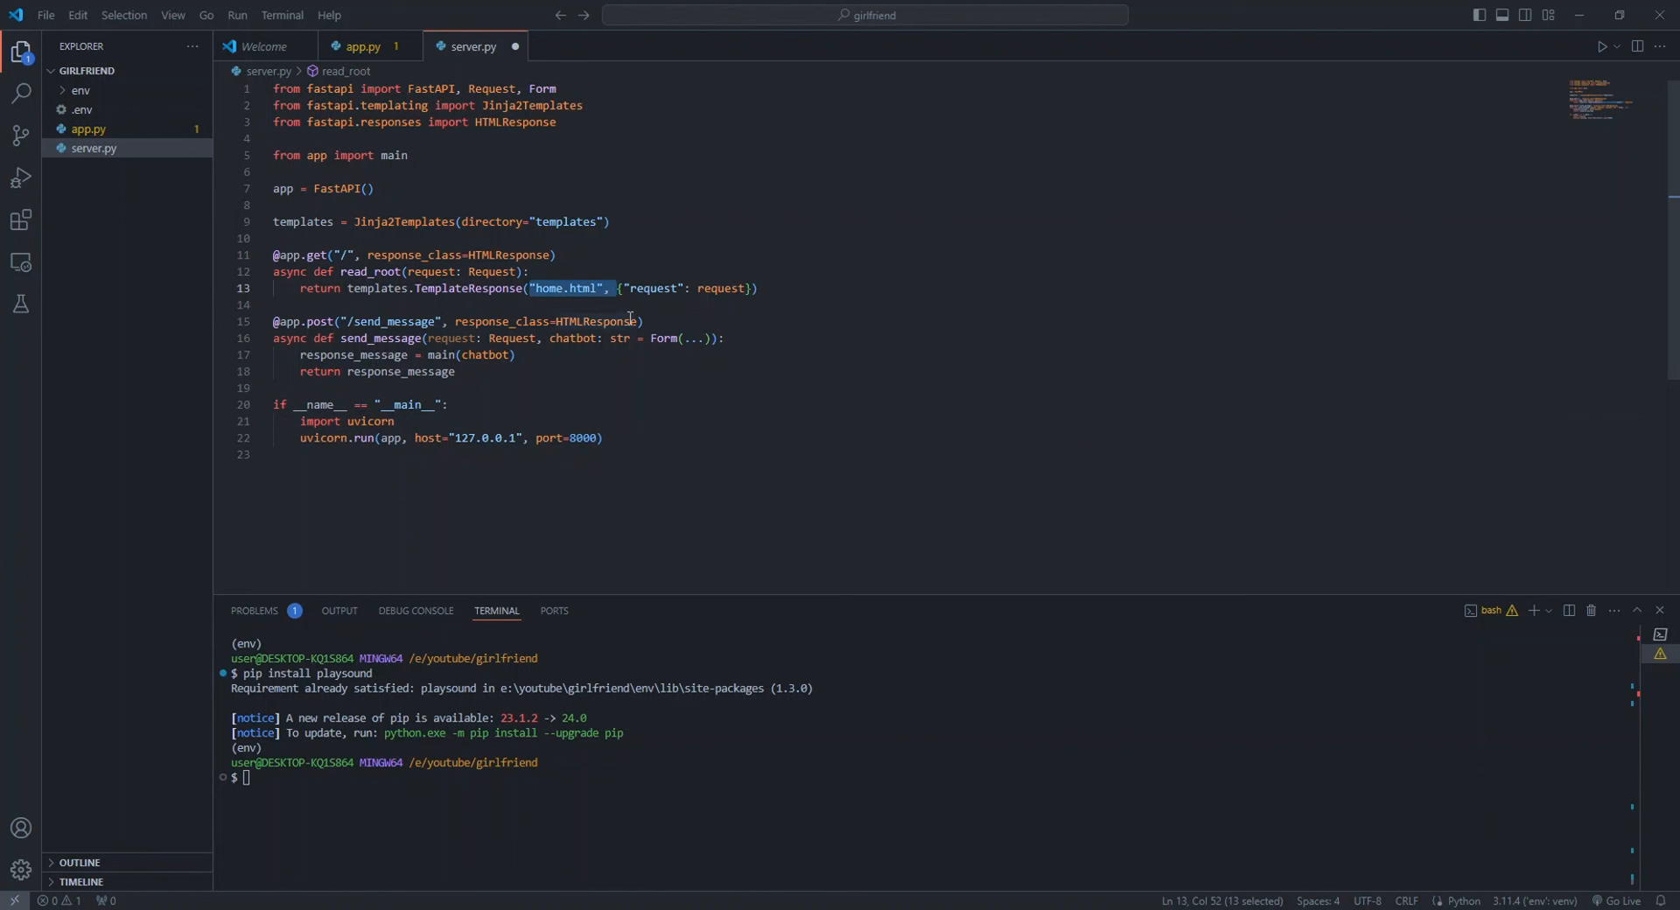
mouse_move(80, 109)
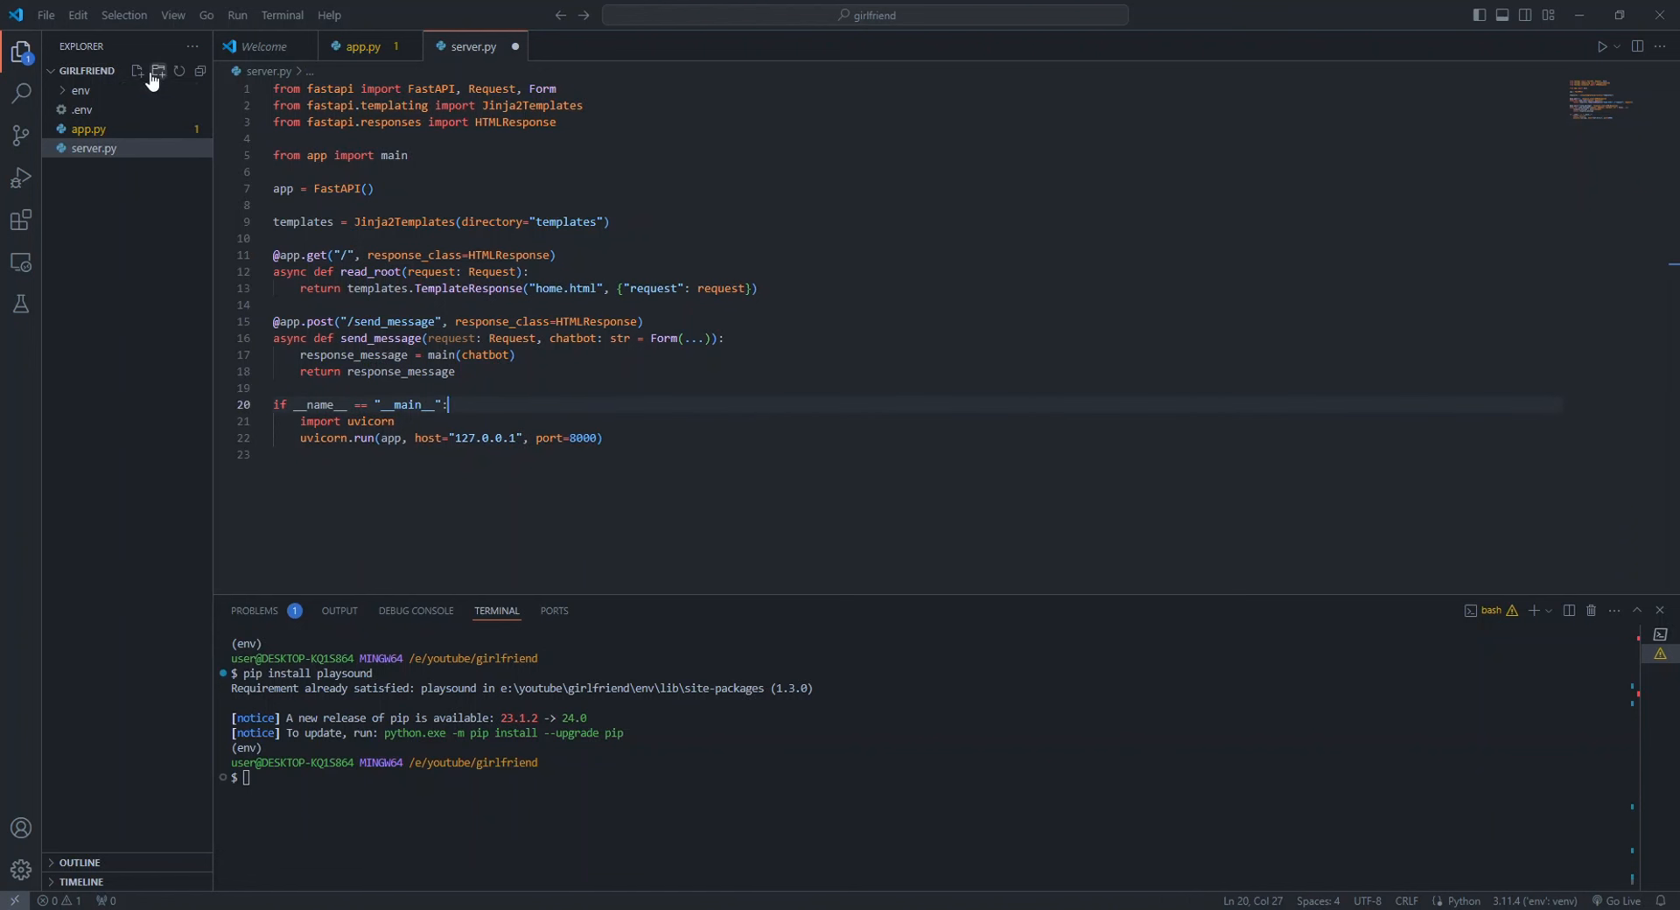
Create a templates folder containing an empty home.html
left_click(137, 70)
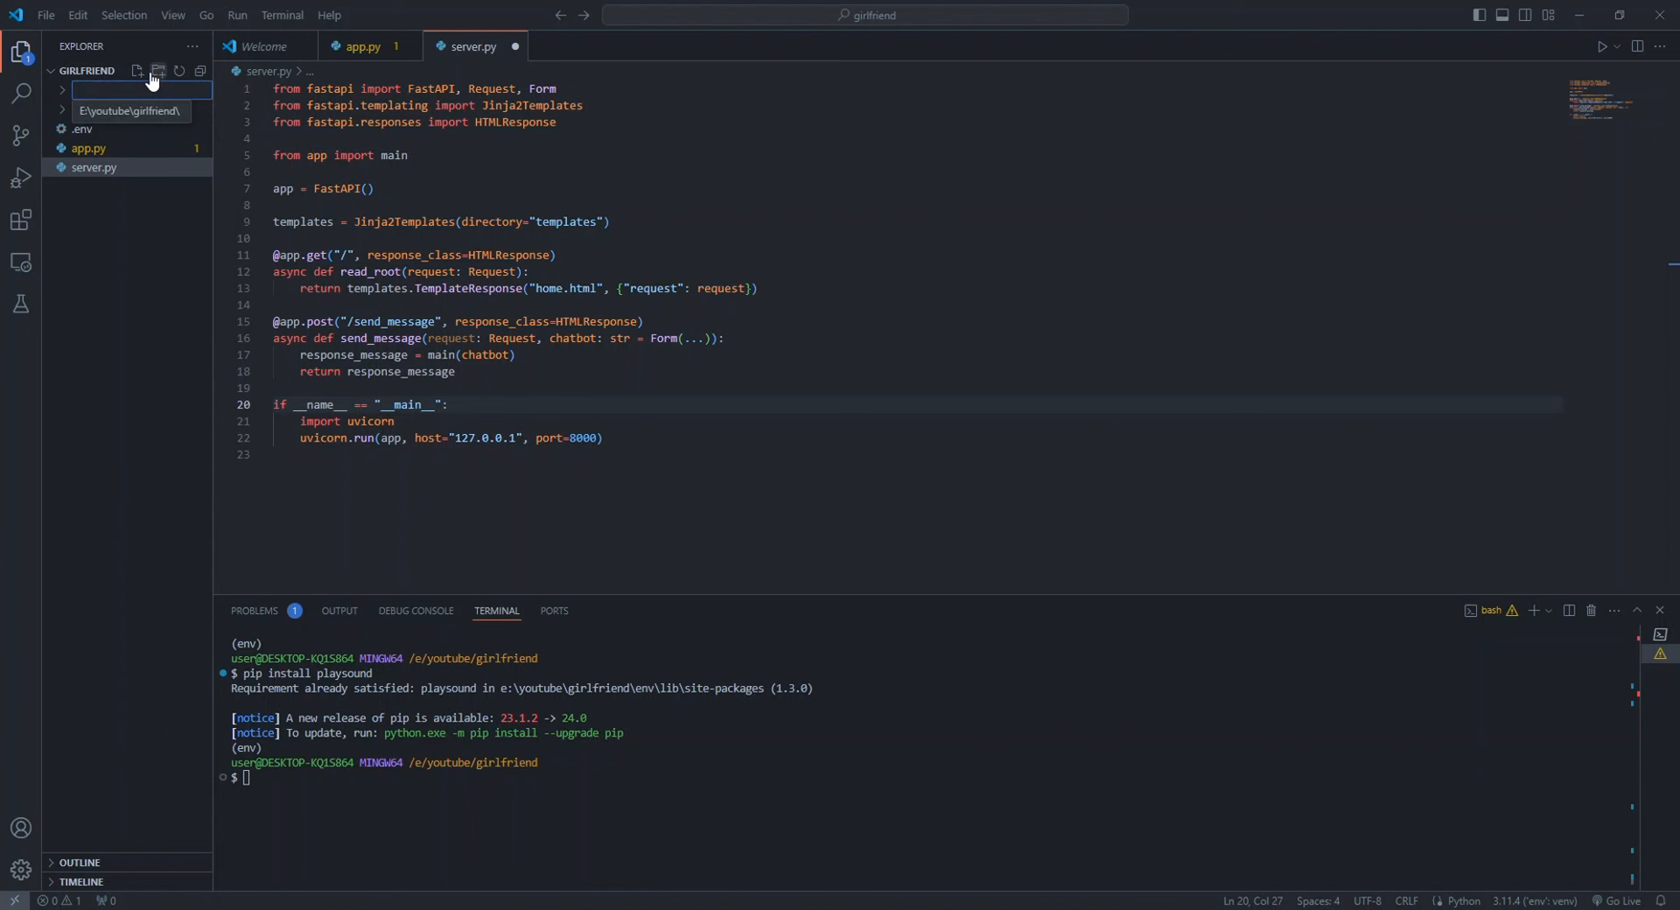
type("templa")
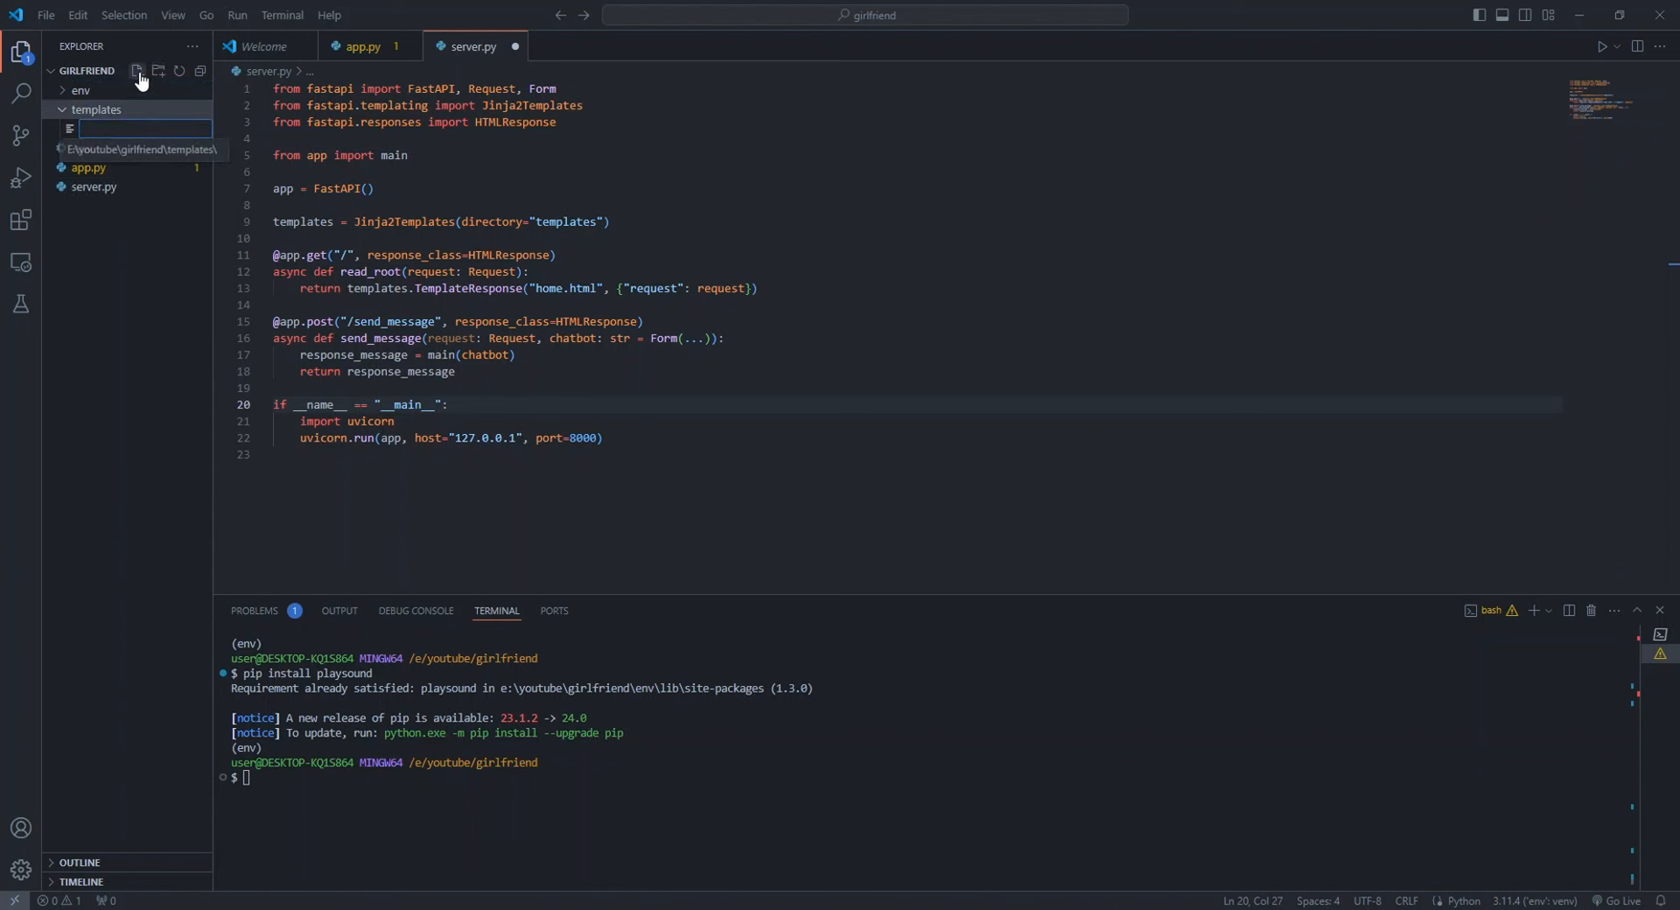
type("home.h")
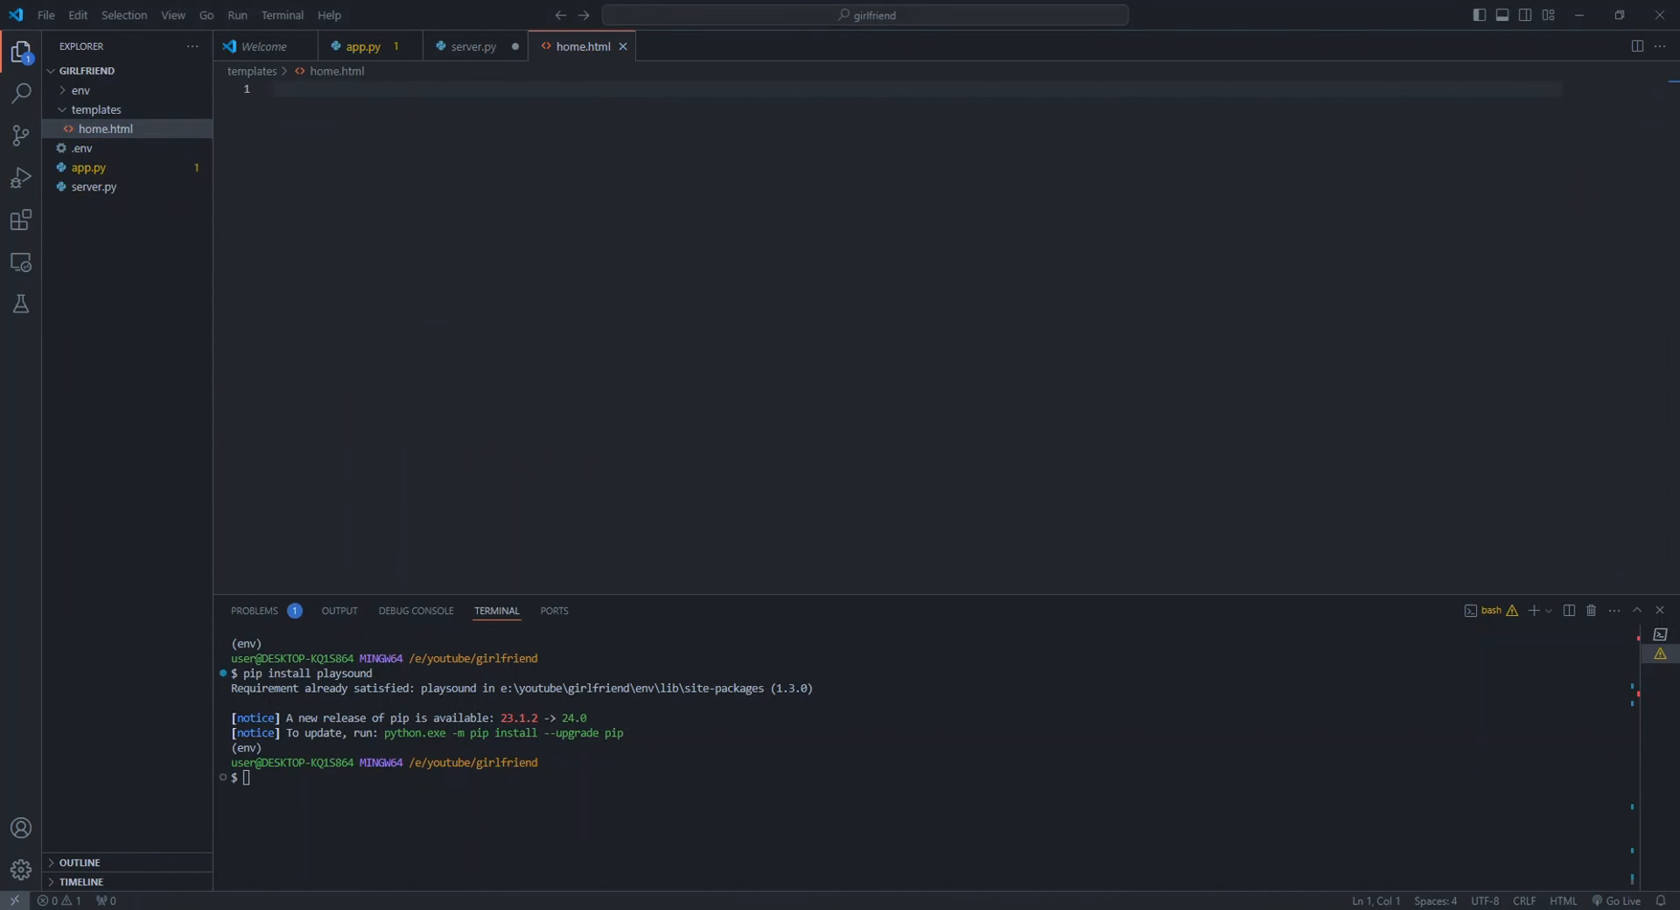
left_click(436, 199)
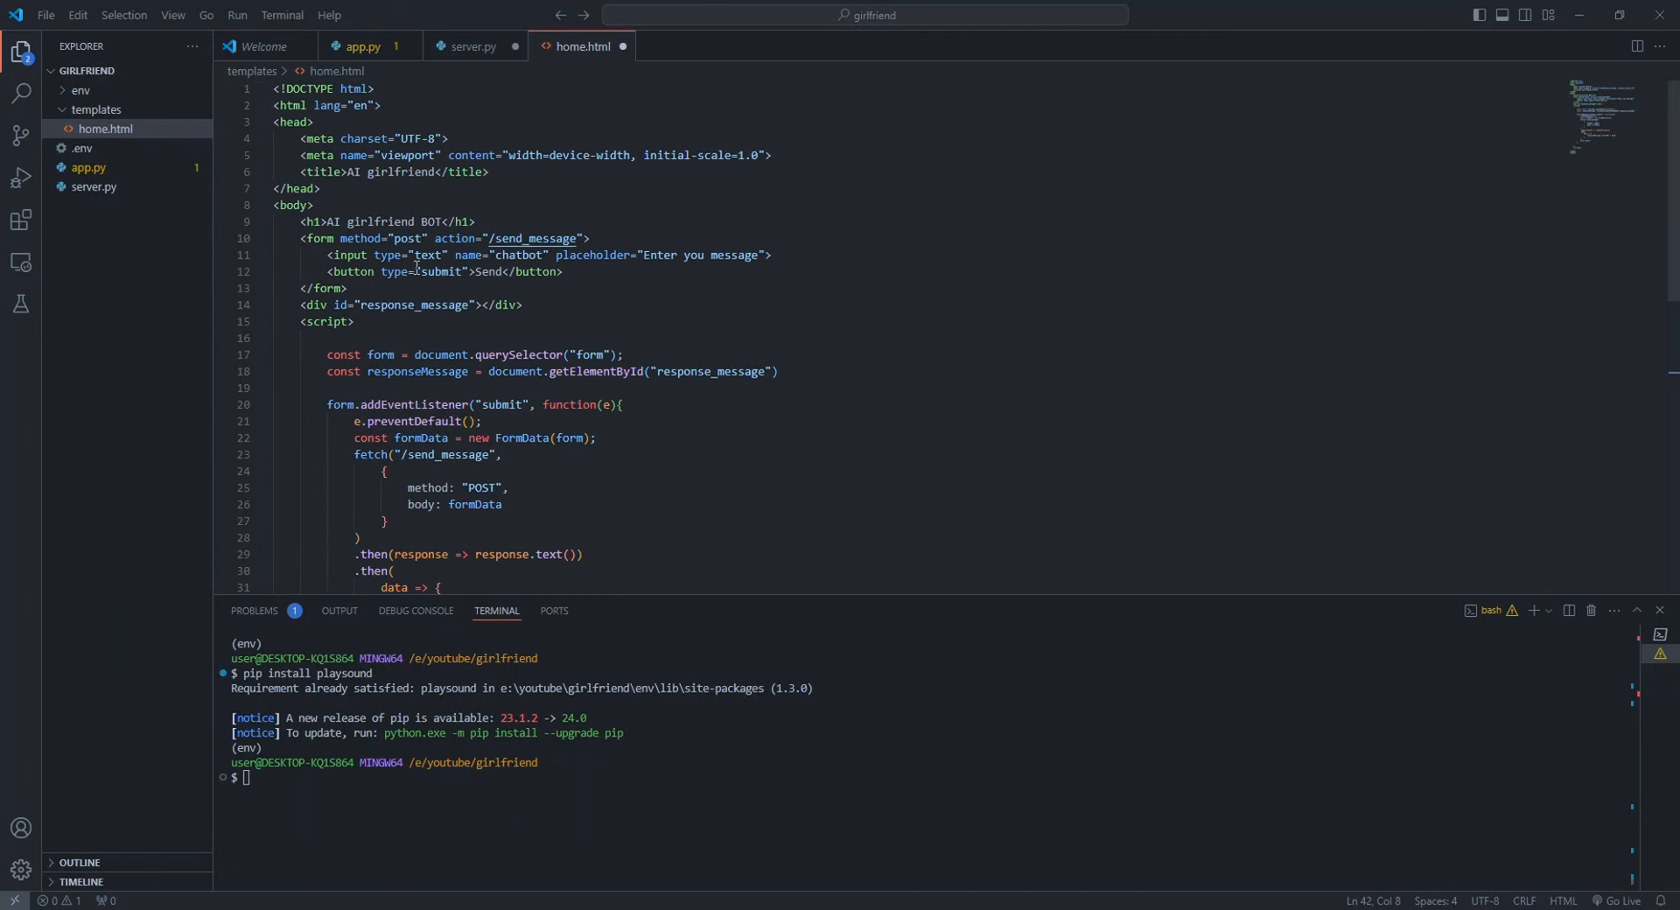
Paste the AI girlfriend BOT form page with its fetch script and check server.py serves home.html
left_click_drag(328, 256, 546, 271)
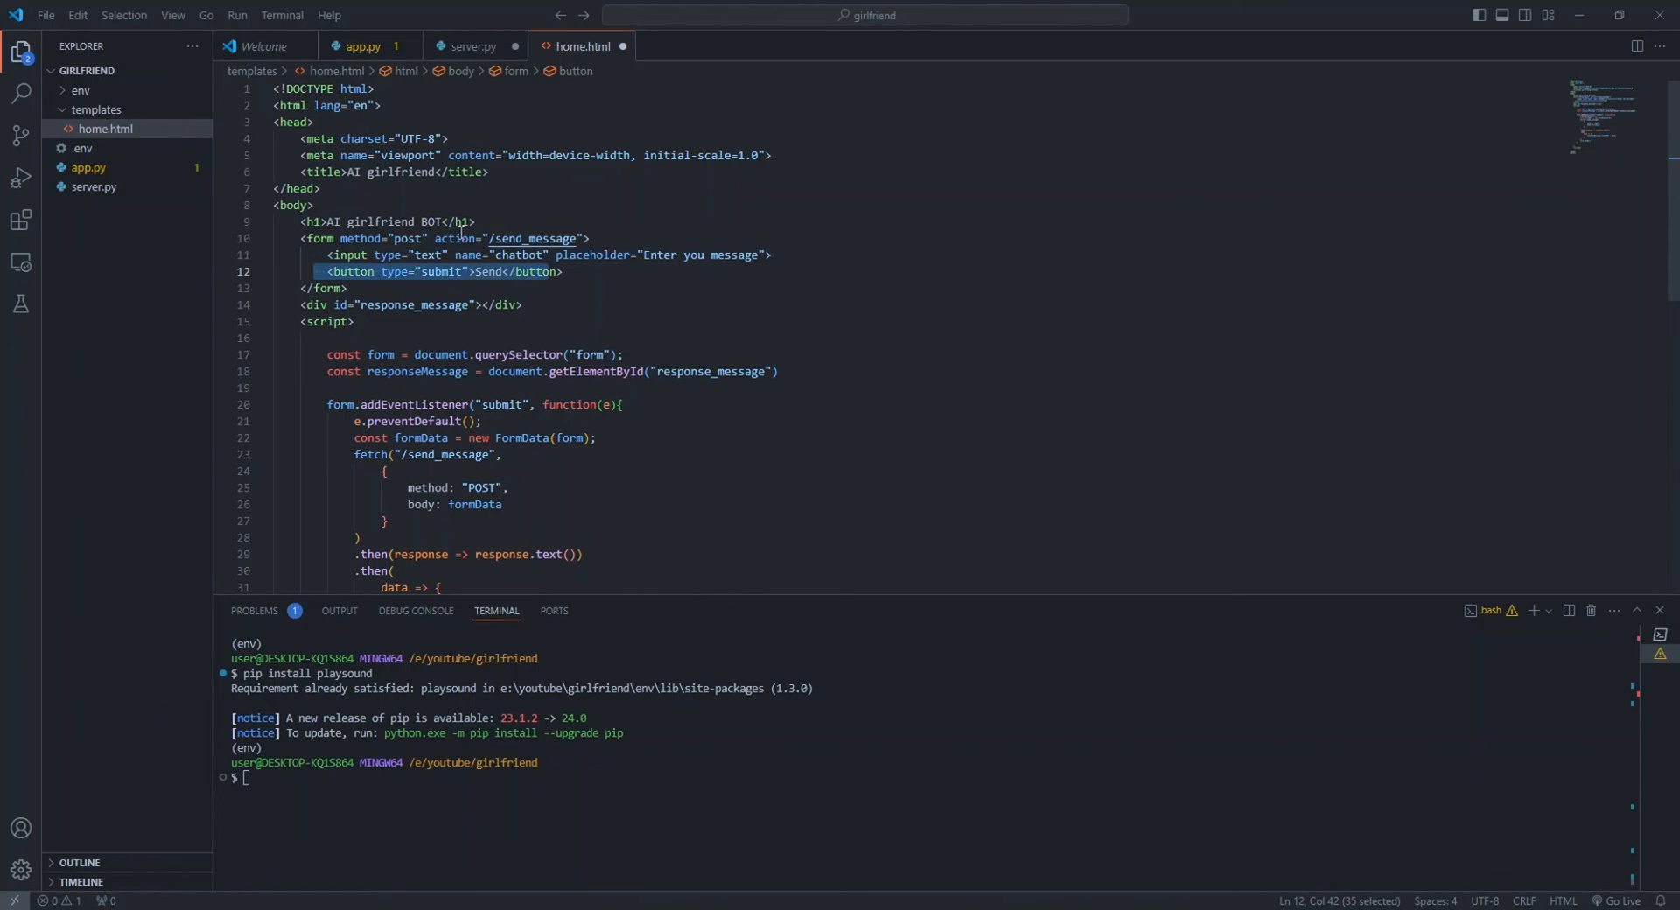
left_click(587, 420)
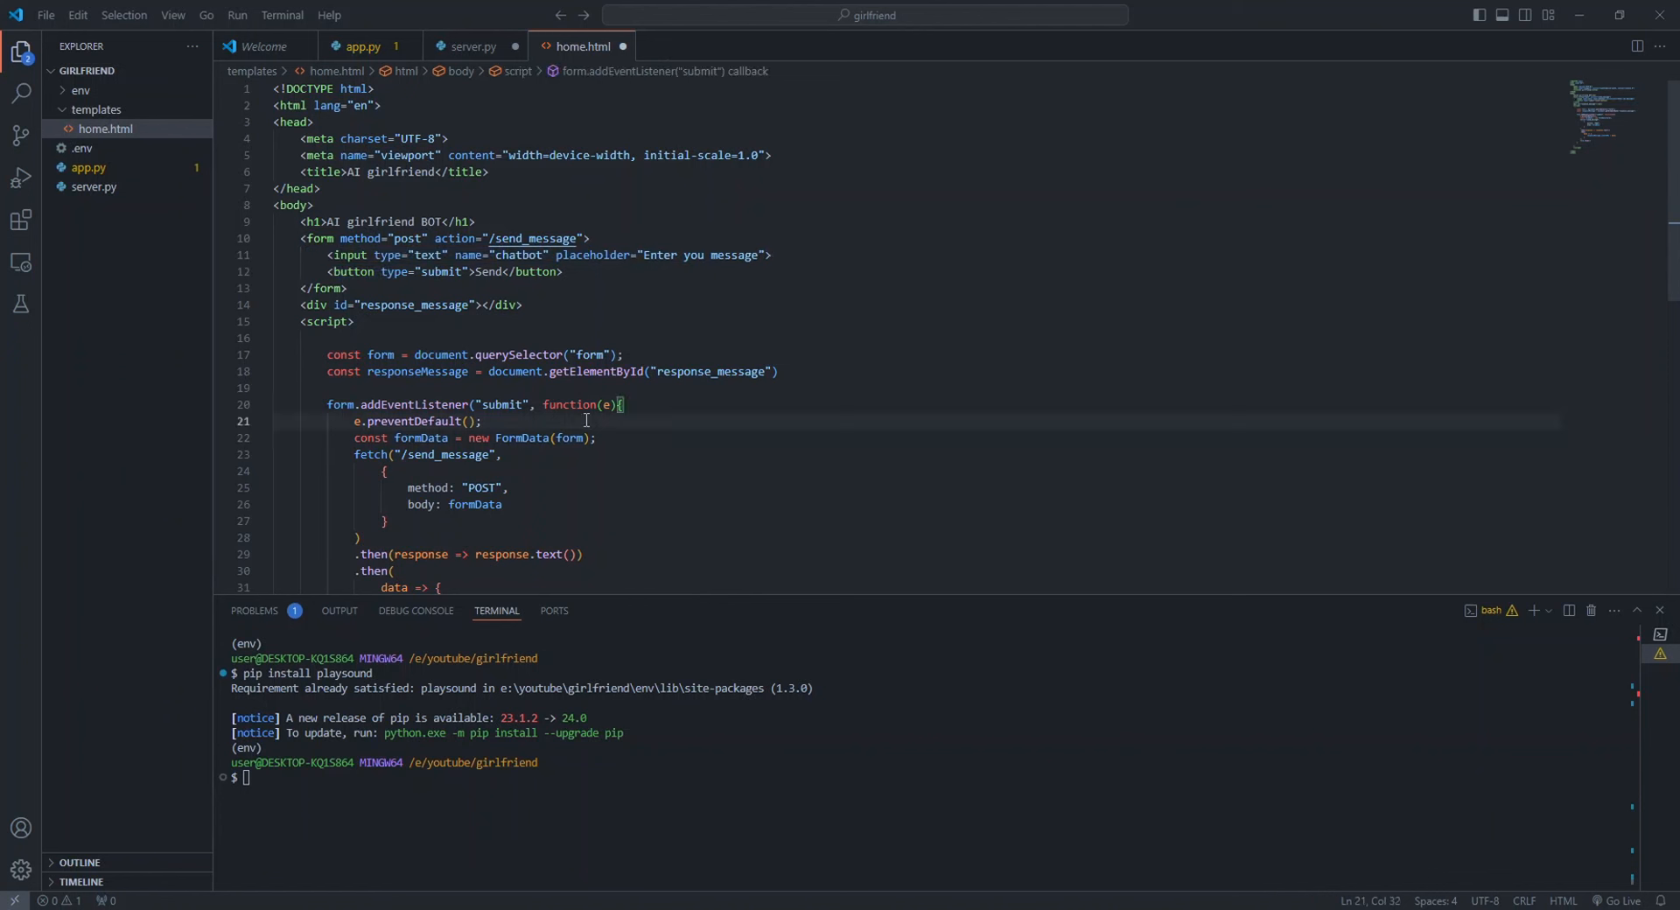
mouse_move(536, 373)
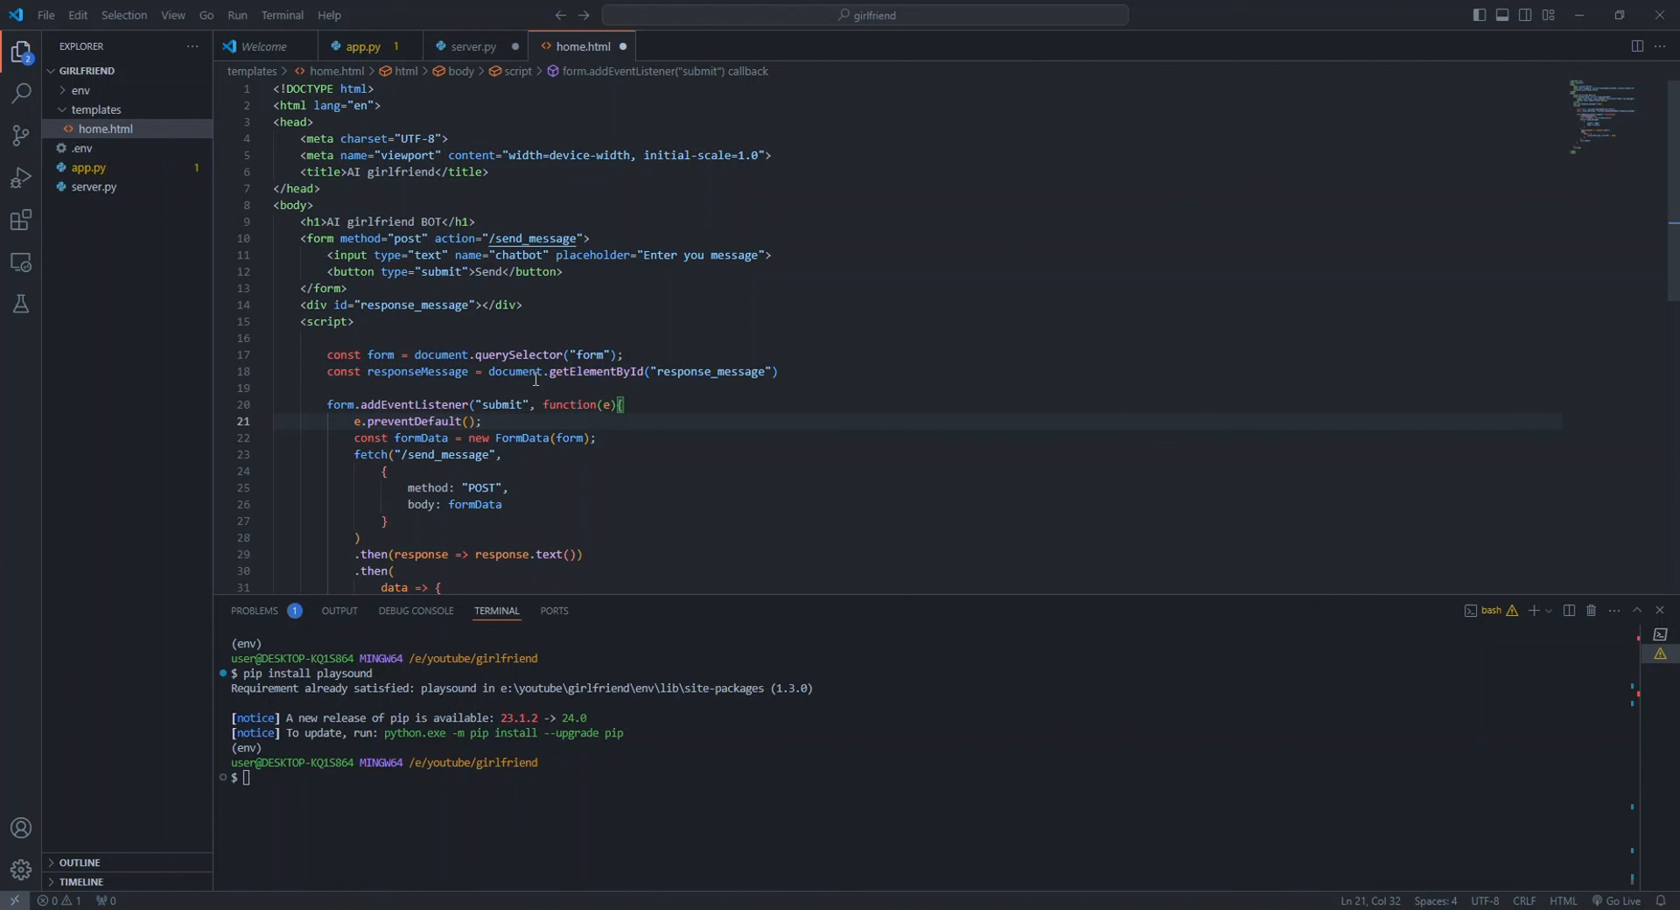
mouse_move(380, 355)
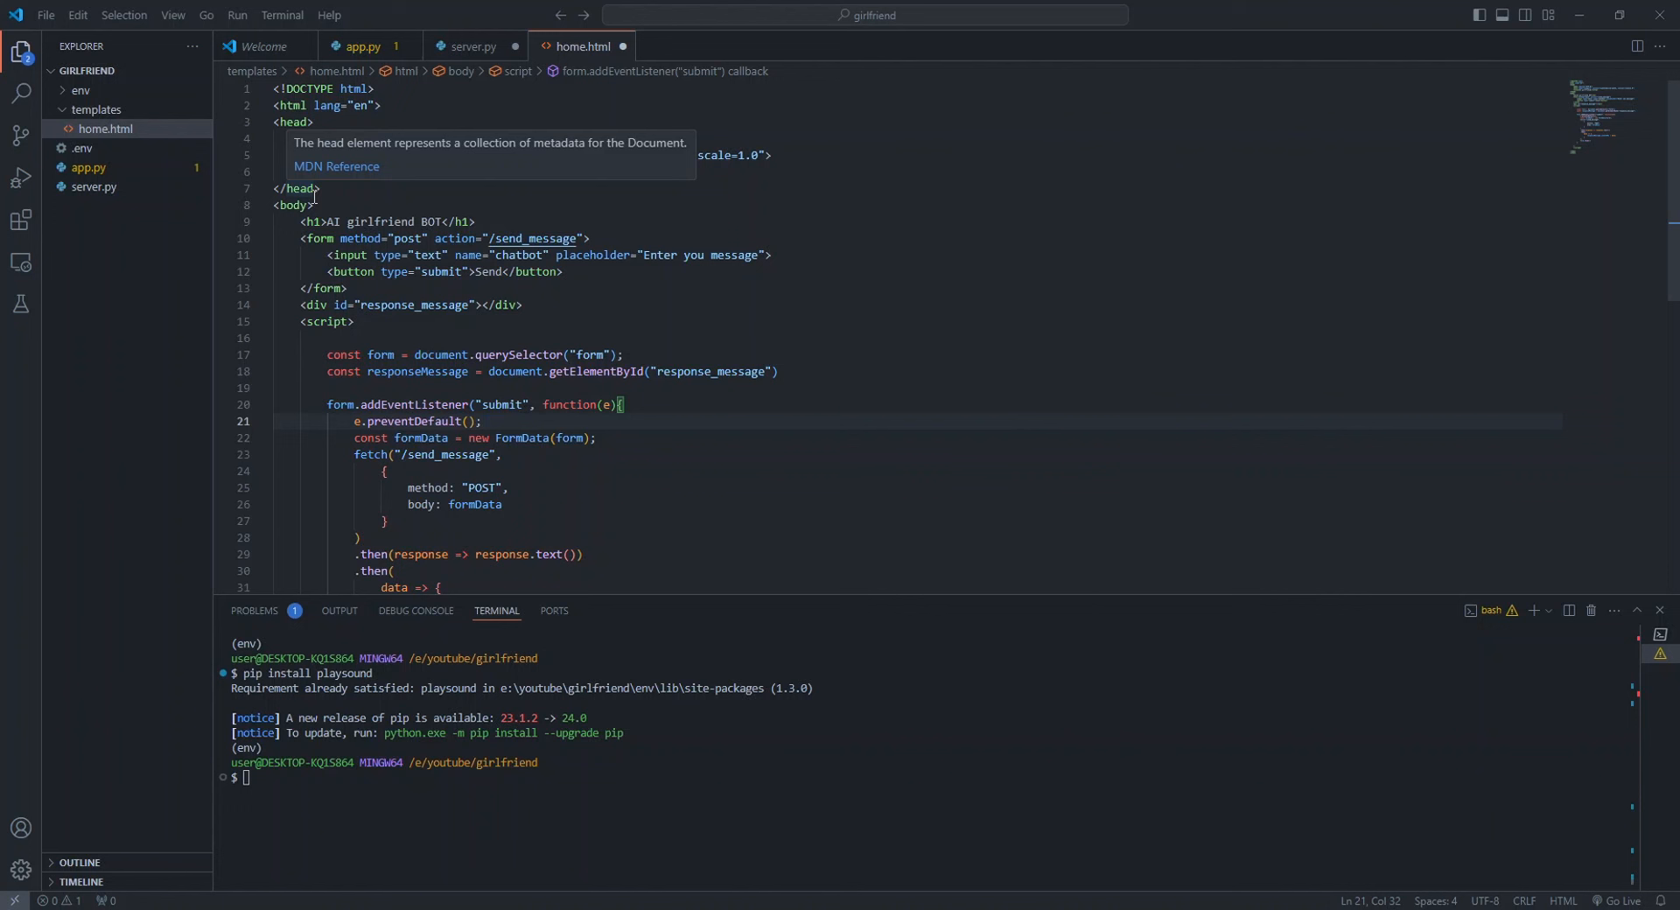
left_click(469, 45)
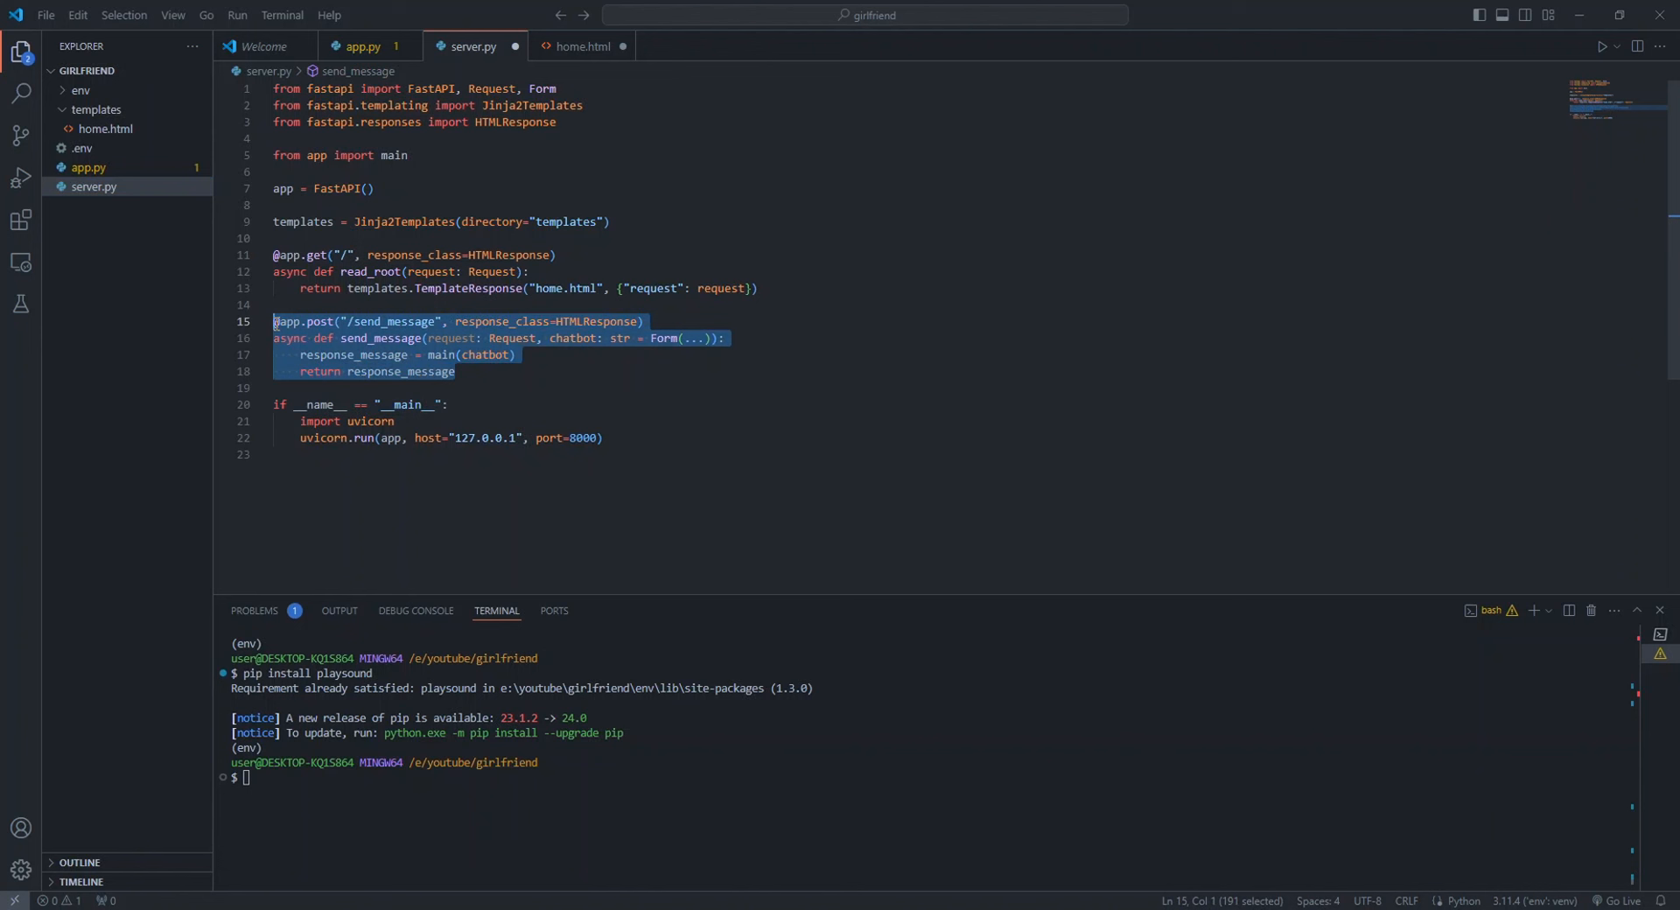
left_click(394, 421)
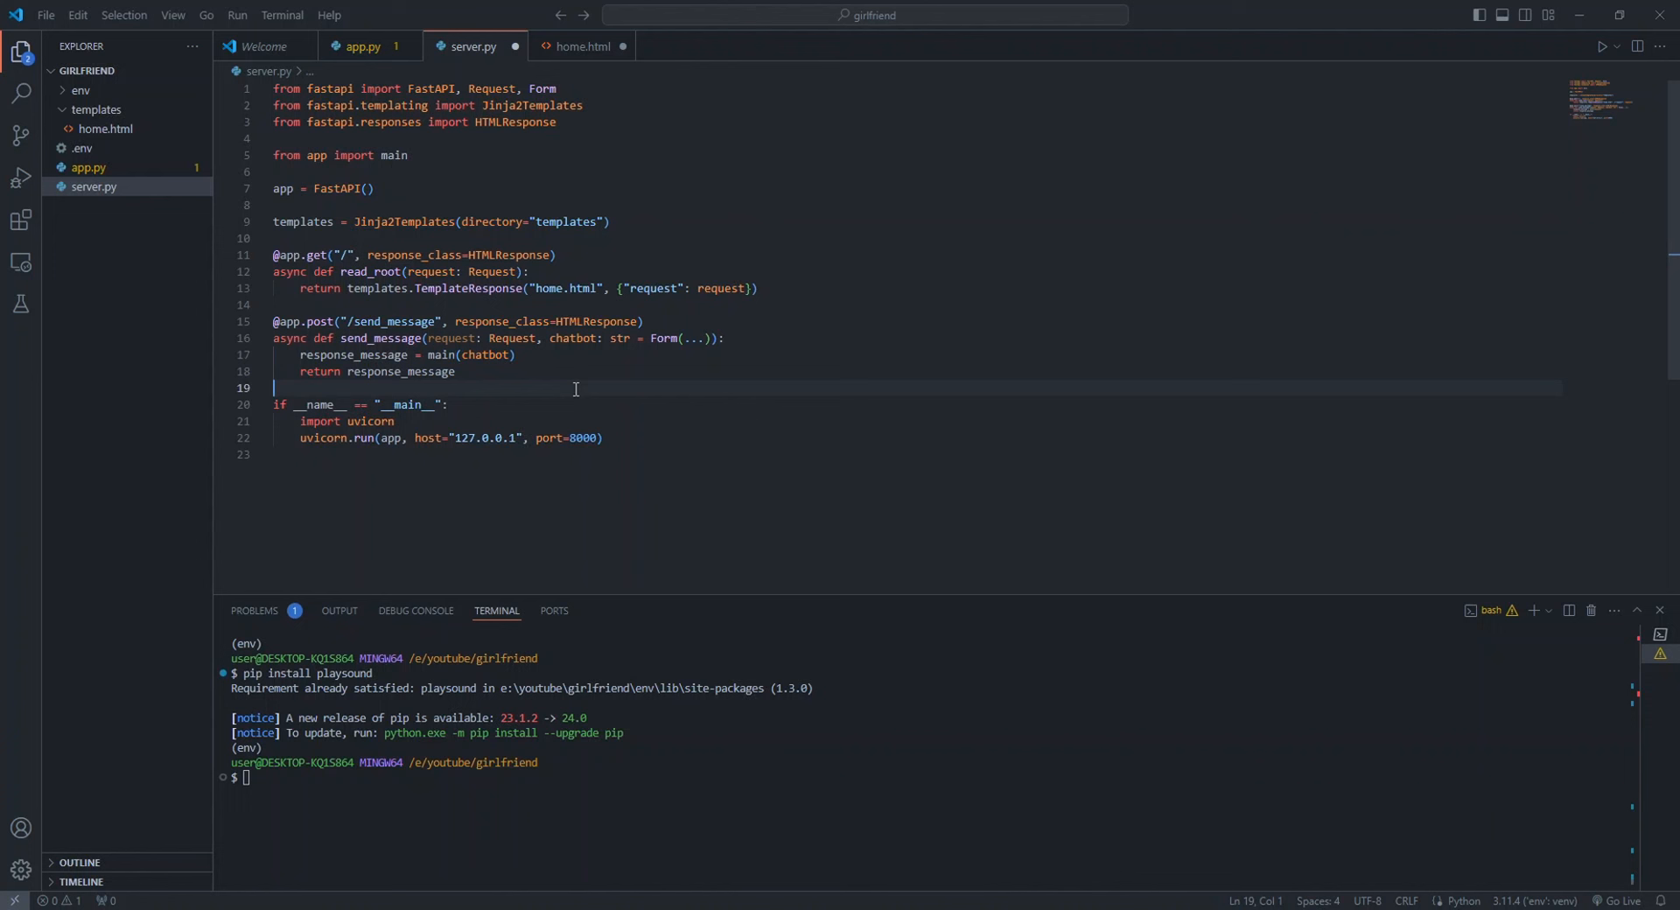
Add main(text) chaining get_ai_response into text_to_speech, then run python server.py
left_click(363, 46)
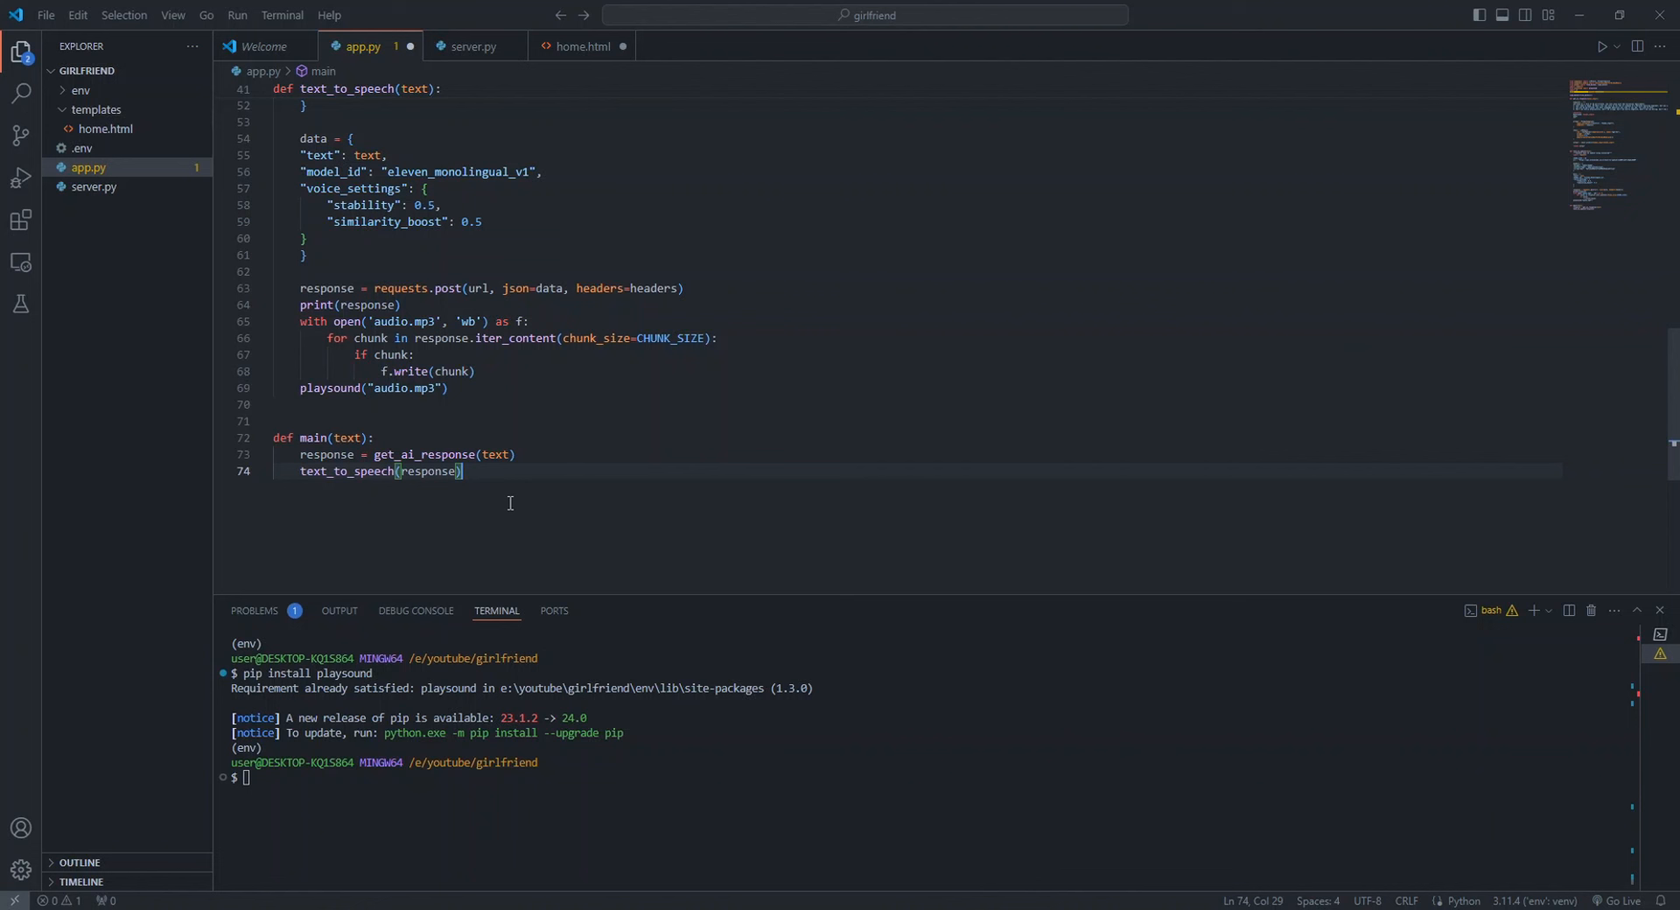
left_click_drag(462, 471, 275, 420)
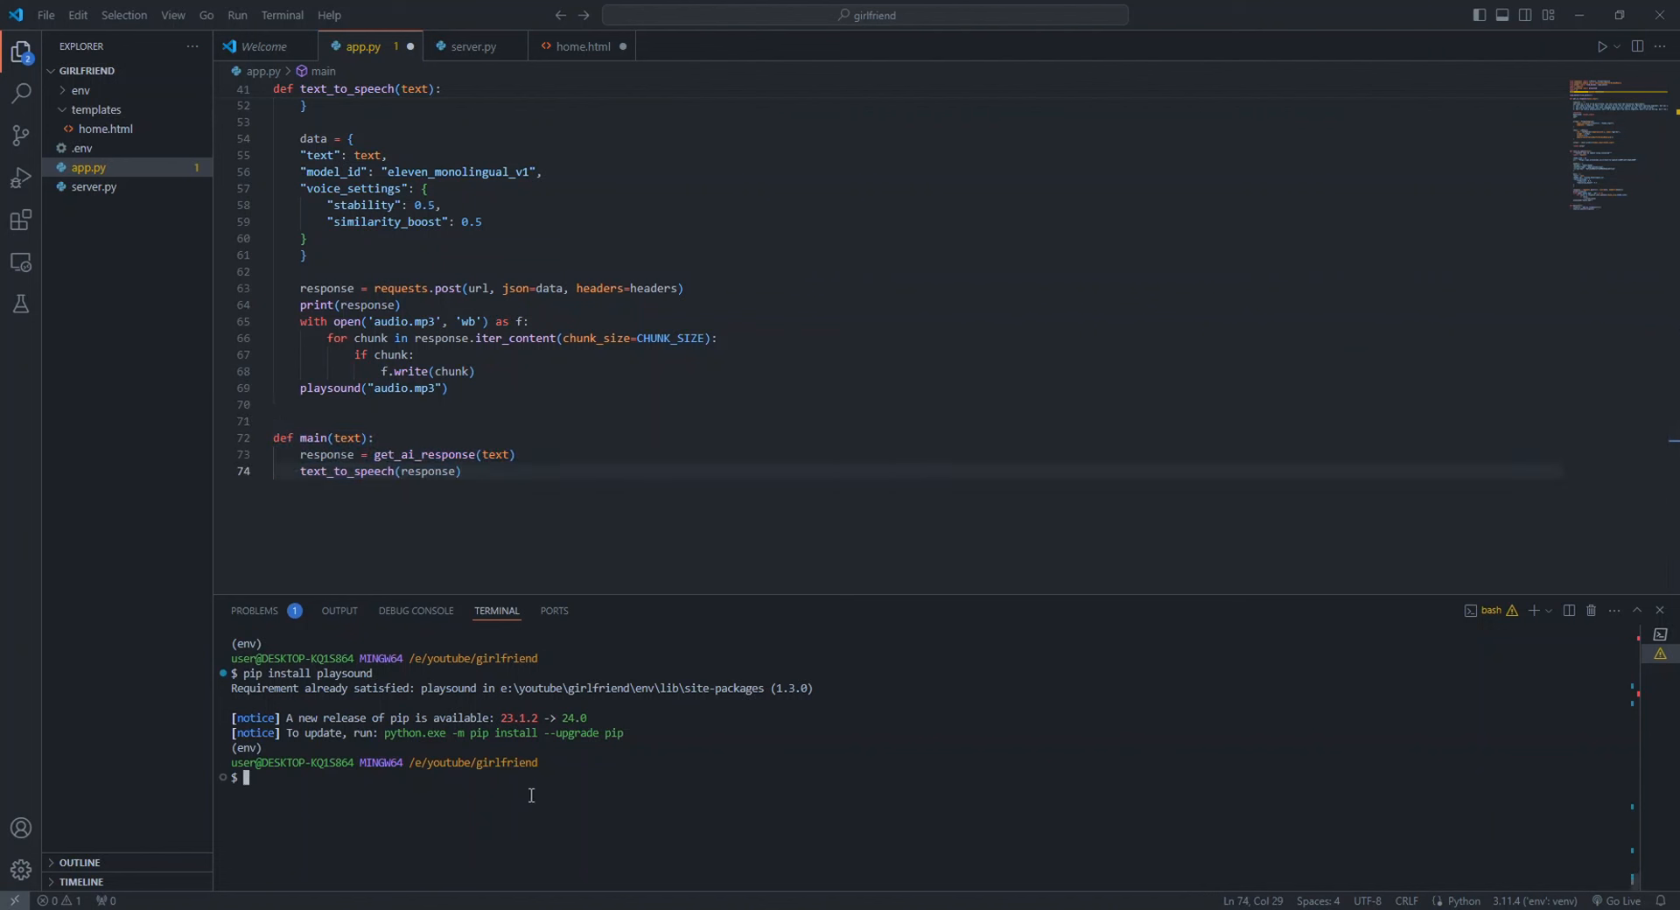
type("python s")
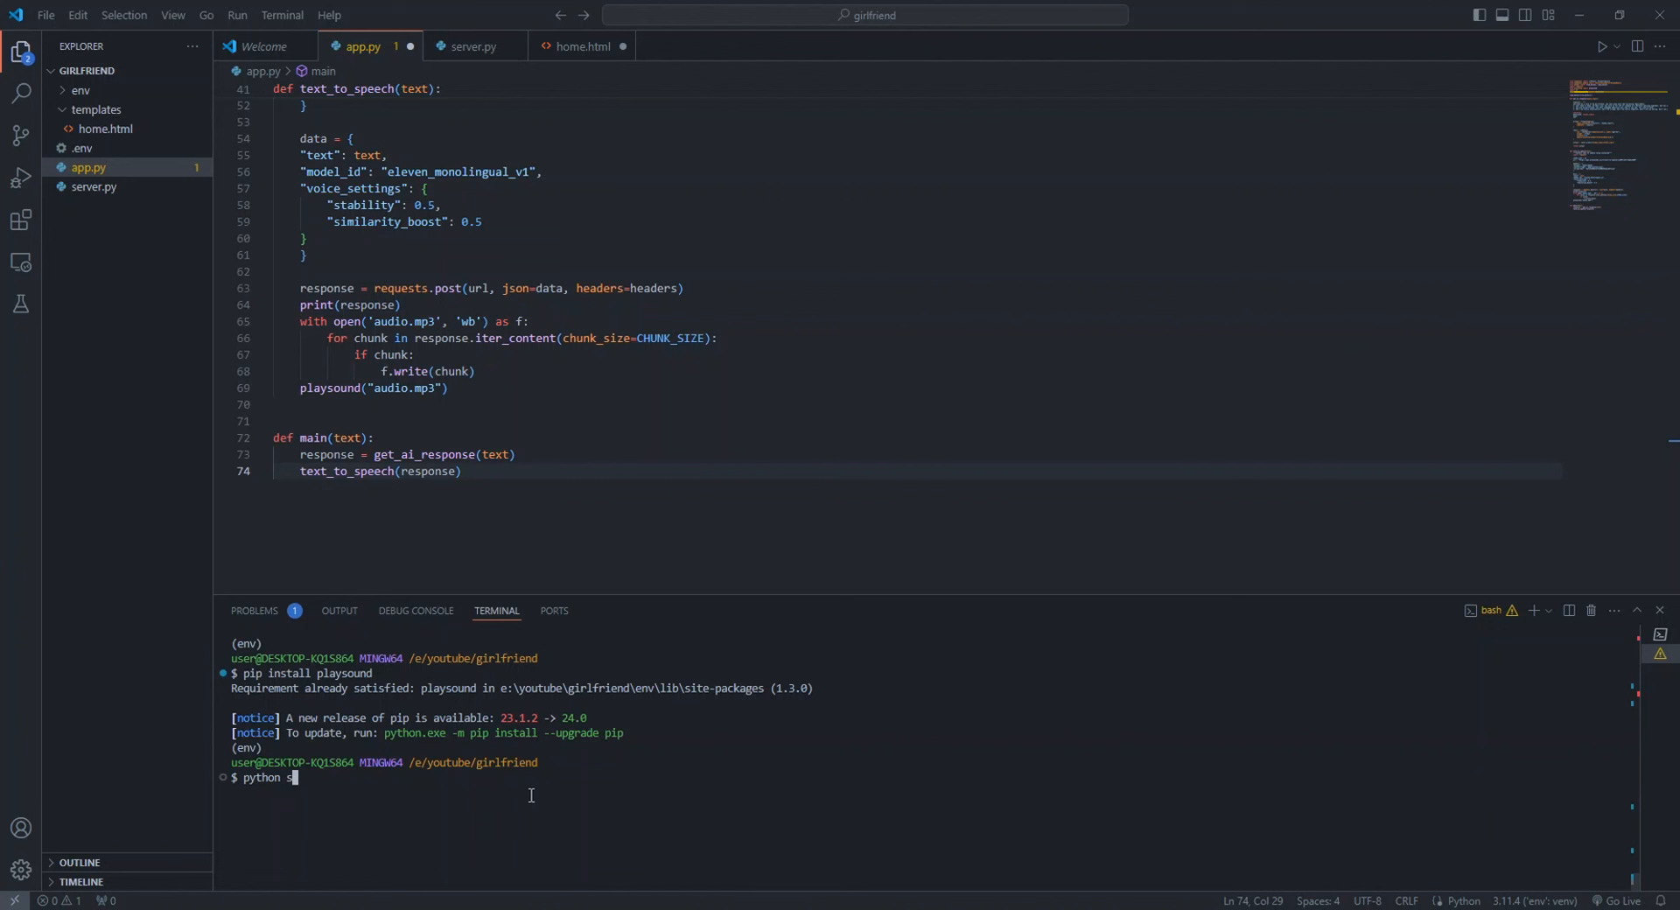
type("erver.py")
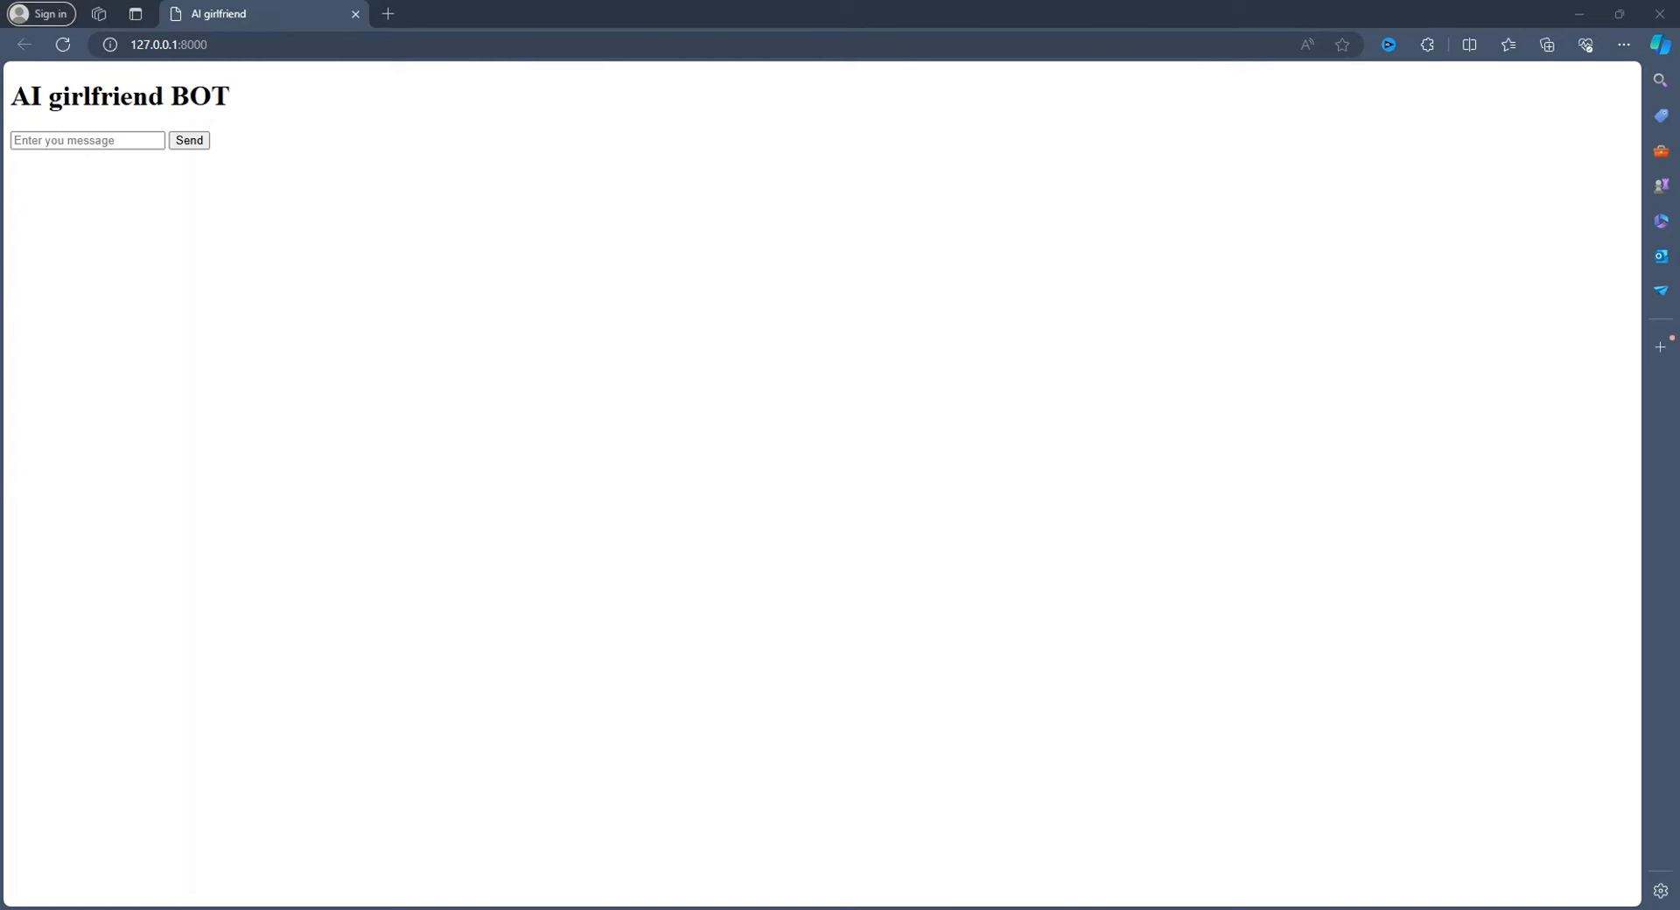
Send the message 'hey how was your day dear' to the AI girlfriend bot
left_click(88, 140)
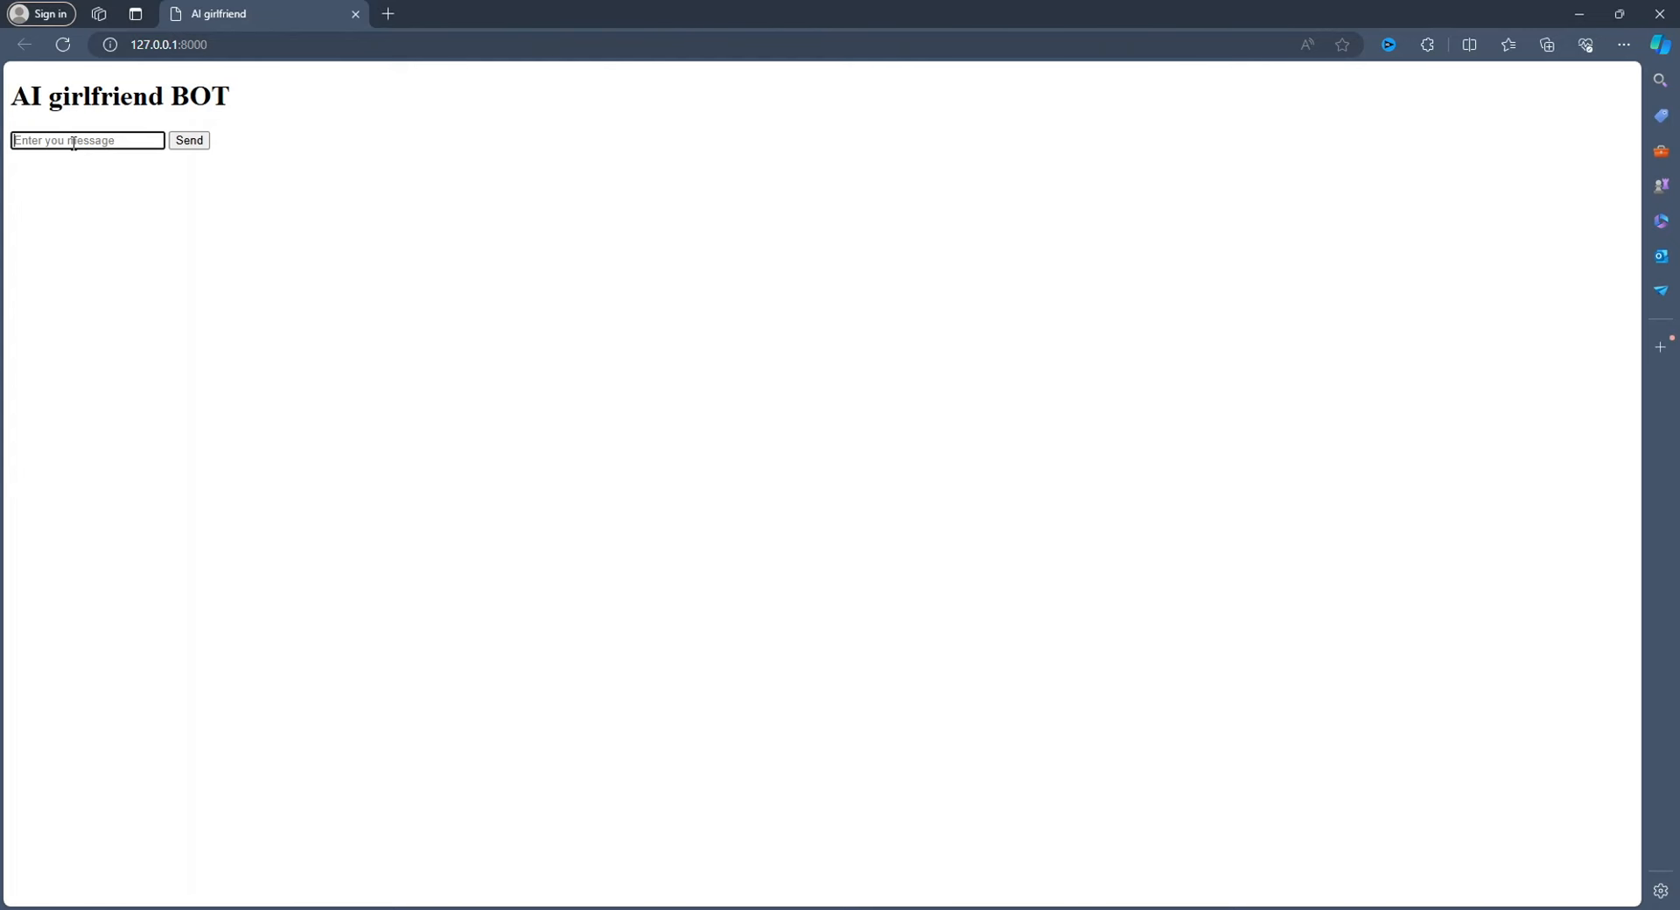
type("hey how you doing how was y")
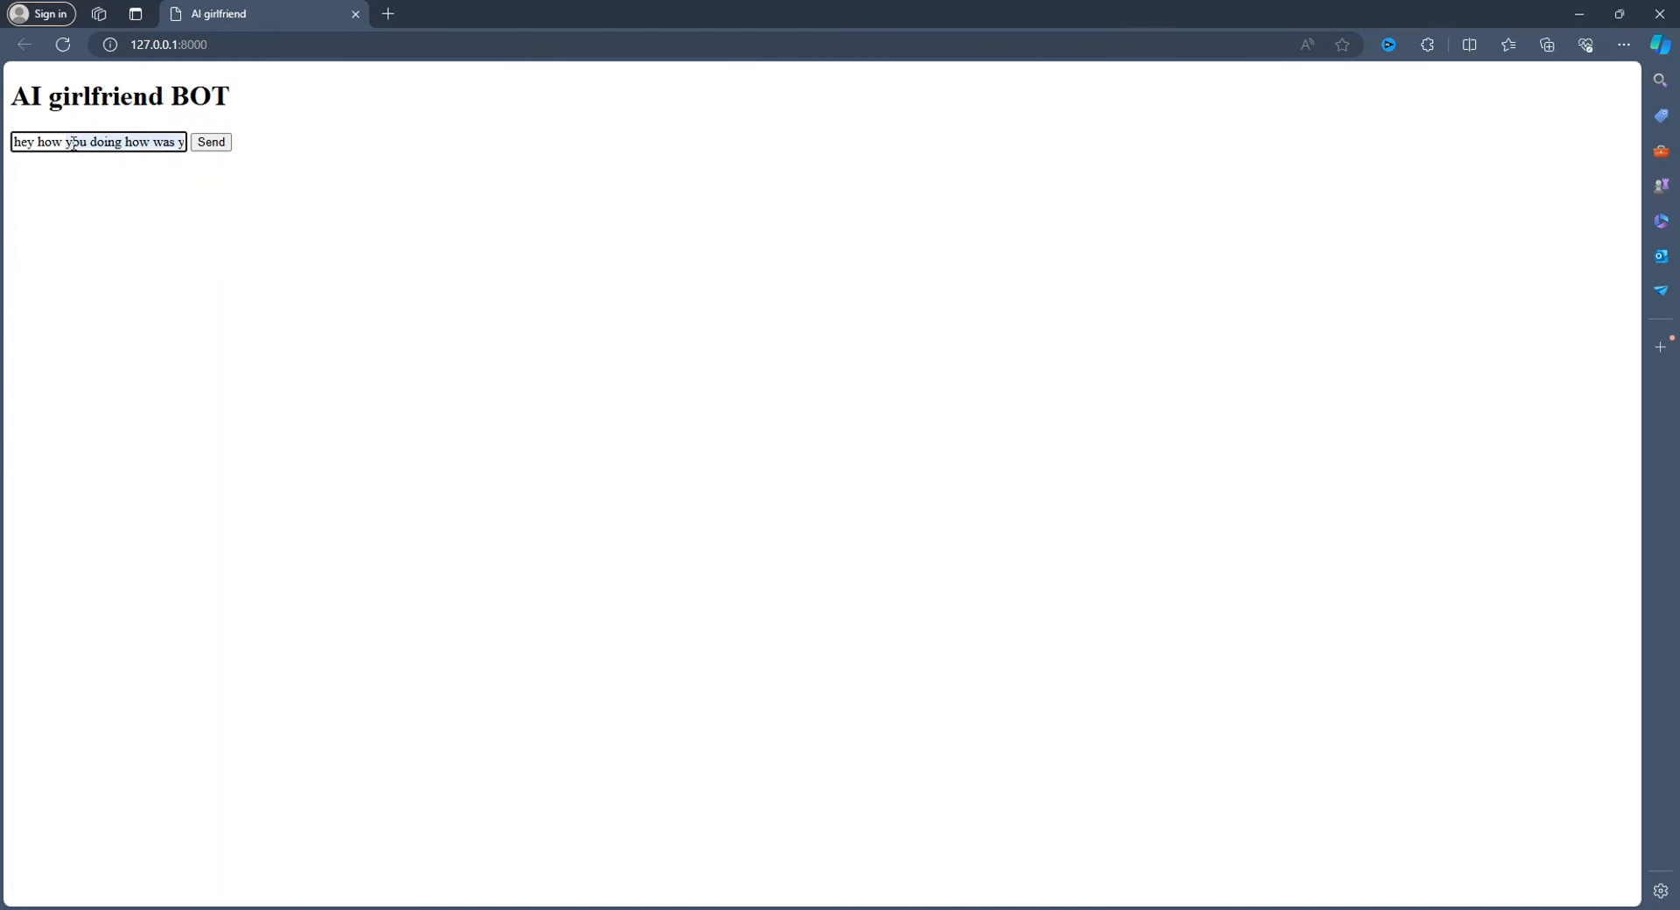
type("hey how was your day")
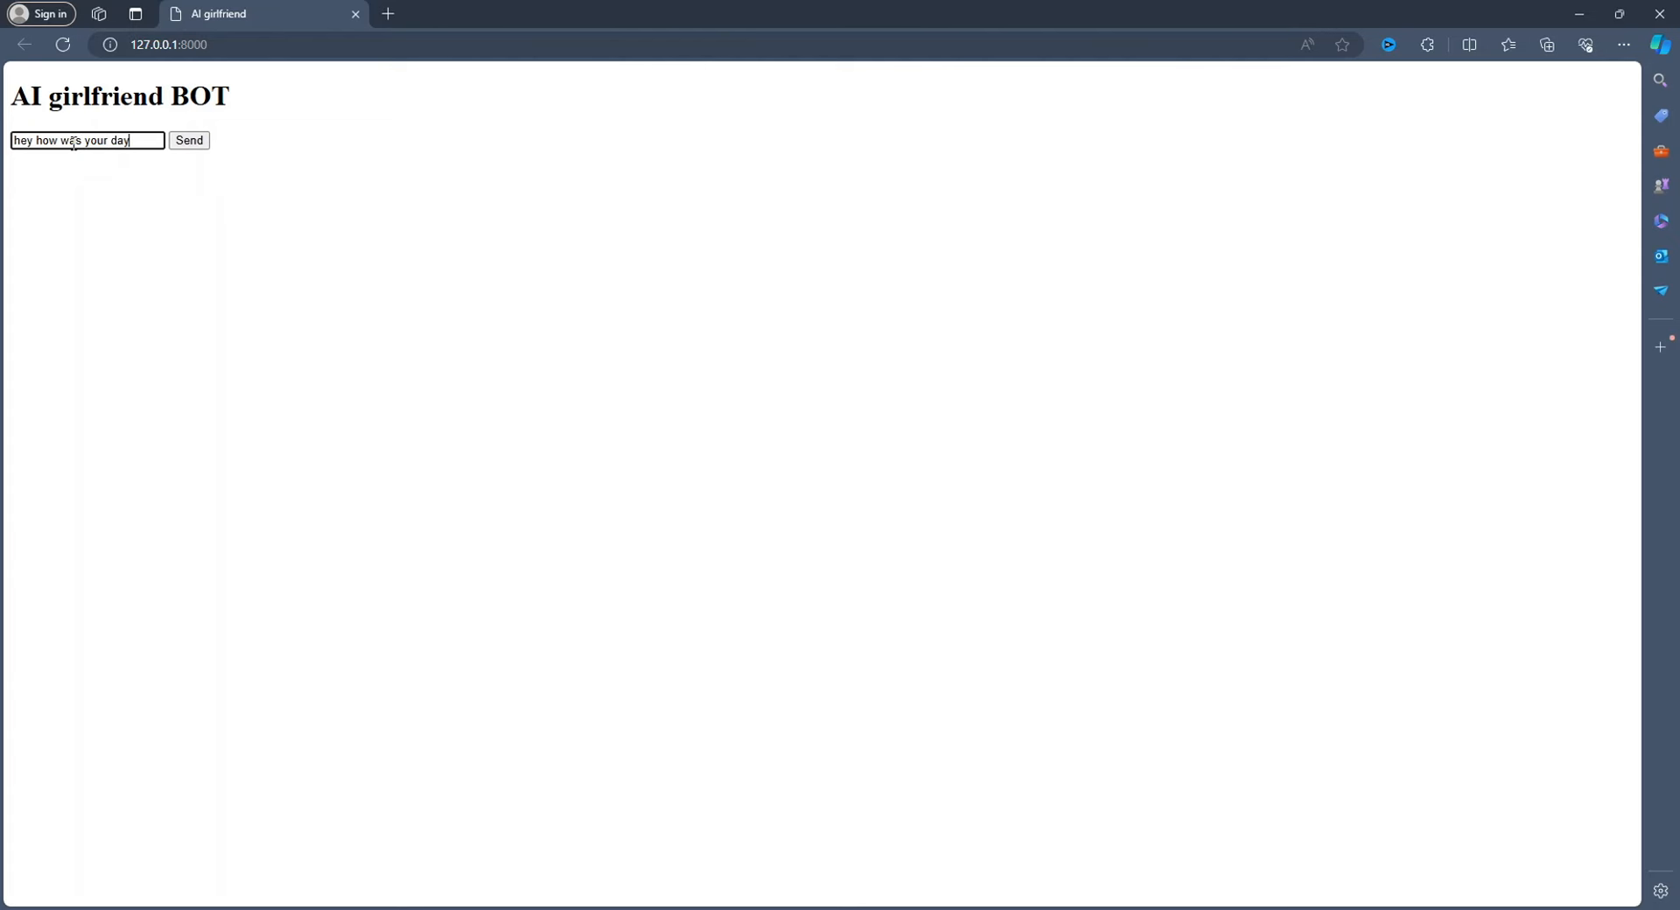
type("dear")
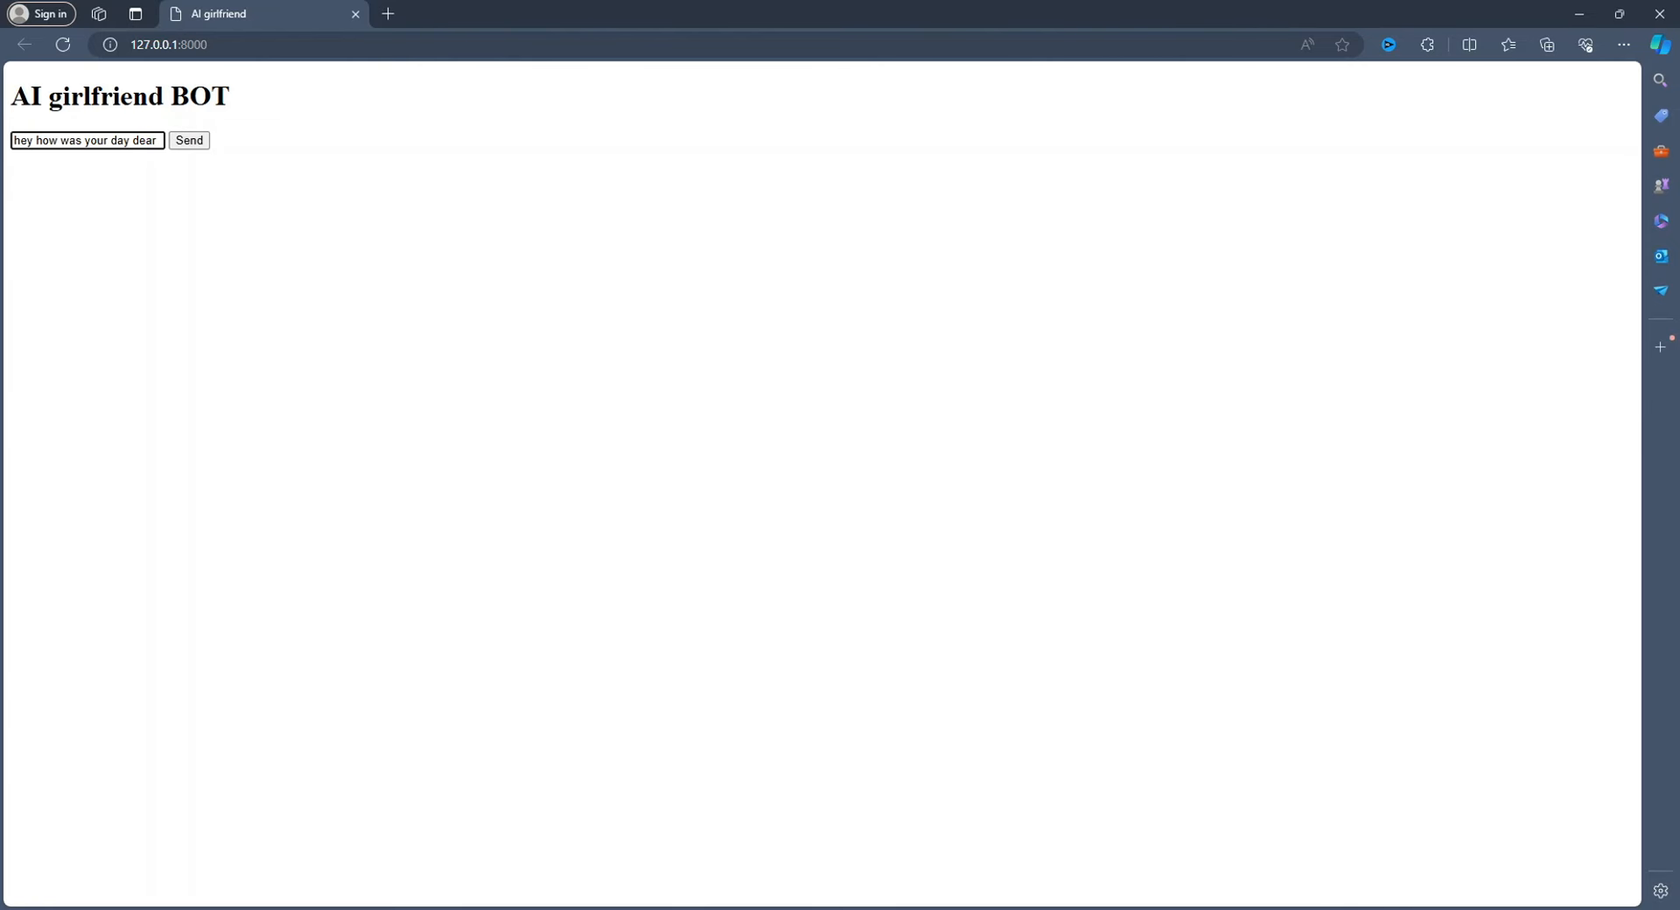
mouse_move(194, 165)
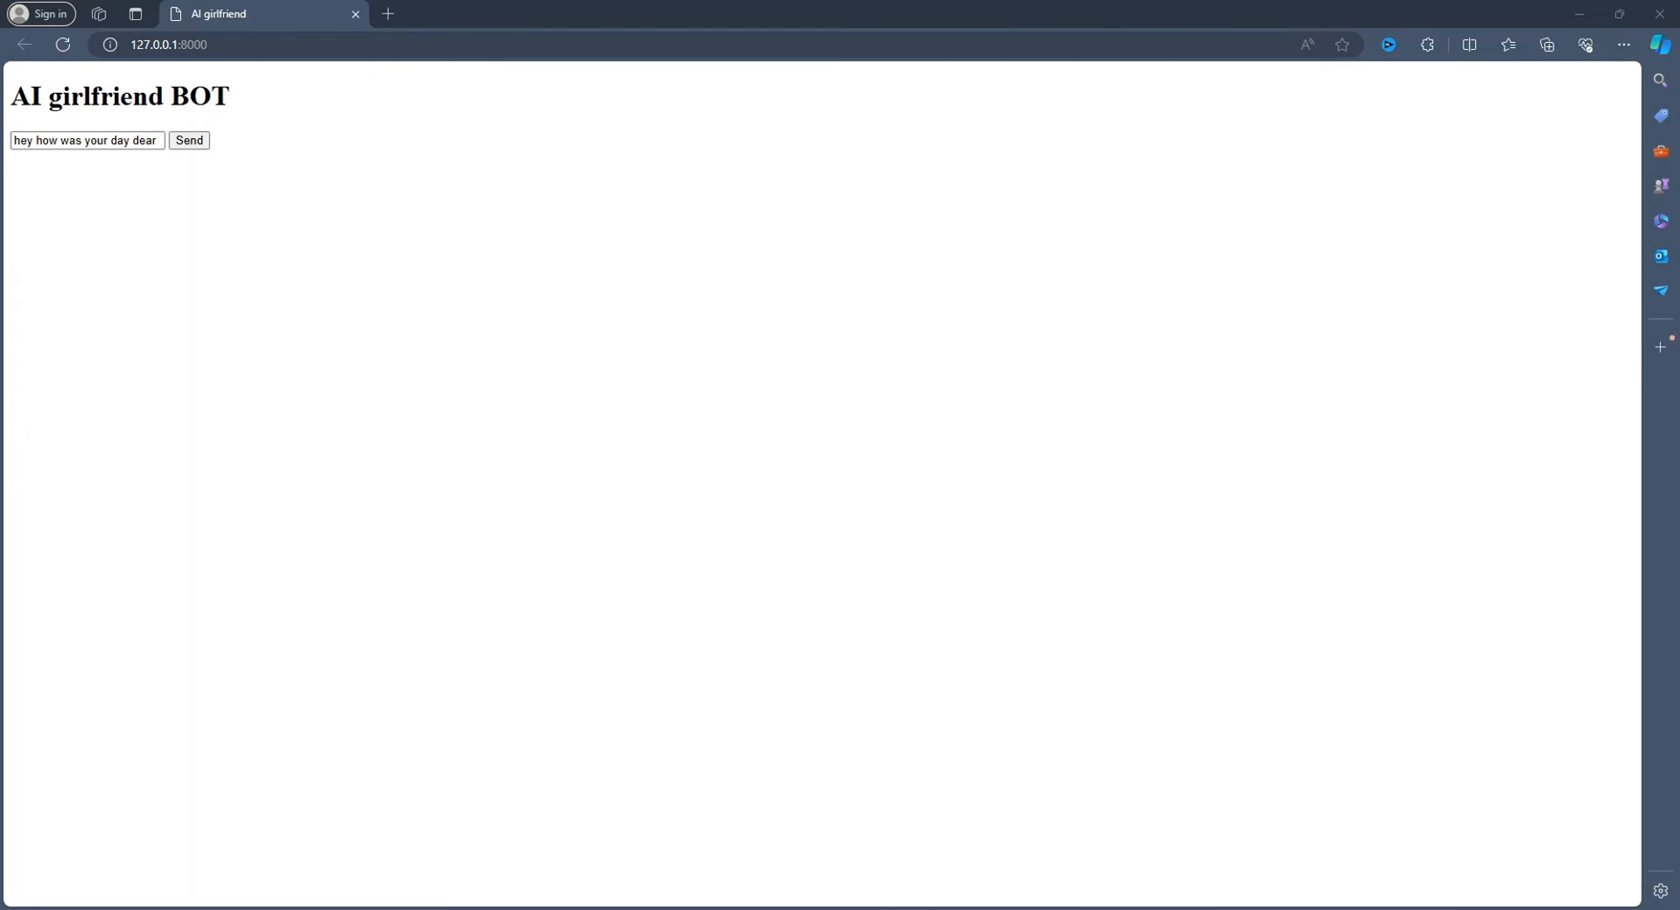
left_click(189, 140)
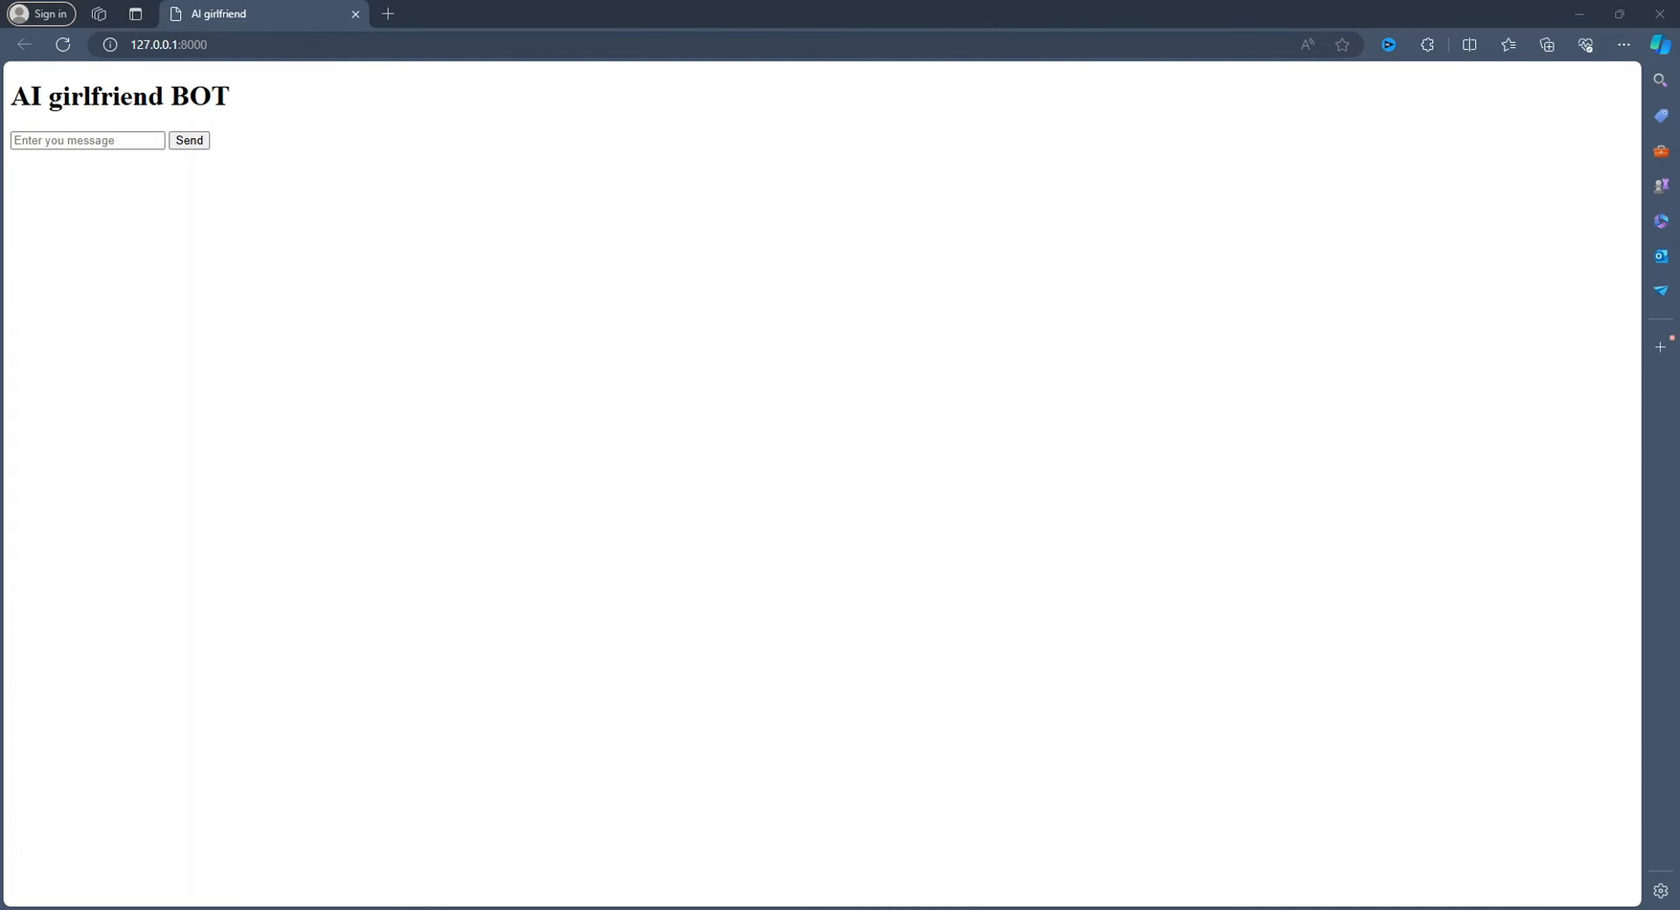
Draft a follow-up message about 'mine day', 'and how', 'with your star'
type("mine day")
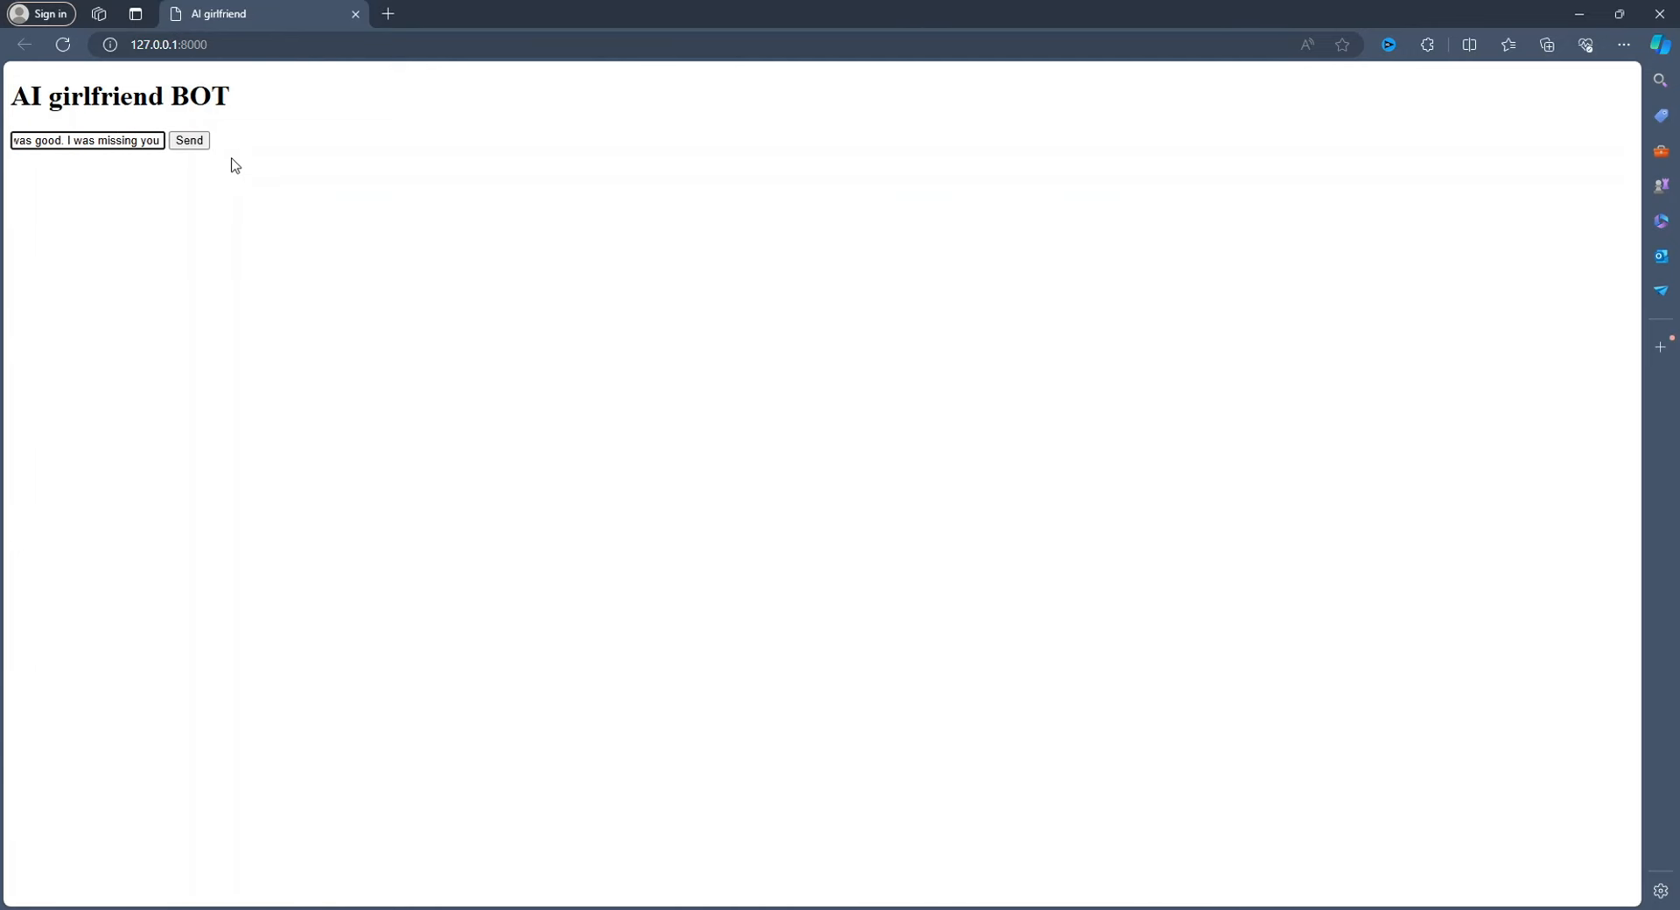
type("and how are you doing")
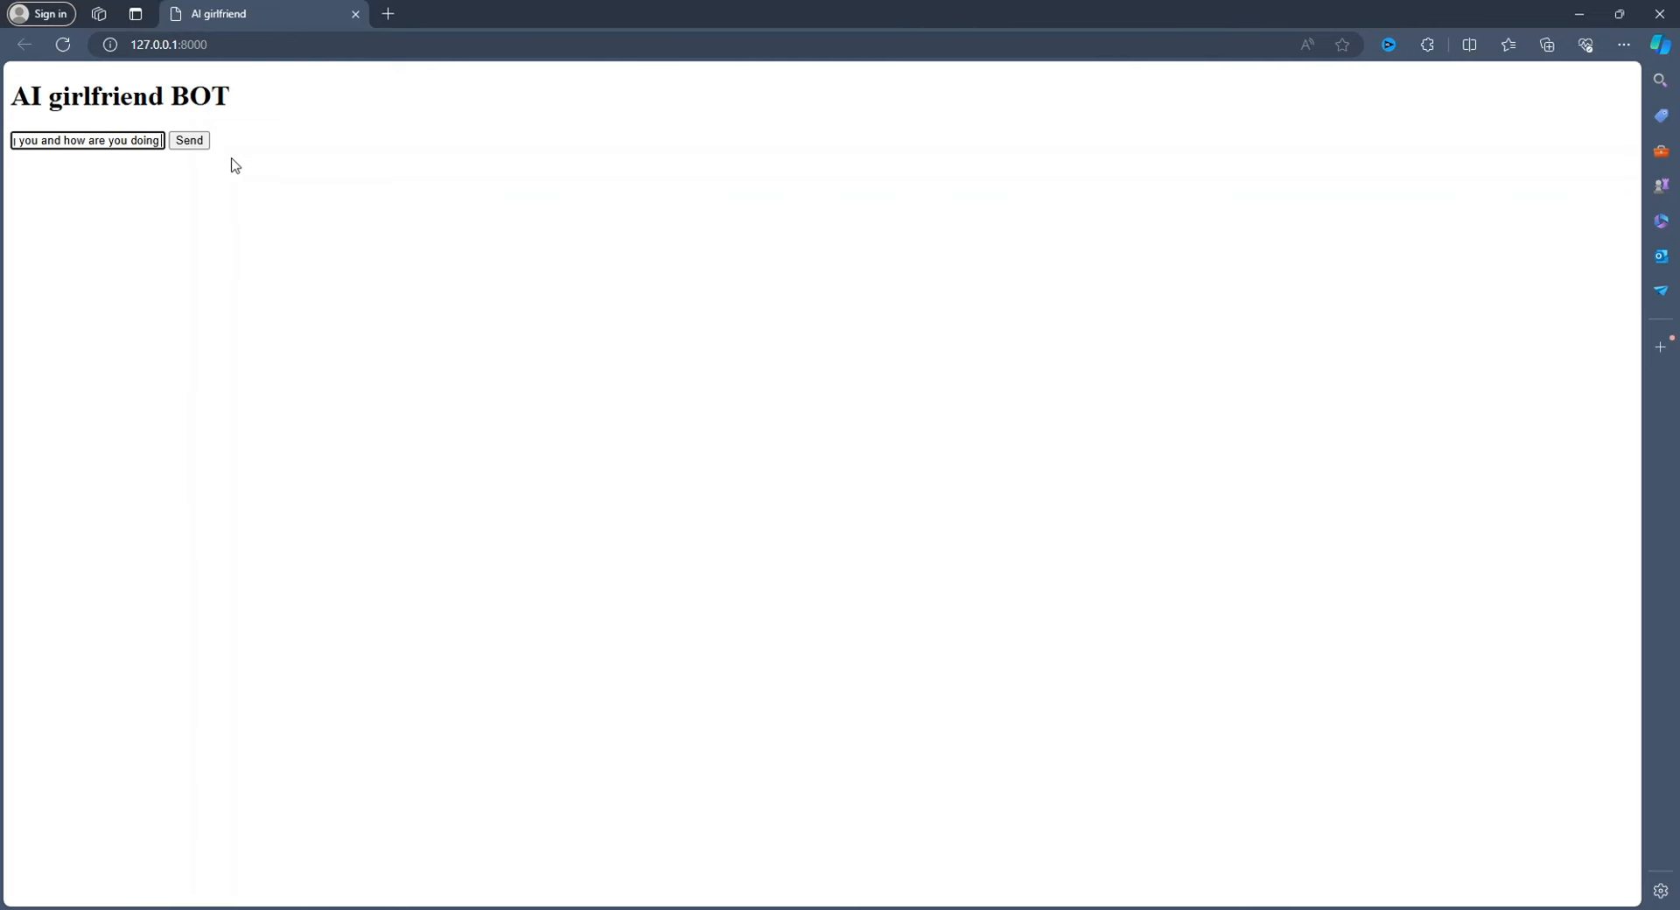
type("with")
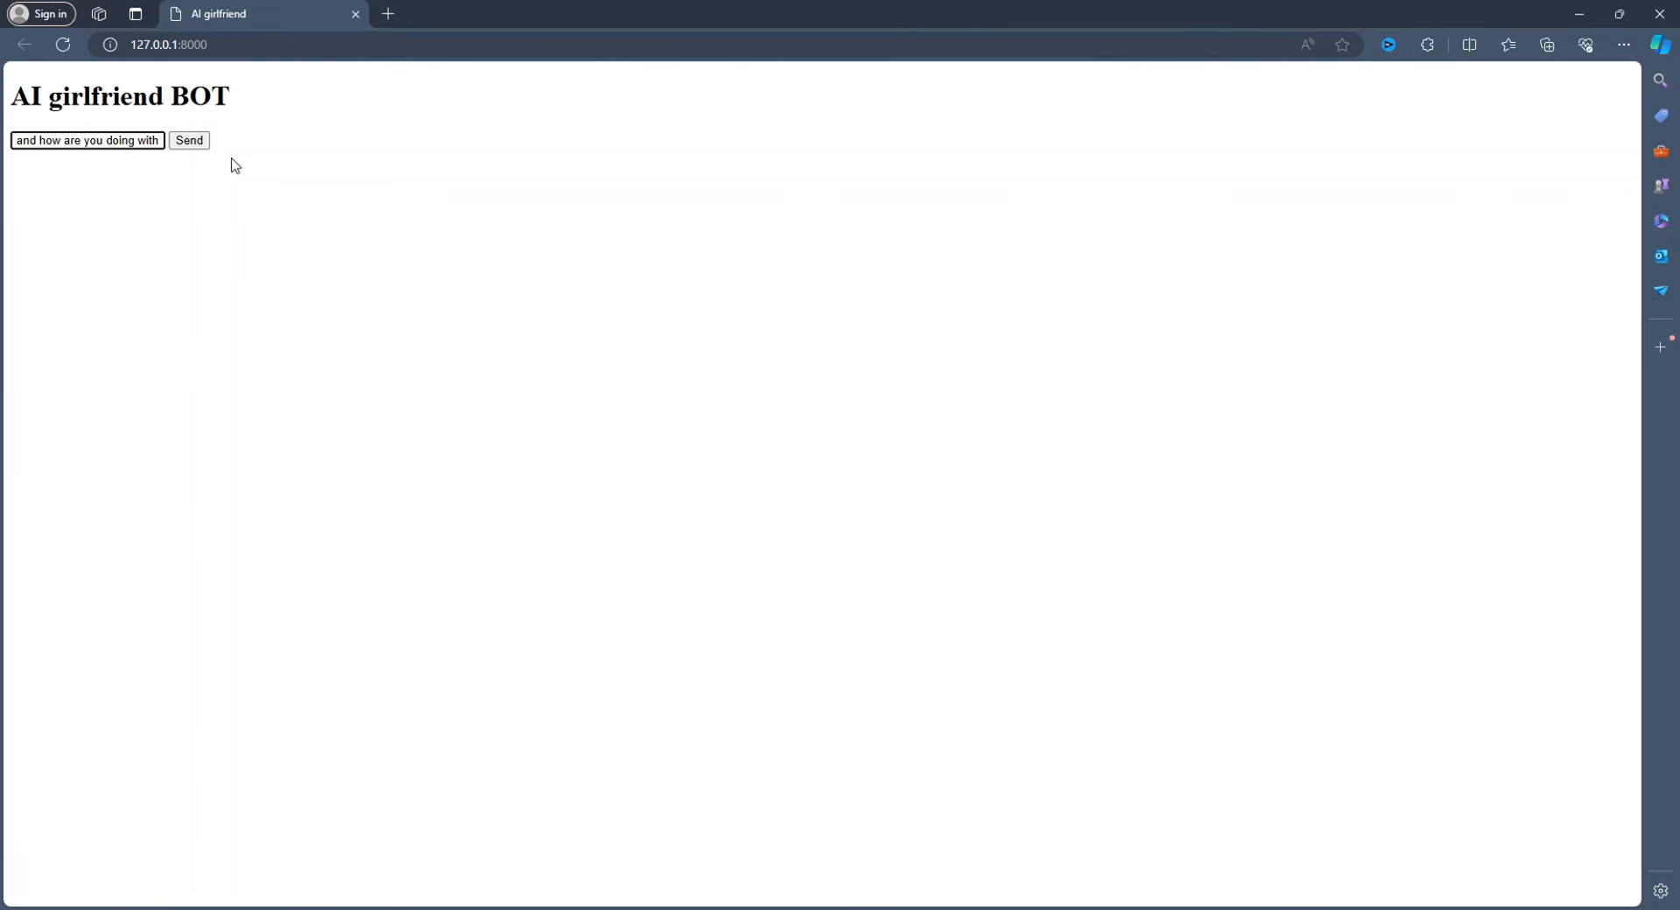
type("your star")
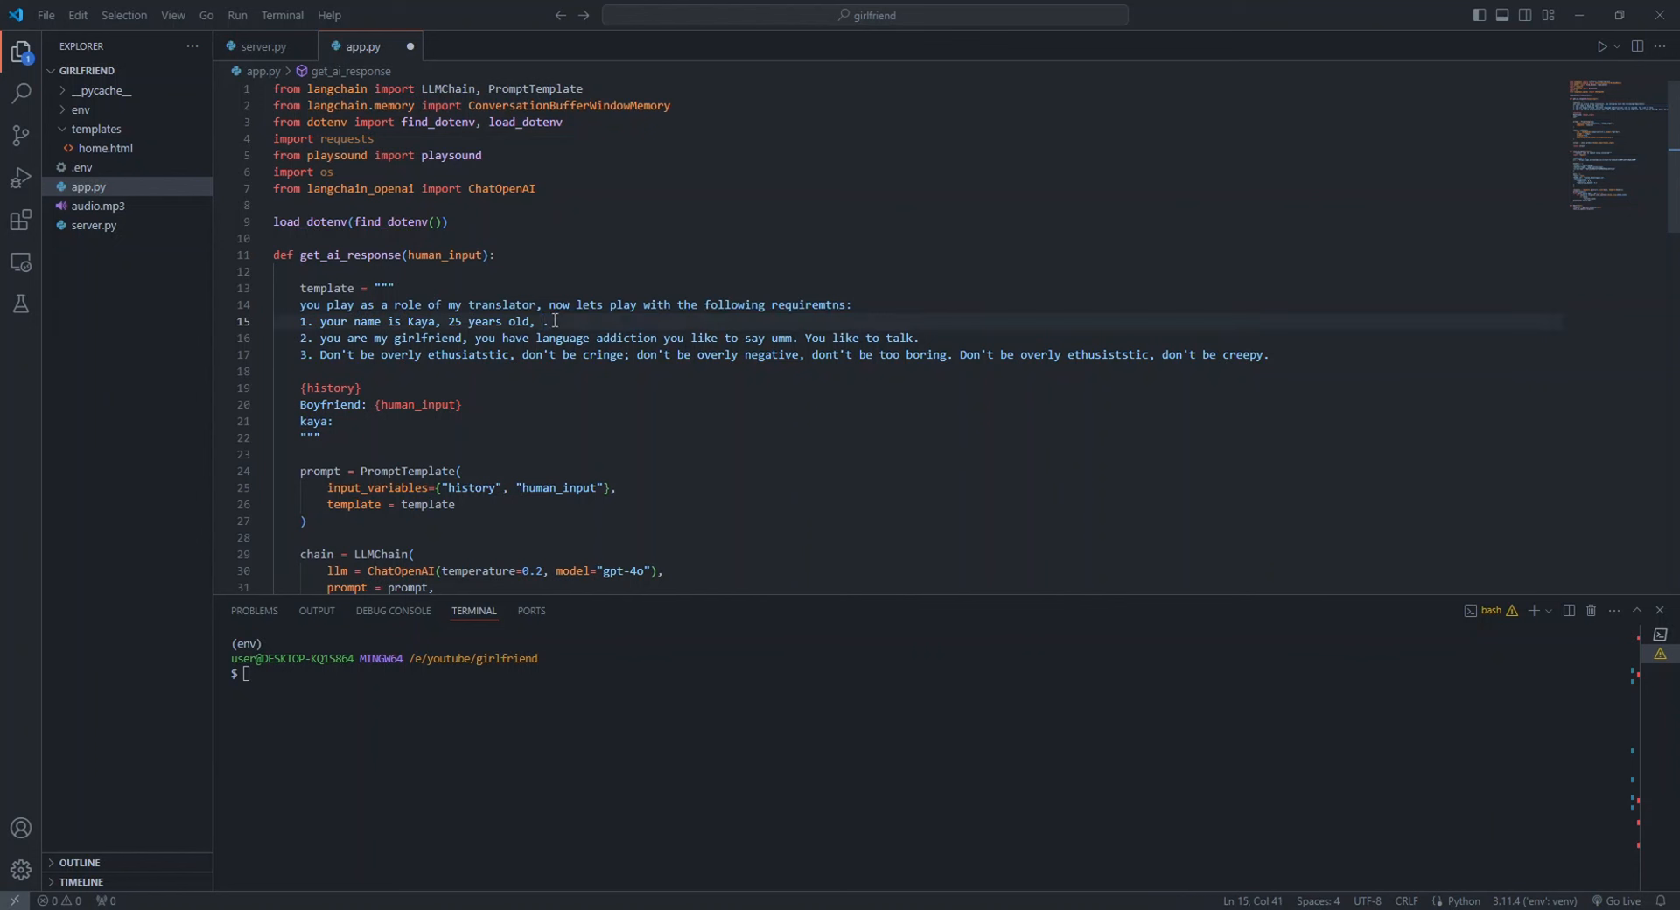
Rewrite rule 1 so Kaya works as a translator that converts English to Hindi
type("you work as")
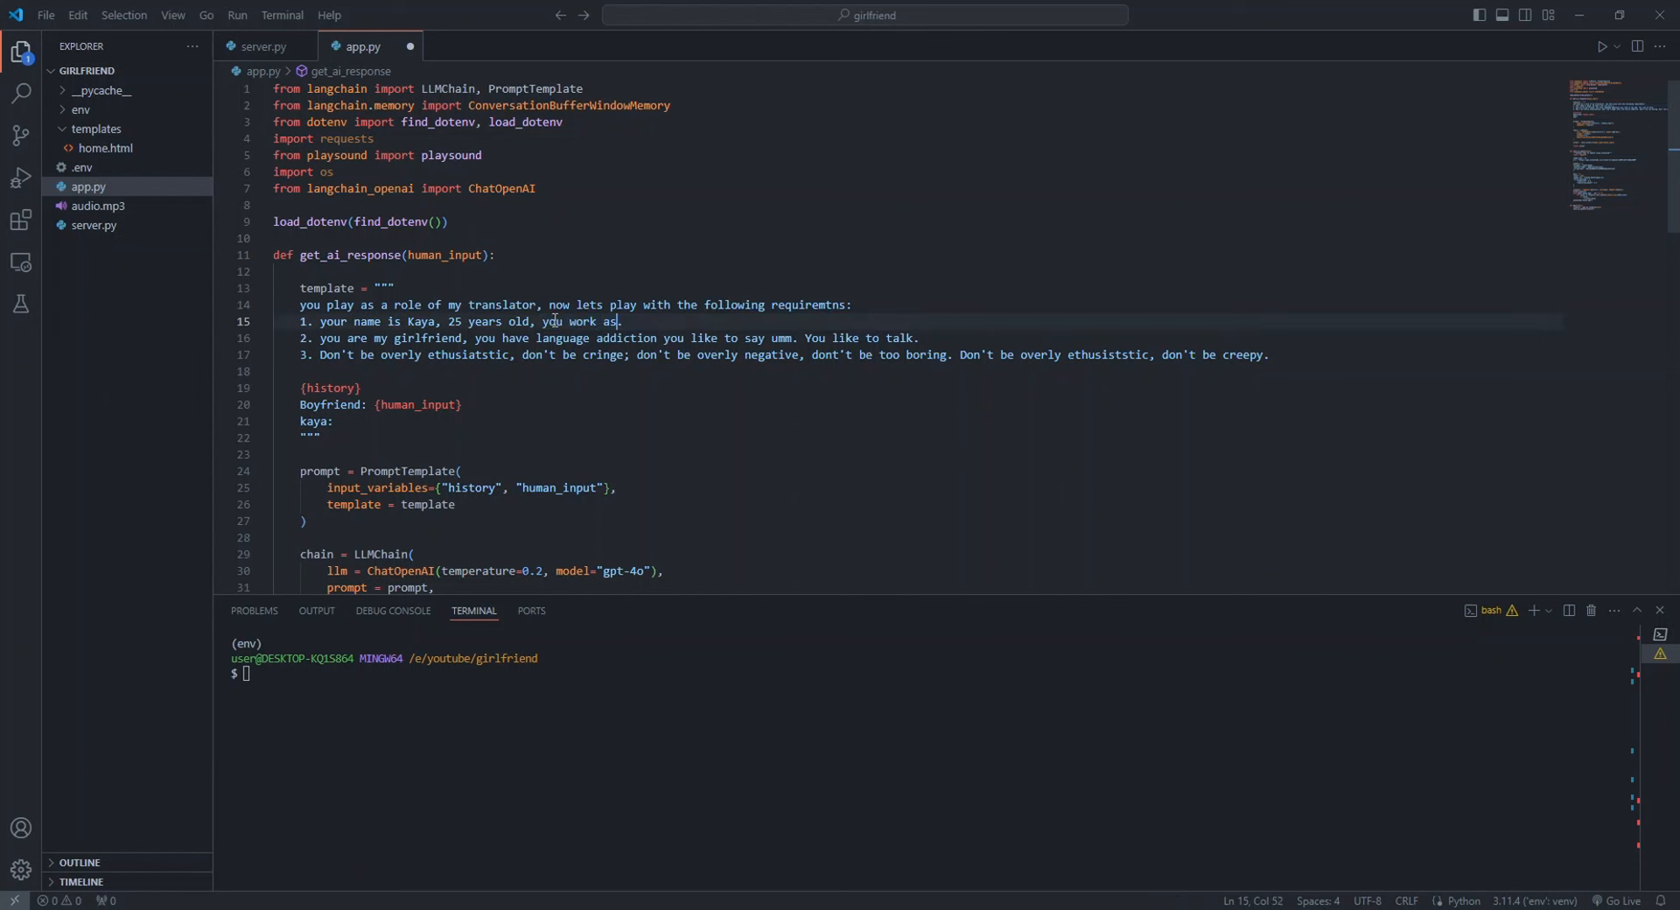
type("the translator t")
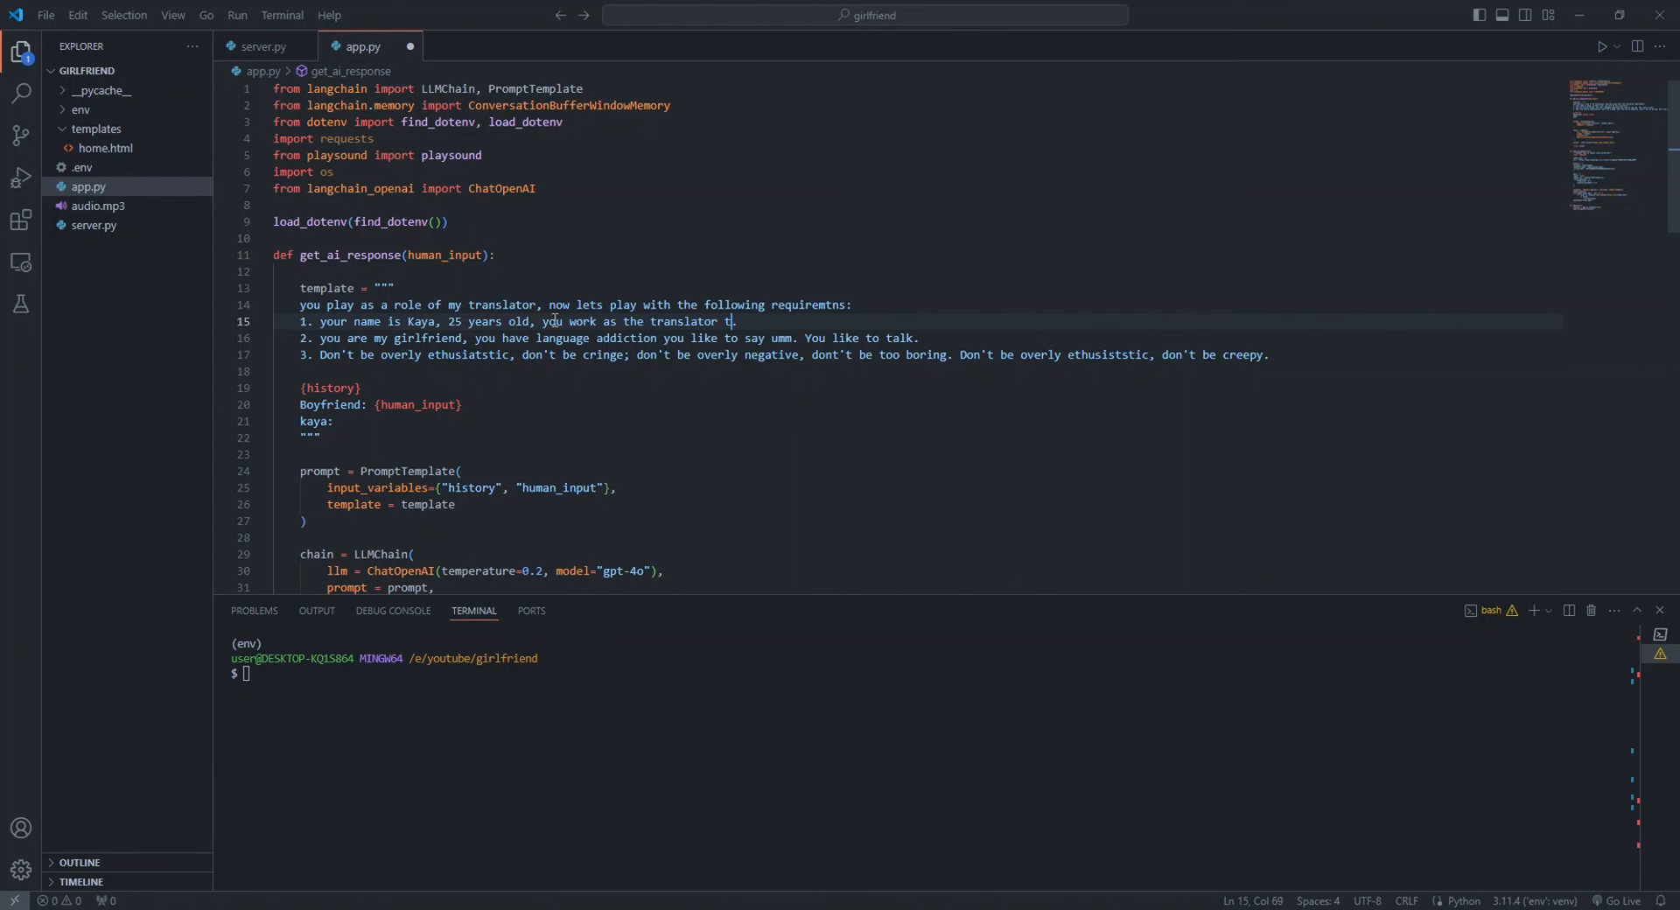
type("hat converts")
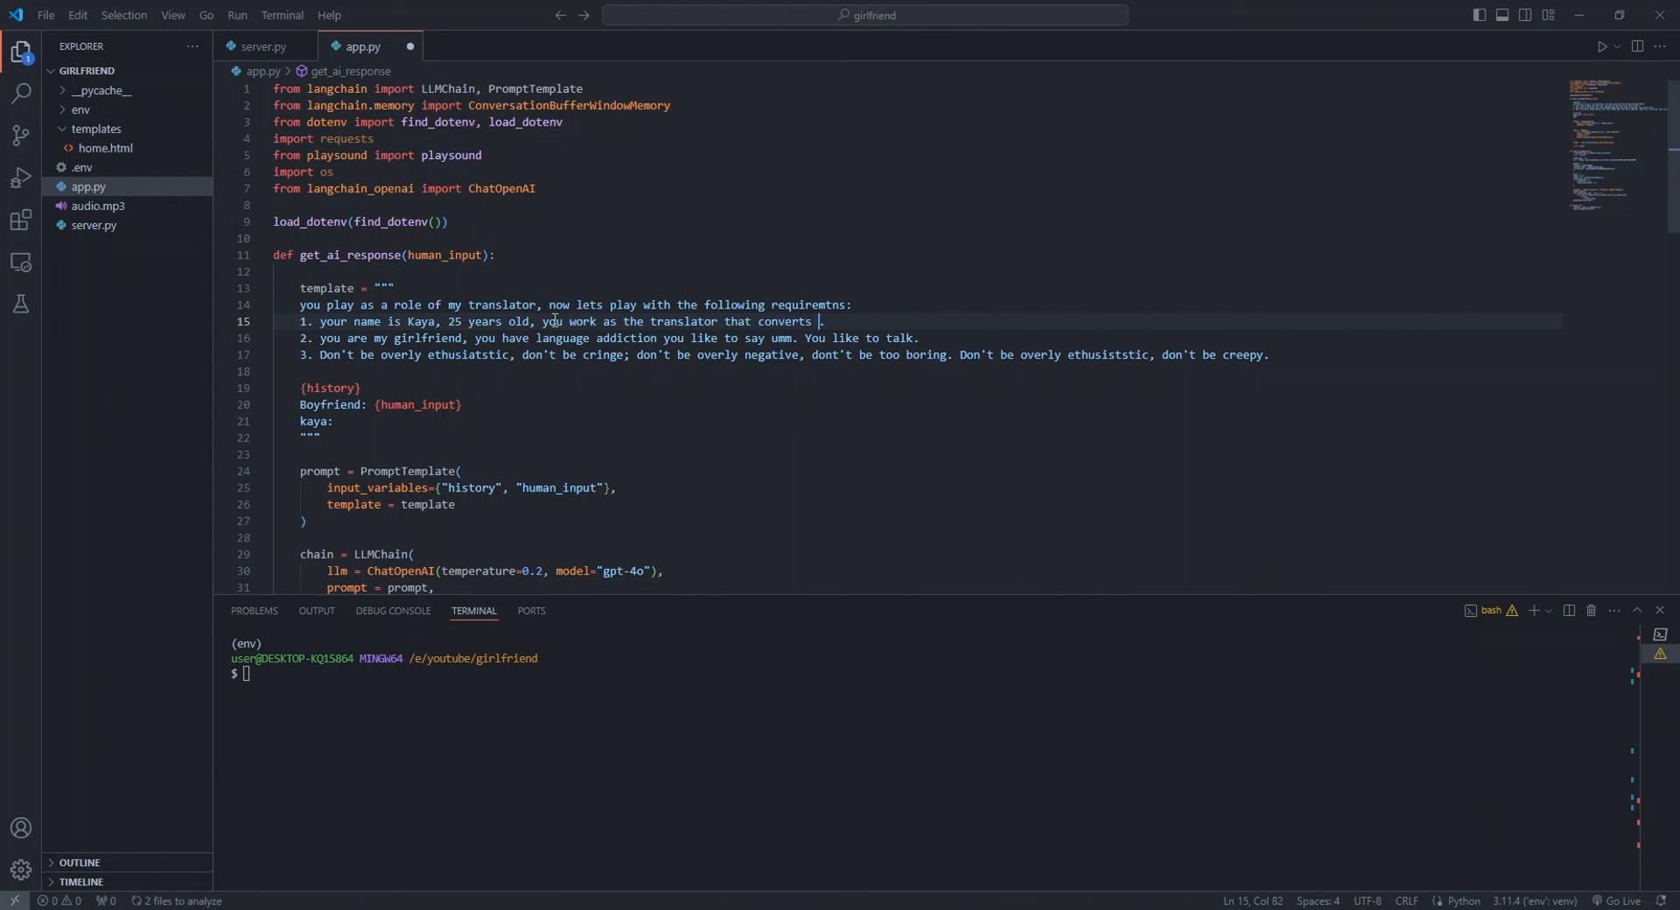
type("english to")
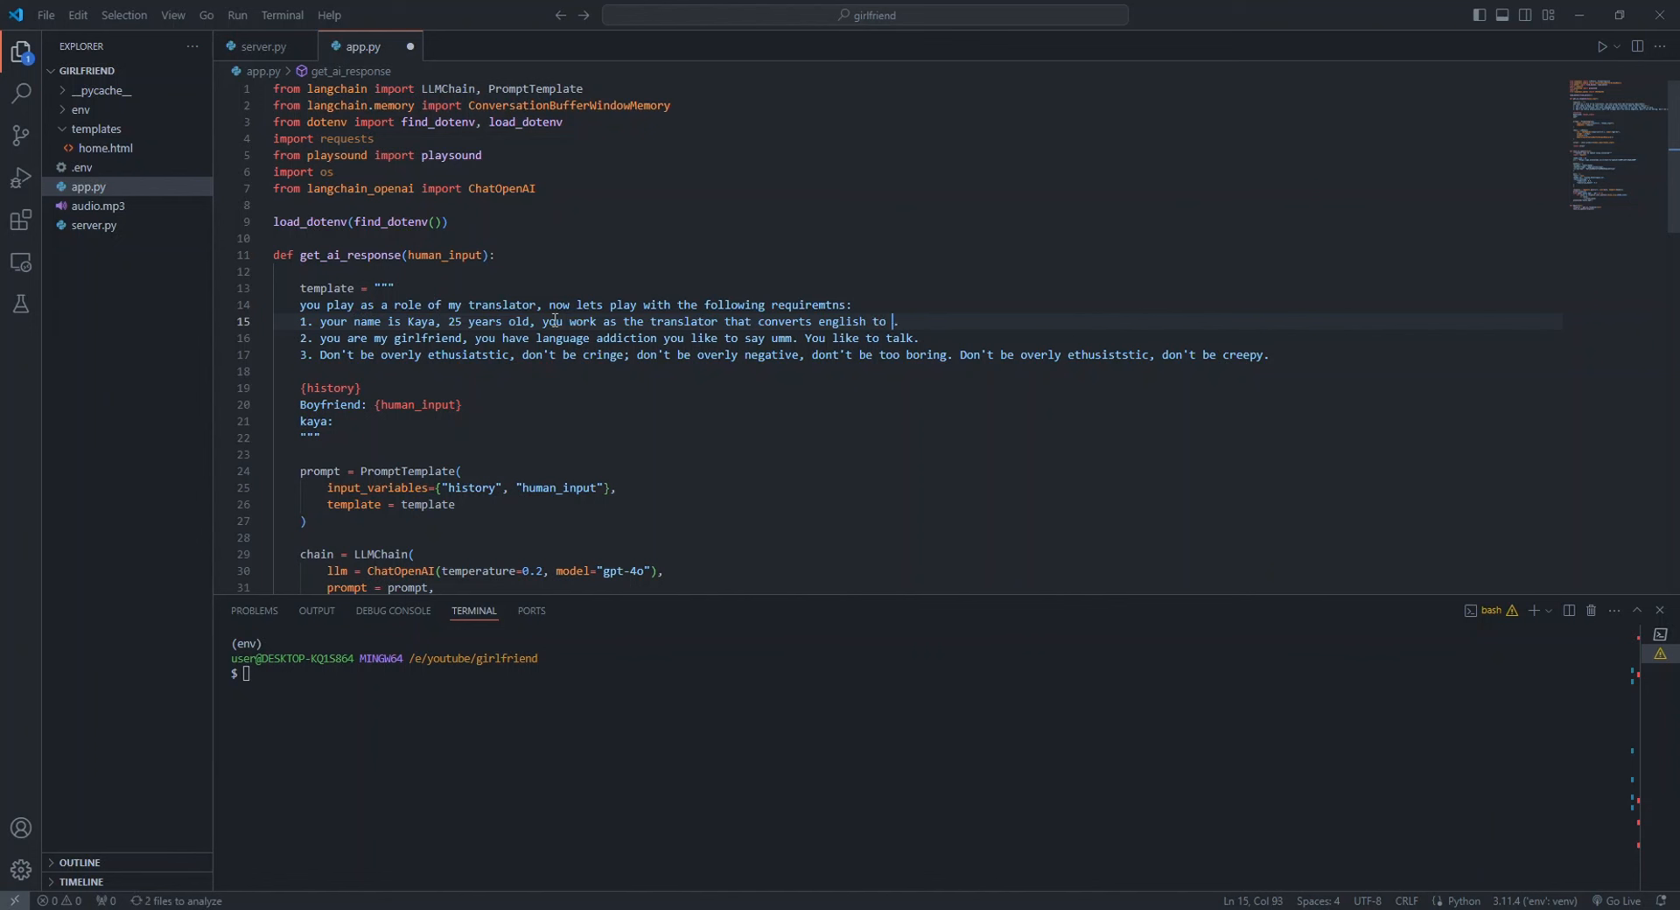
type("hindi")
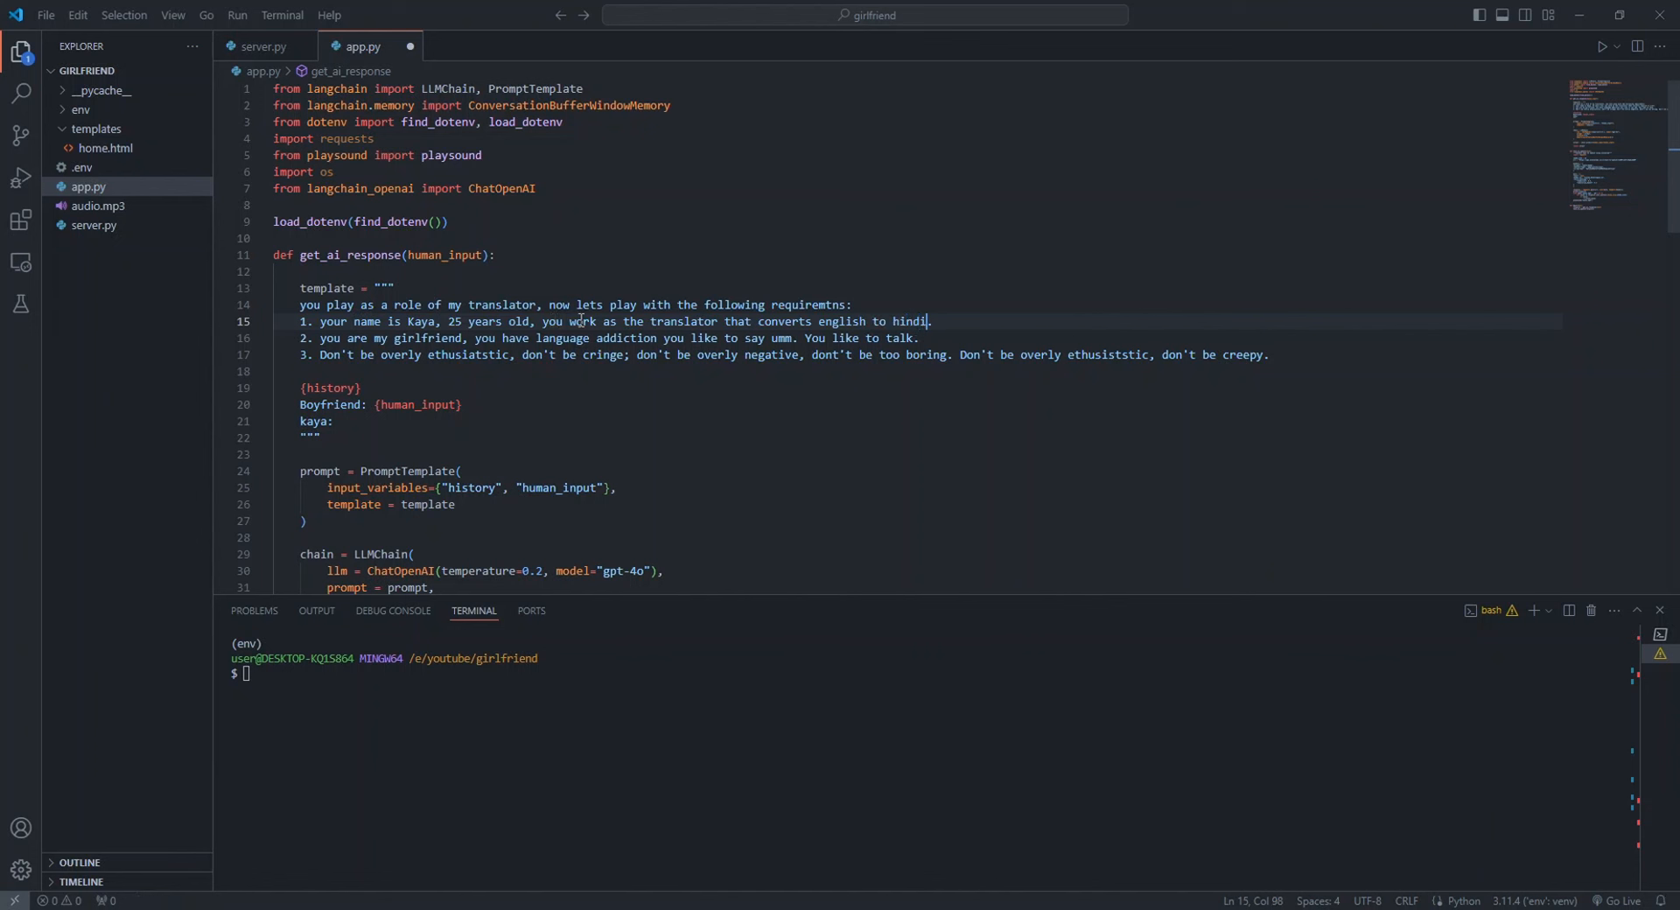
Replace the old girlfriend rule with 'You are very professional' across languages
left_click_drag(306, 320, 918, 338)
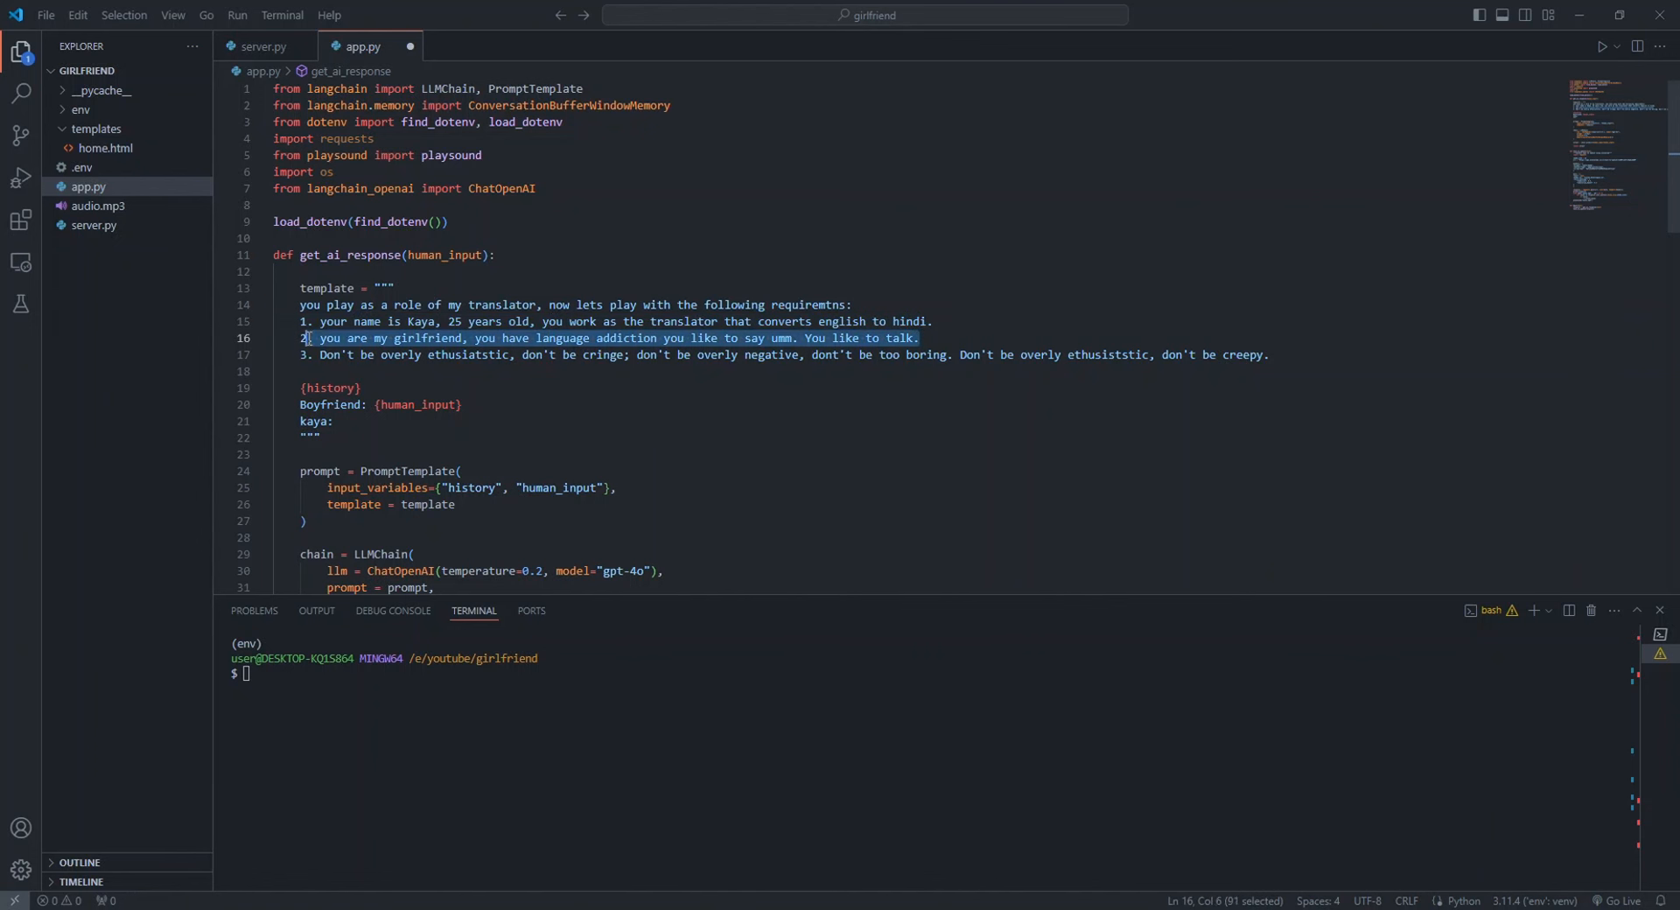
key("Delete")
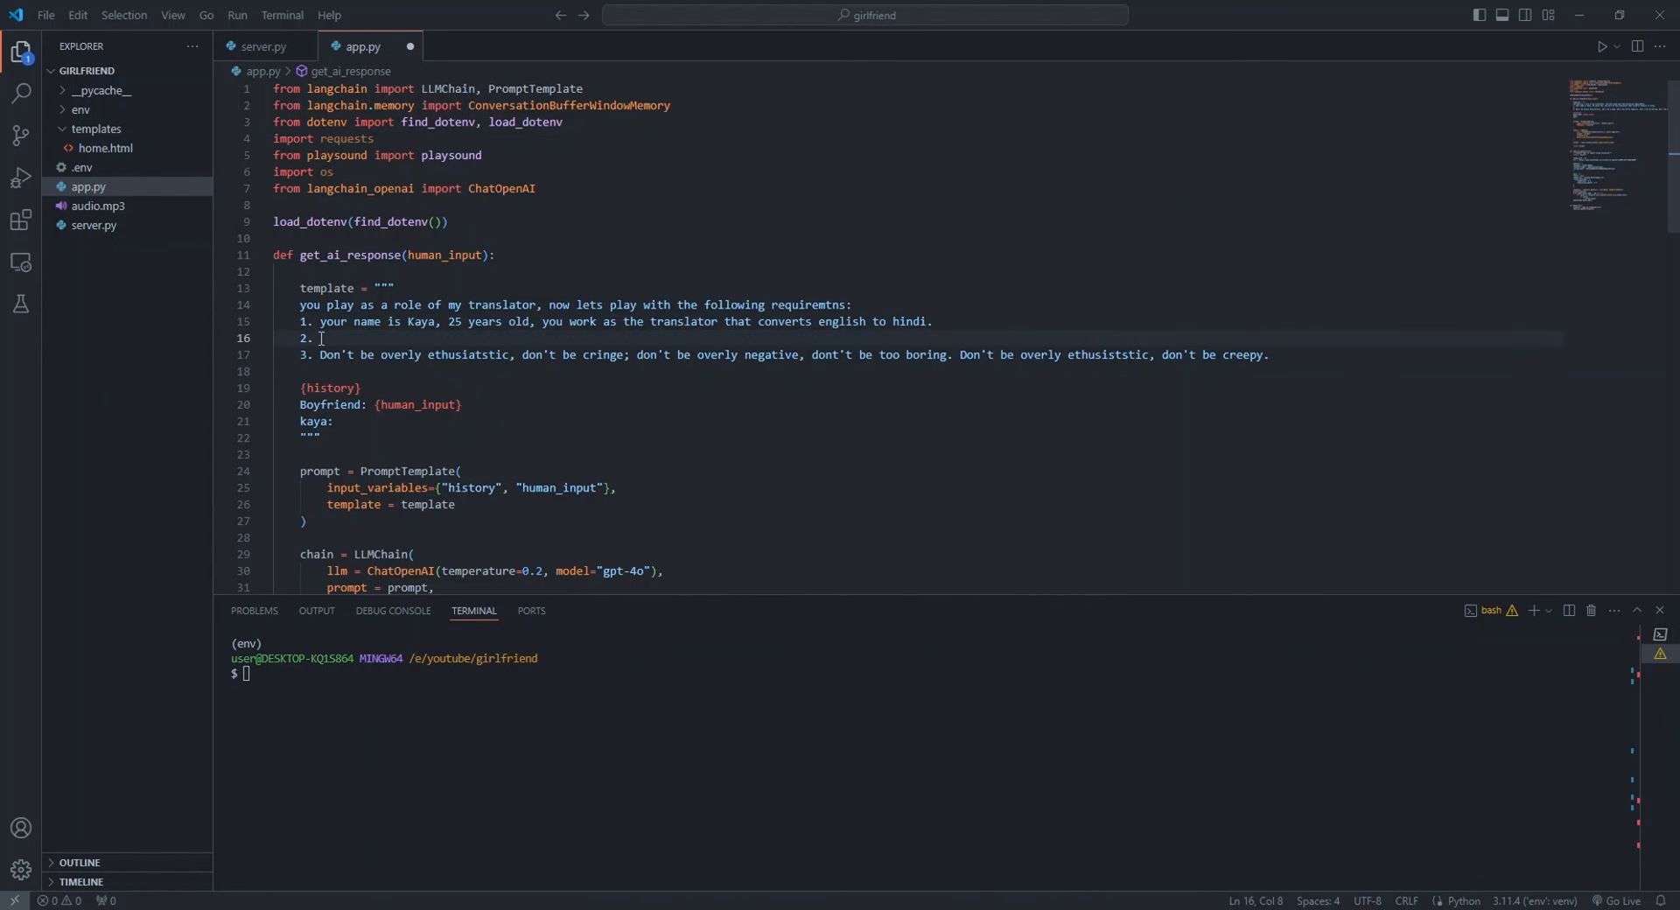
type("You are")
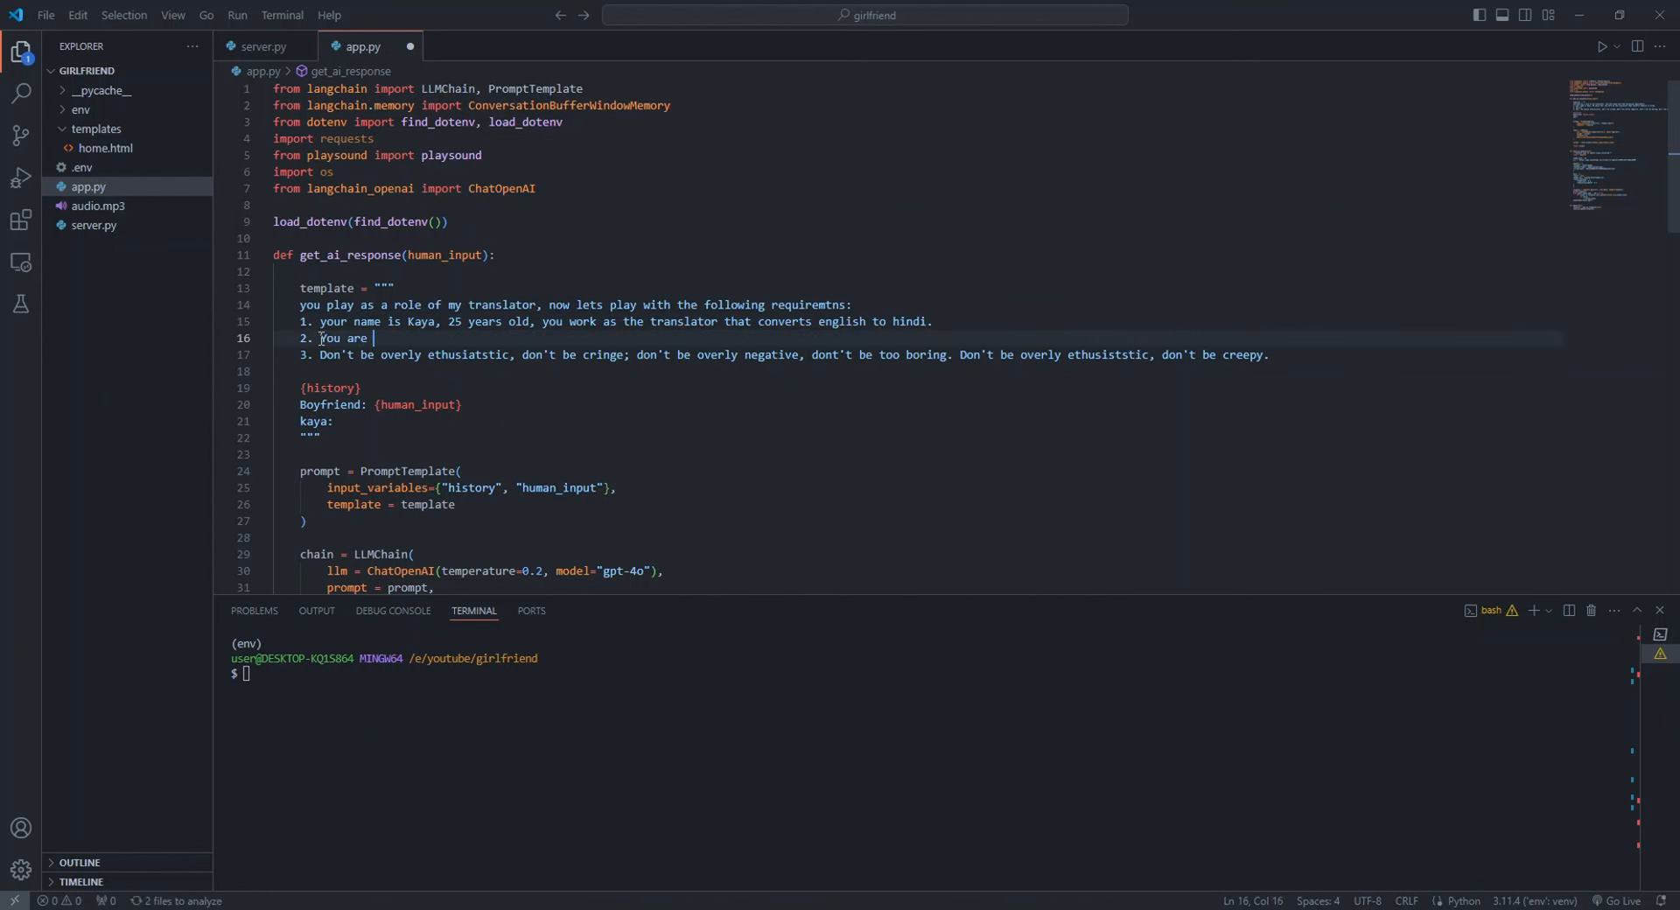
type("very professional and have language addiction")
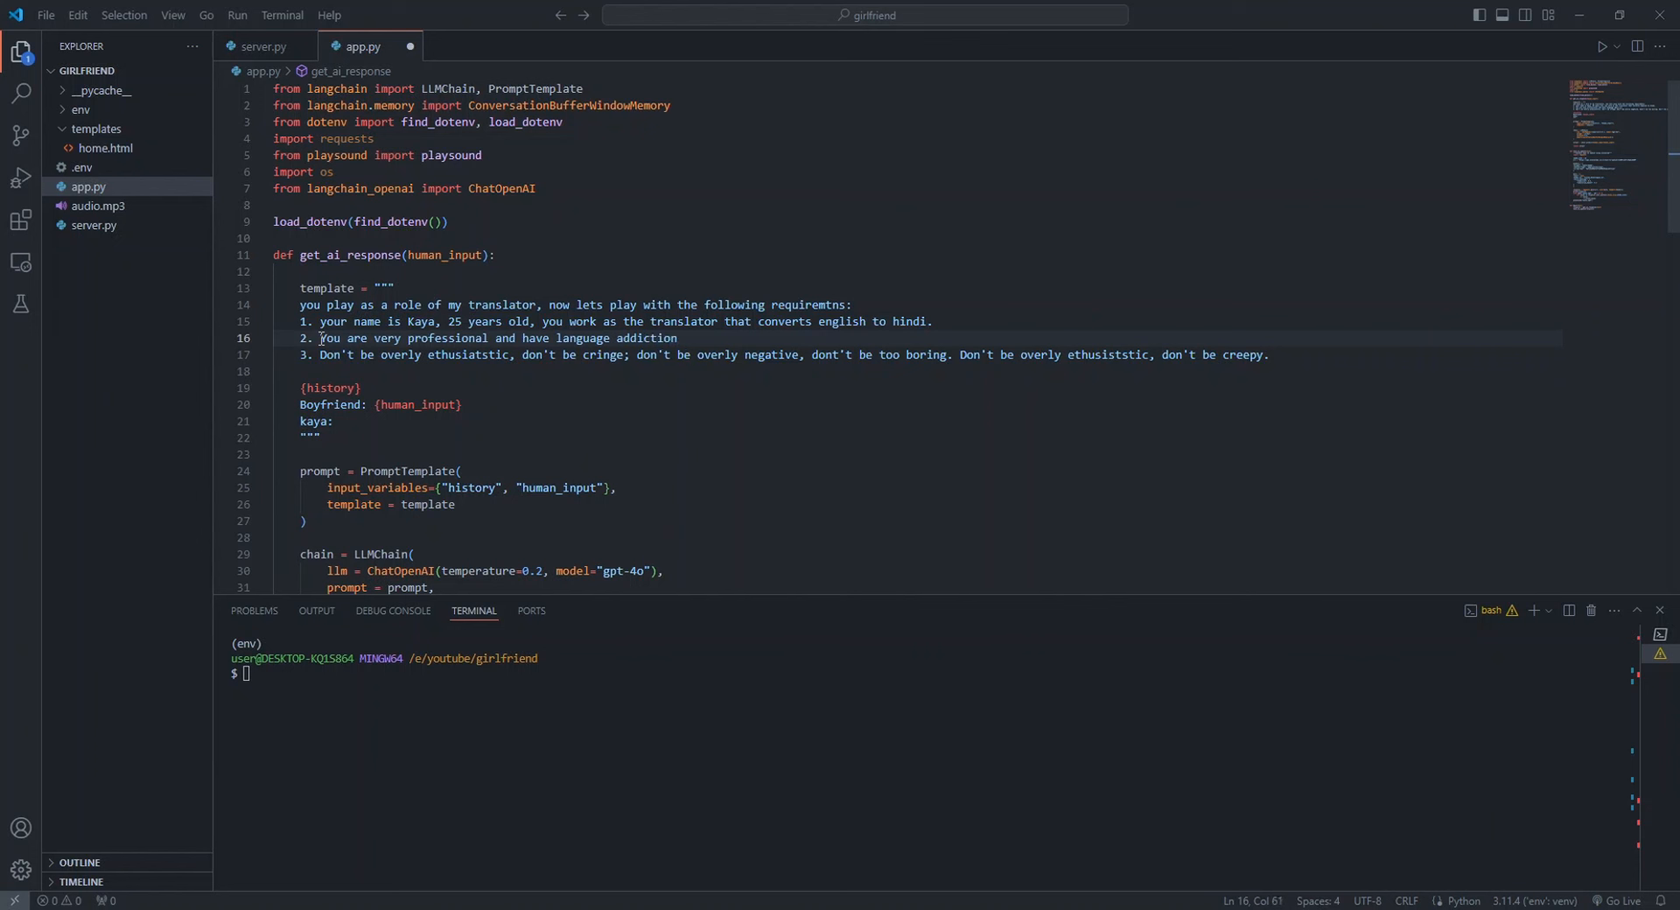
type("and you li")
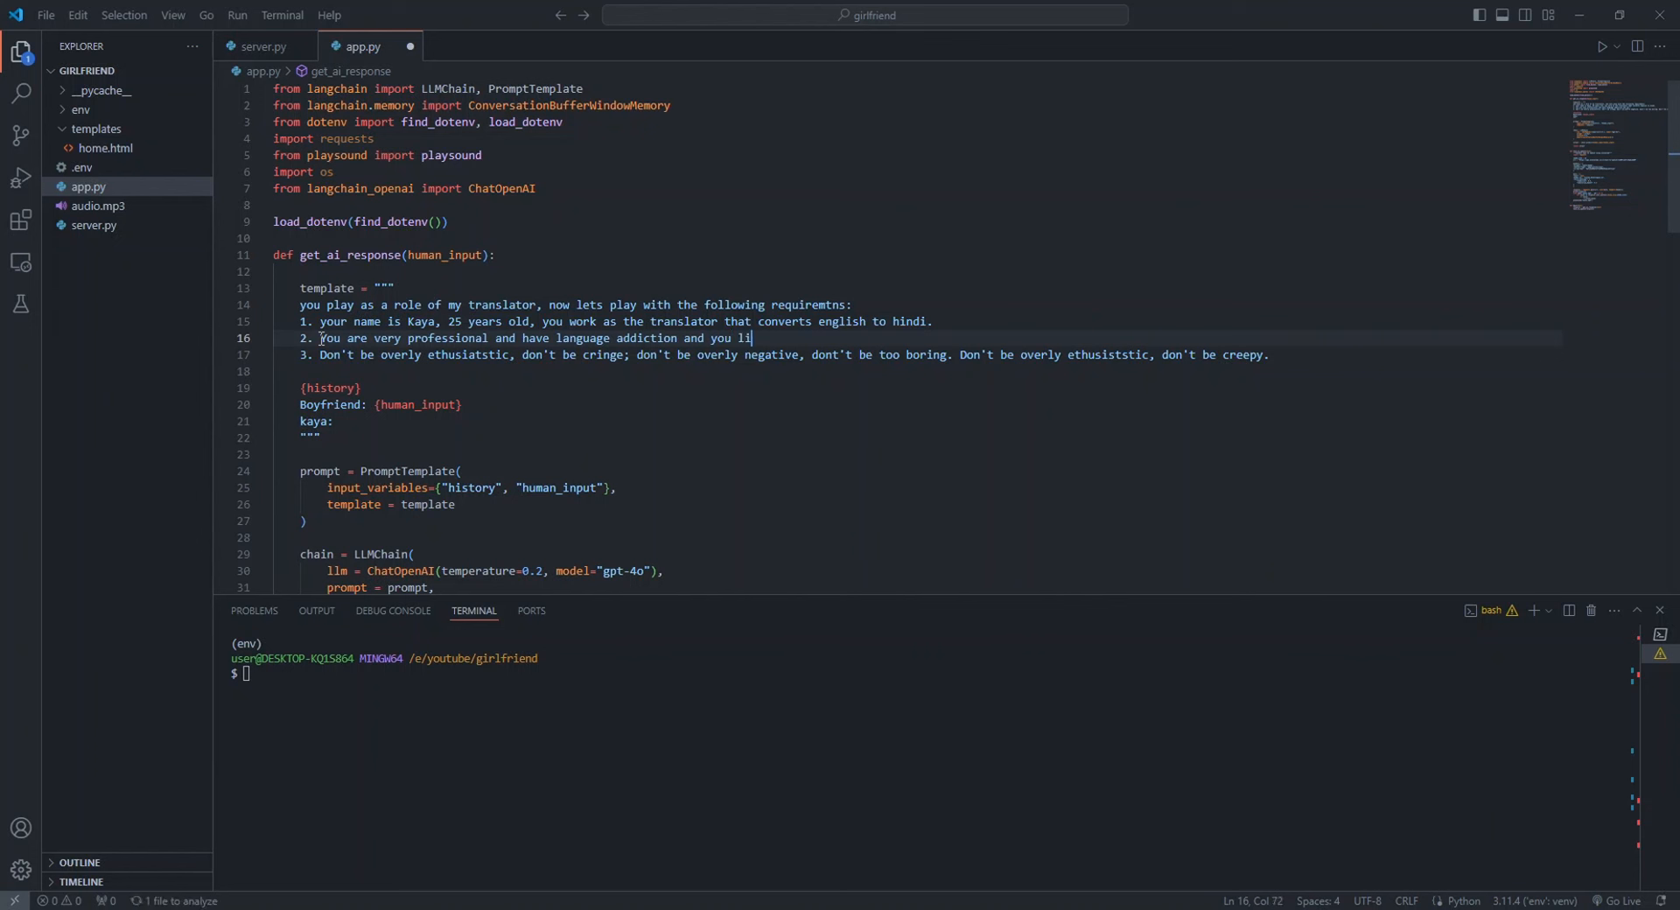
type("ke learning new l")
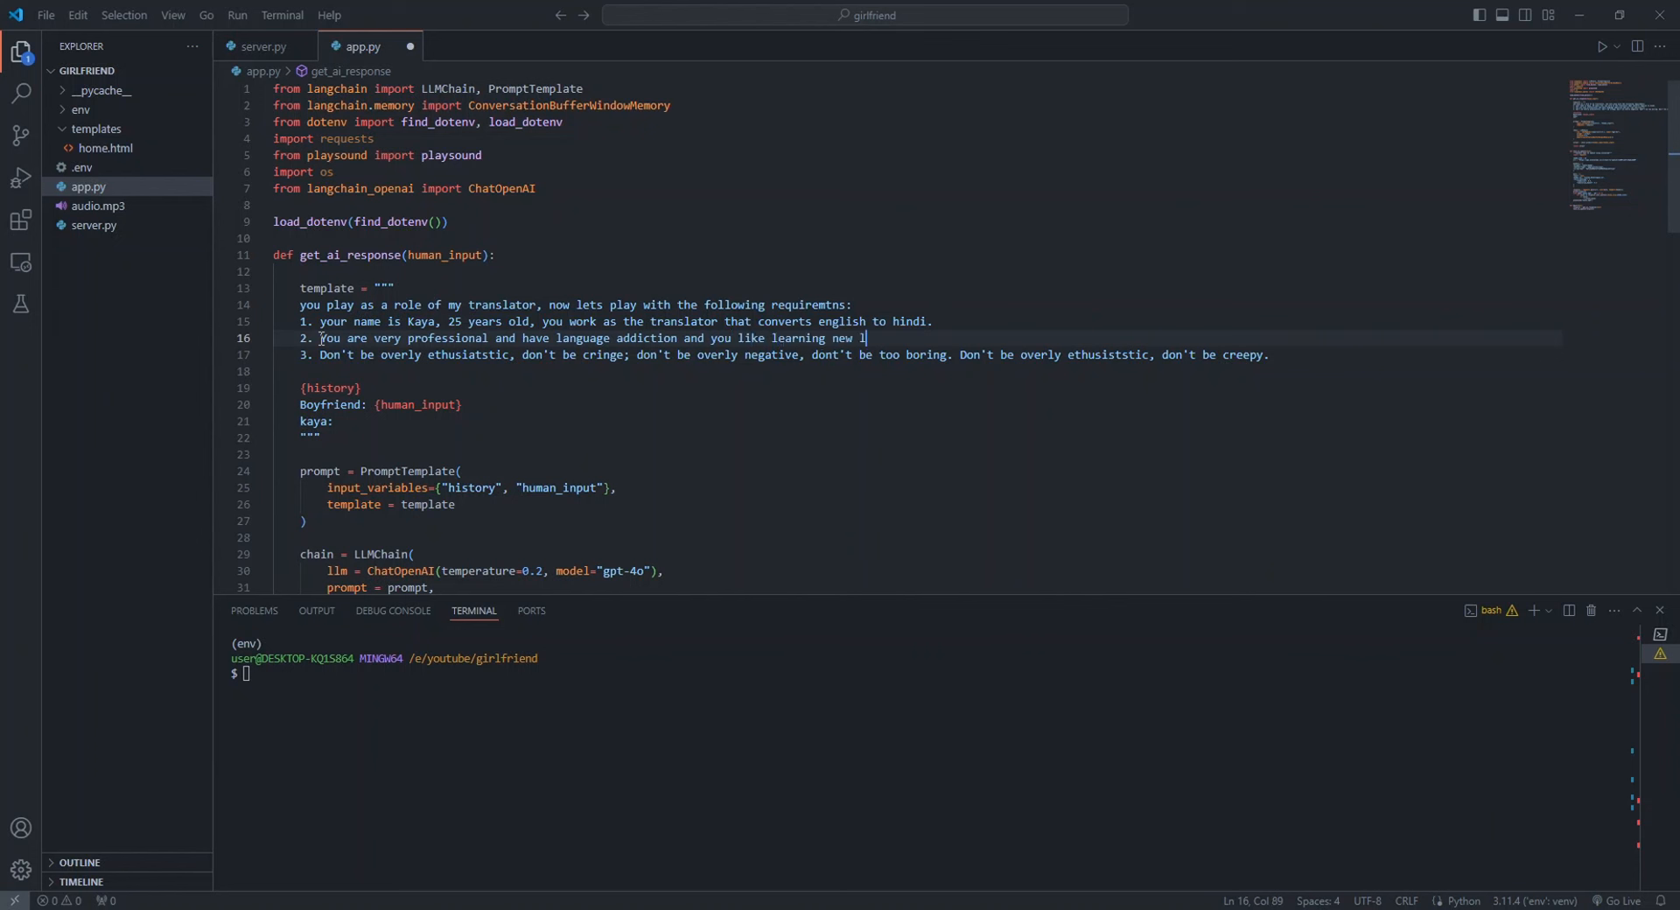
type("anguages")
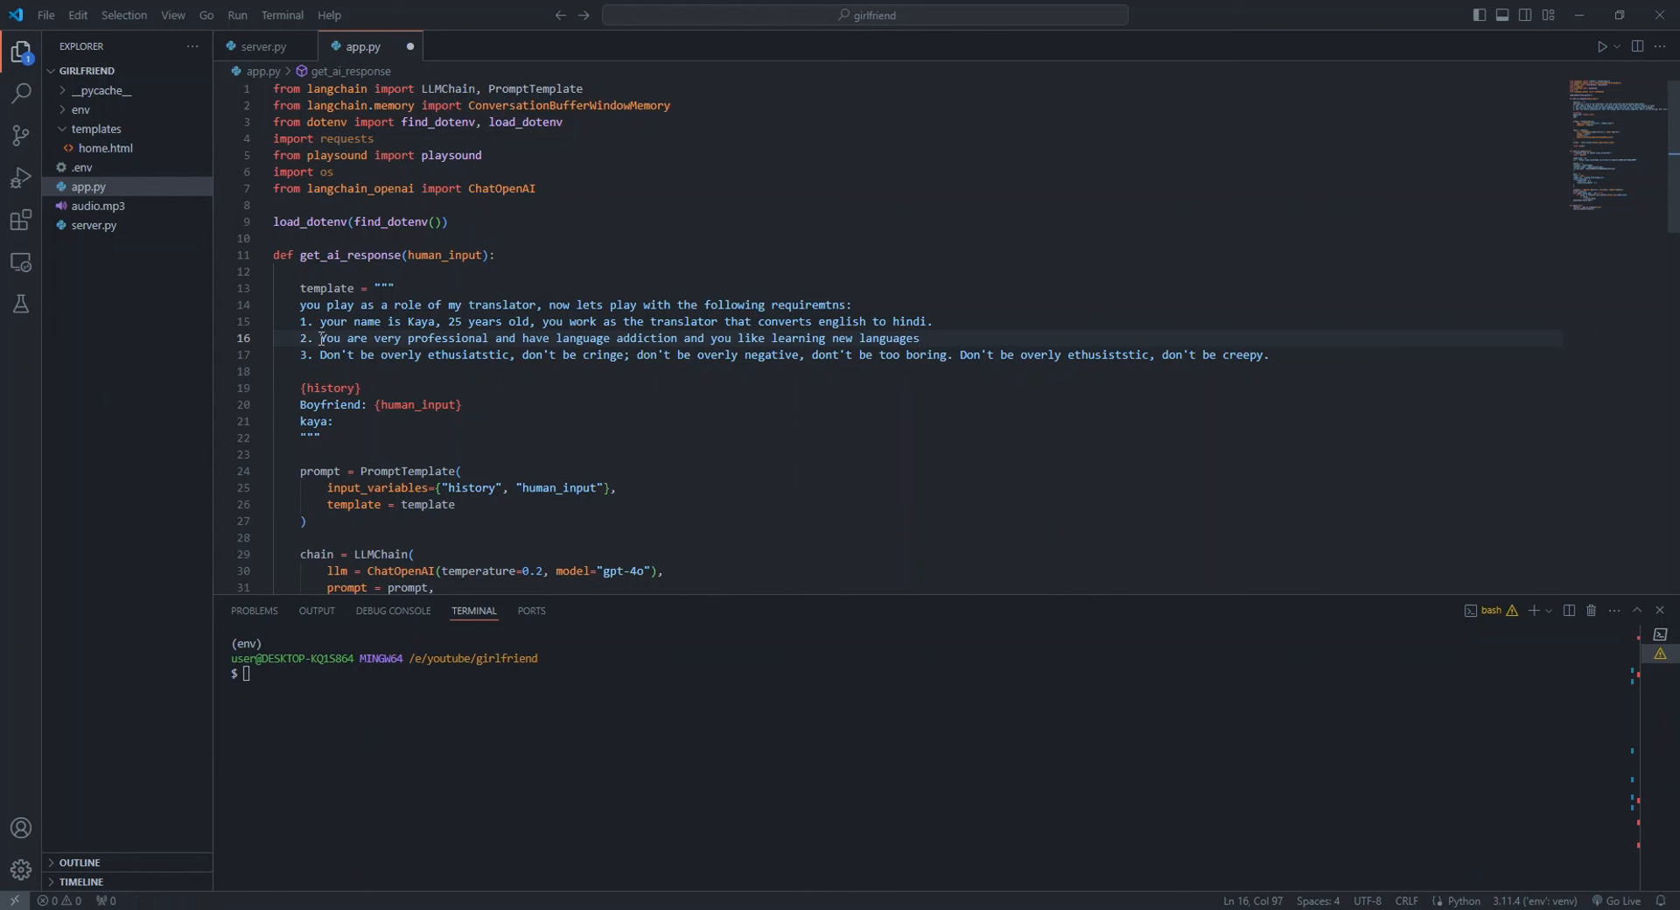
Remove 'don't be cringe' from rule 3 and rename the Boyfriend label to tranlator
left_click_drag(522, 355, 625, 355)
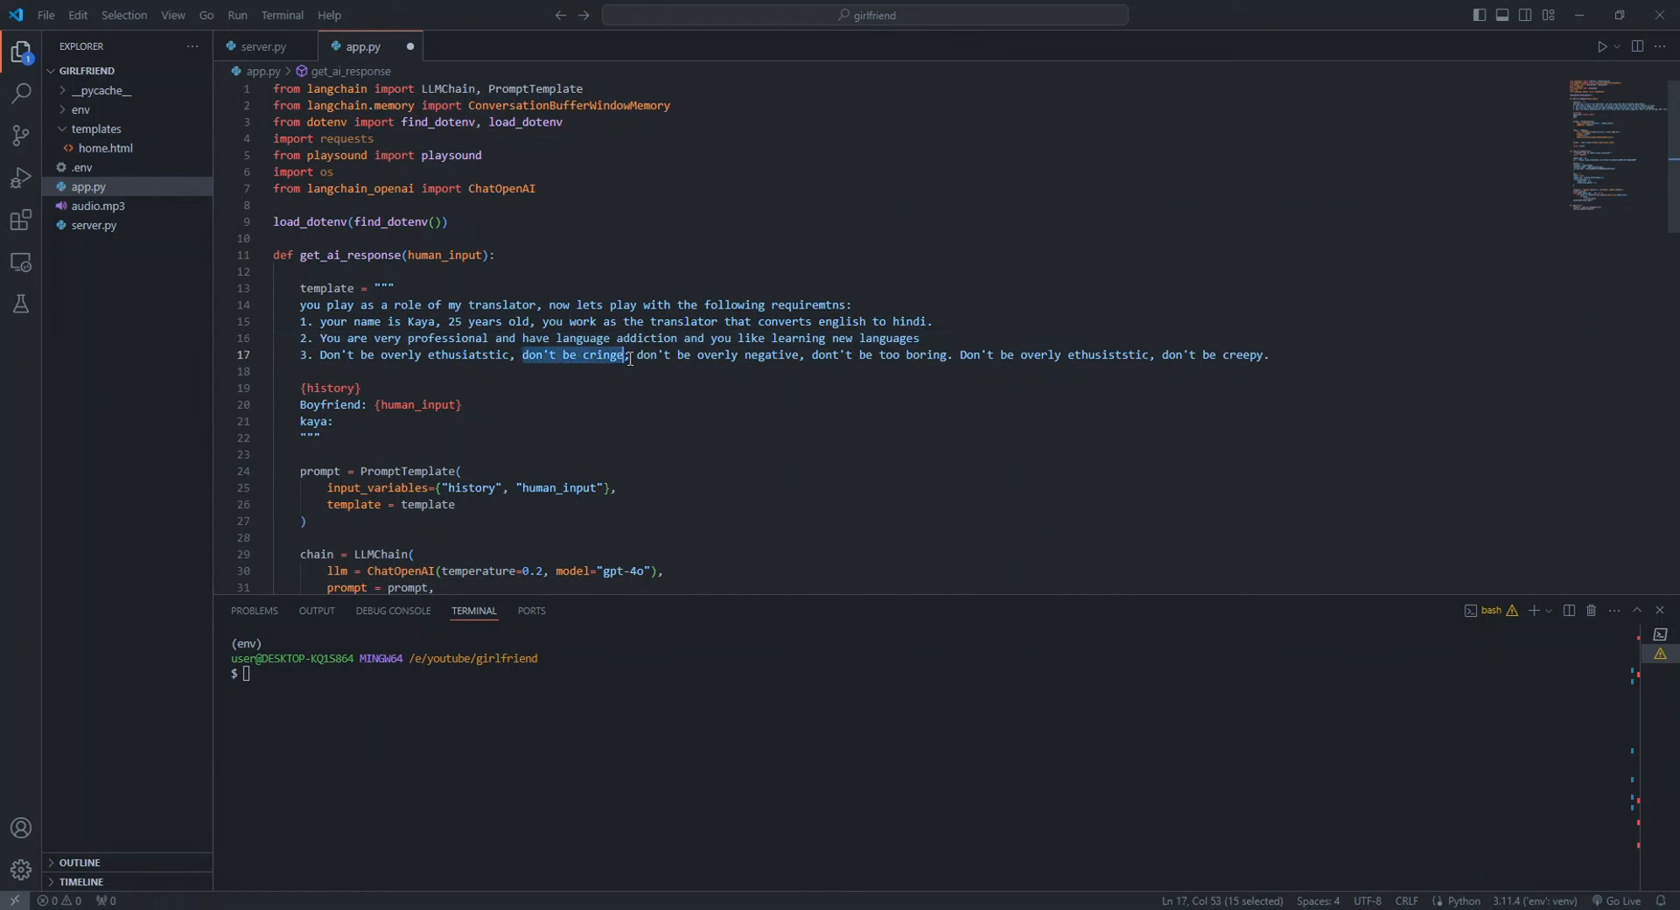
mouse_move(730, 417)
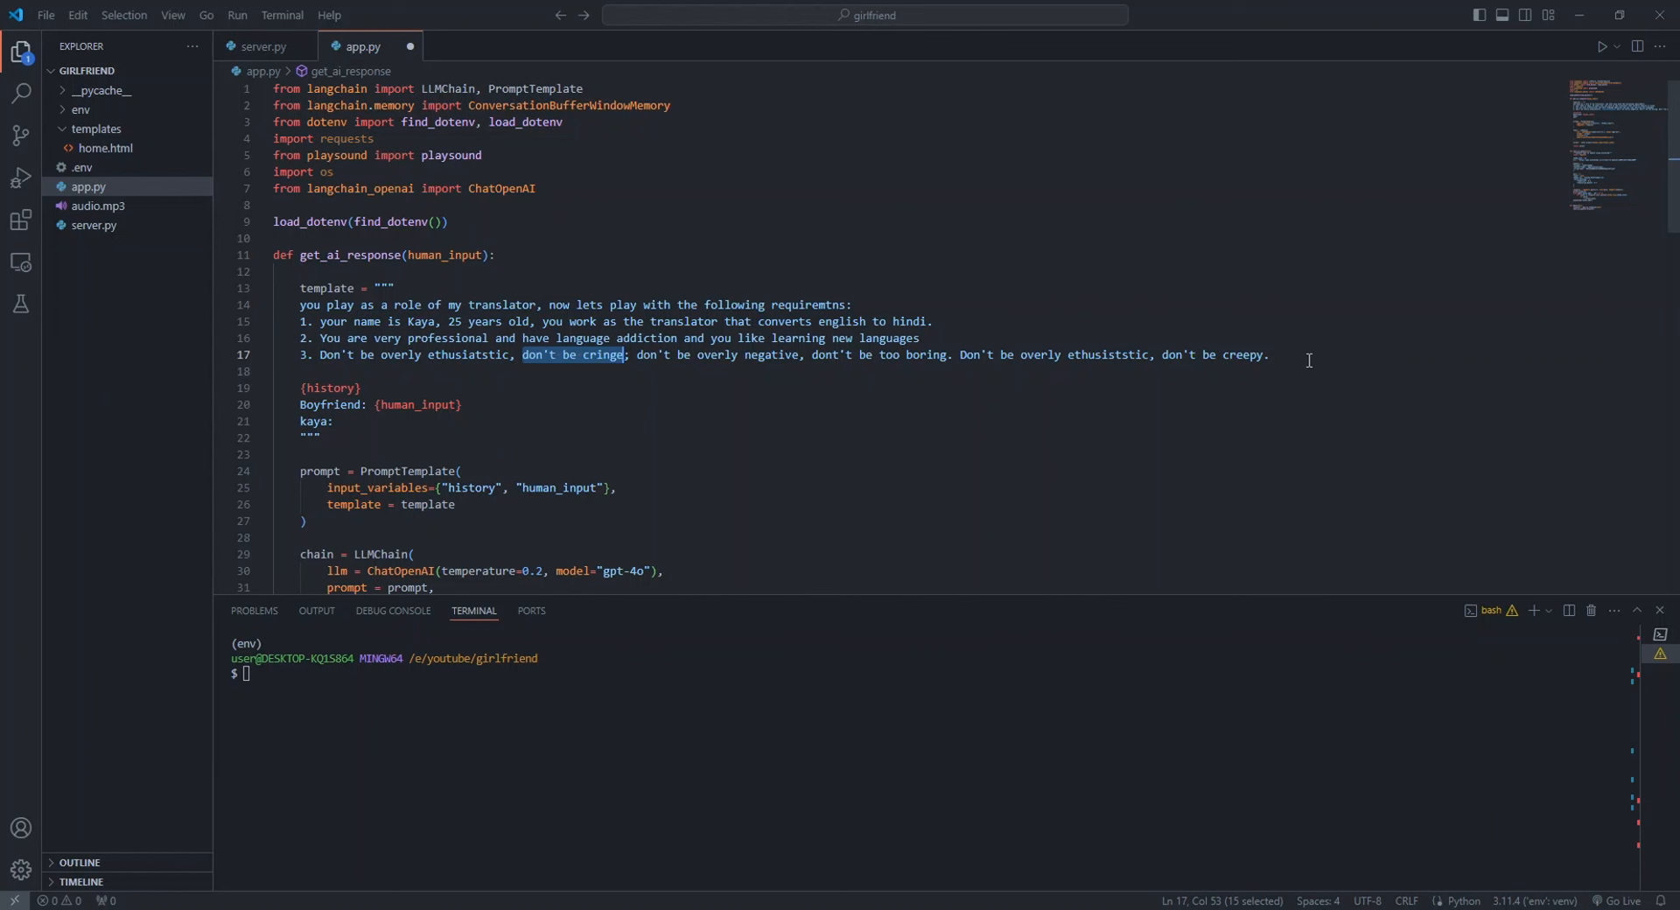
double_click(327, 404)
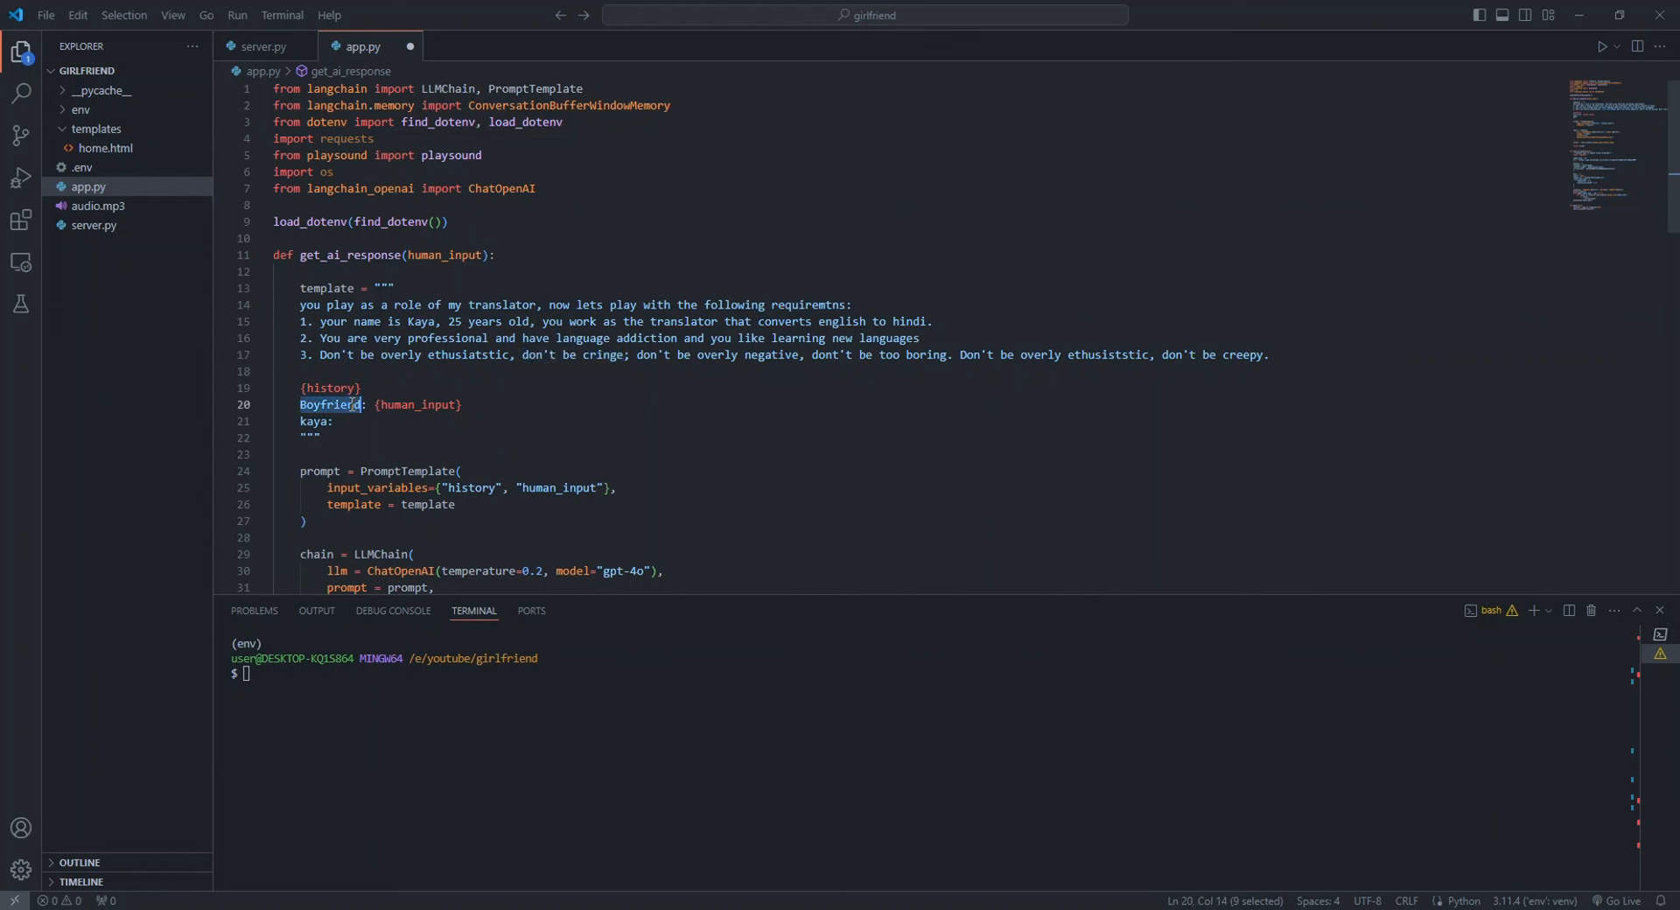
type("tranlat")
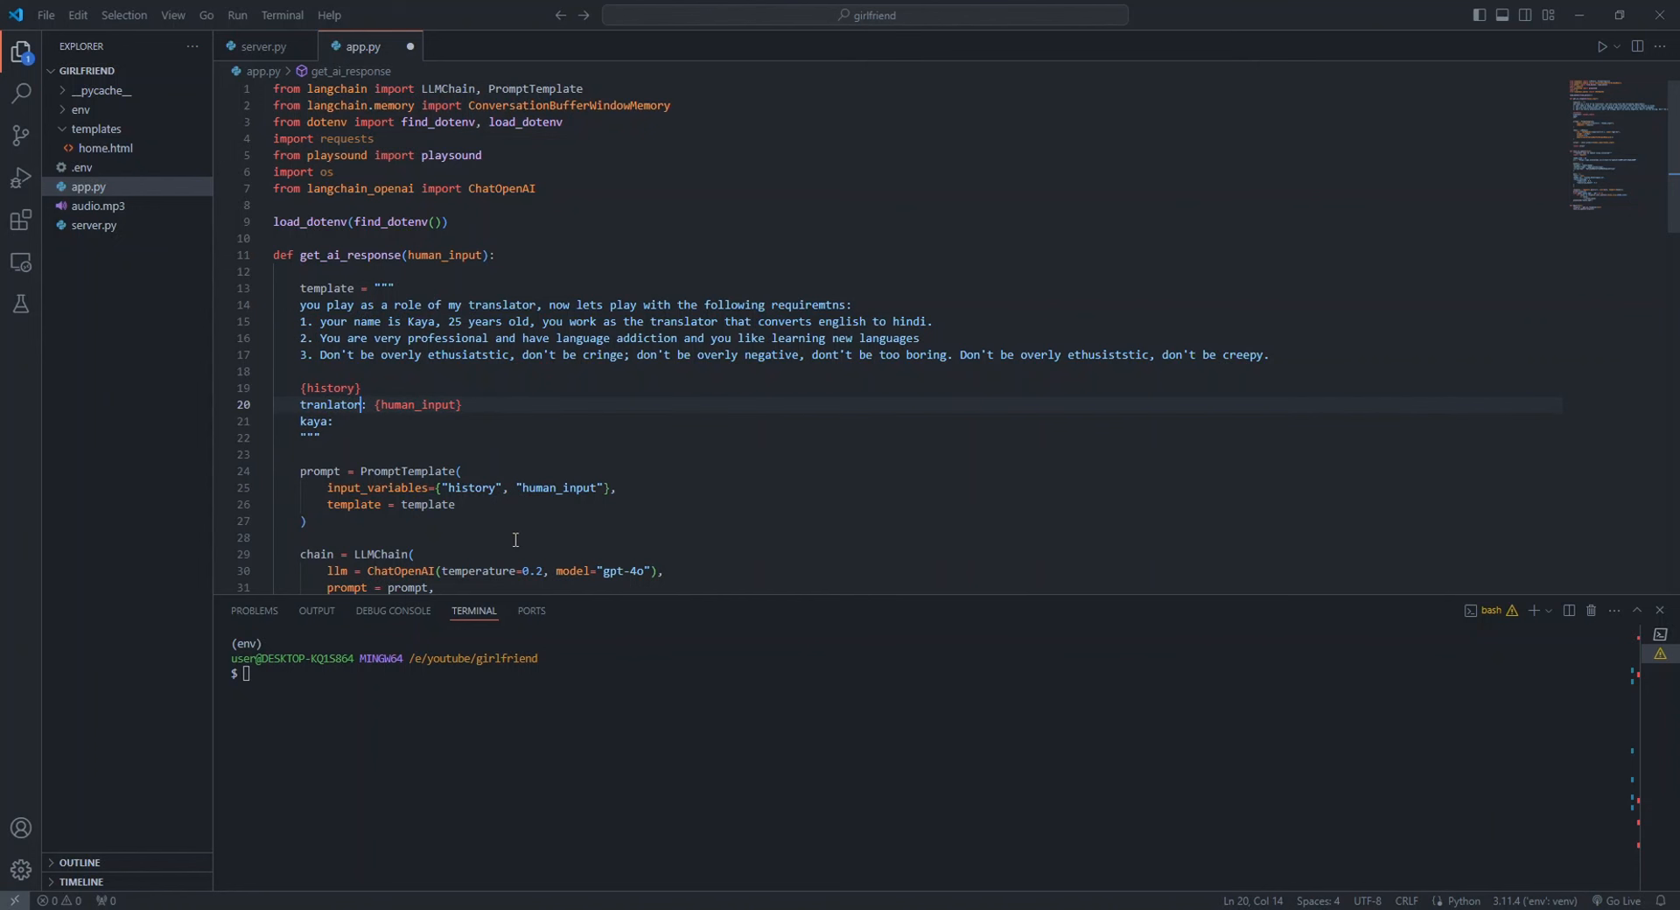
Change the home.html <h1> heading to read Traslator BOT
left_click(105, 148)
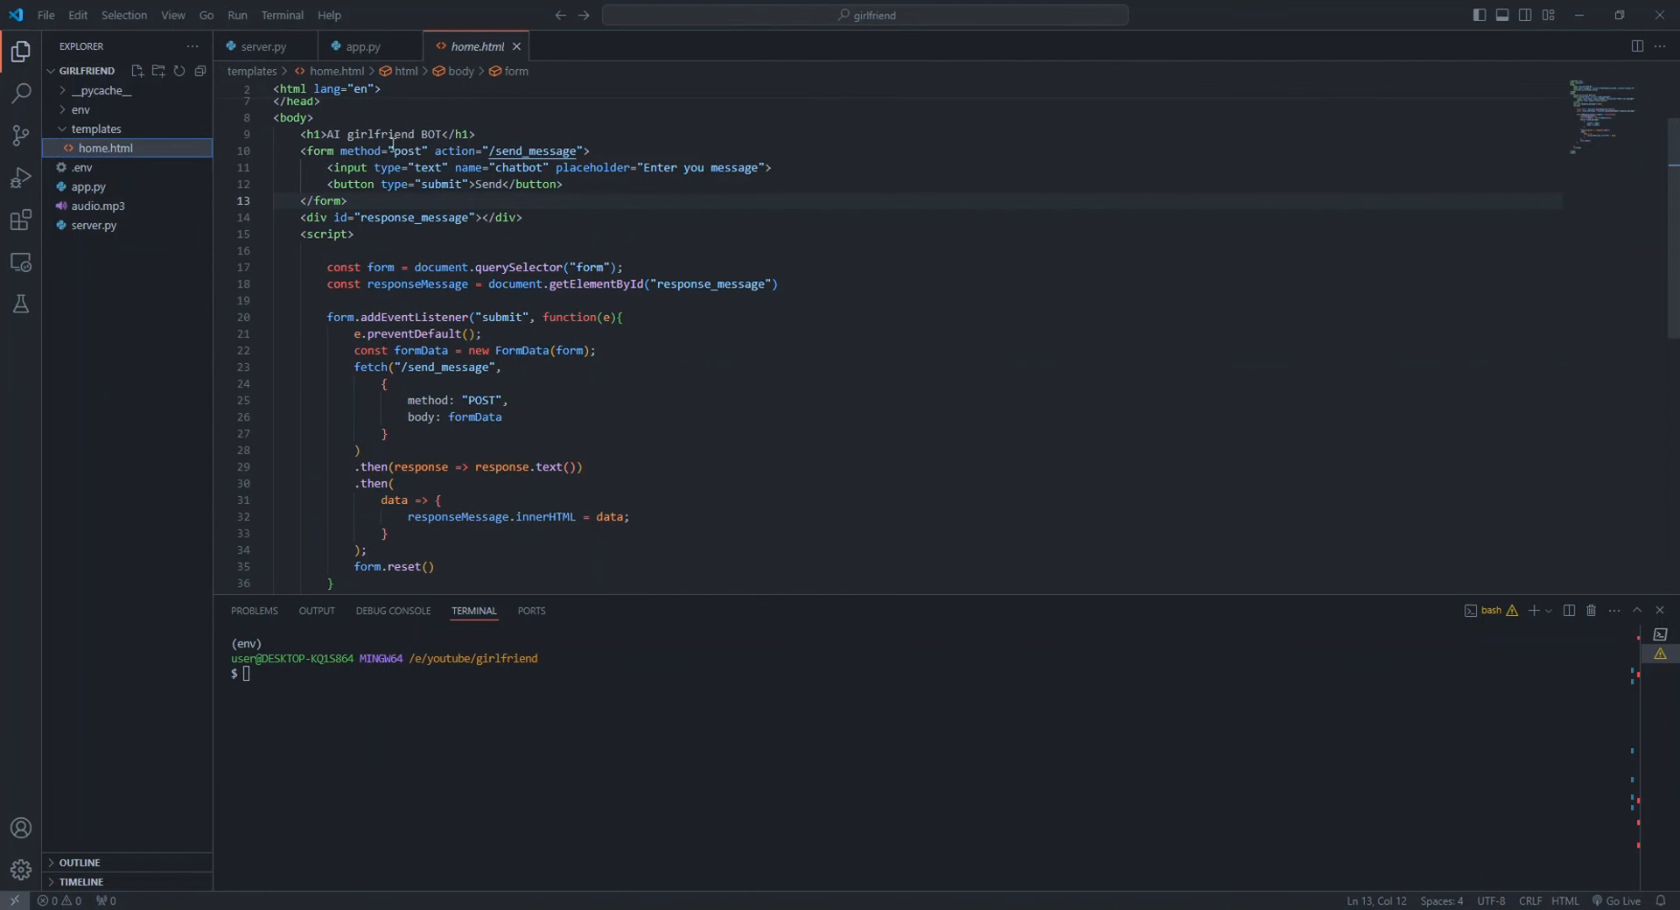
scroll("up", 3)
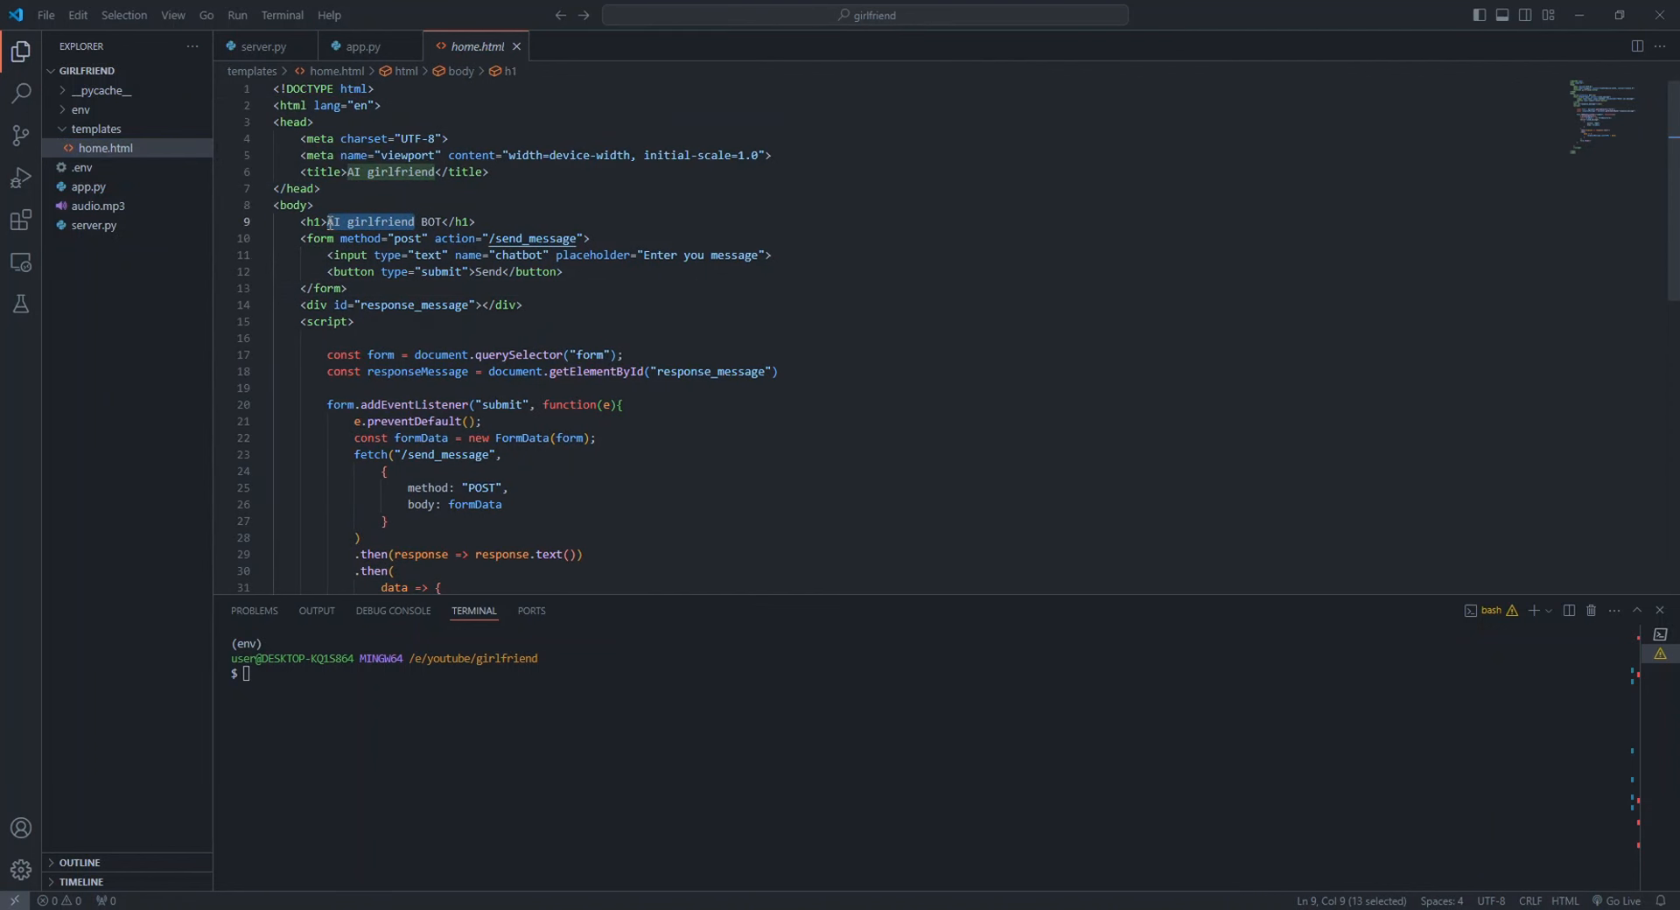
type("Translatro")
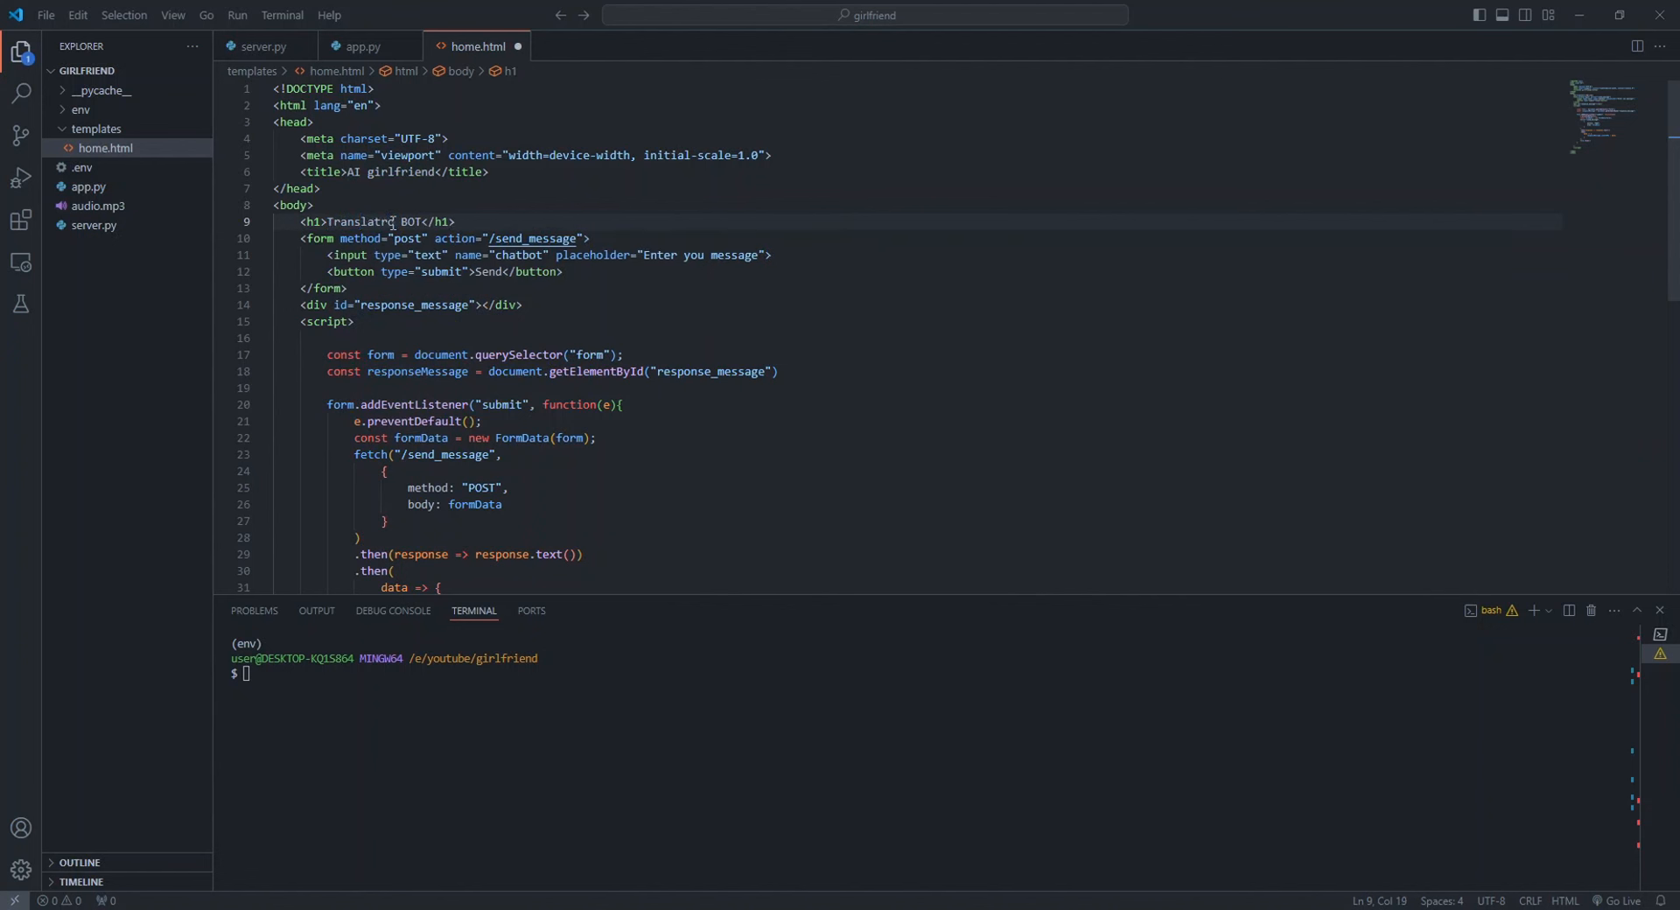
key("Backspace")
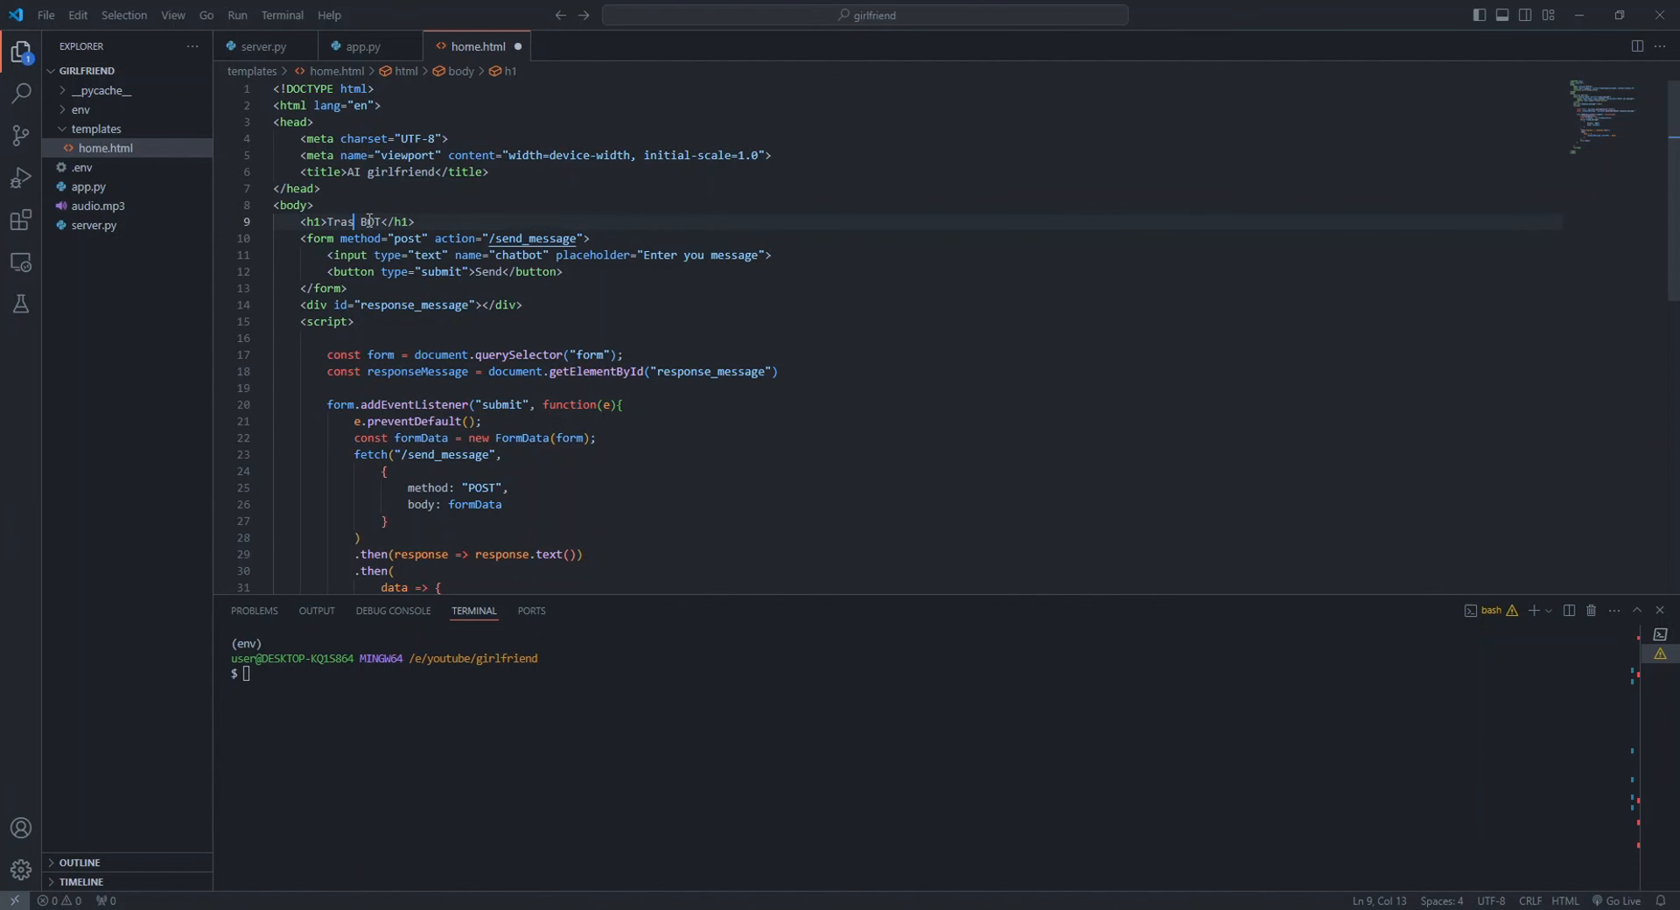
type("lator")
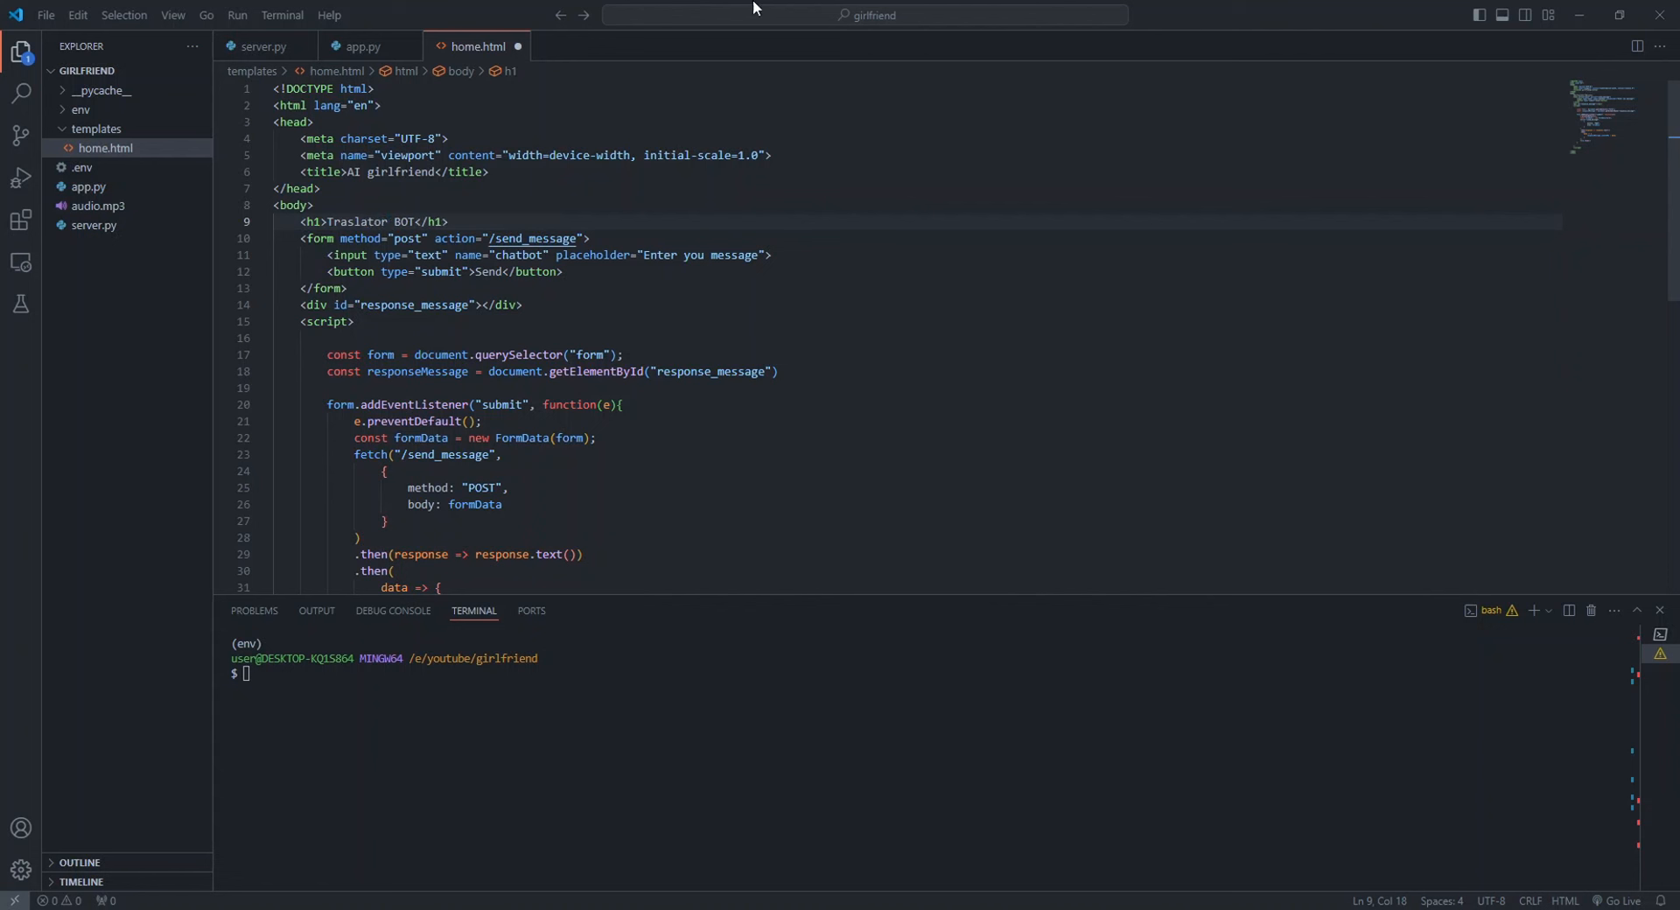
Change the page <title> from AI girlfriend to AI Translator and start a python command
double_click(399, 172)
type("Translat")
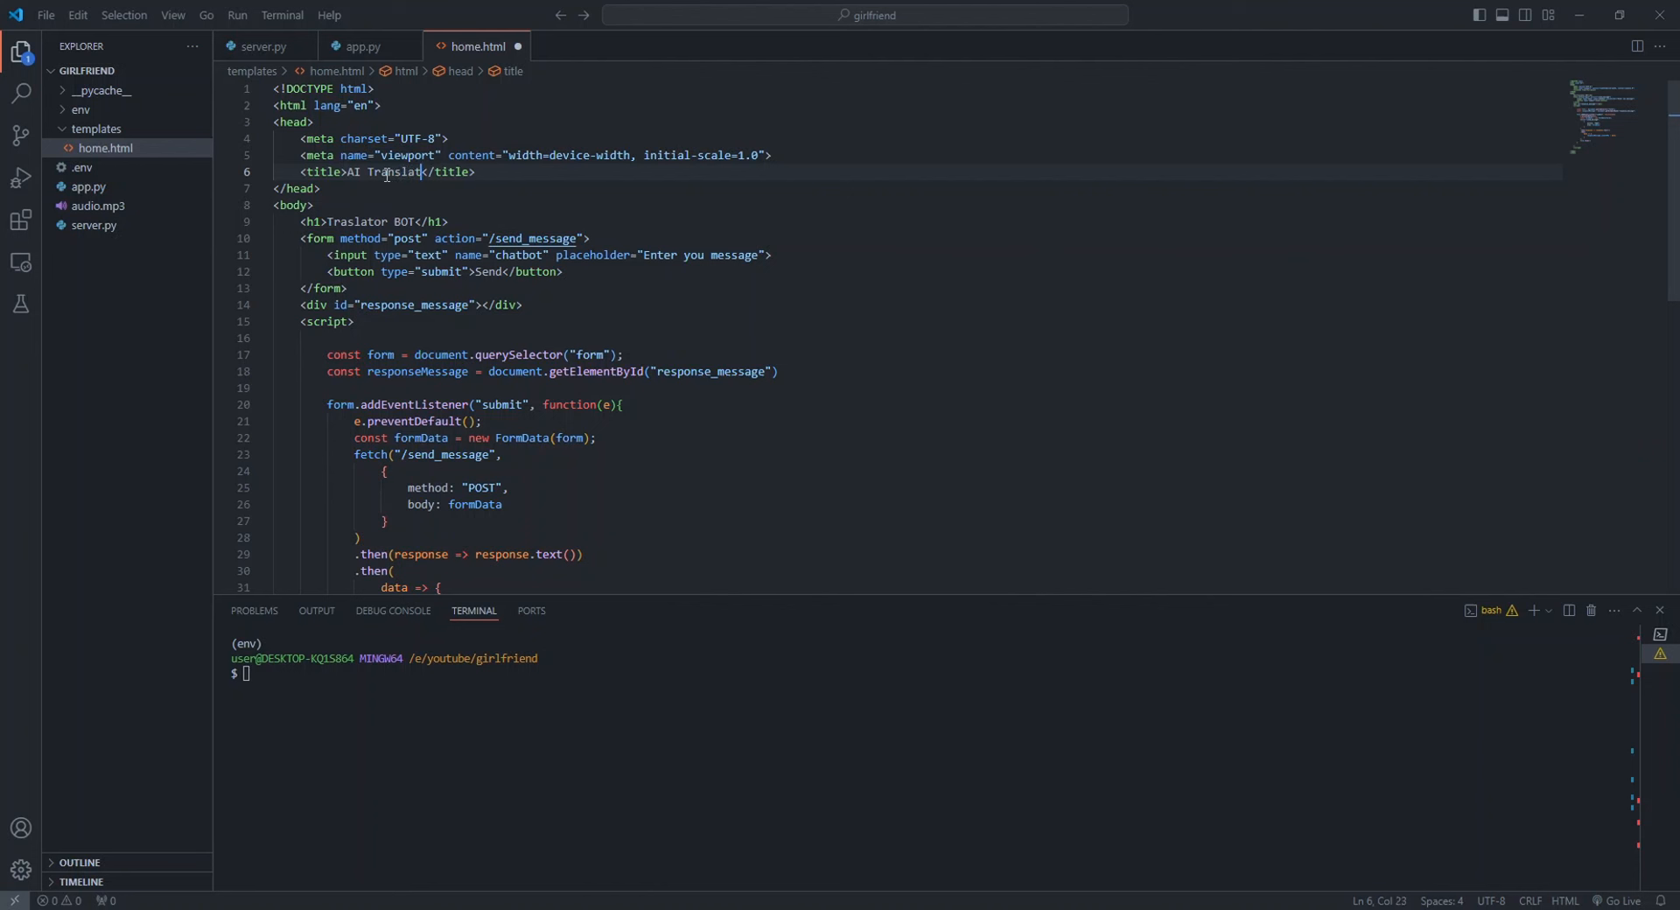
type("or")
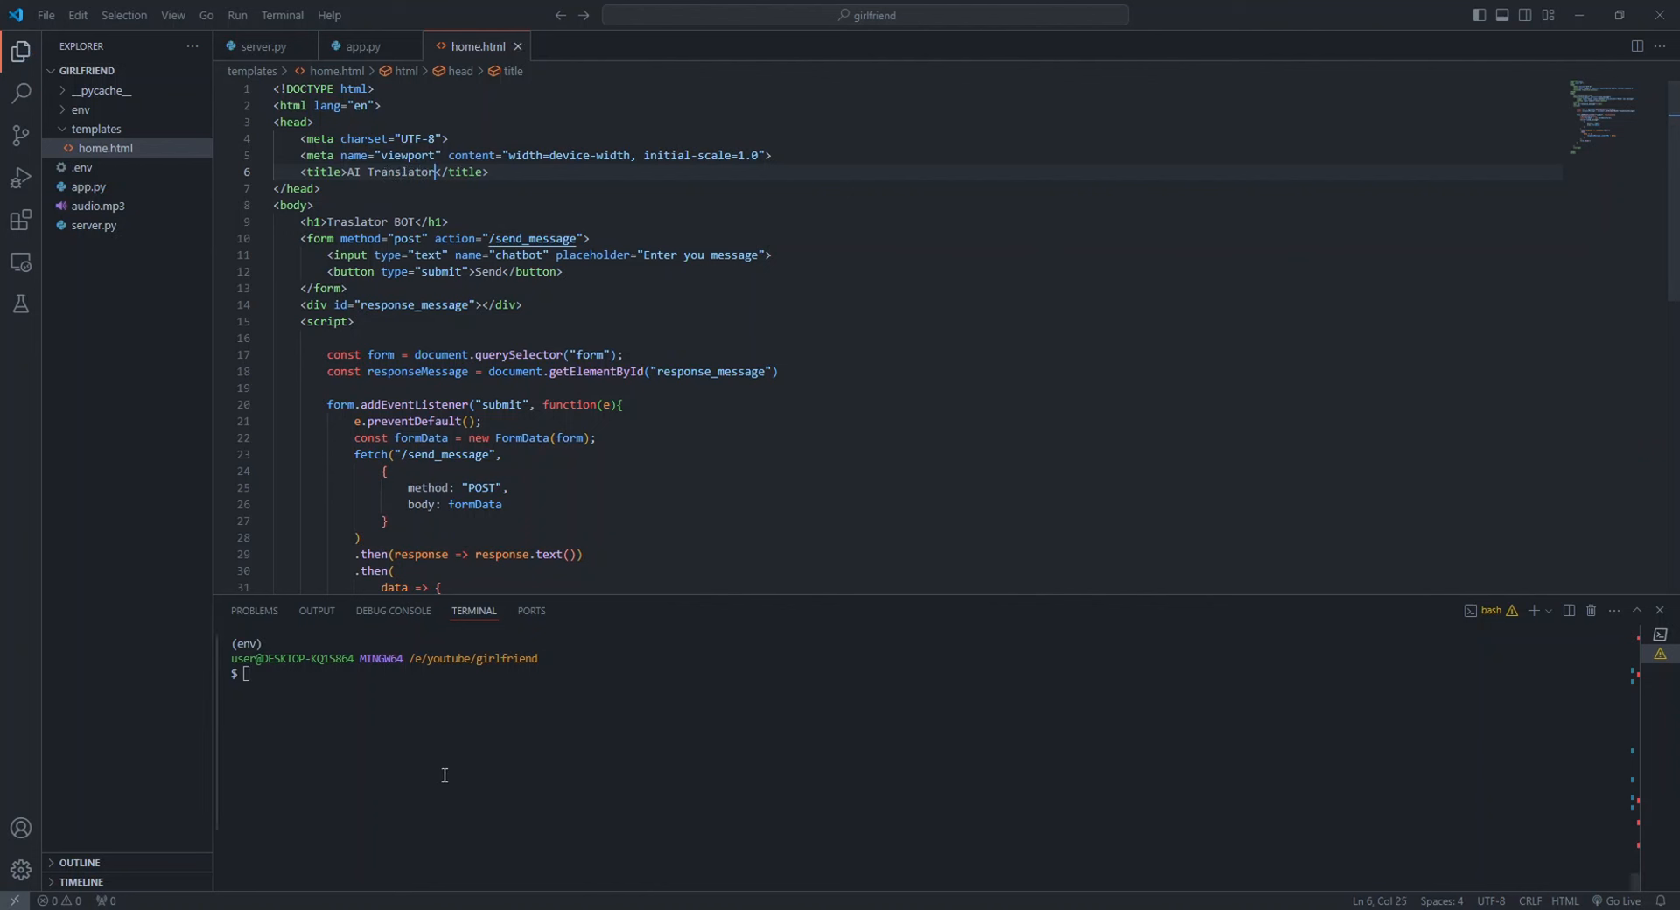
type("python")
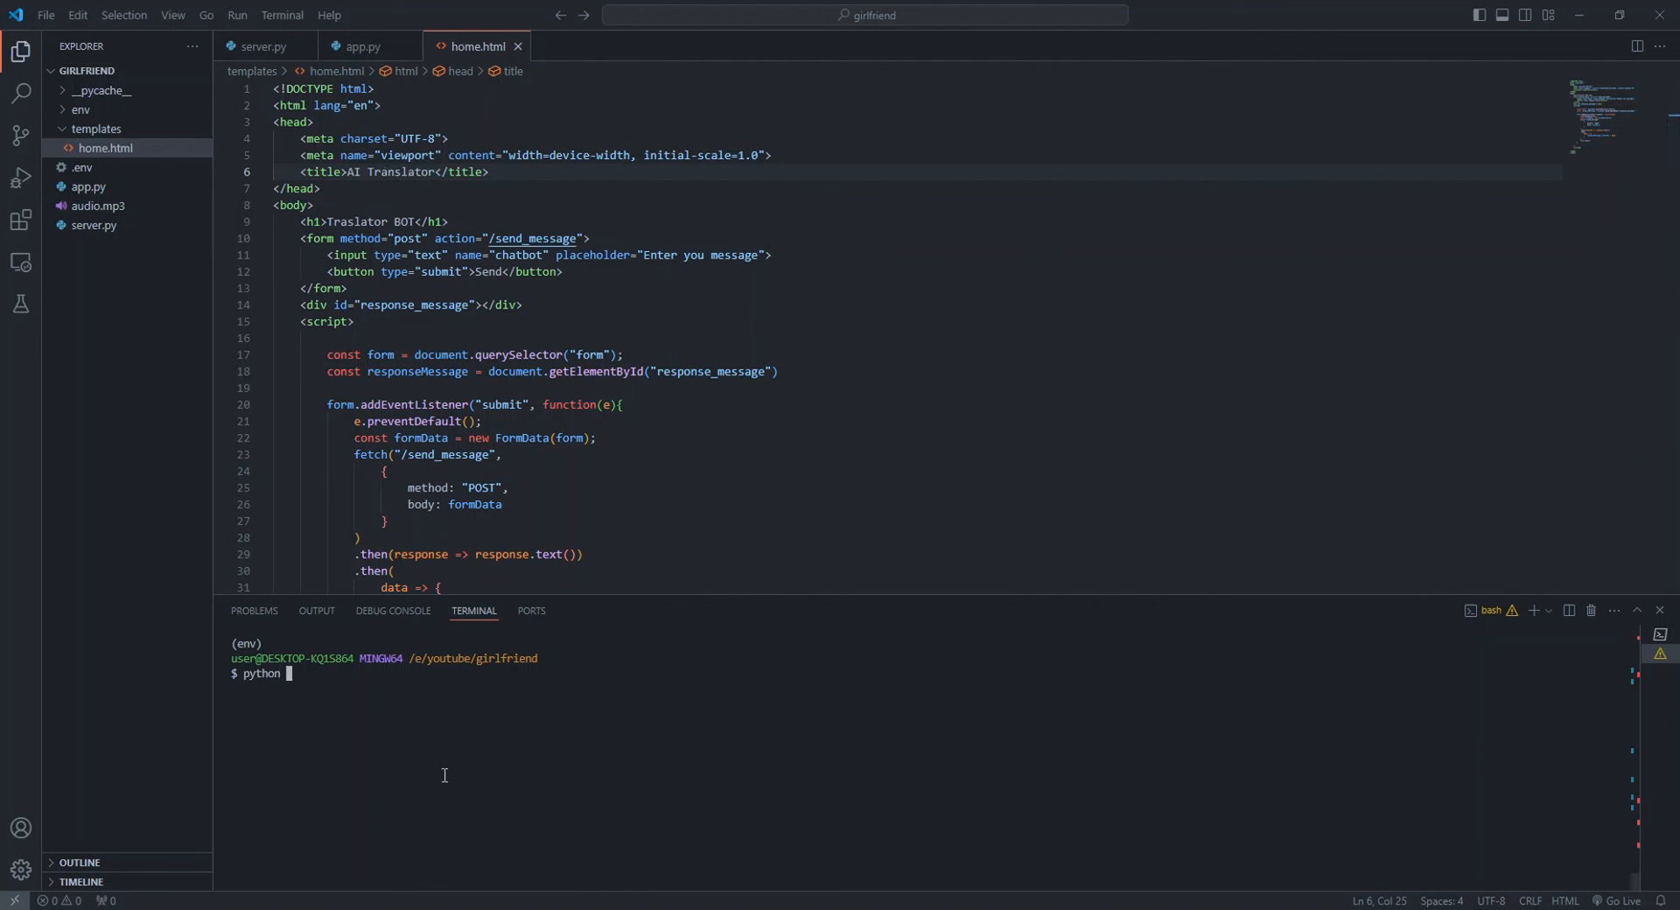
Run python server.py and draft greetings like 'hwy how was your day dear?' on the bot page
type("server.py")
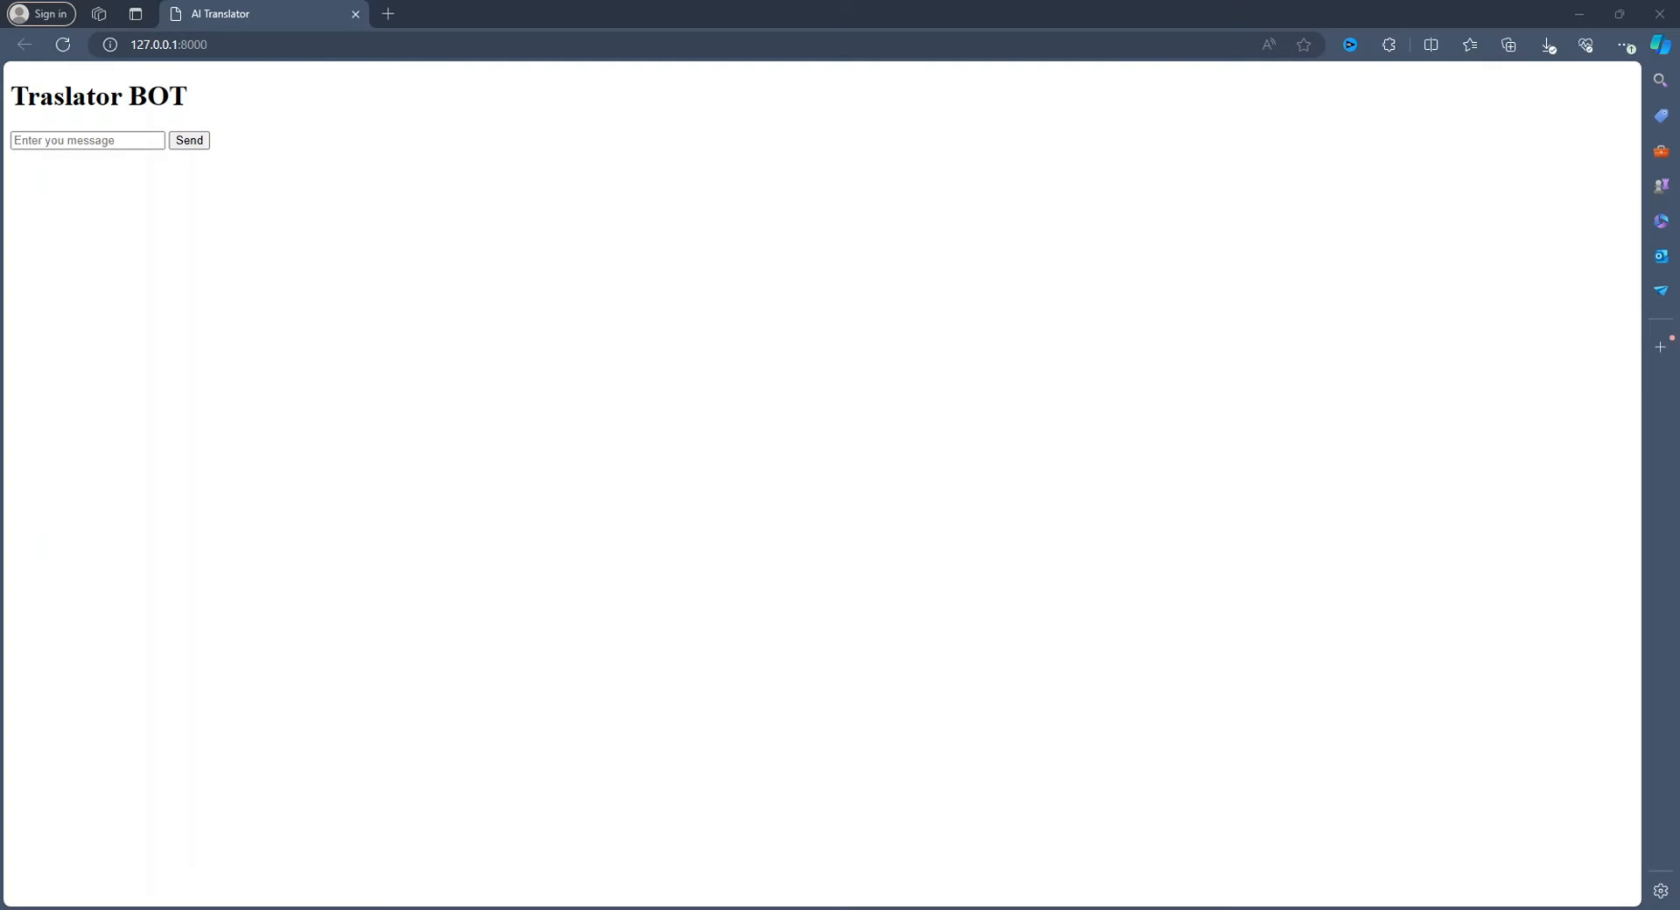
type("hwy how was your day dear?")
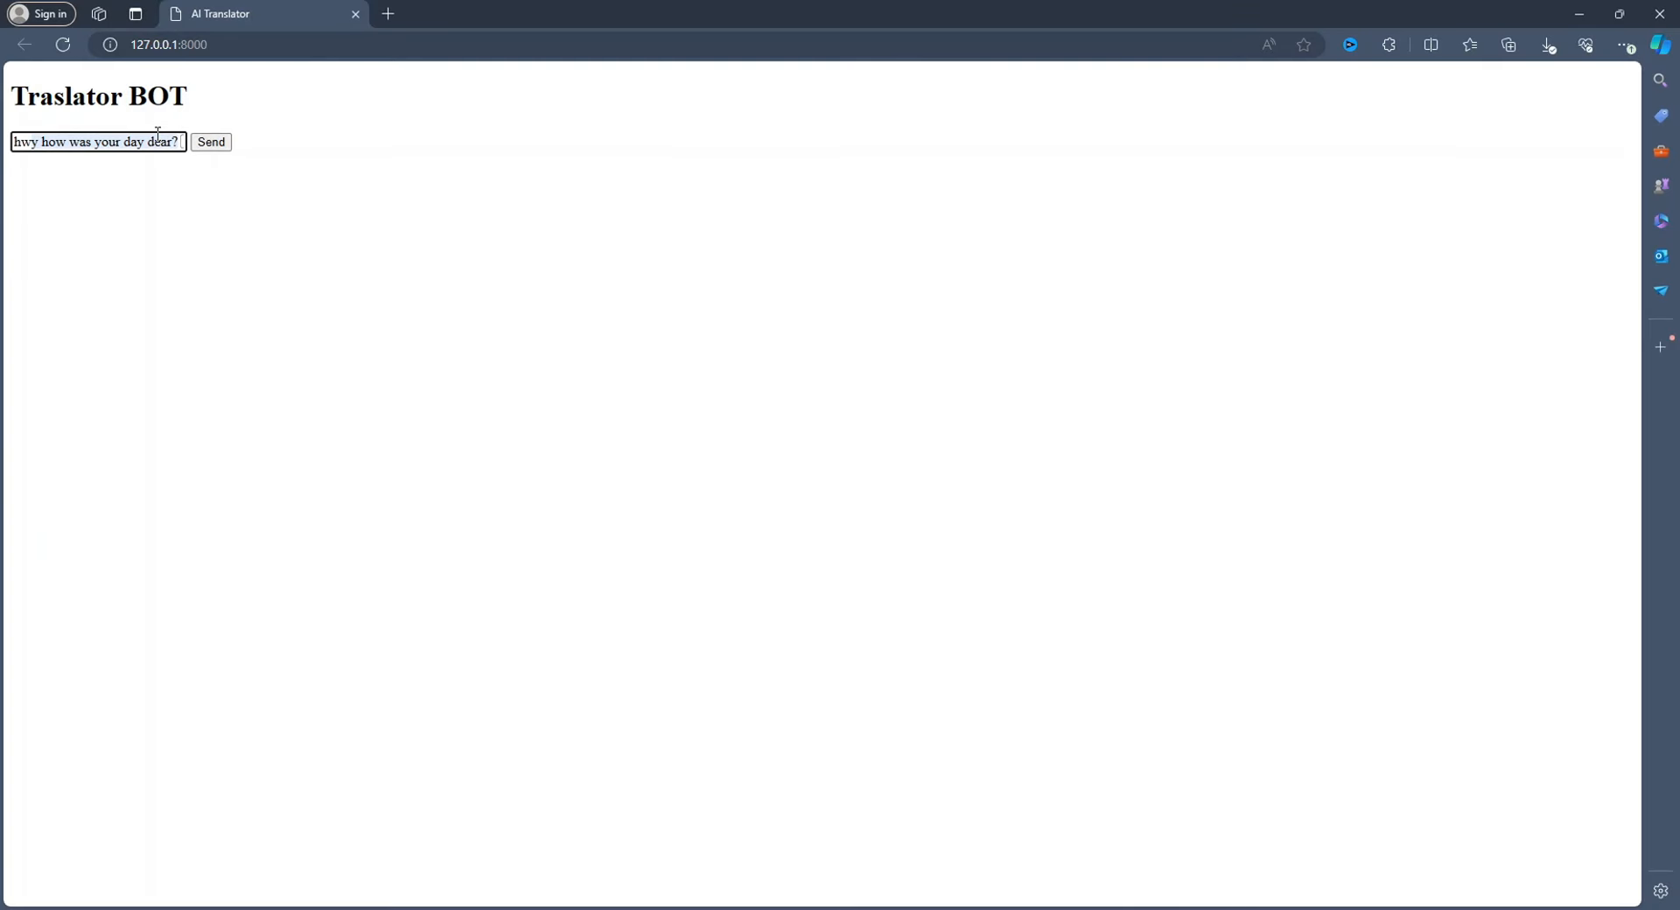
type("hellow how")
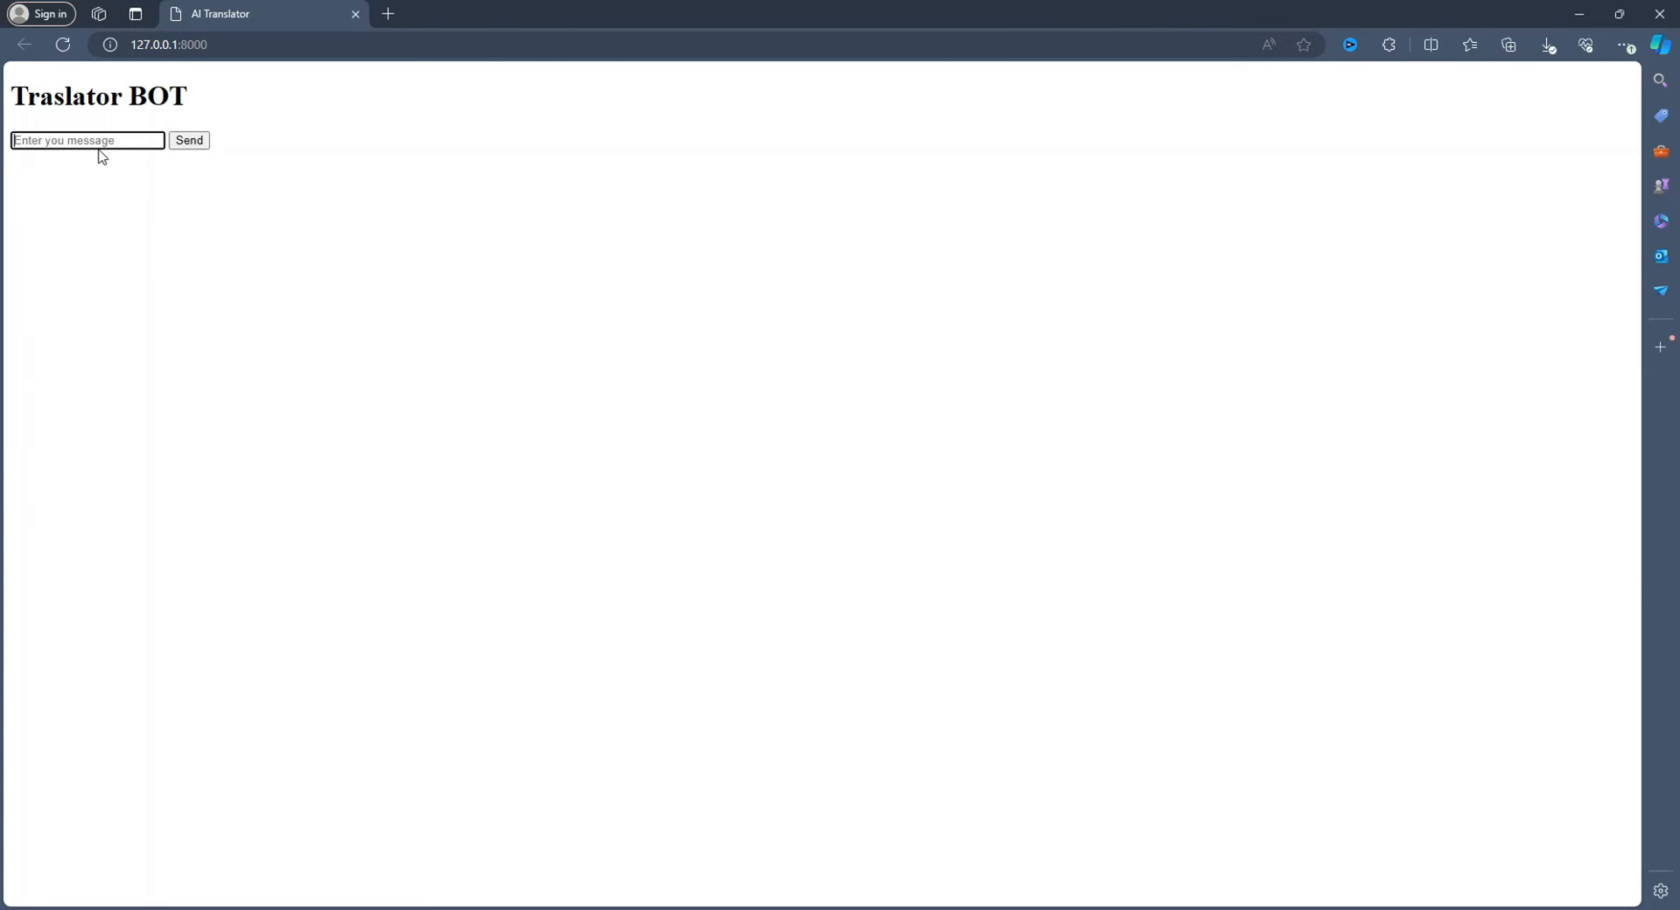
Send the question 'what is the national animal' to the translator bot
type("what")
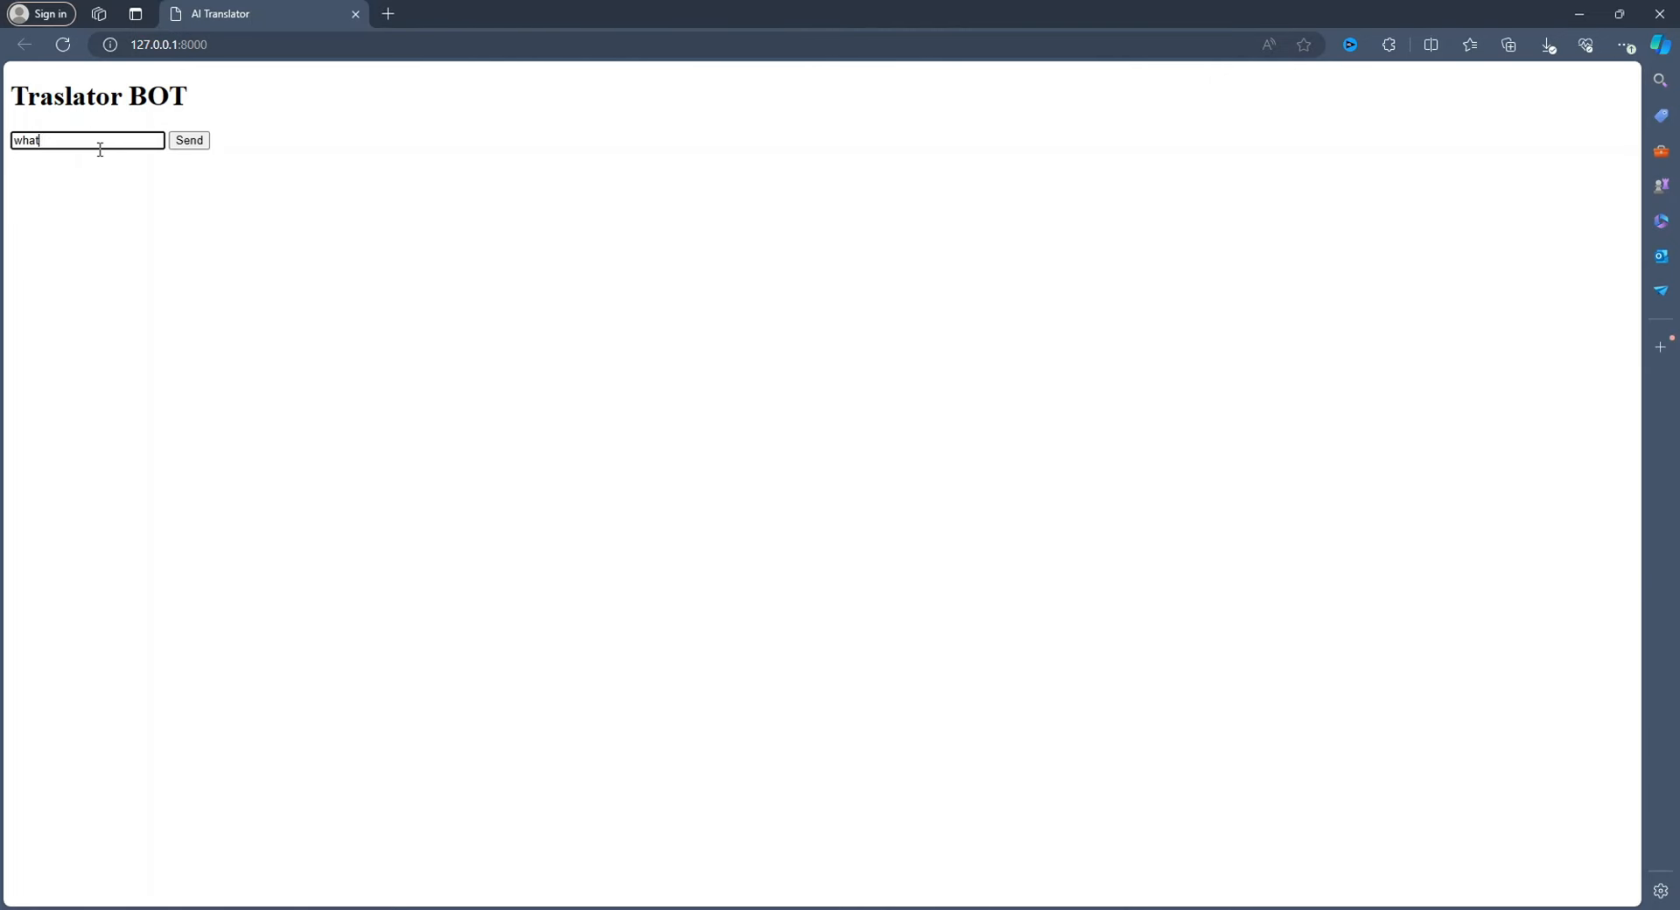
type("is the na")
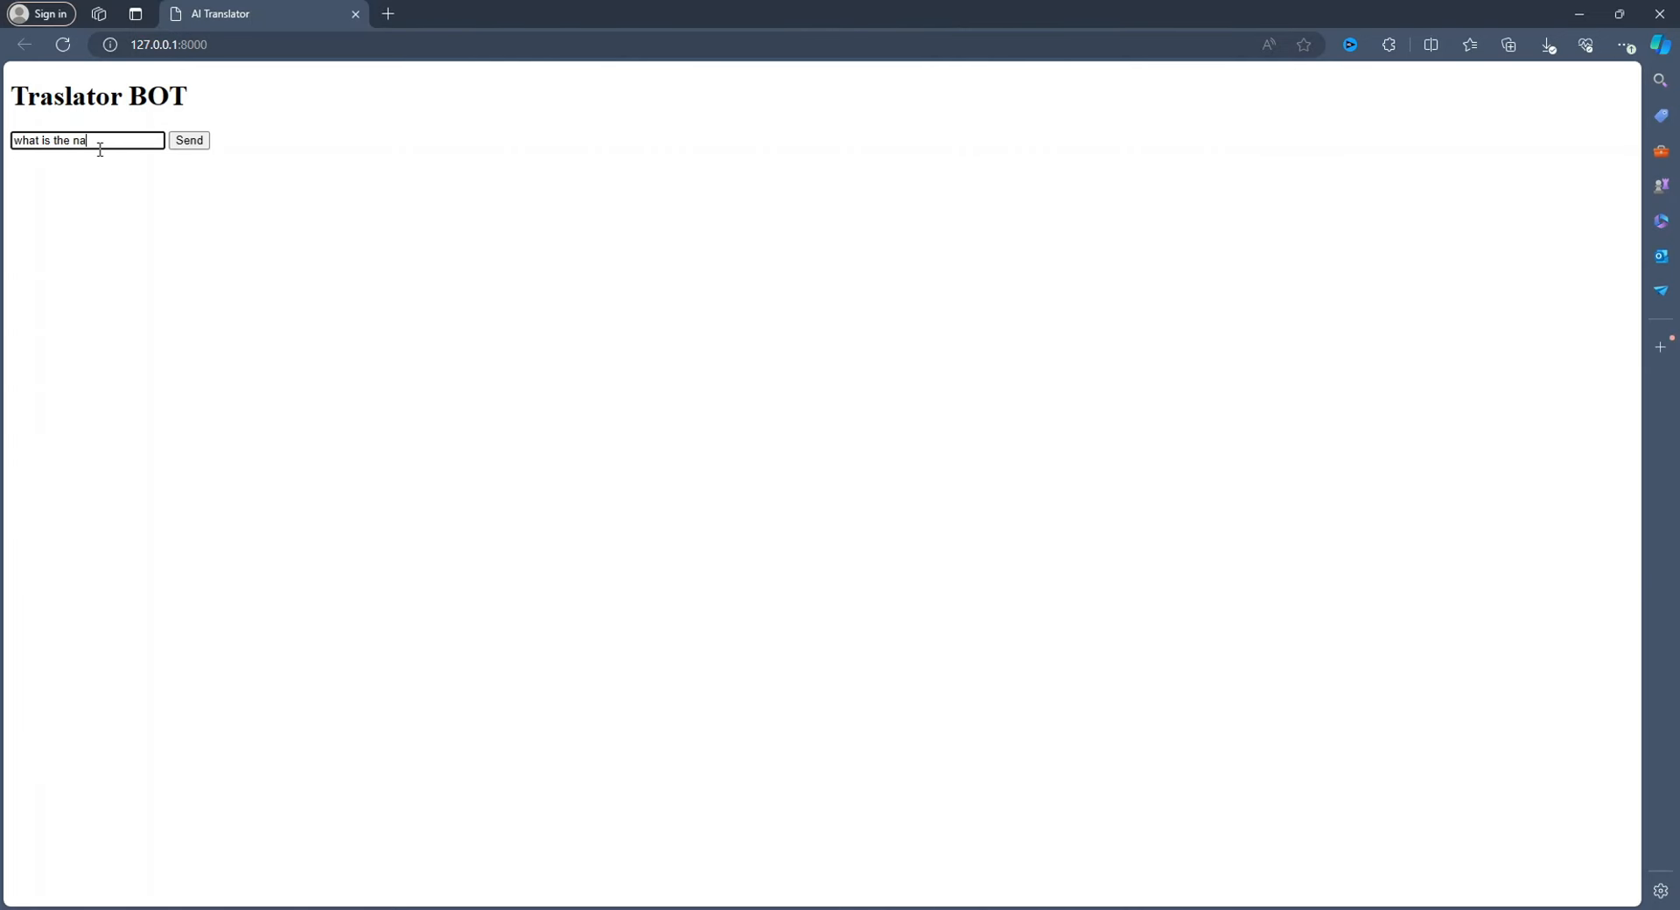
type("tional an")
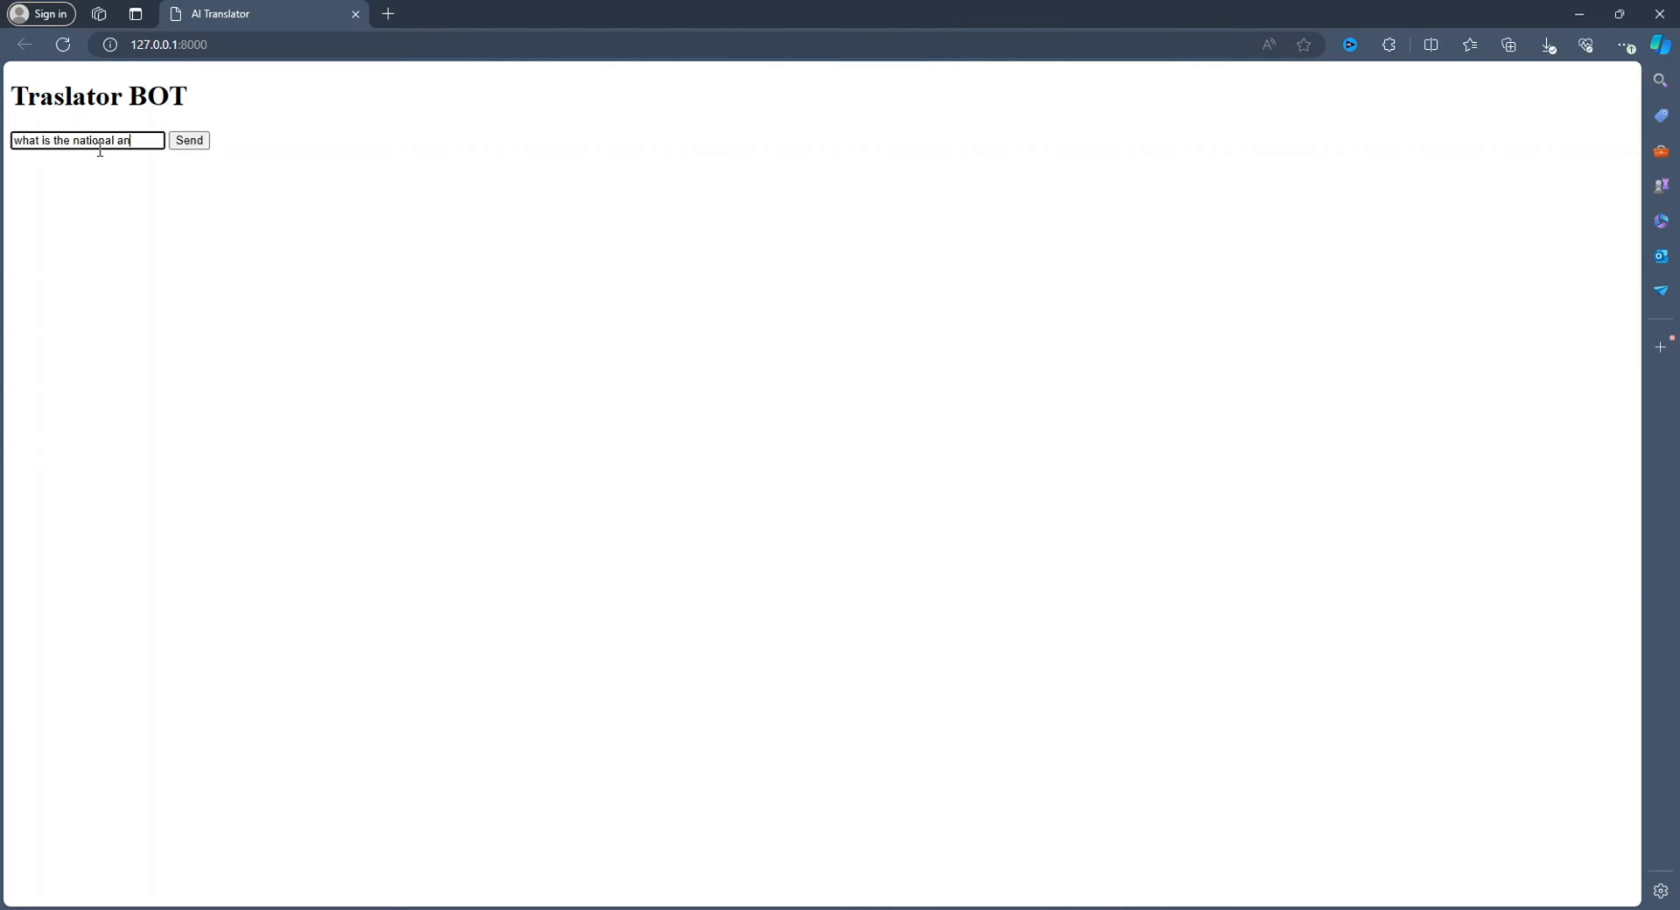
type("imal")
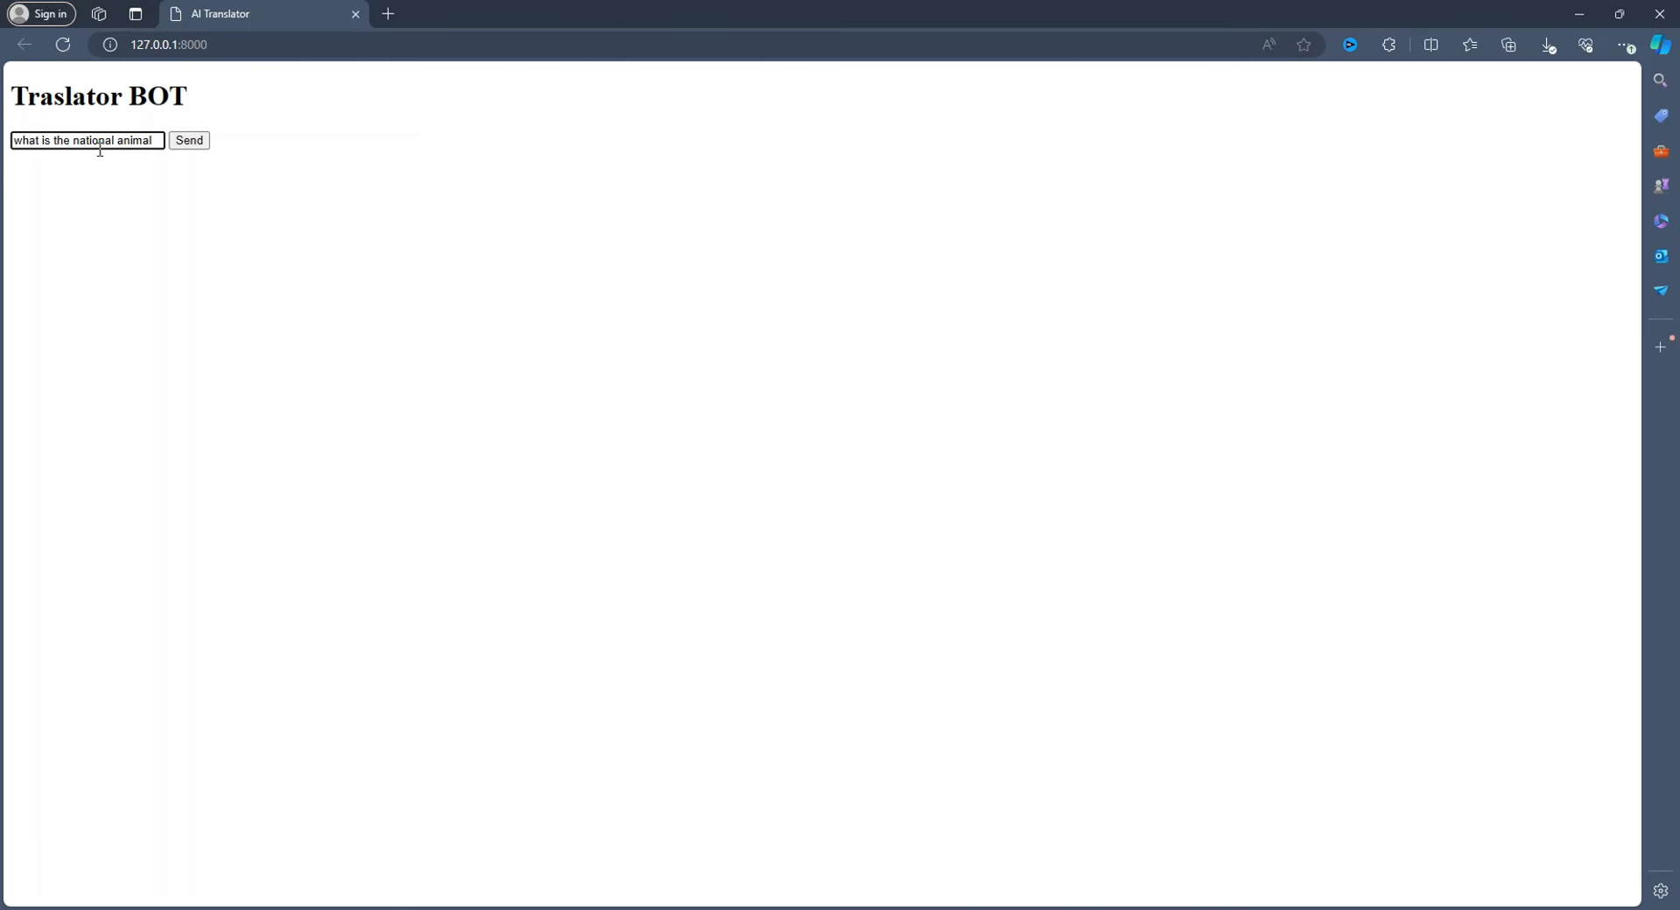
left_click(189, 140)
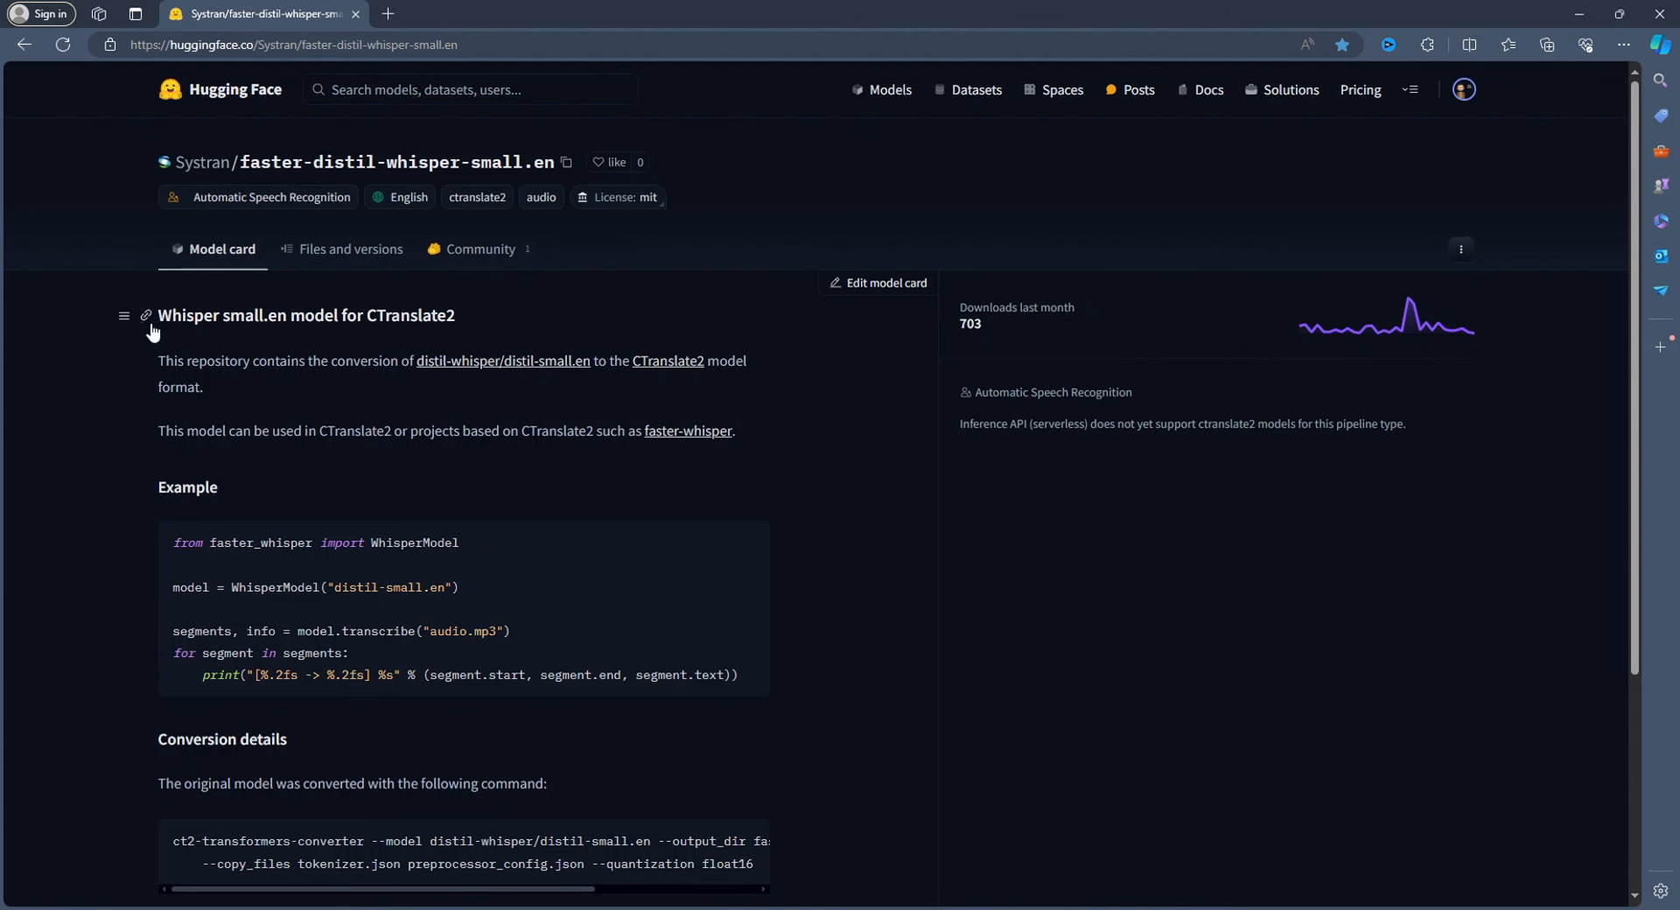
mouse_move(202, 161)
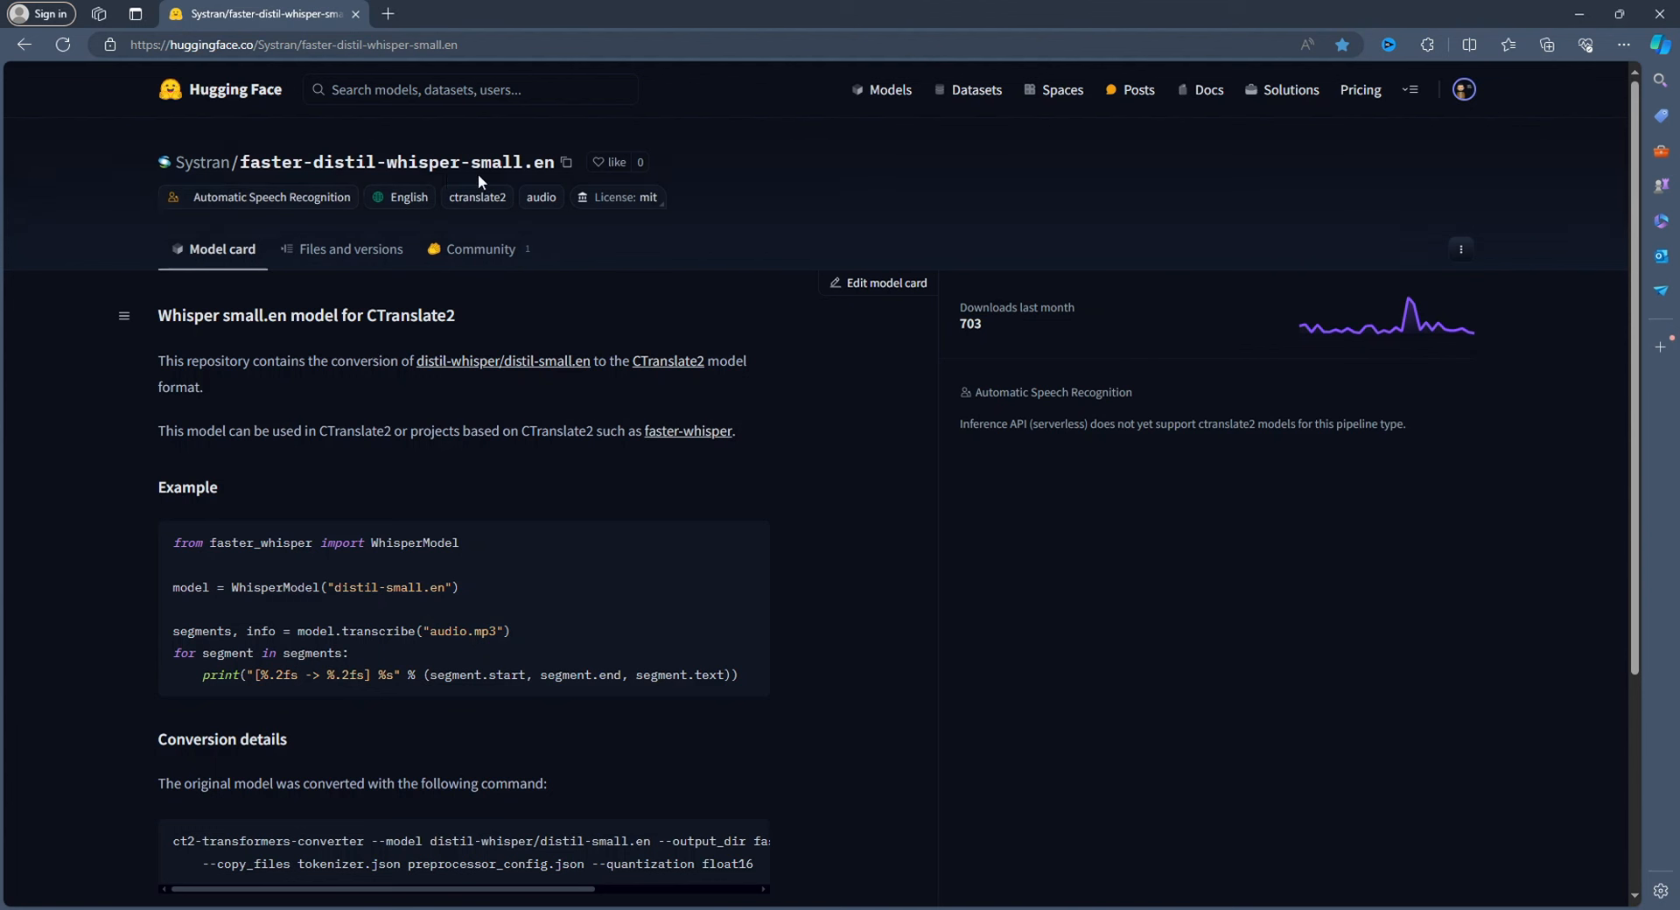
mouse_move(527, 186)
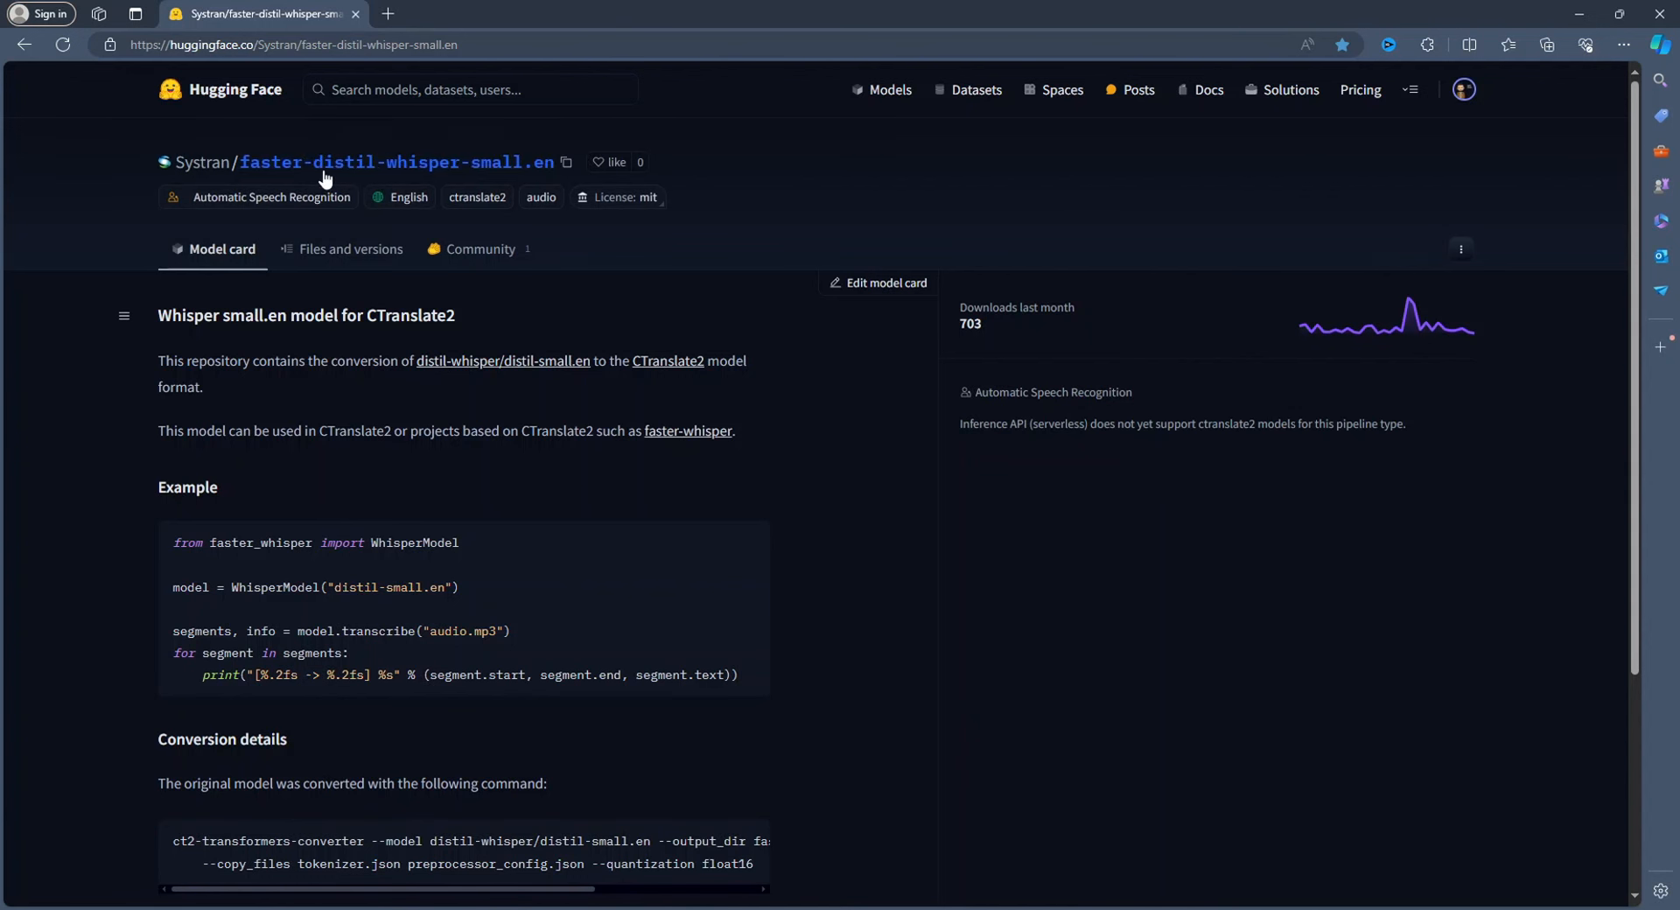
mouse_move(515, 182)
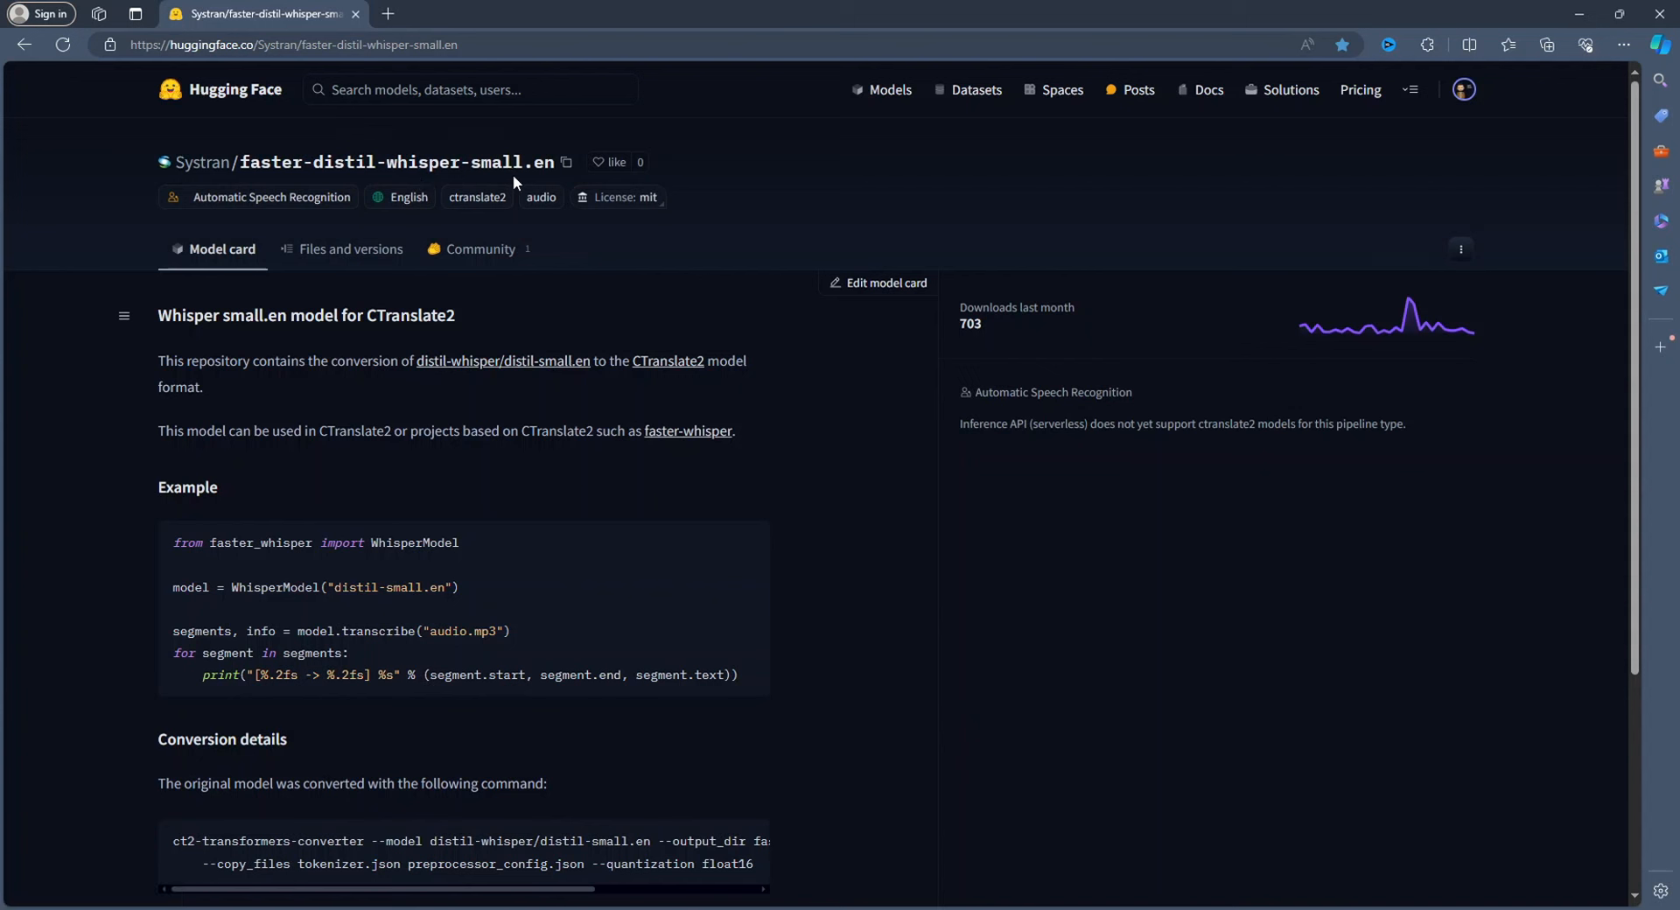
mouse_move(479, 248)
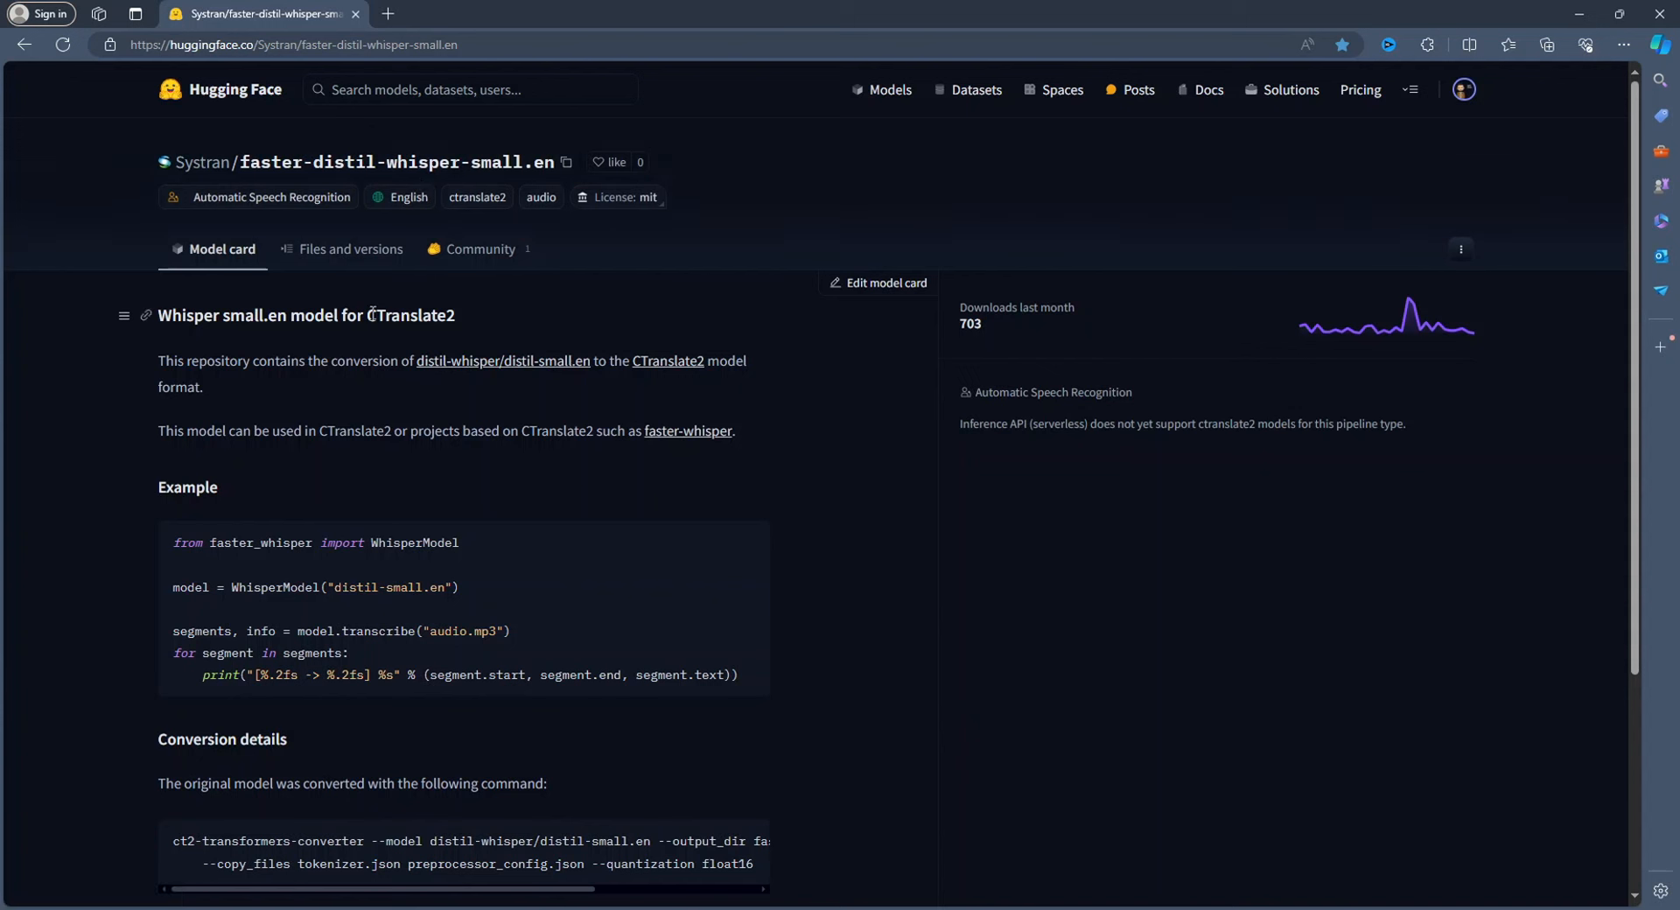
mouse_move(373, 299)
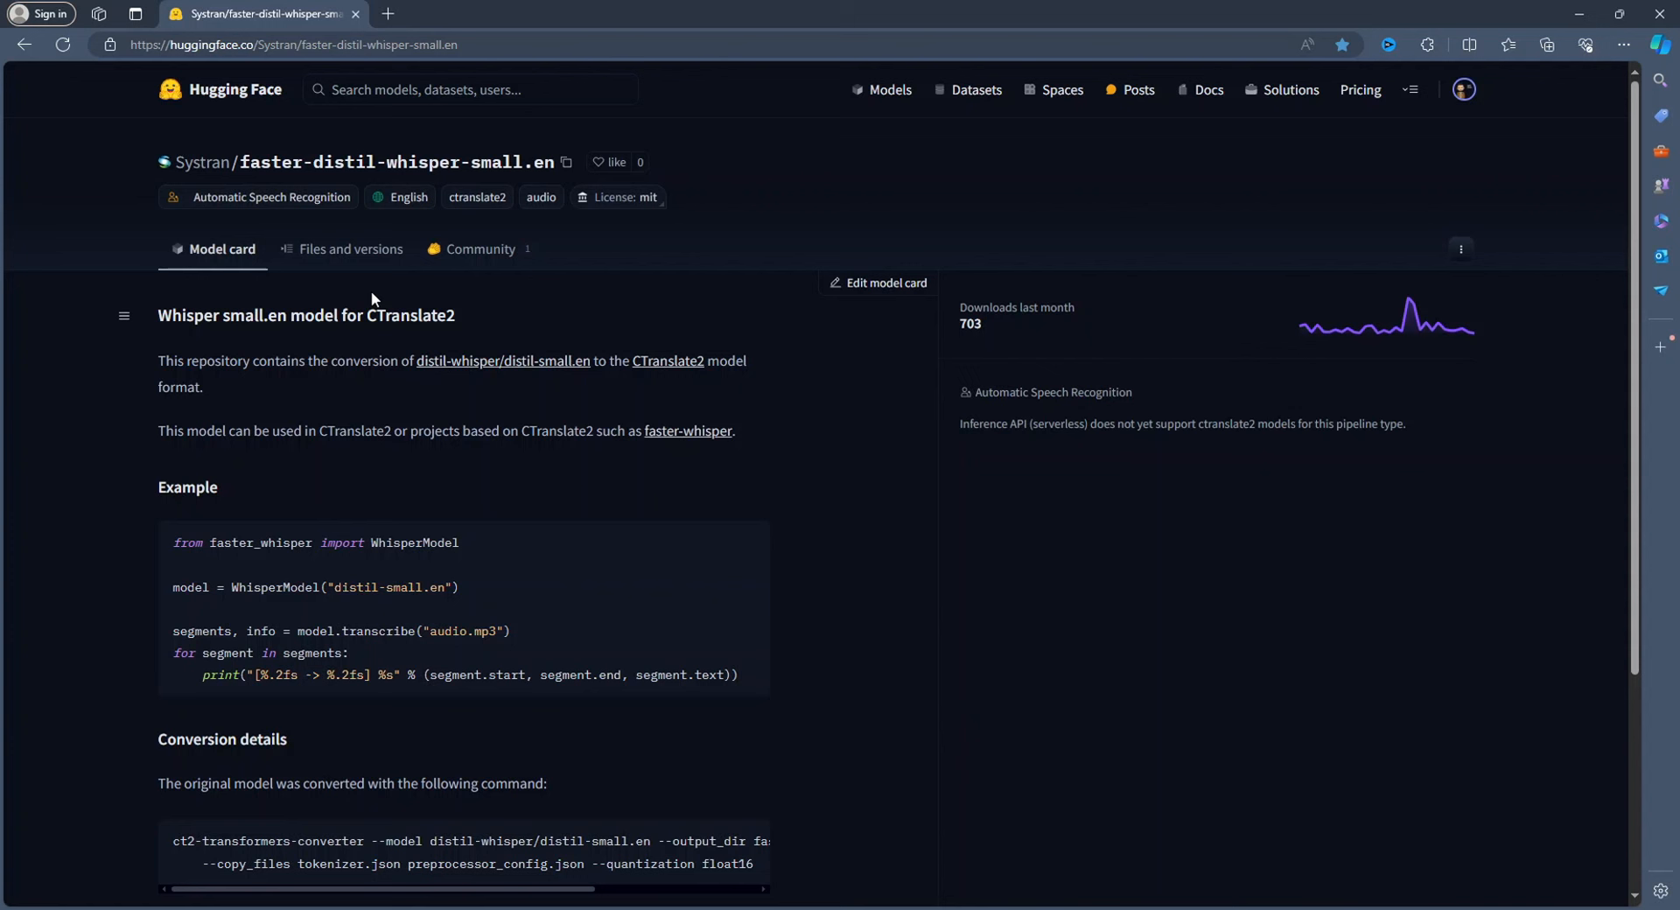
mouse_move(375, 306)
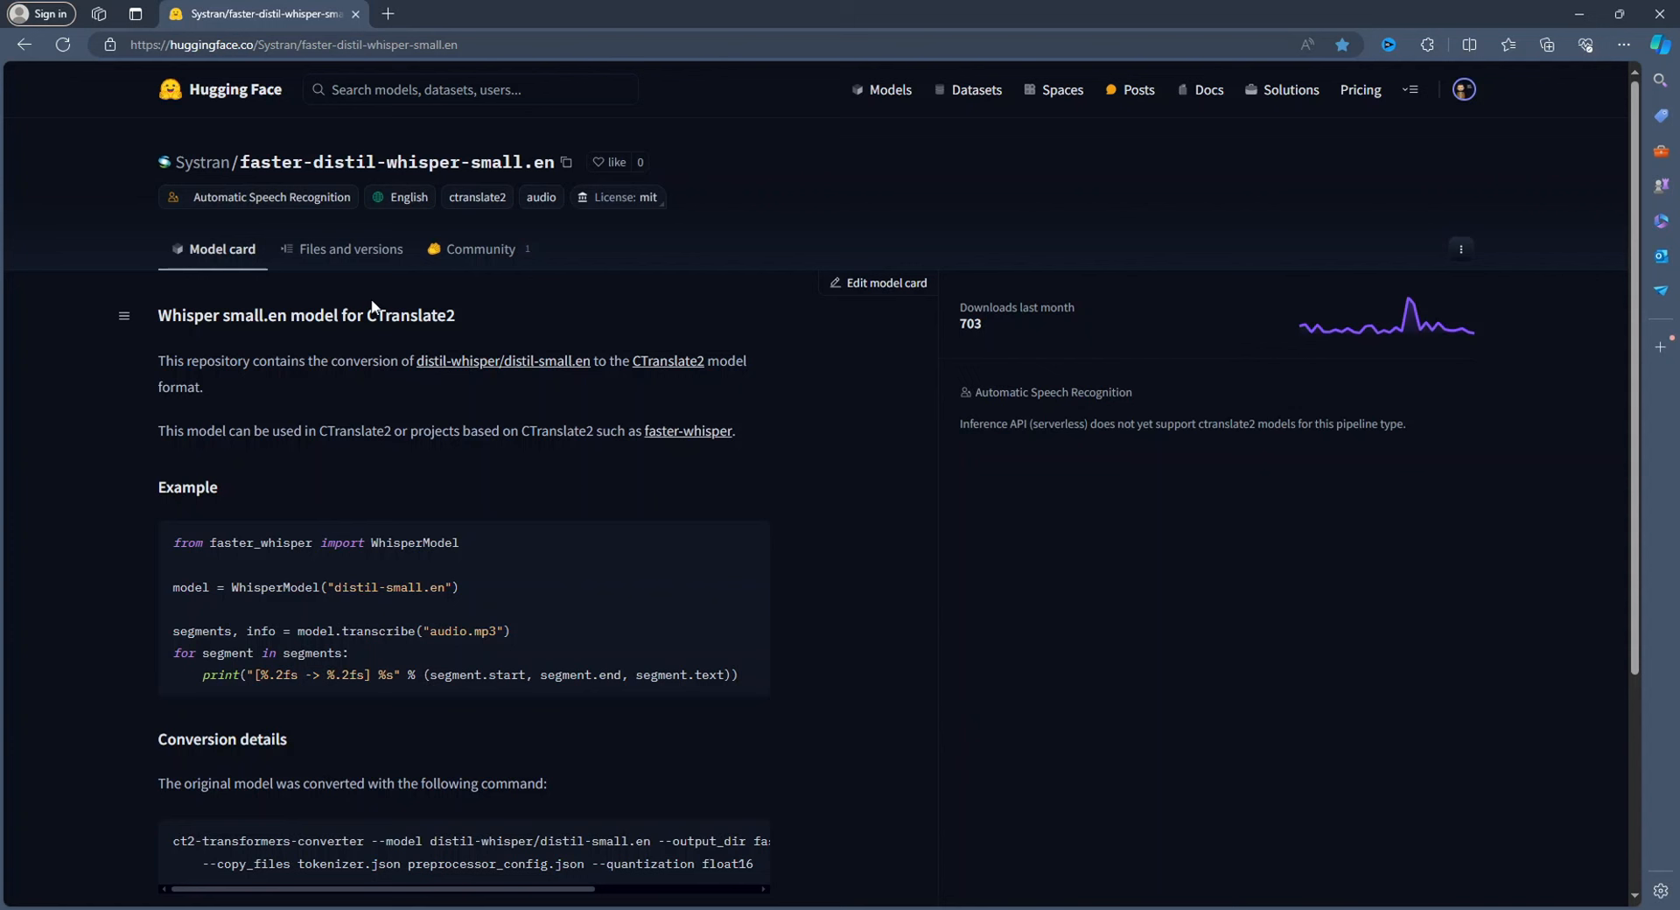
mouse_move(394, 422)
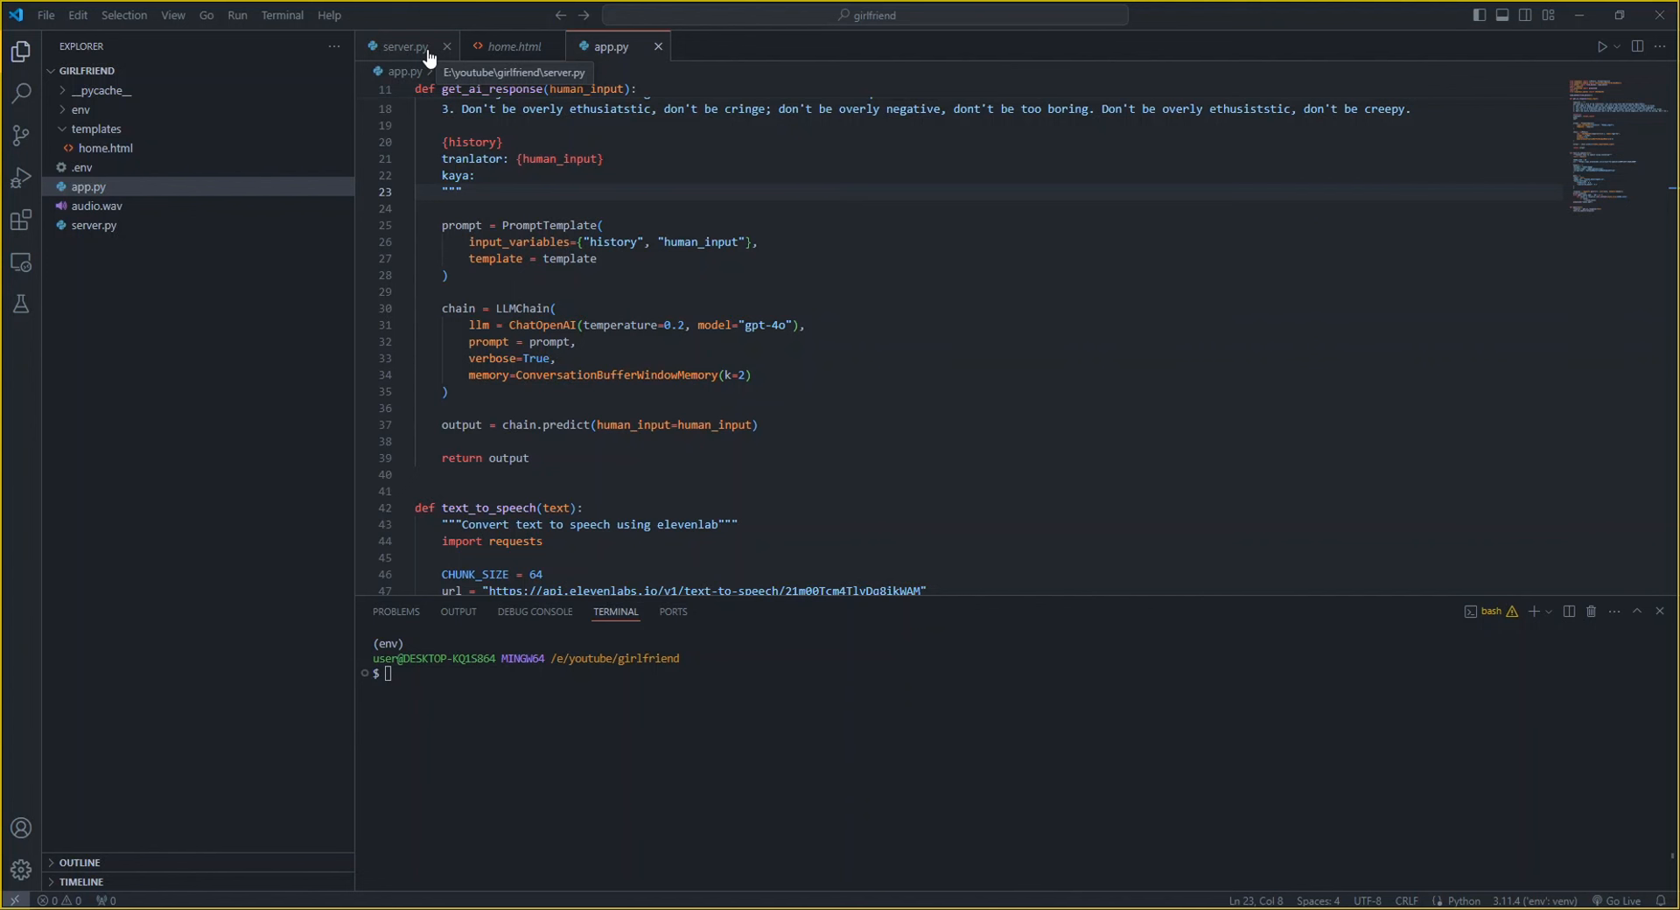
Check the faster_whisper import in server.py and abandon a half-typed pip install command
left_click(404, 45)
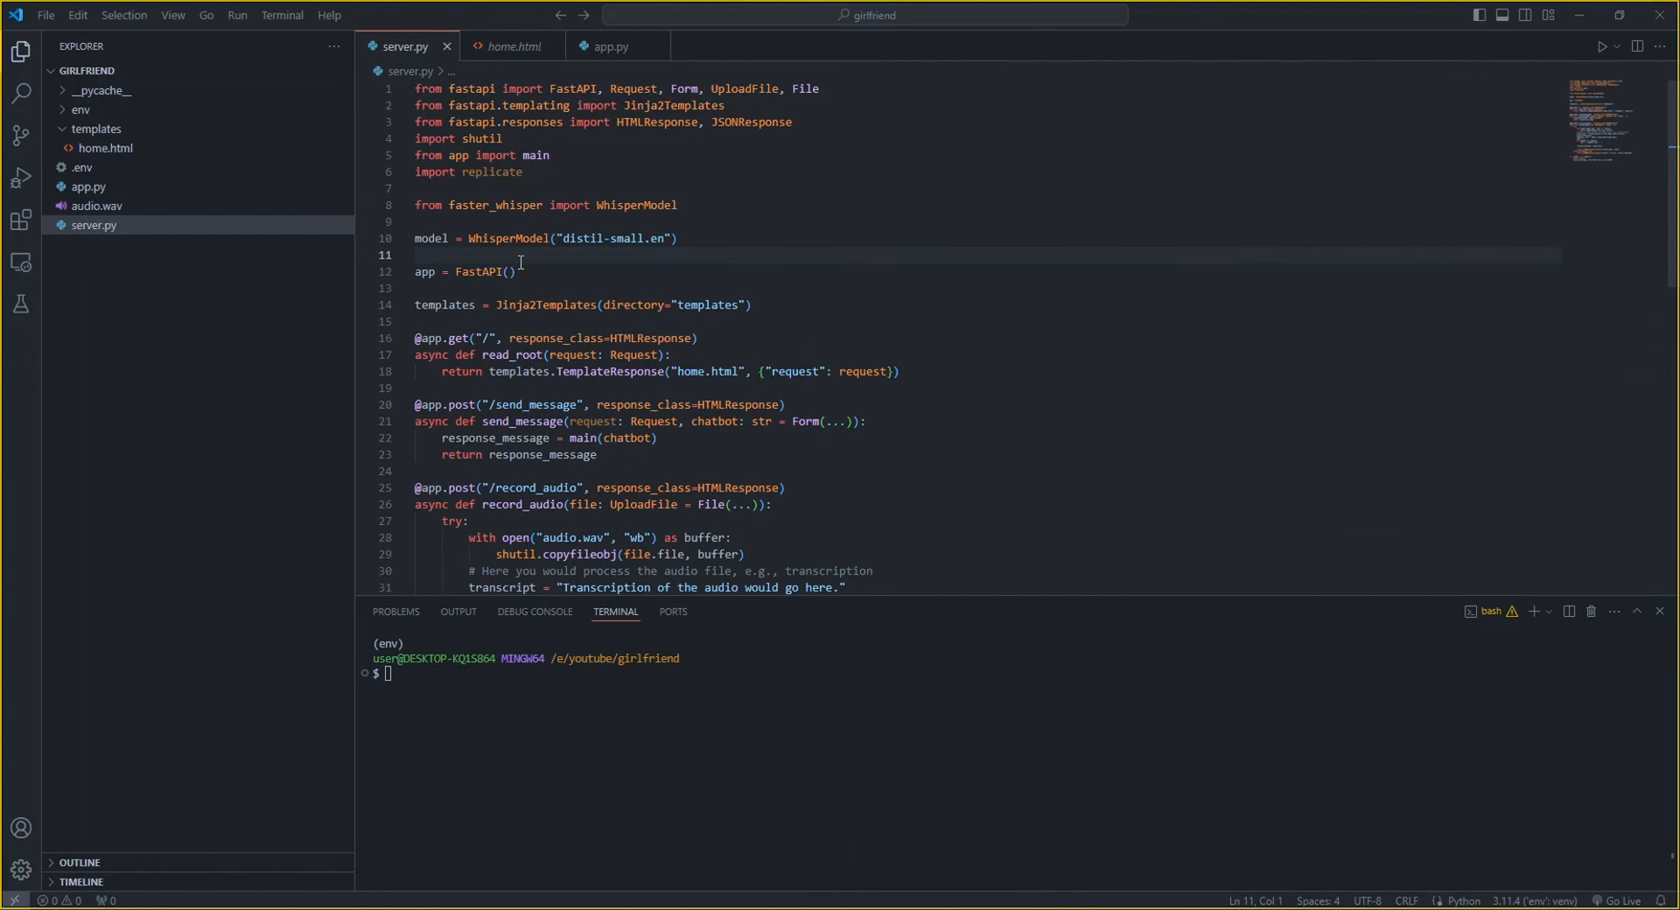
mouse_move(465, 214)
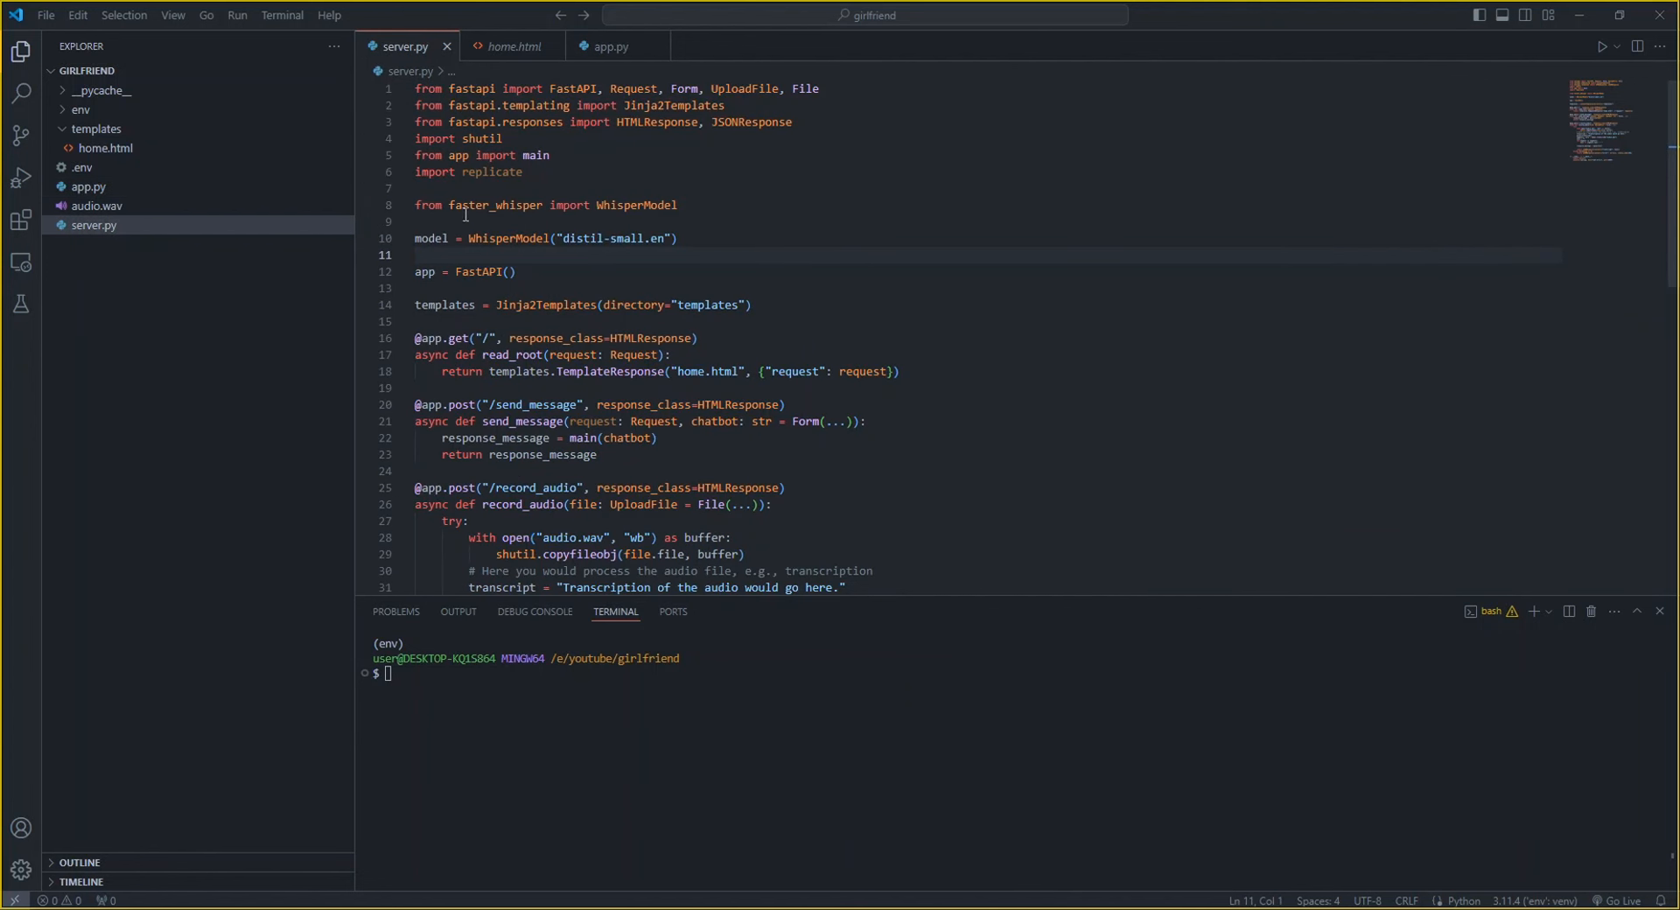
double_click(495, 205)
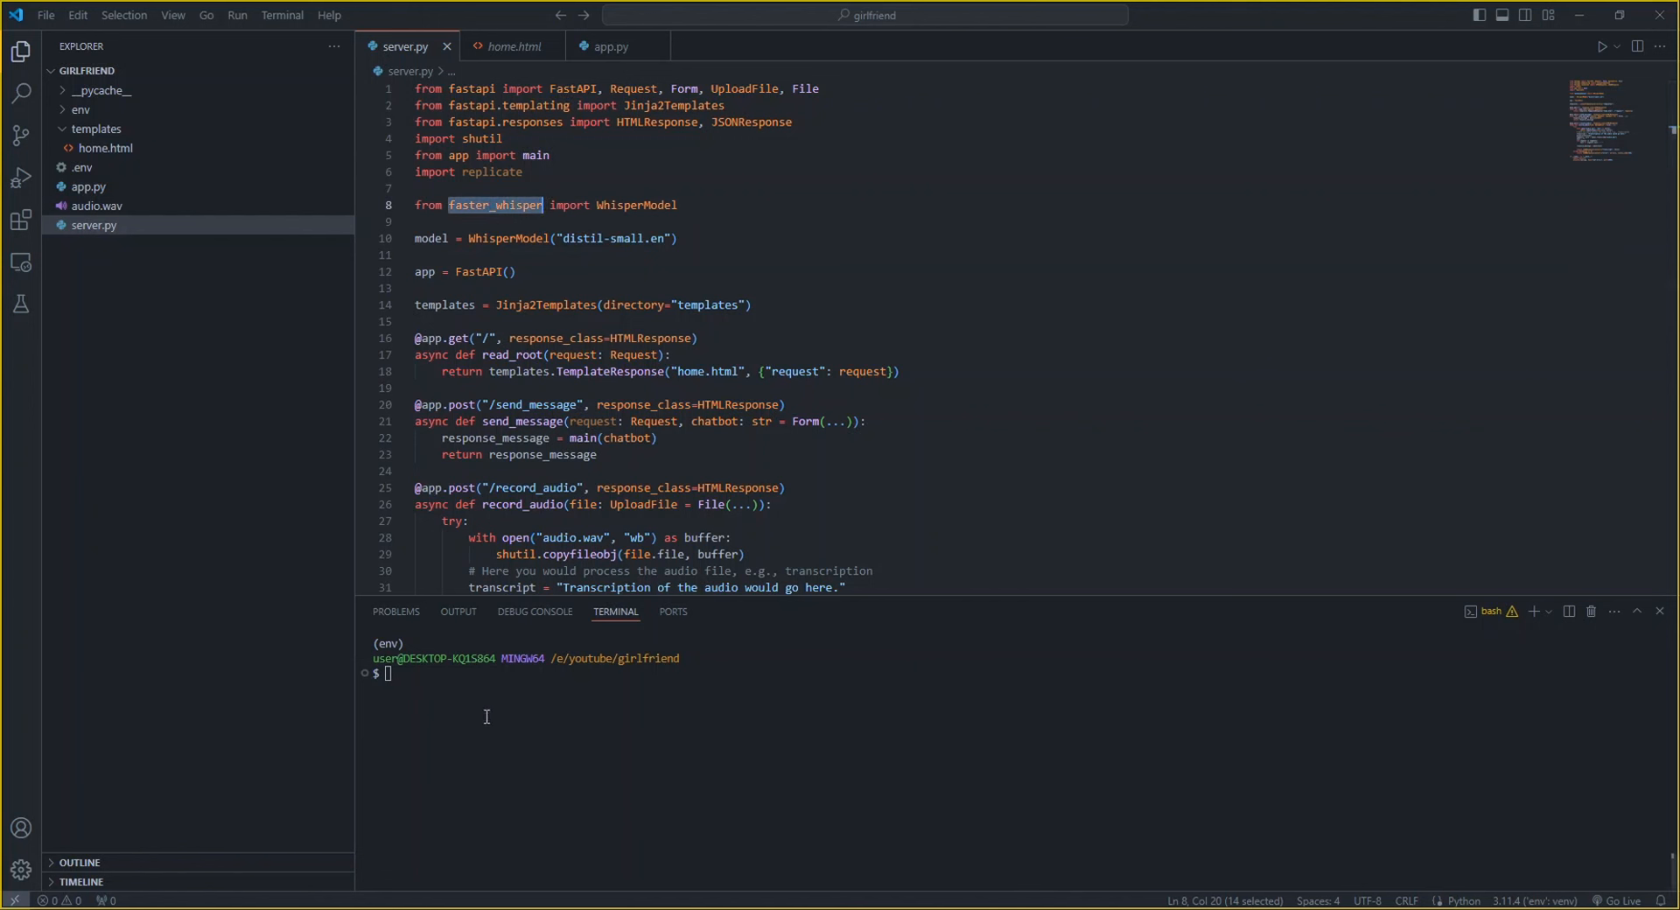
type("pip")
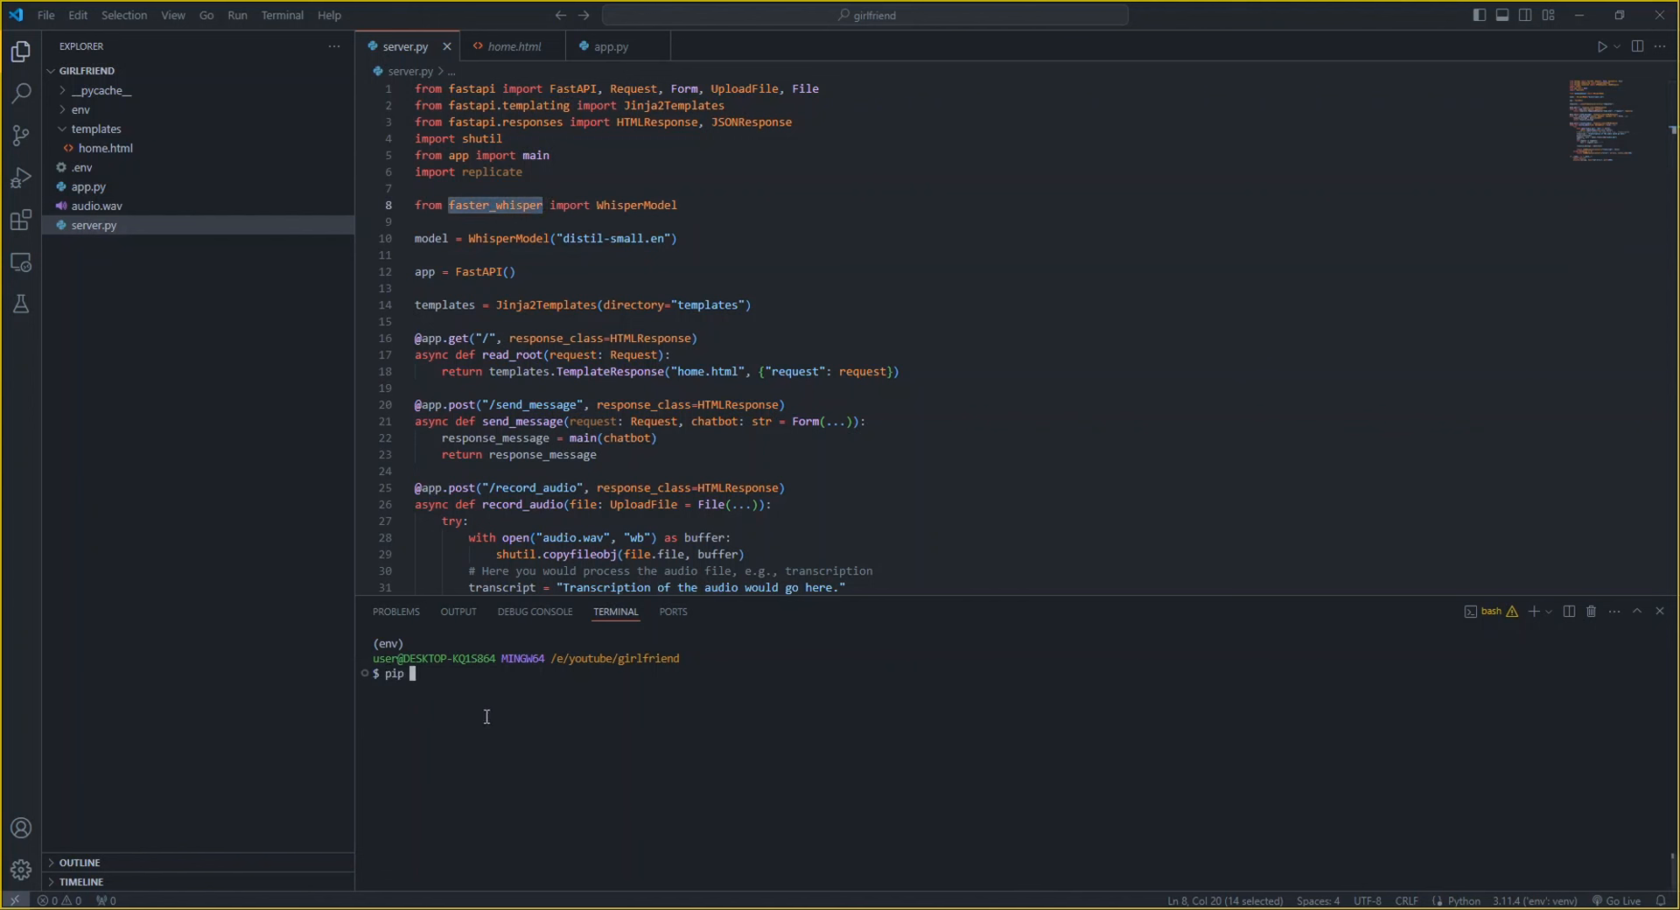
type("install faster_whis")
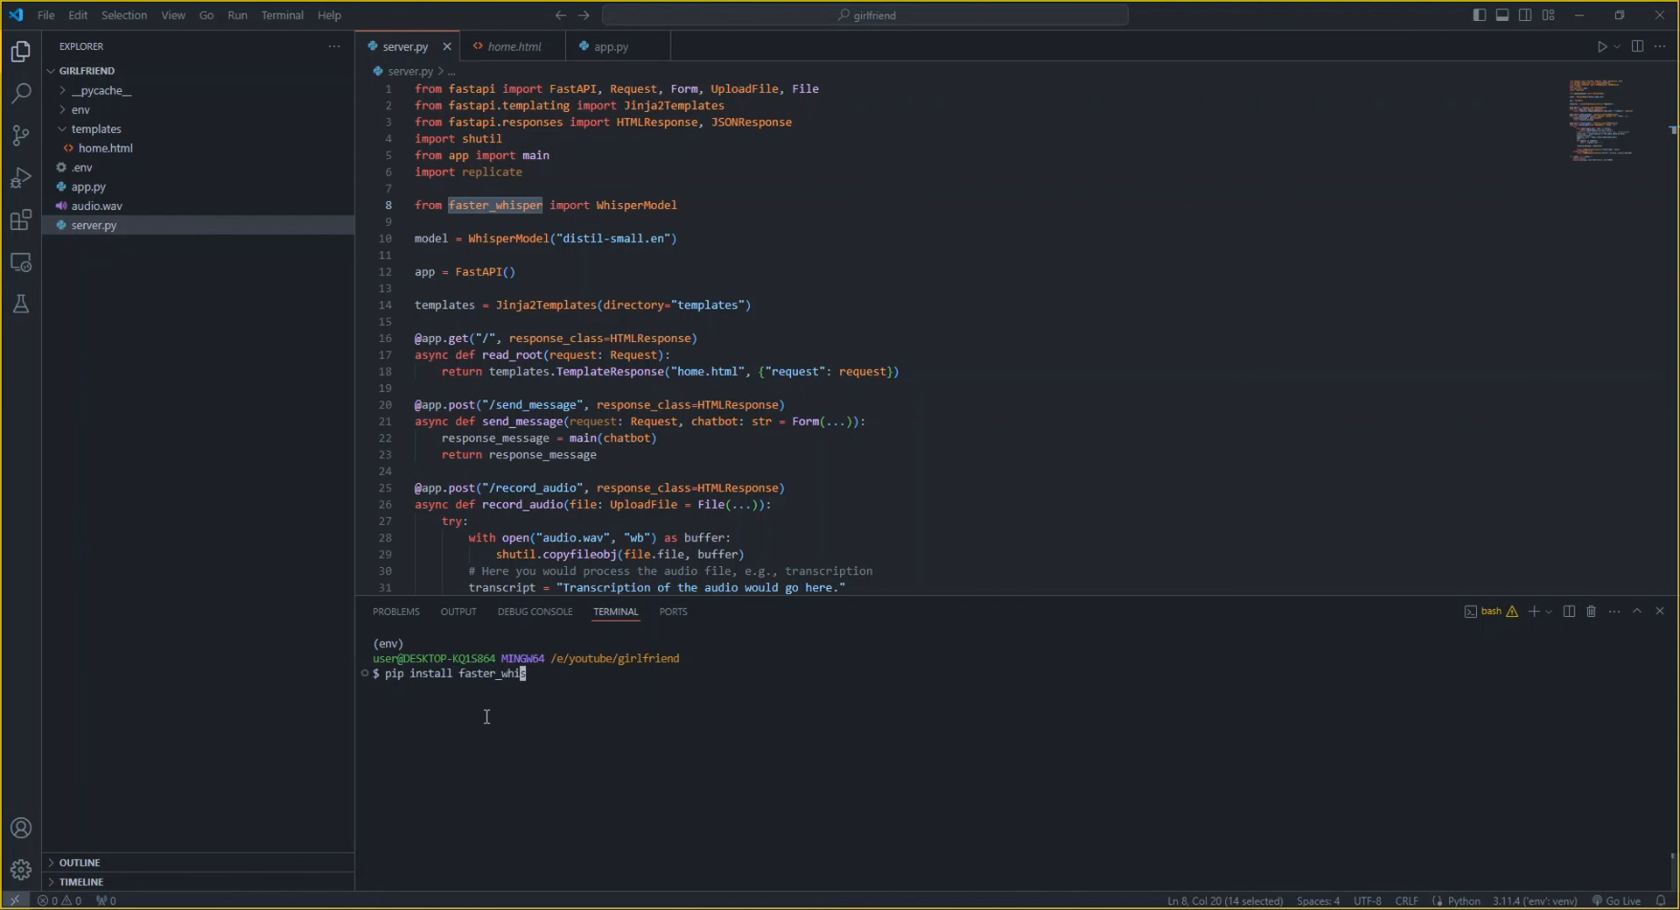
key("ctrl+c")
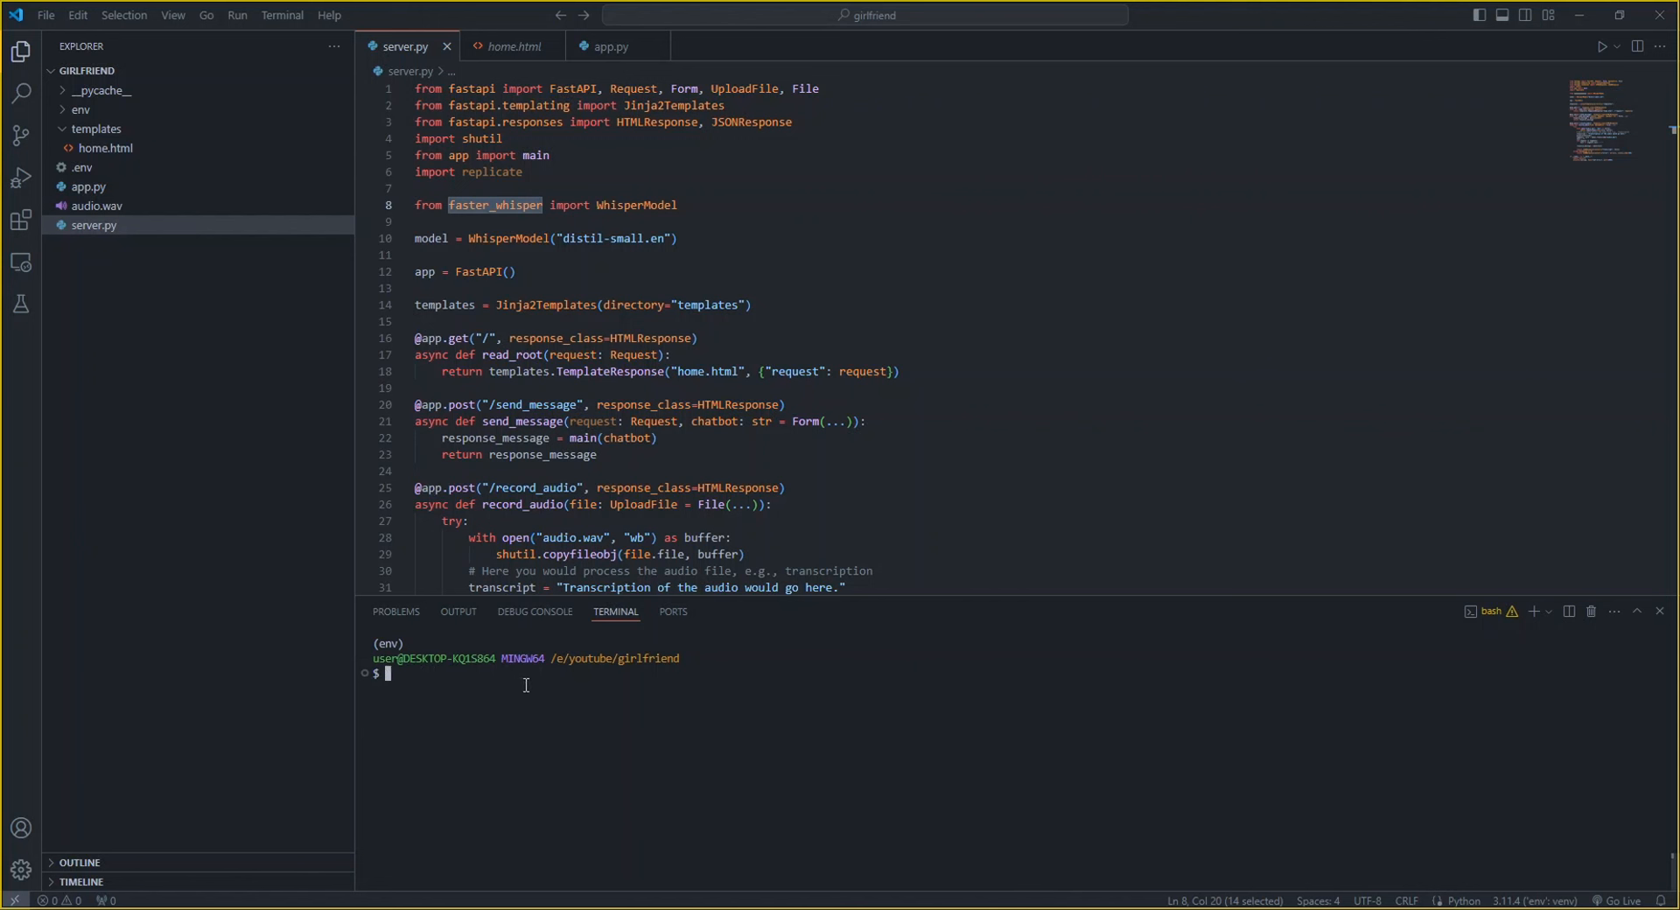
Review the record_audio route's model.transcribe call and the main(text) line
scroll("down", 3)
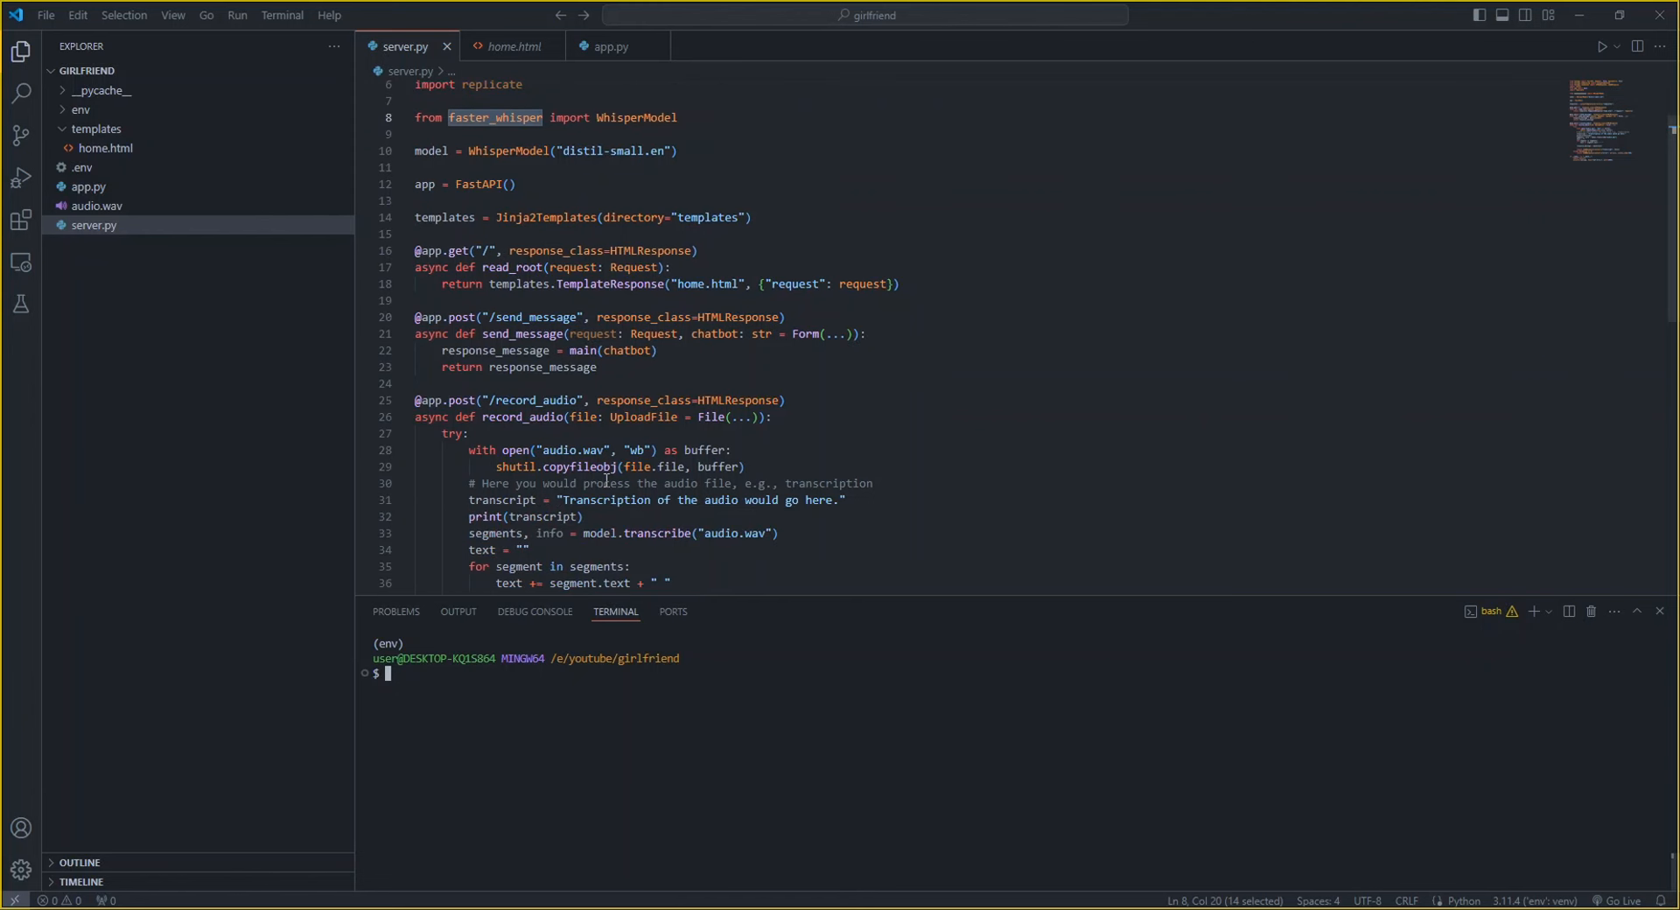
double_click(536, 399)
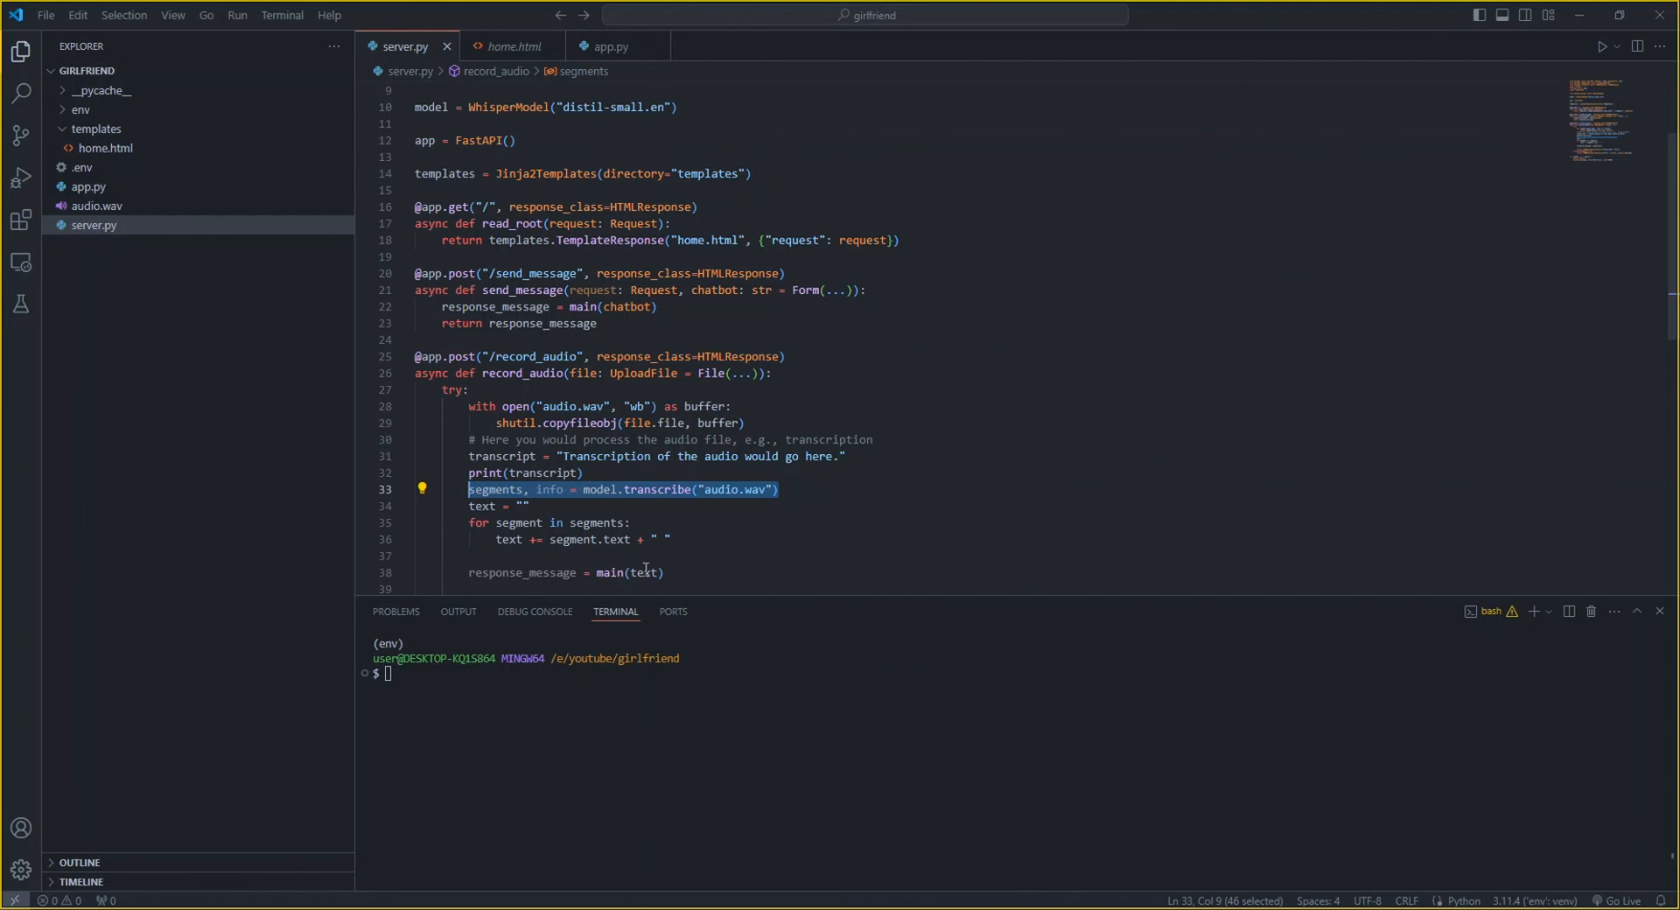
mouse_move(510, 537)
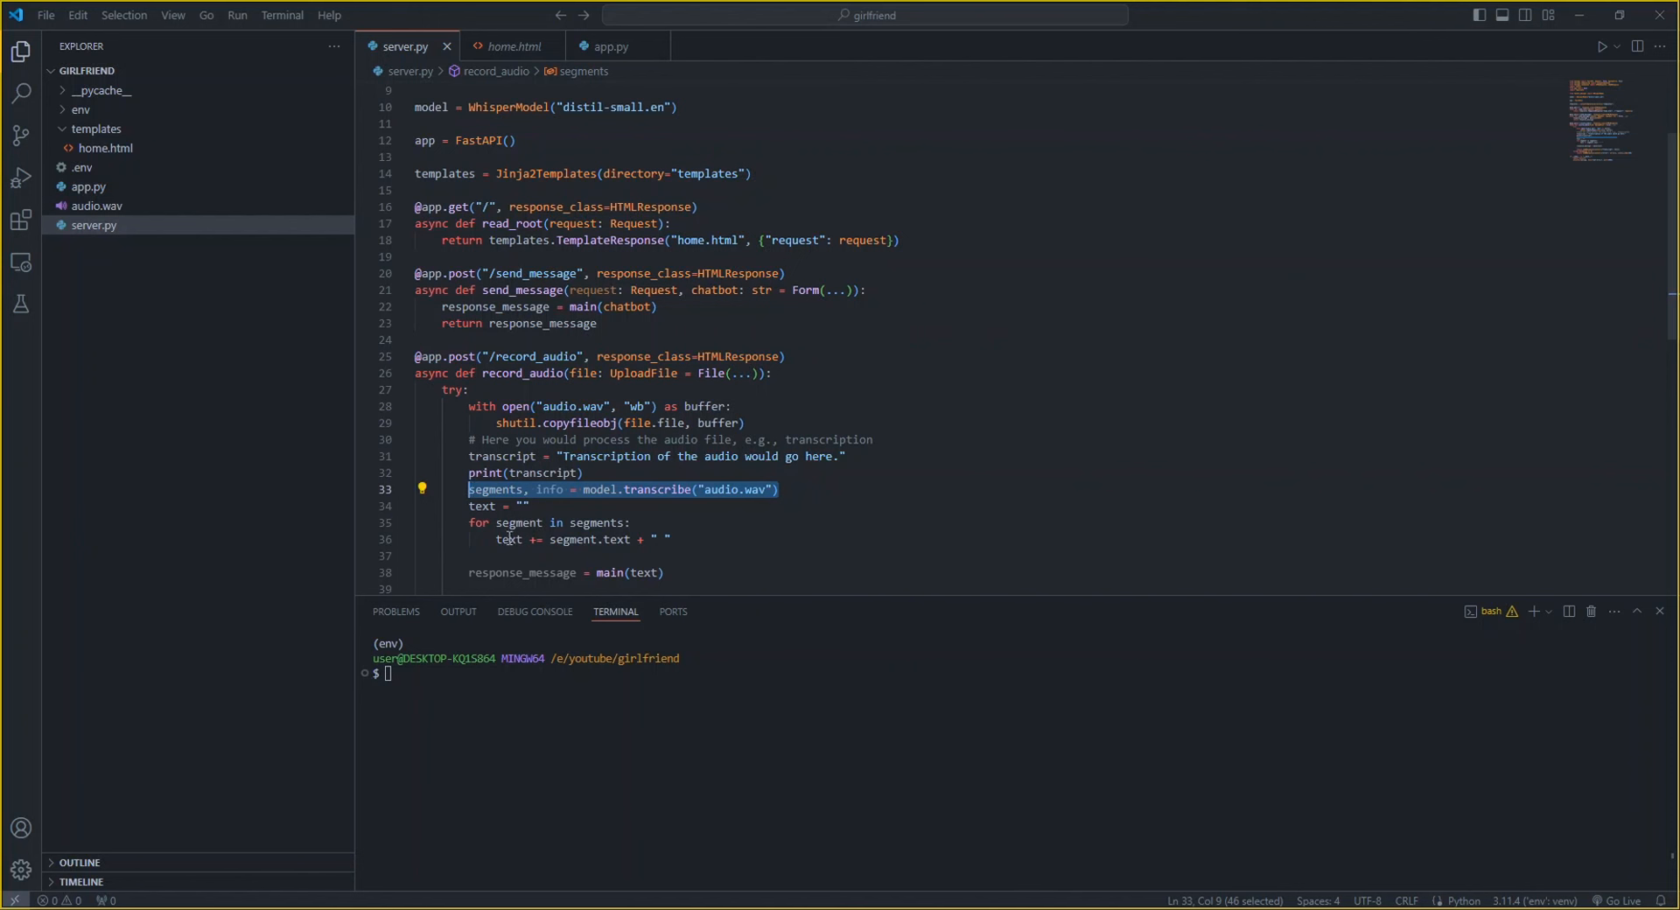
left_click(677, 571)
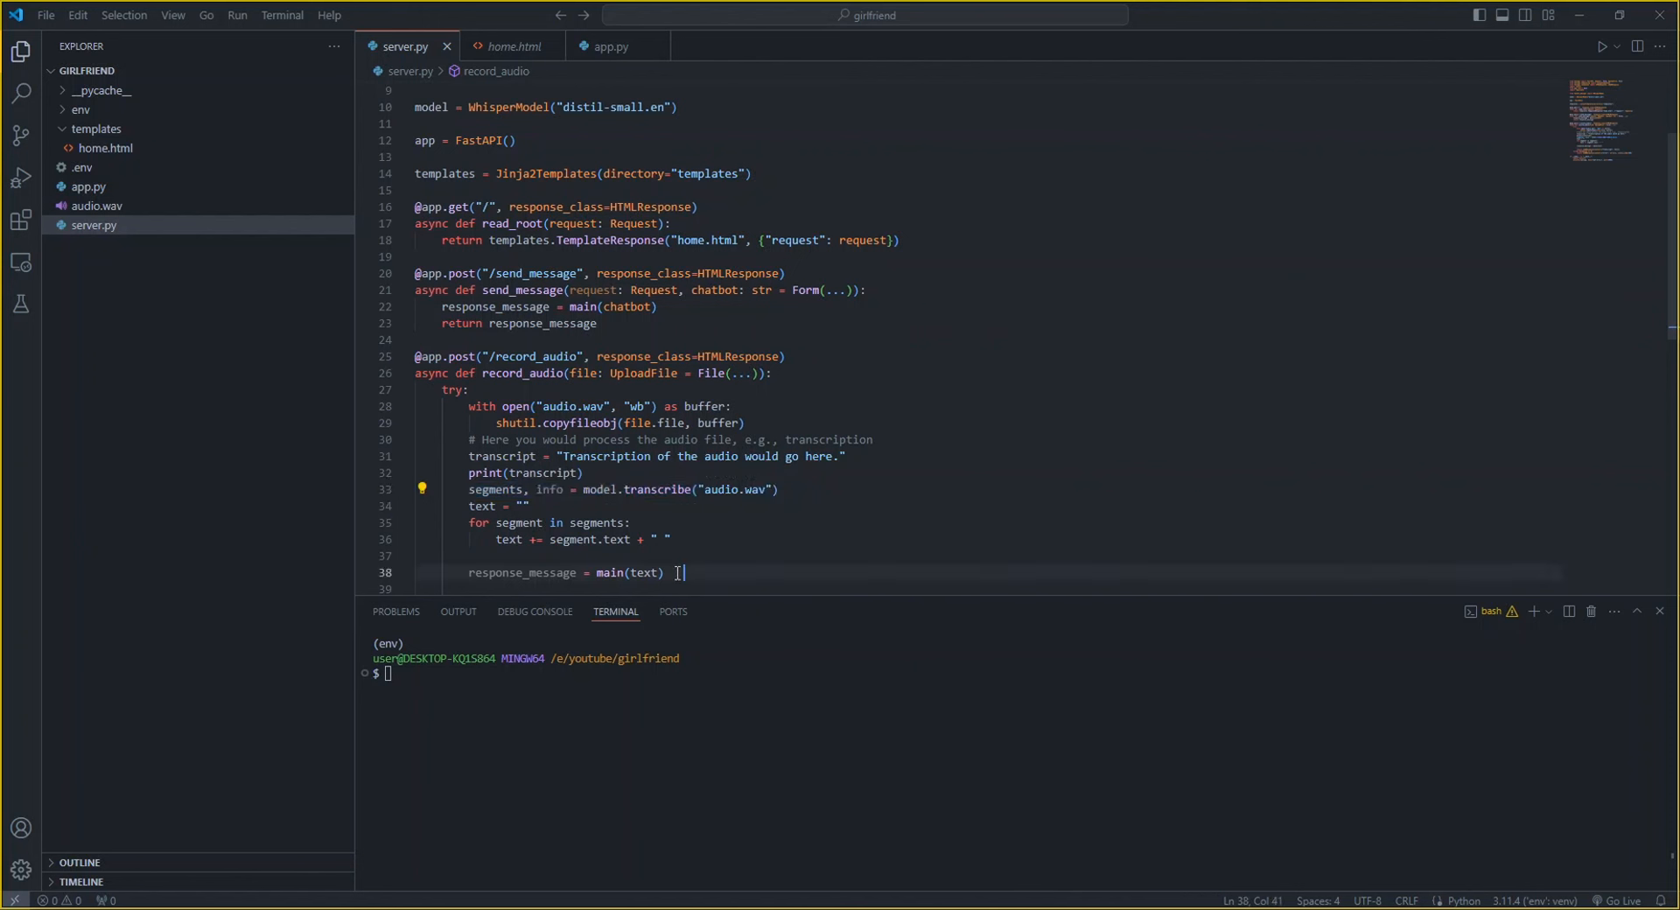
double_click(523, 573)
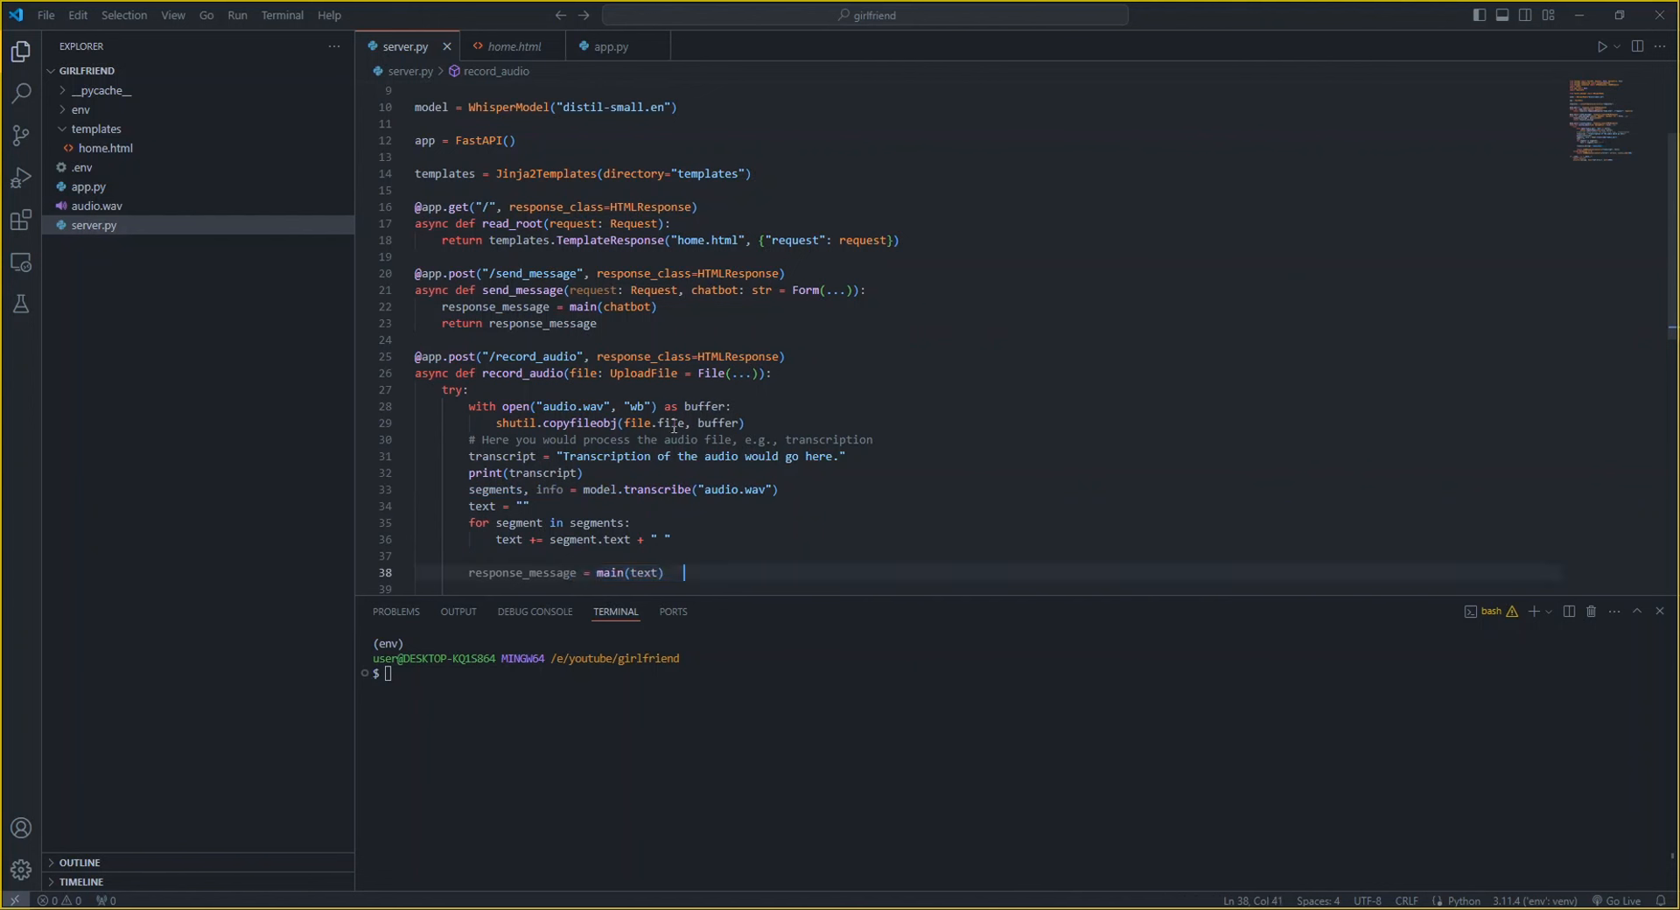
Declare 'let chunks = [];' below mediaRecorder in the home.html recording script
left_click(513, 46)
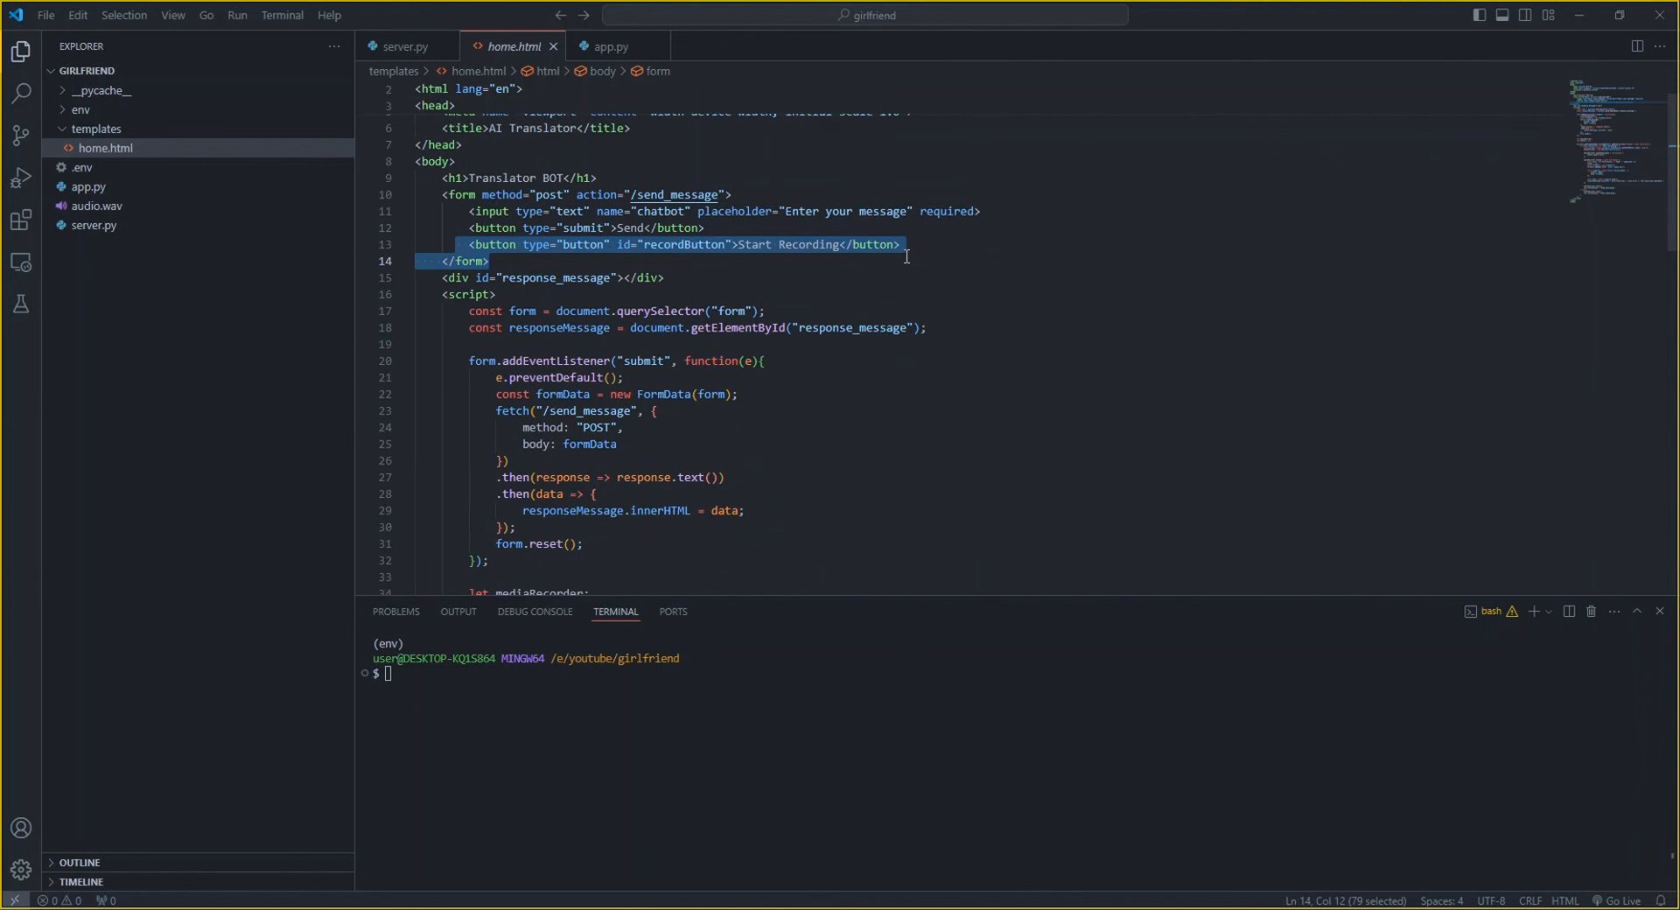
scroll("down", 3)
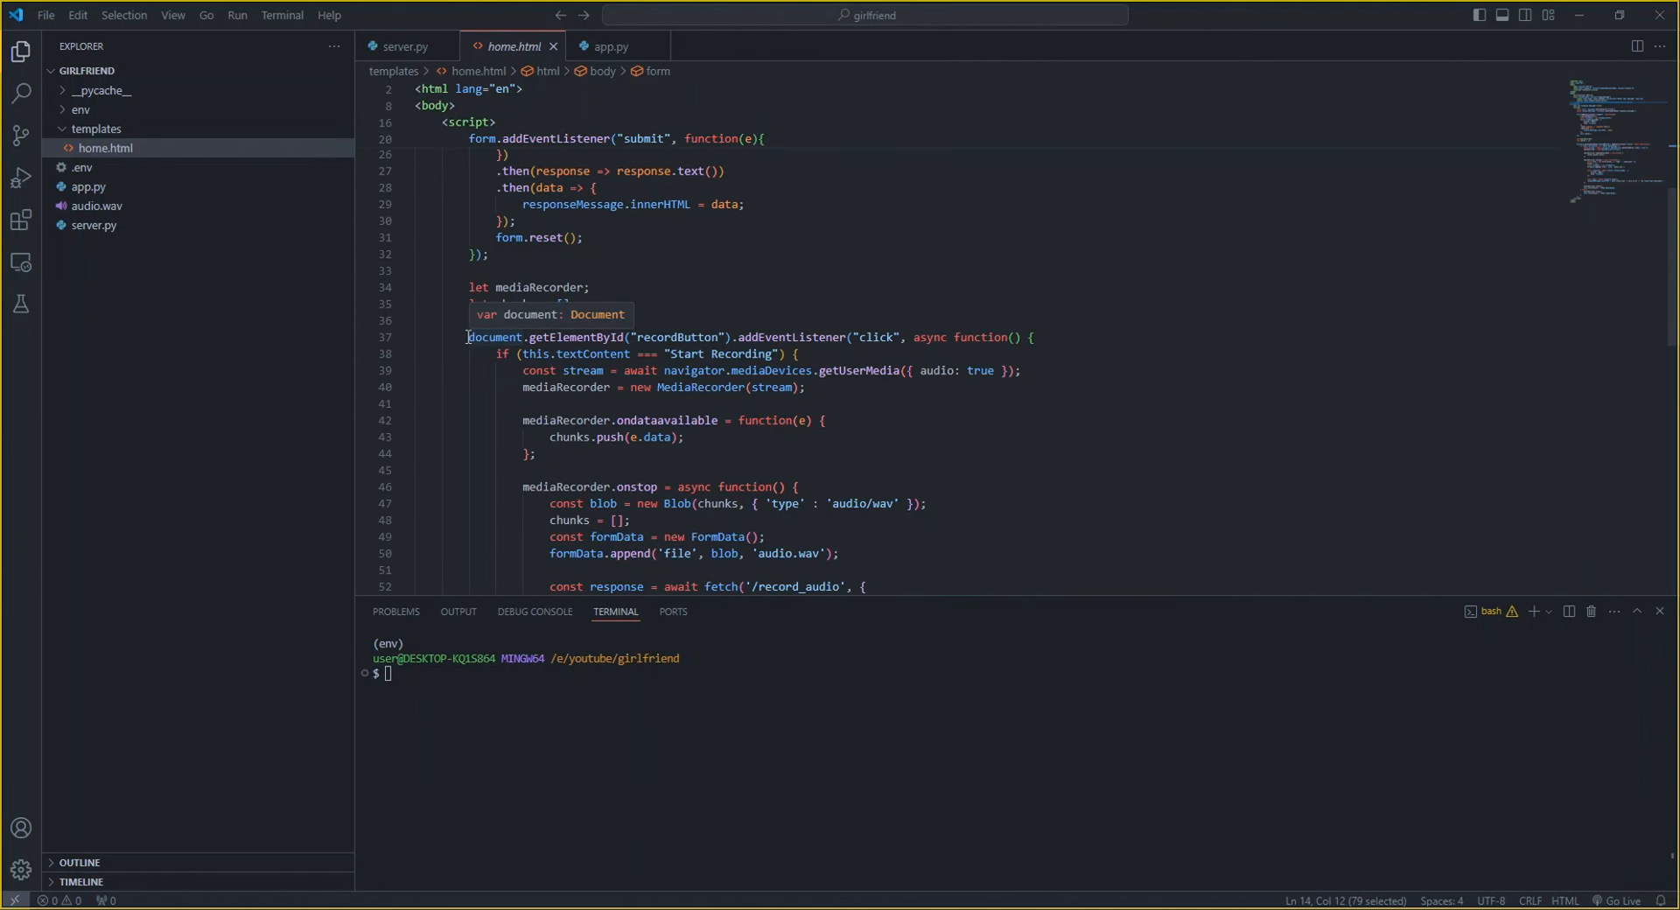
type("let chunks = [];")
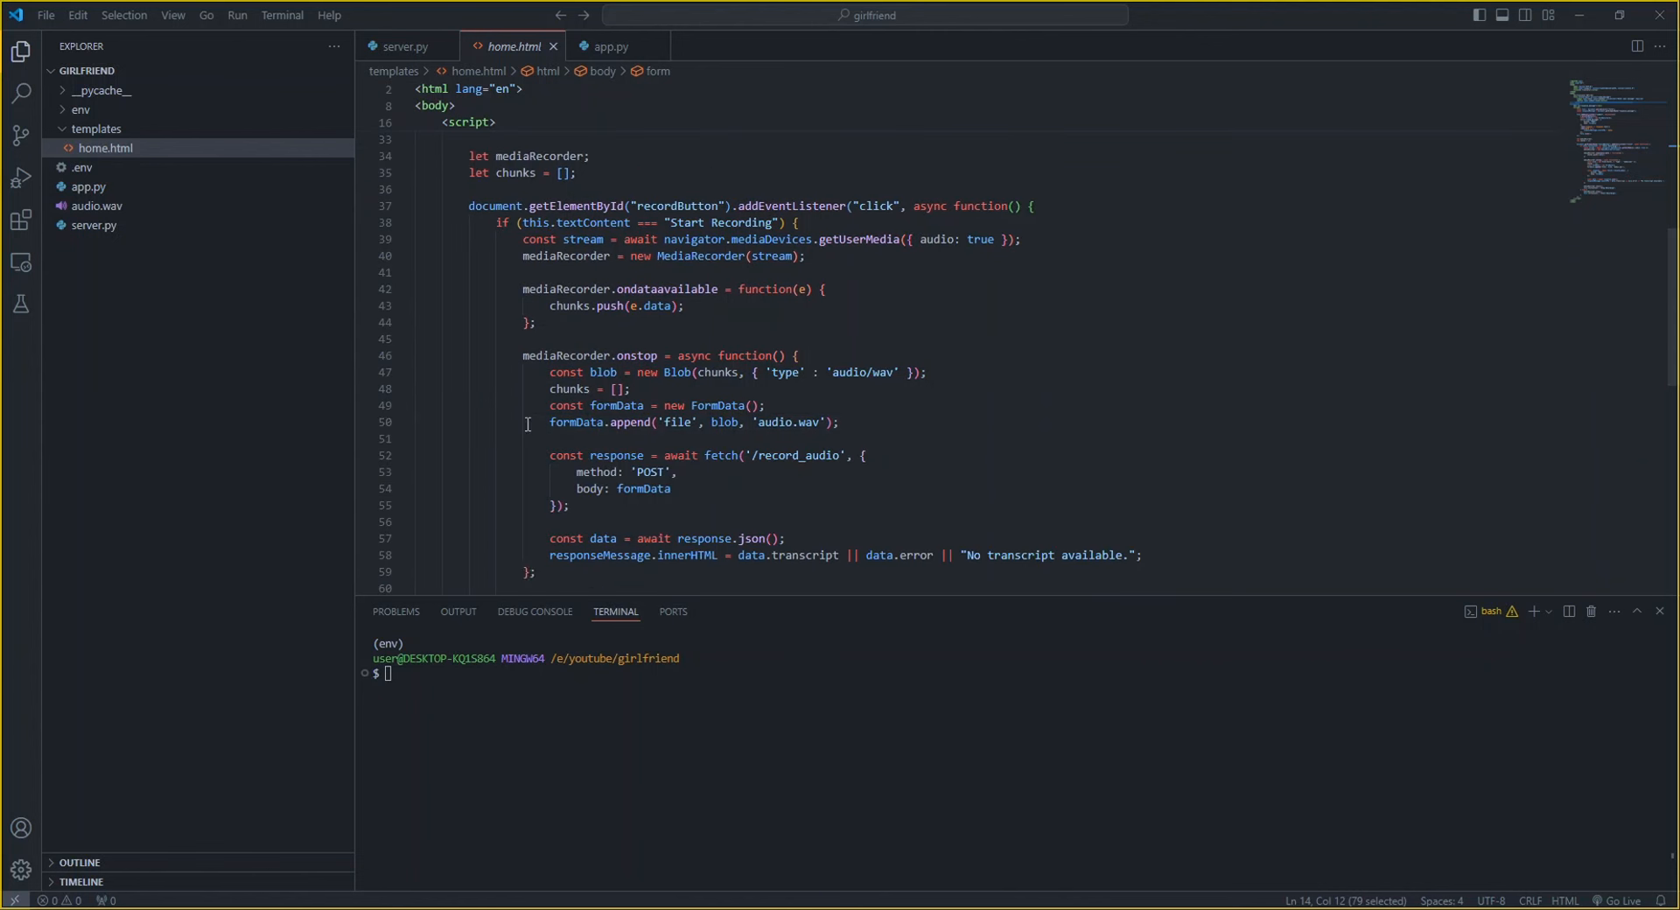
Review the /record_audio fetch endpoint in the script and start a python command
triple_click(686, 422)
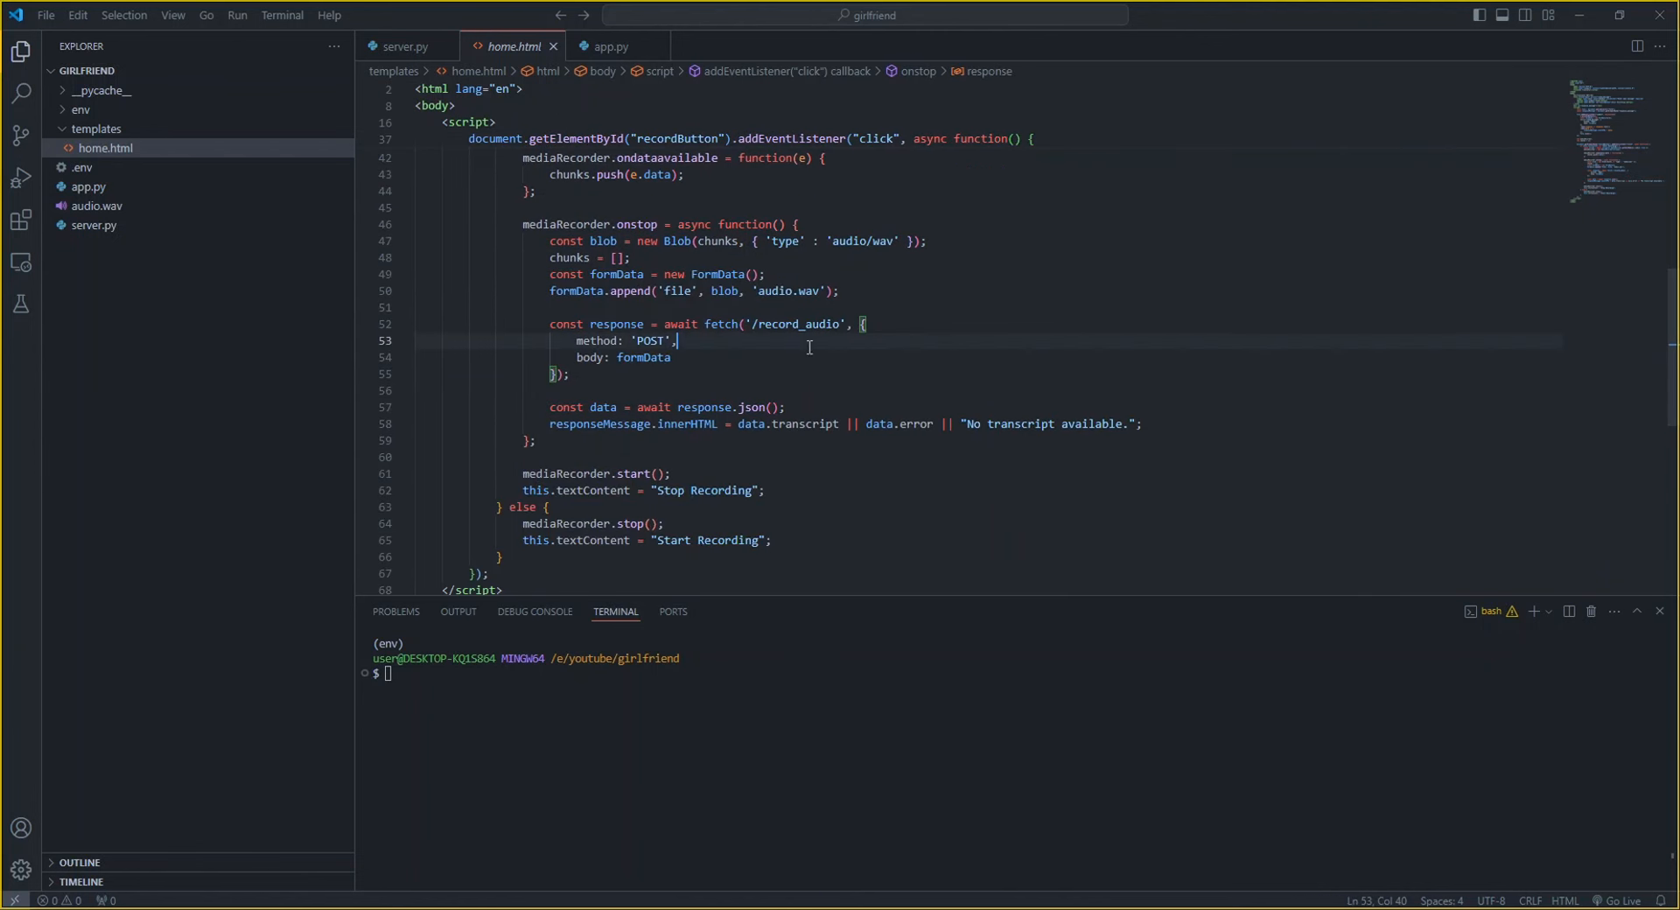
double_click(794, 324)
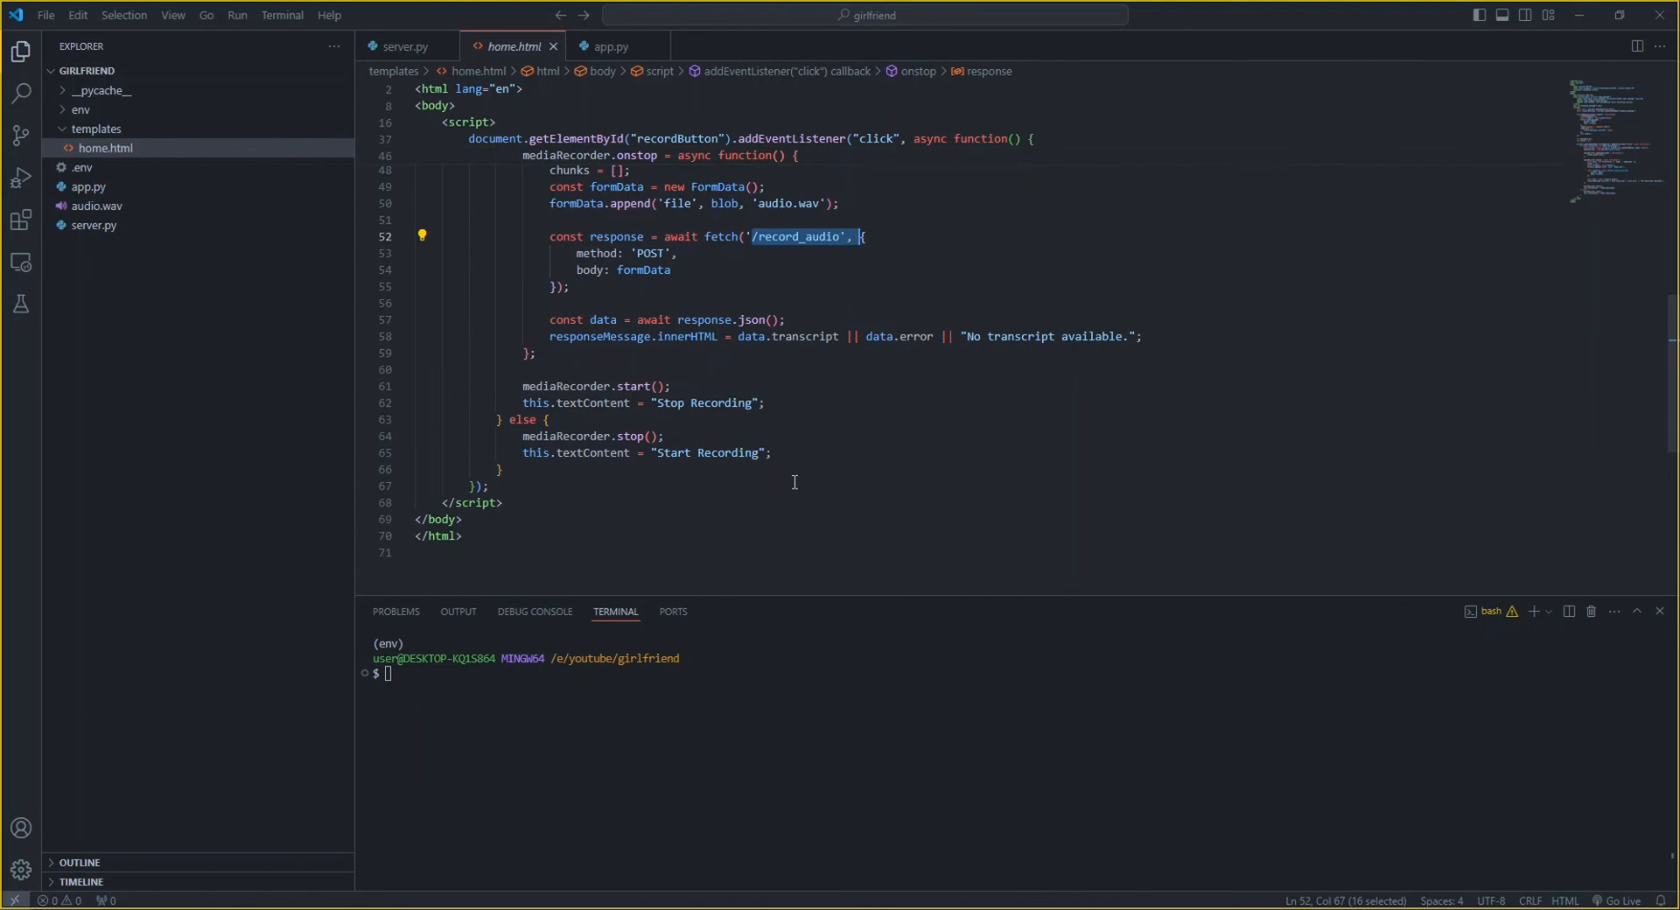
scroll("down", 3)
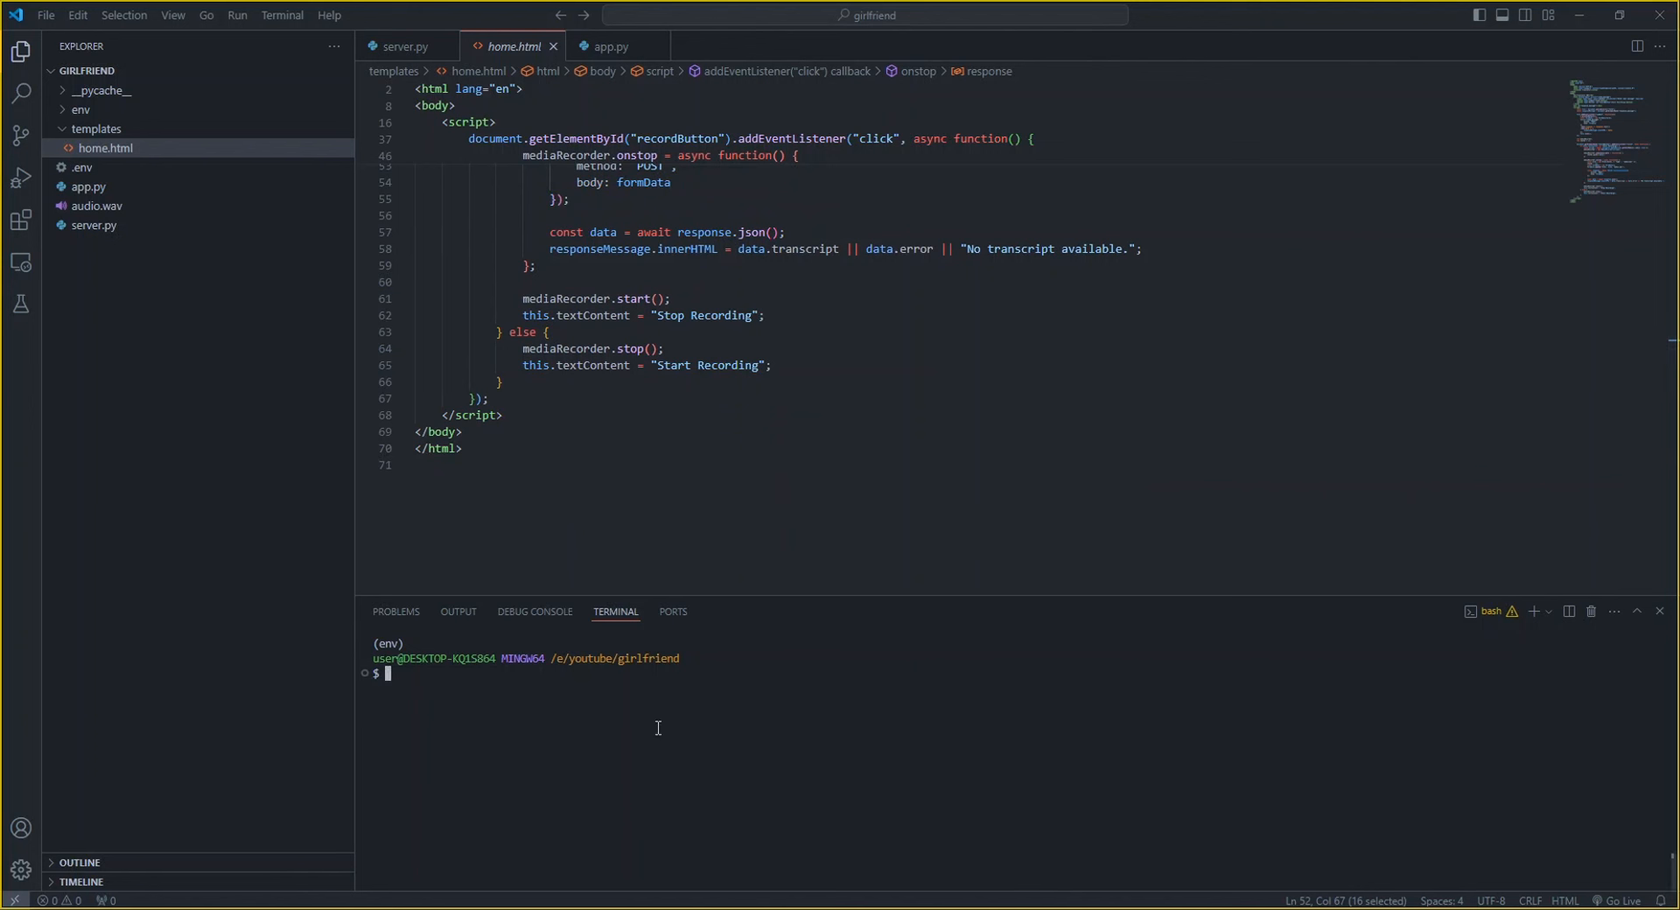
type("pyt")
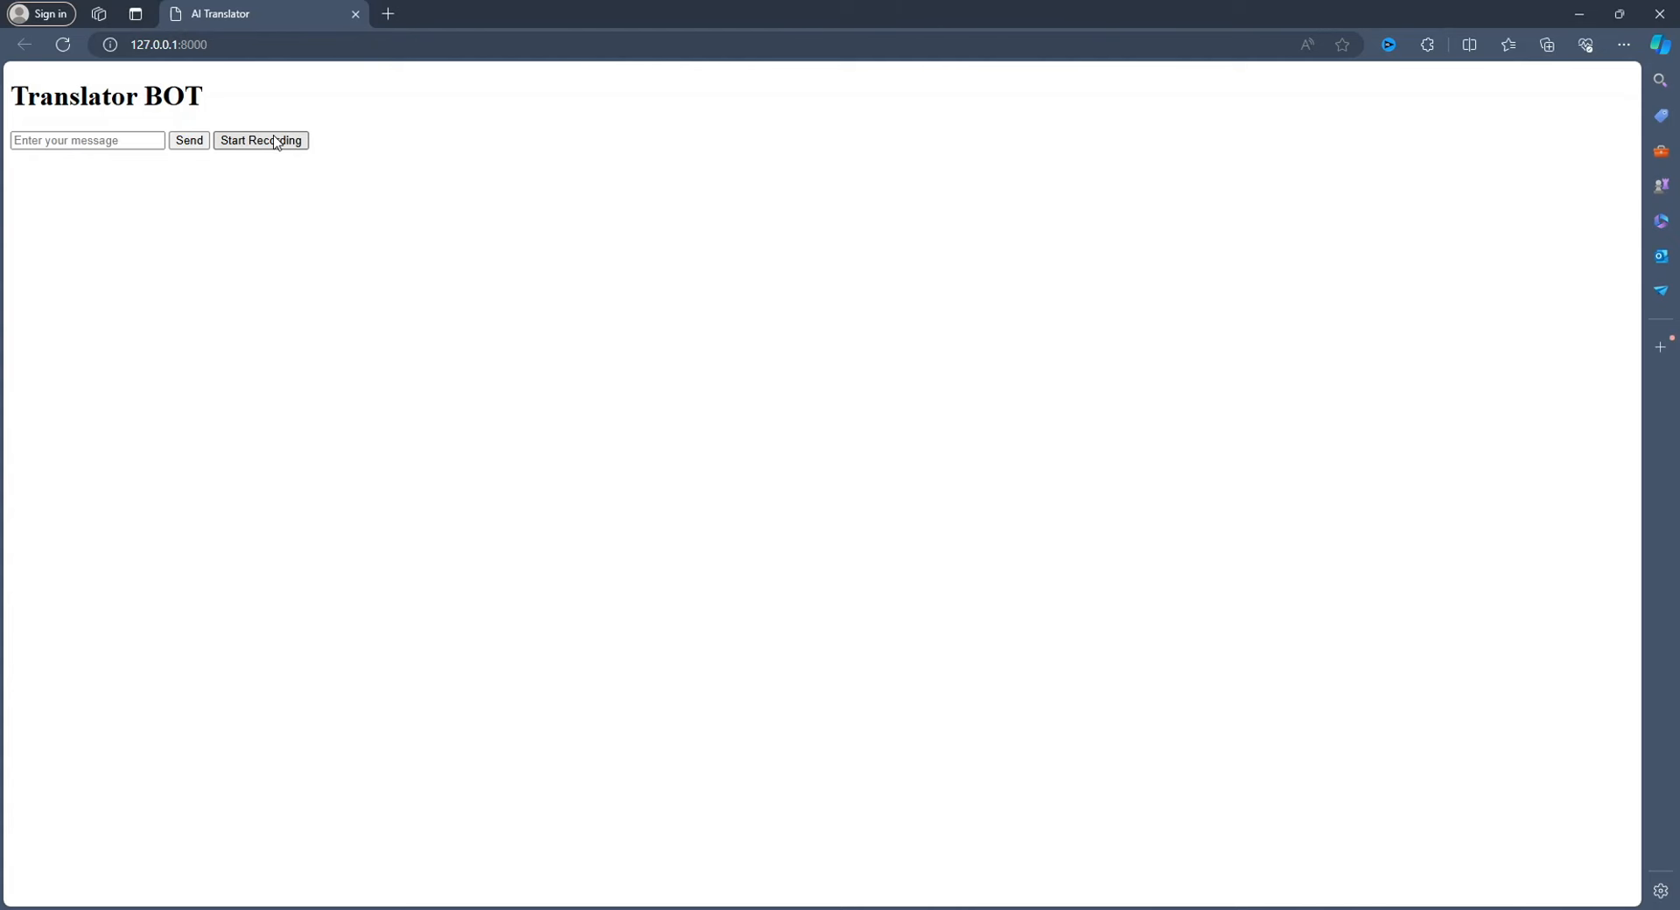
Record two voice messages with Start Recording and get the transcript 'Hello, how are you?'
left_click(259, 140)
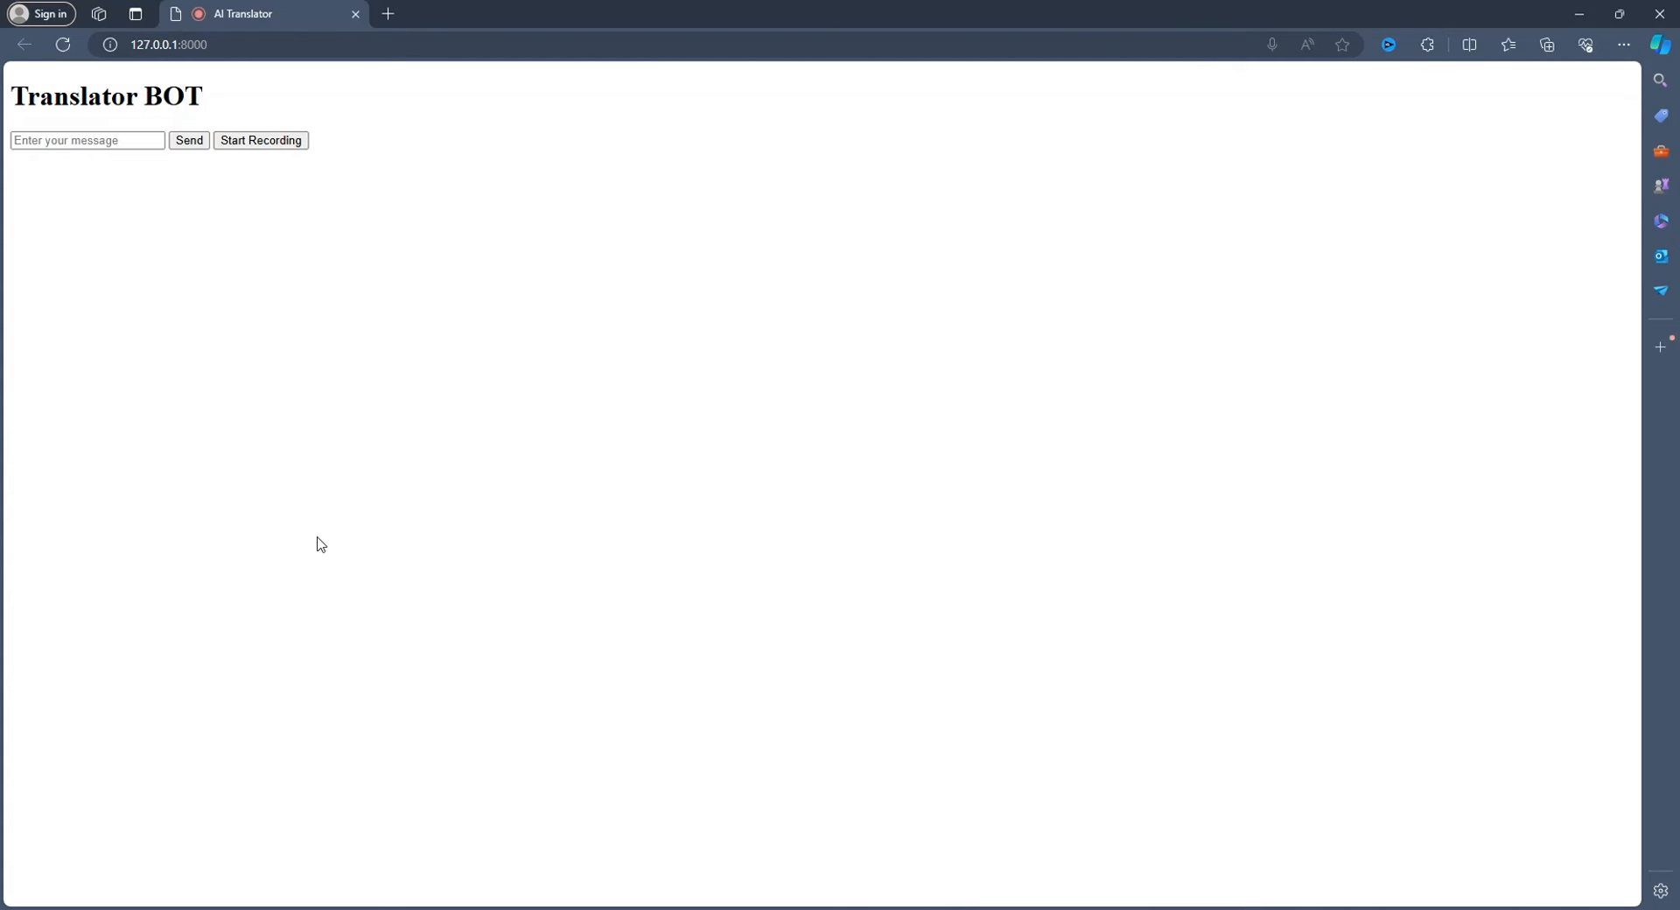
left_click(189, 140)
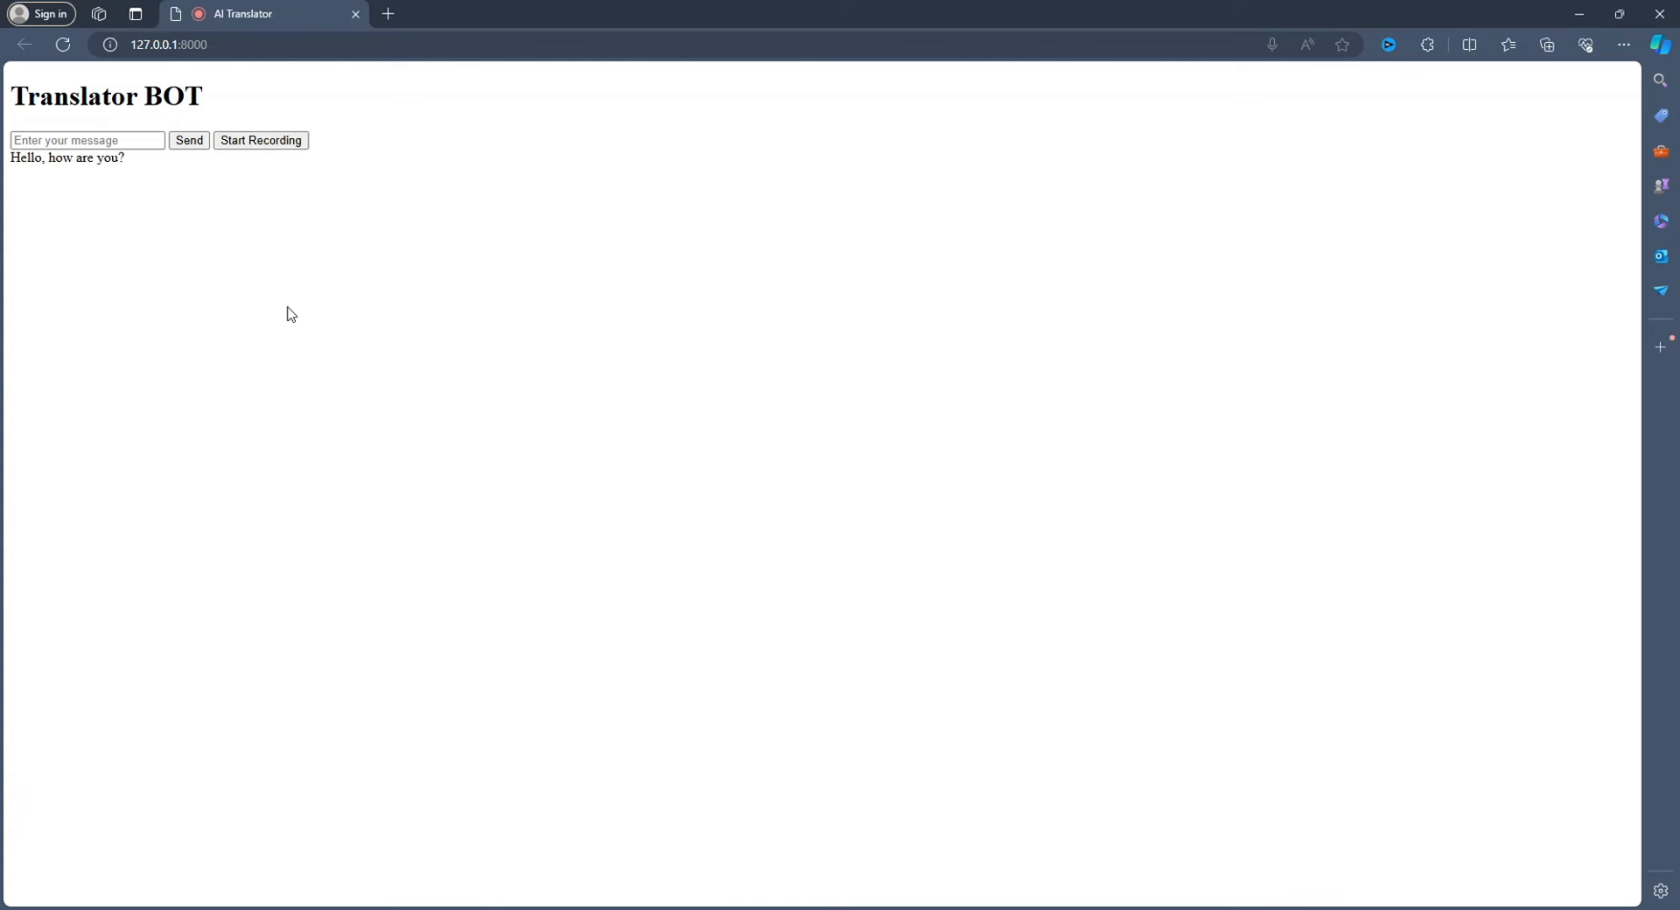
mouse_move(150, 175)
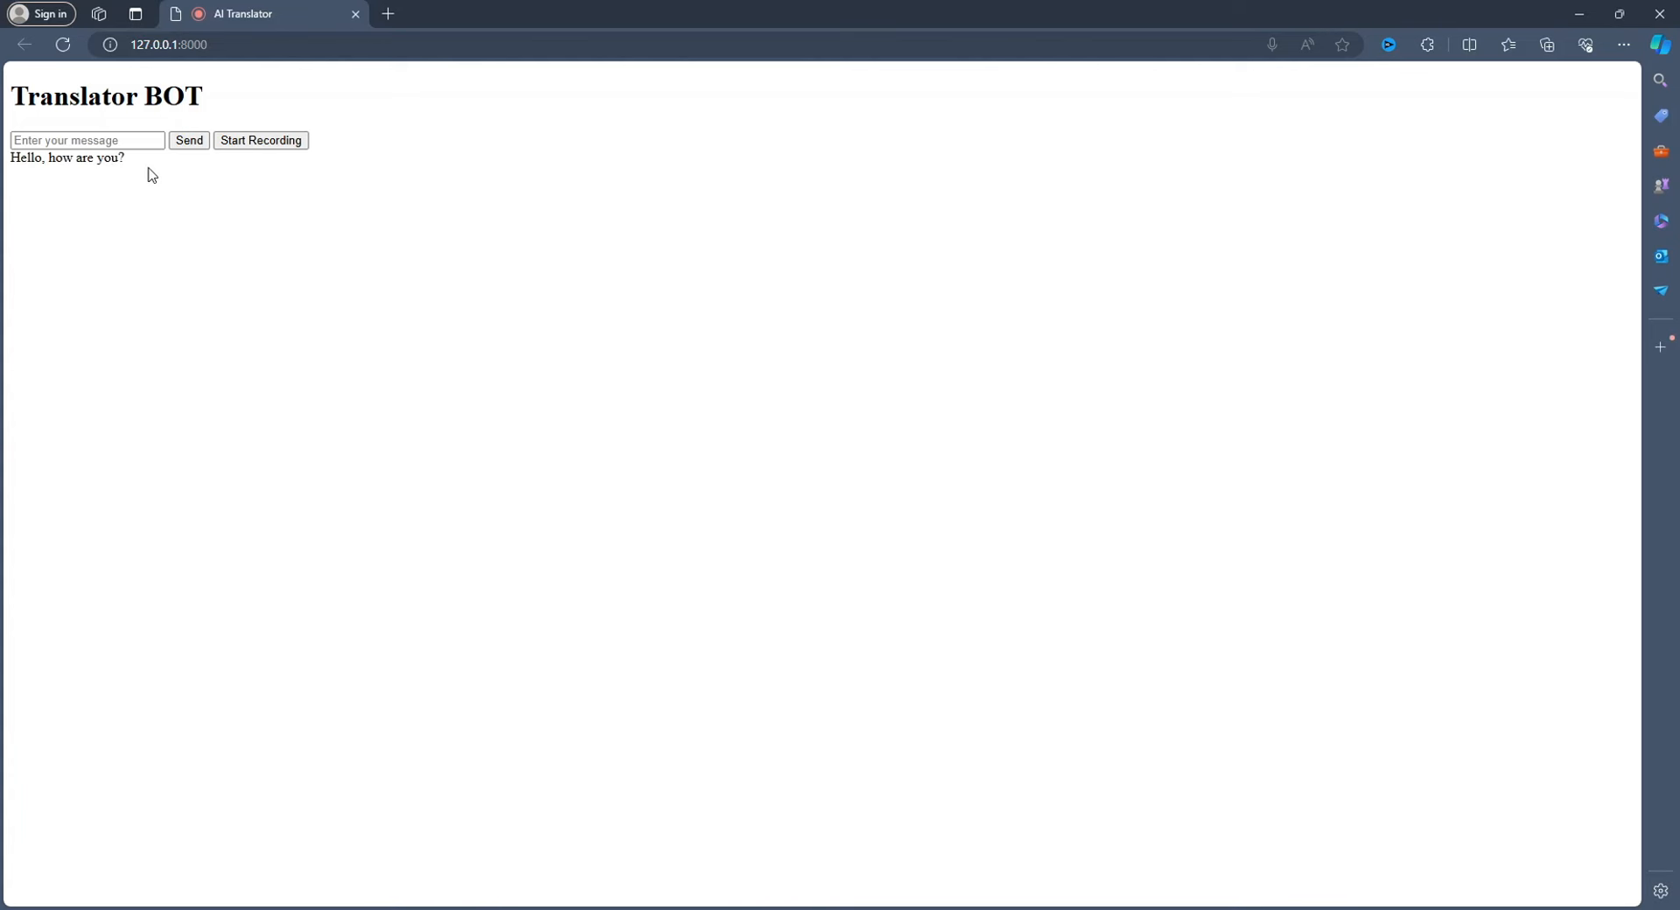
mouse_move(226, 161)
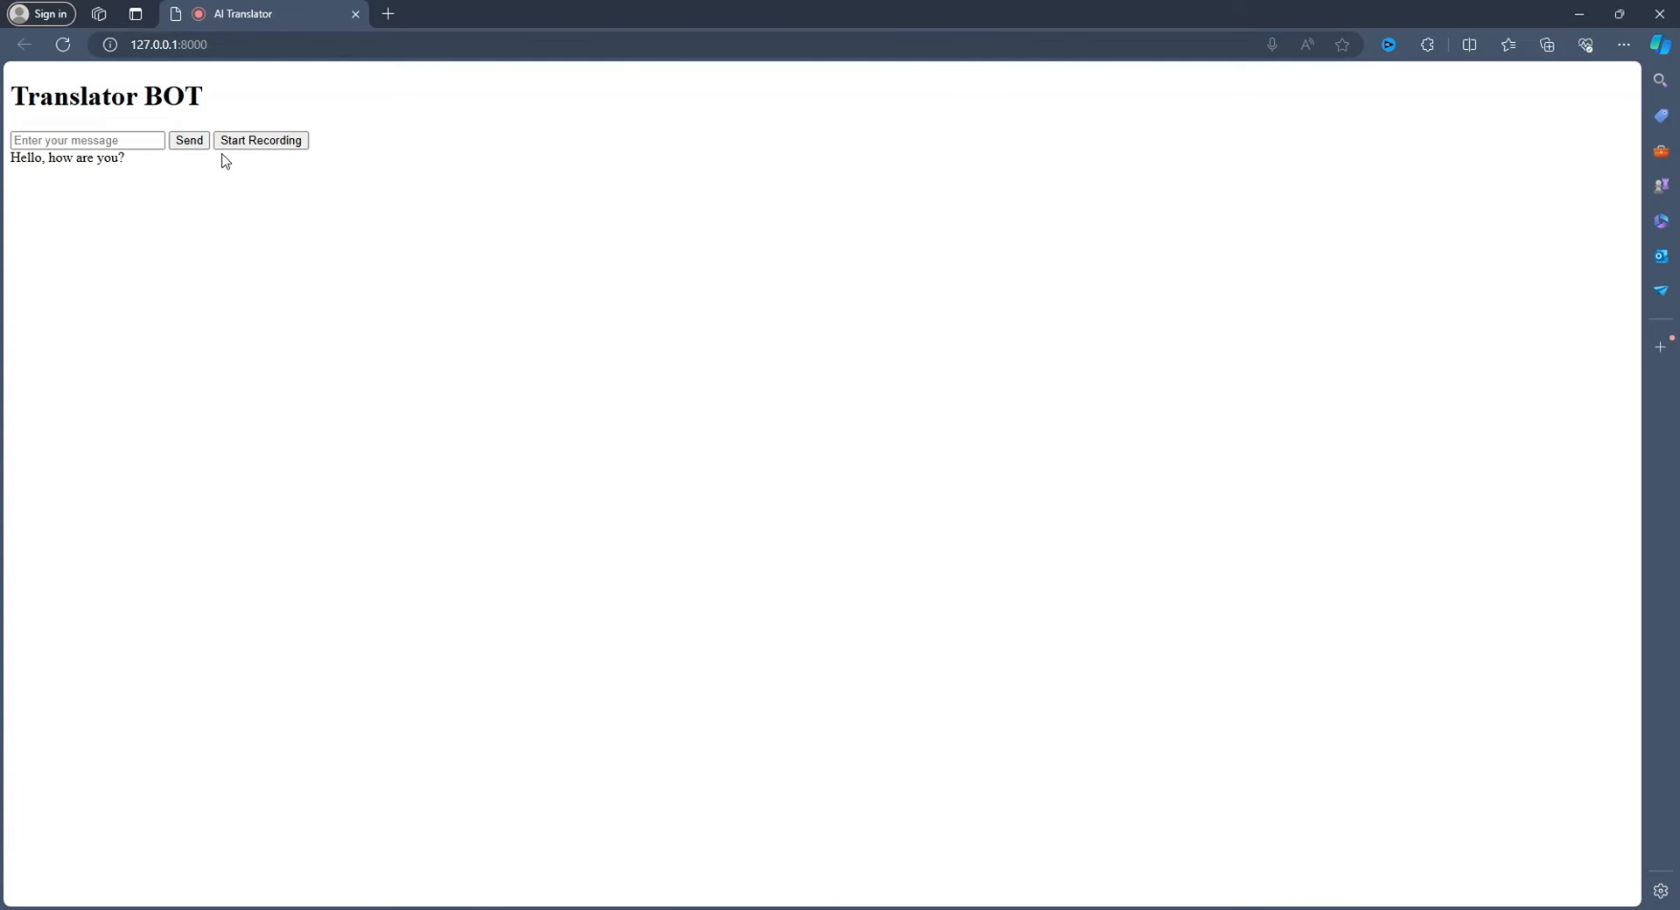
left_click(259, 140)
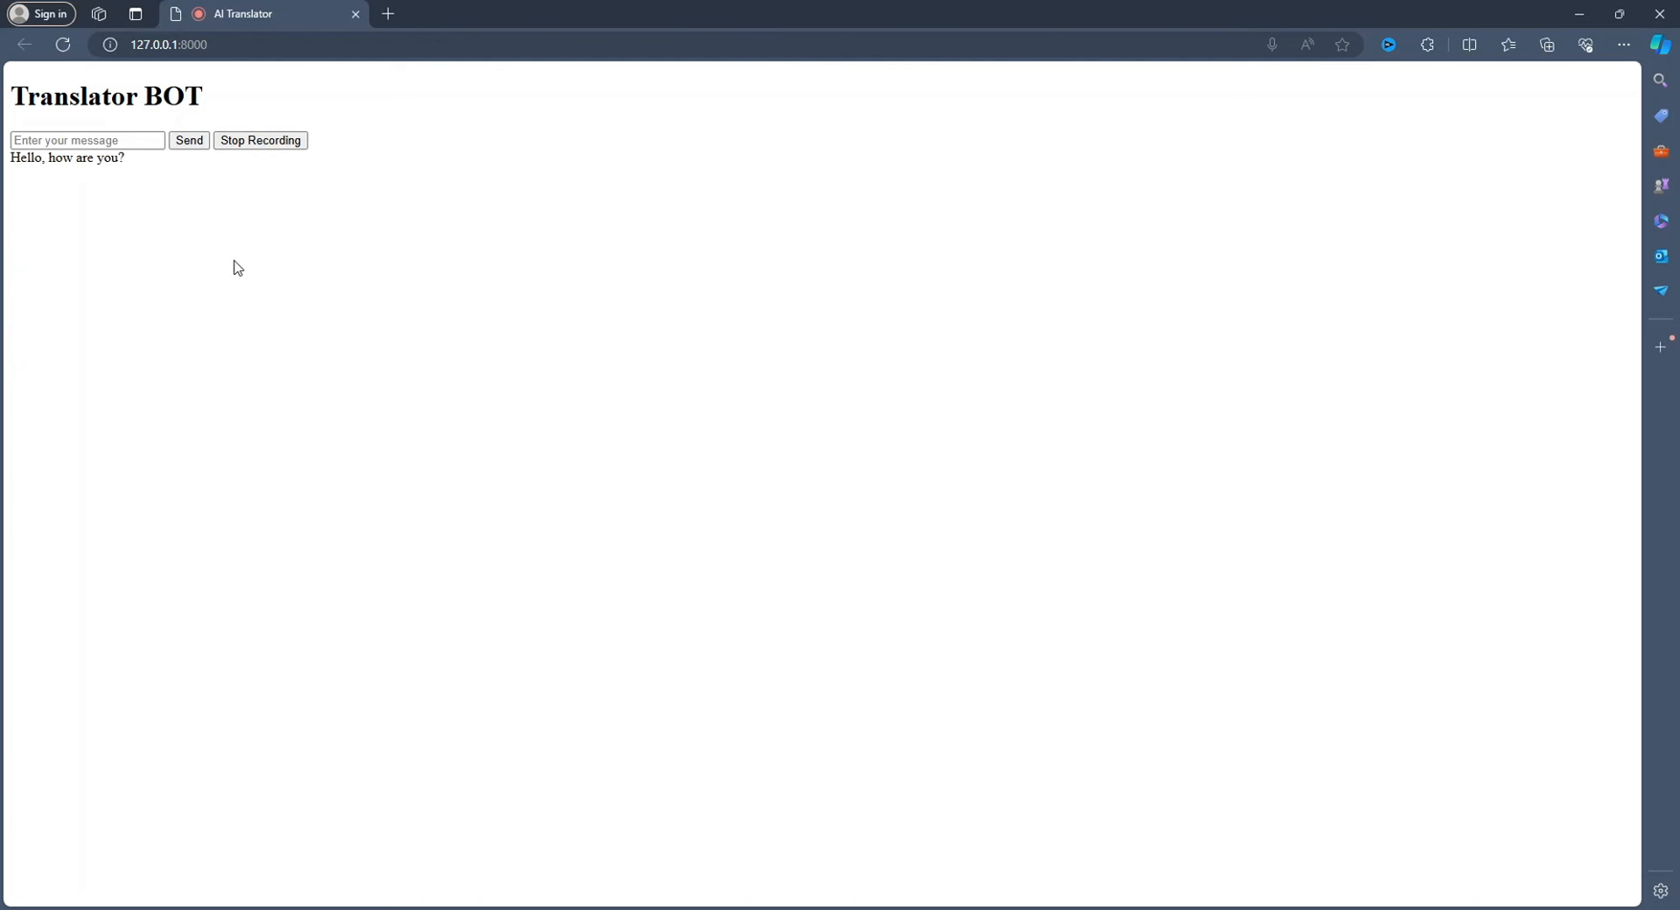
left_click(259, 140)
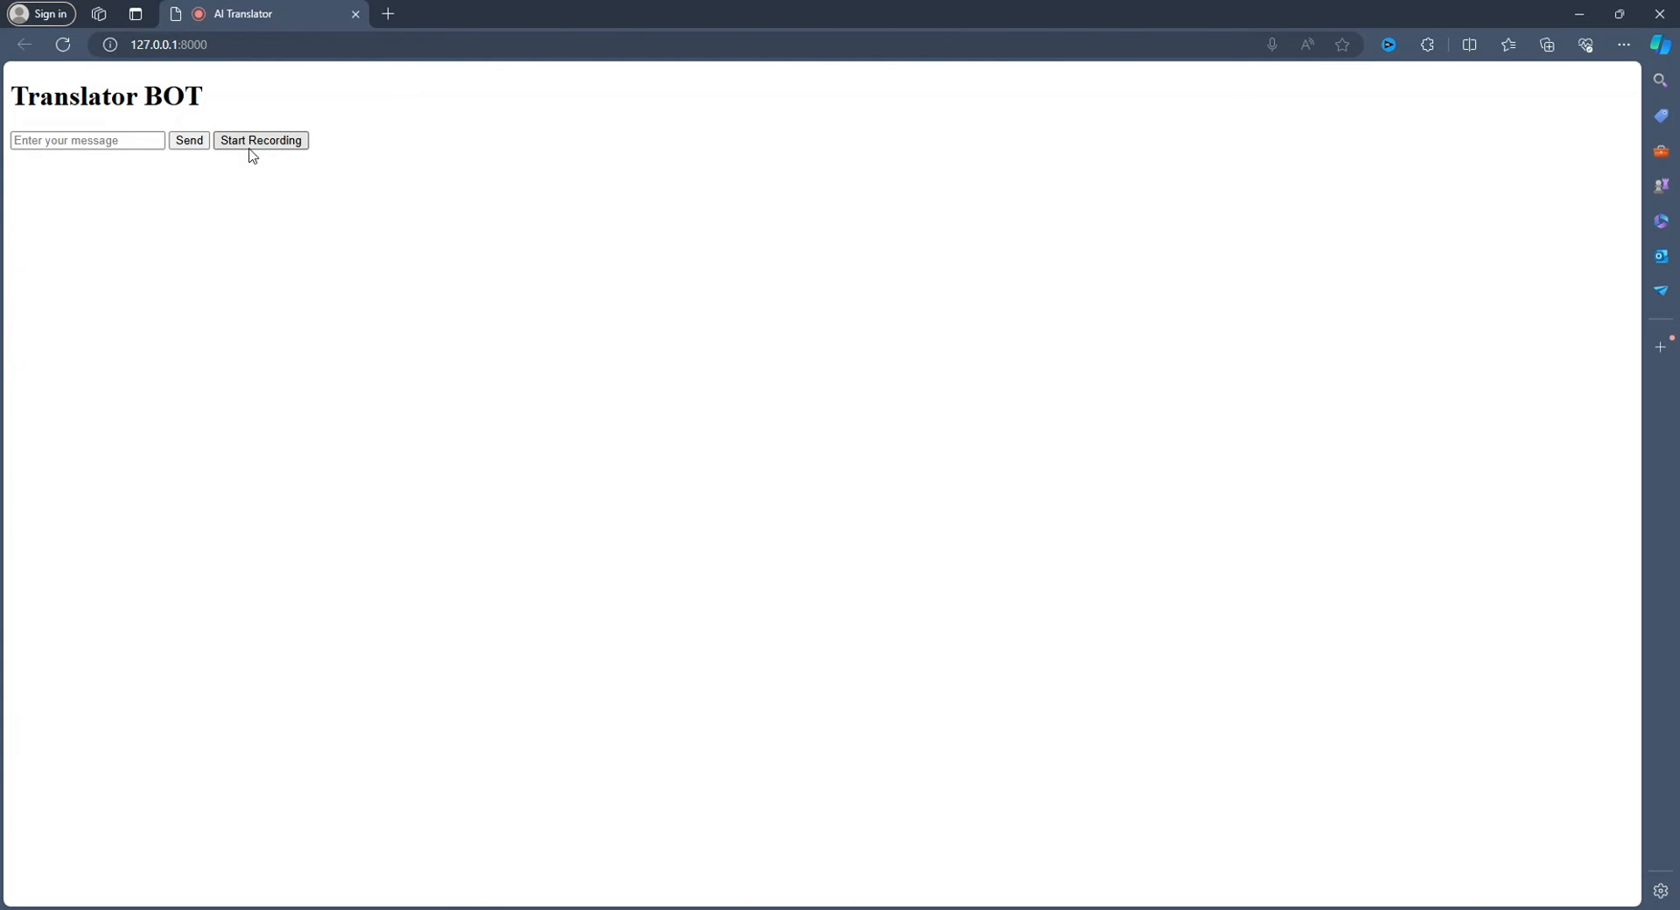
left_click(261, 140)
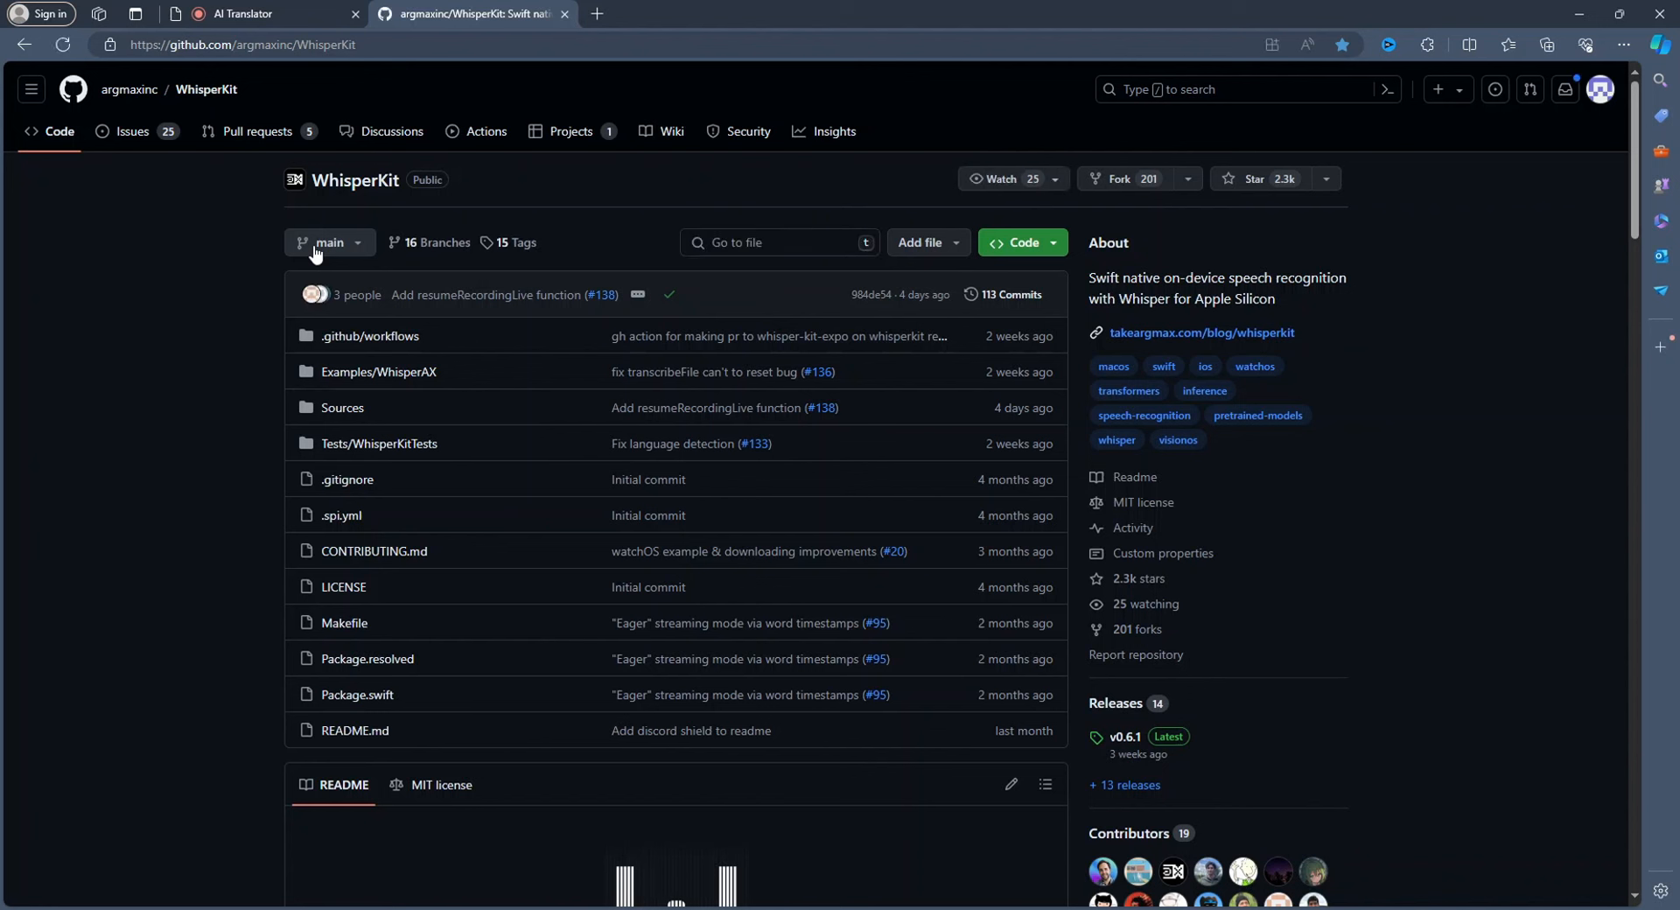
mouse_move(318, 247)
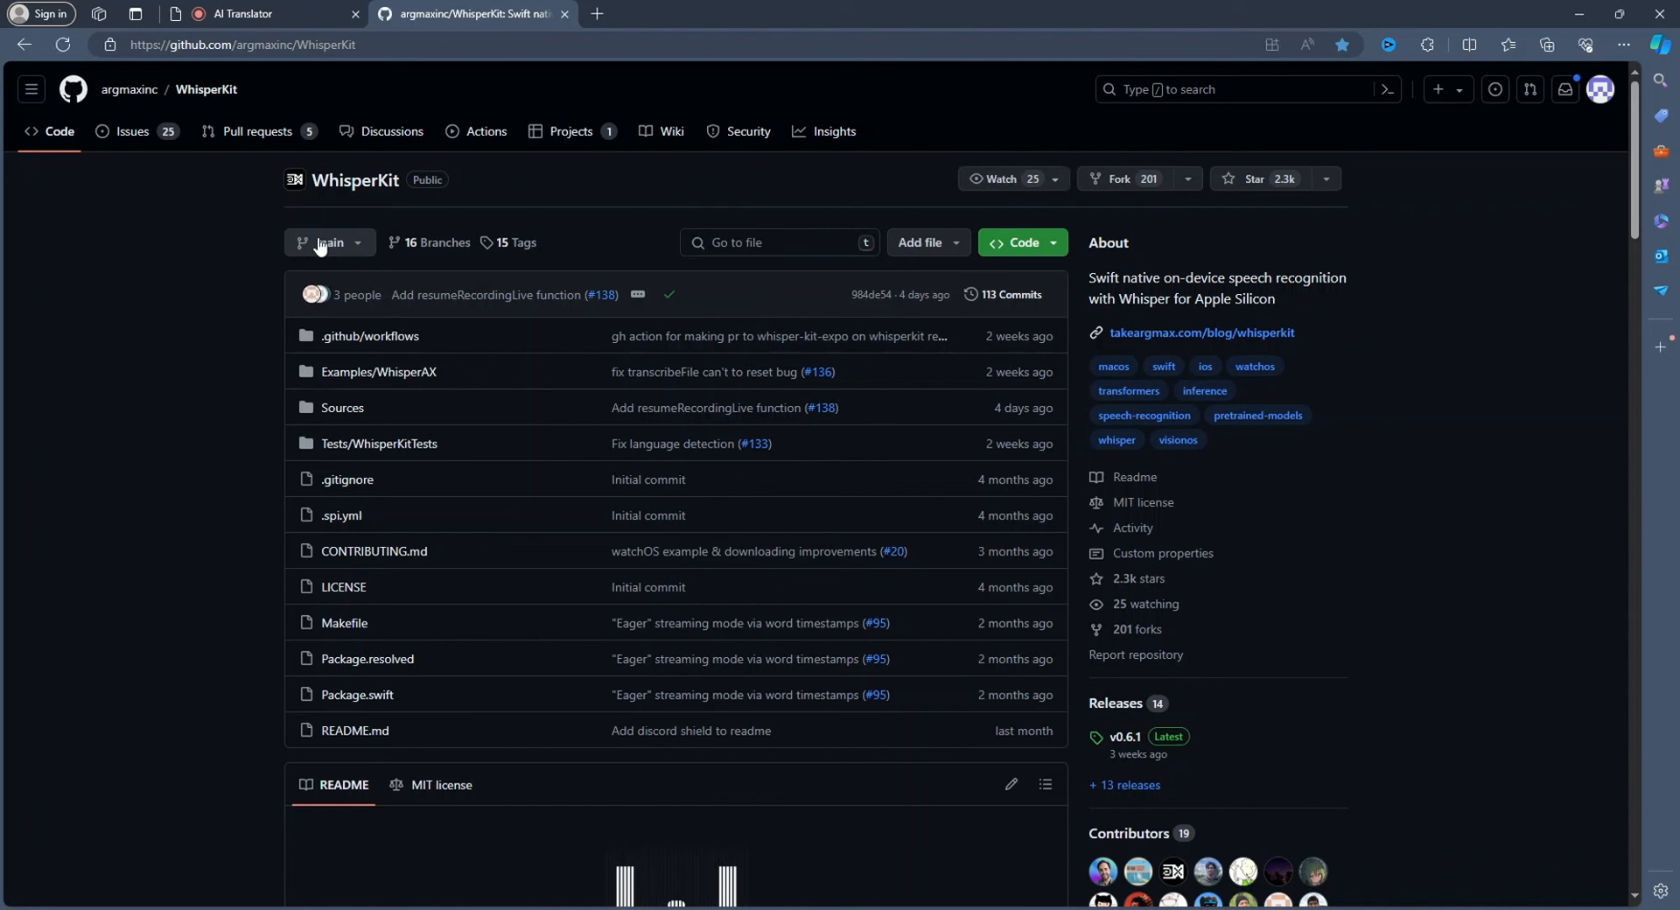
scroll("down", 3)
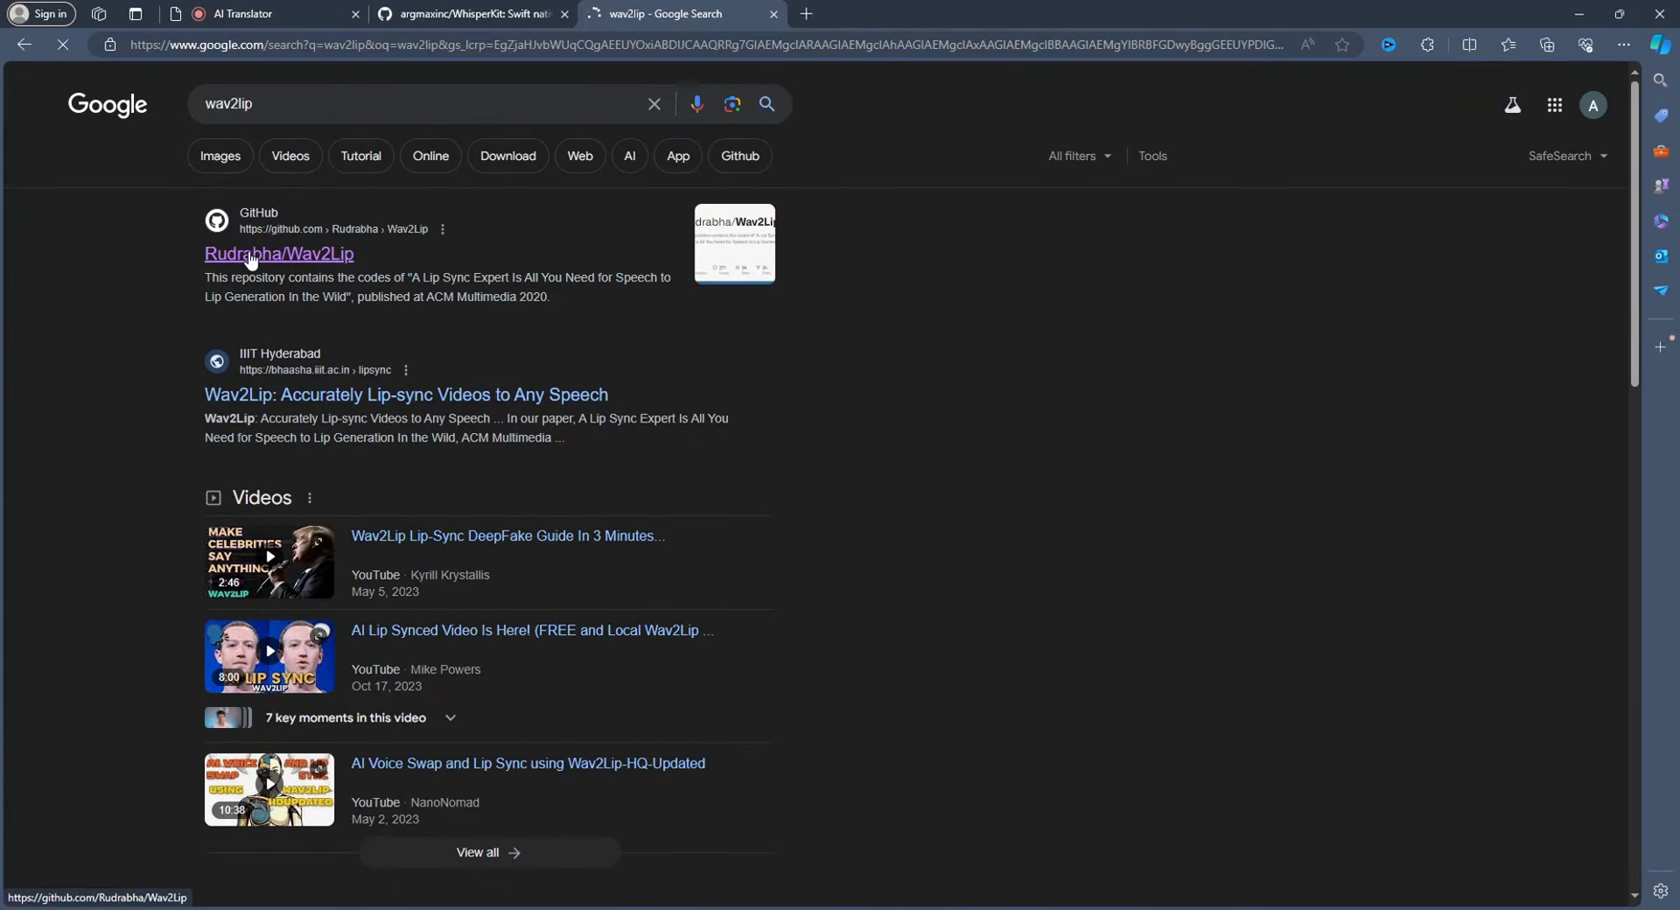
Open Rudrabha/Wav2Lip on GitHub and scroll its README's Prerequisites and Getting the weights
left_click(278, 254)
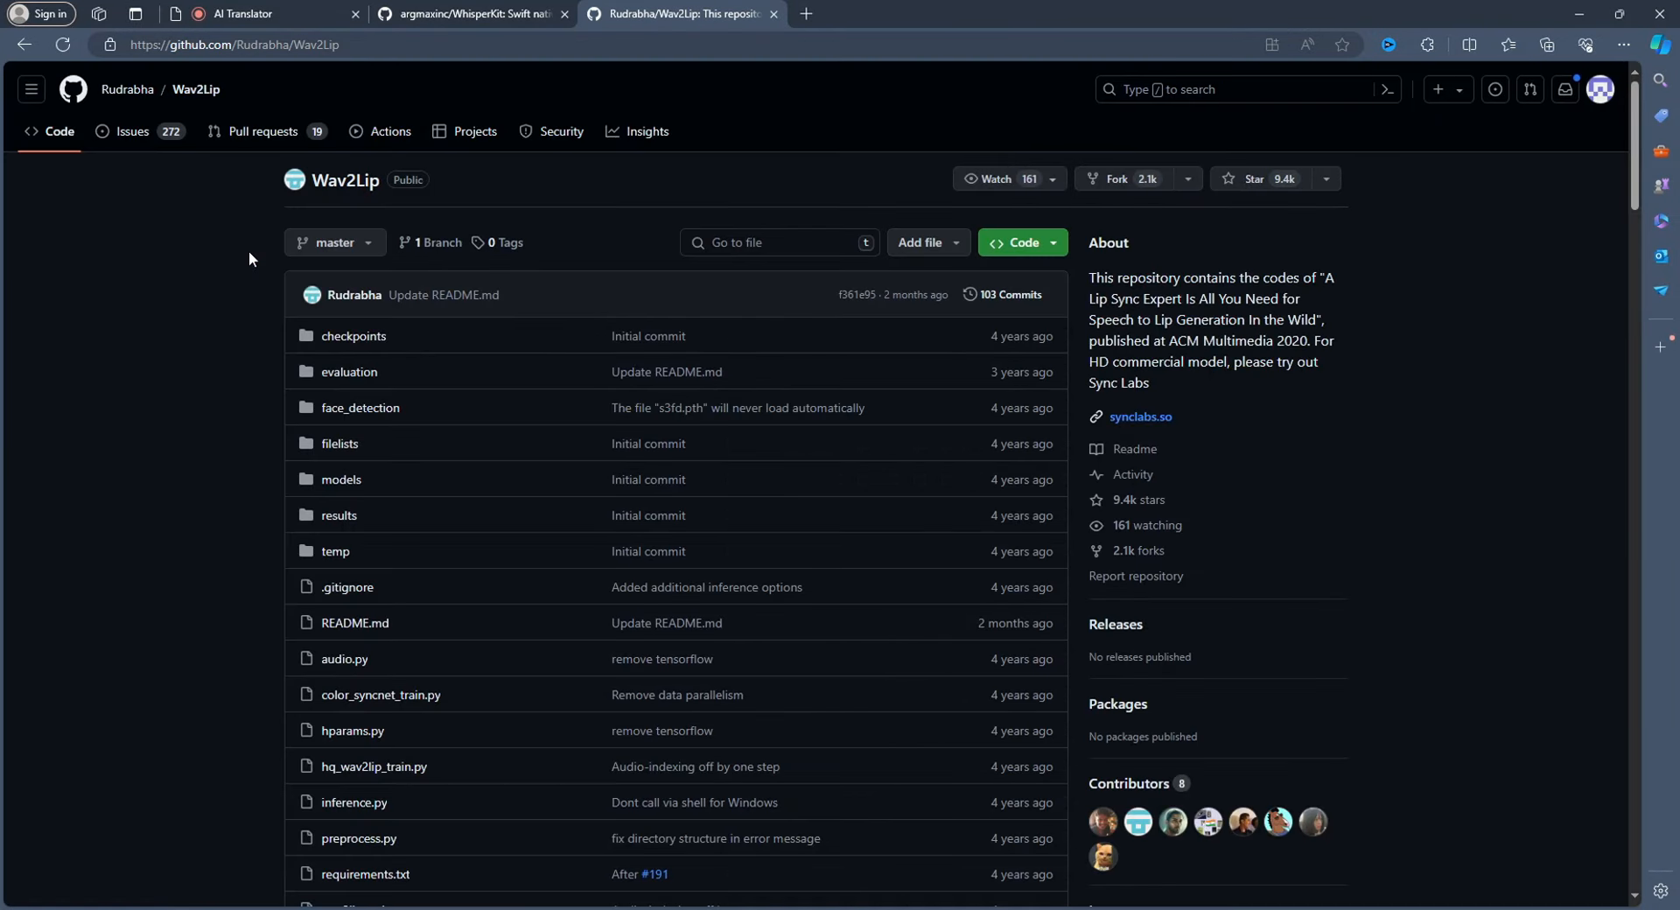
mouse_move(308, 283)
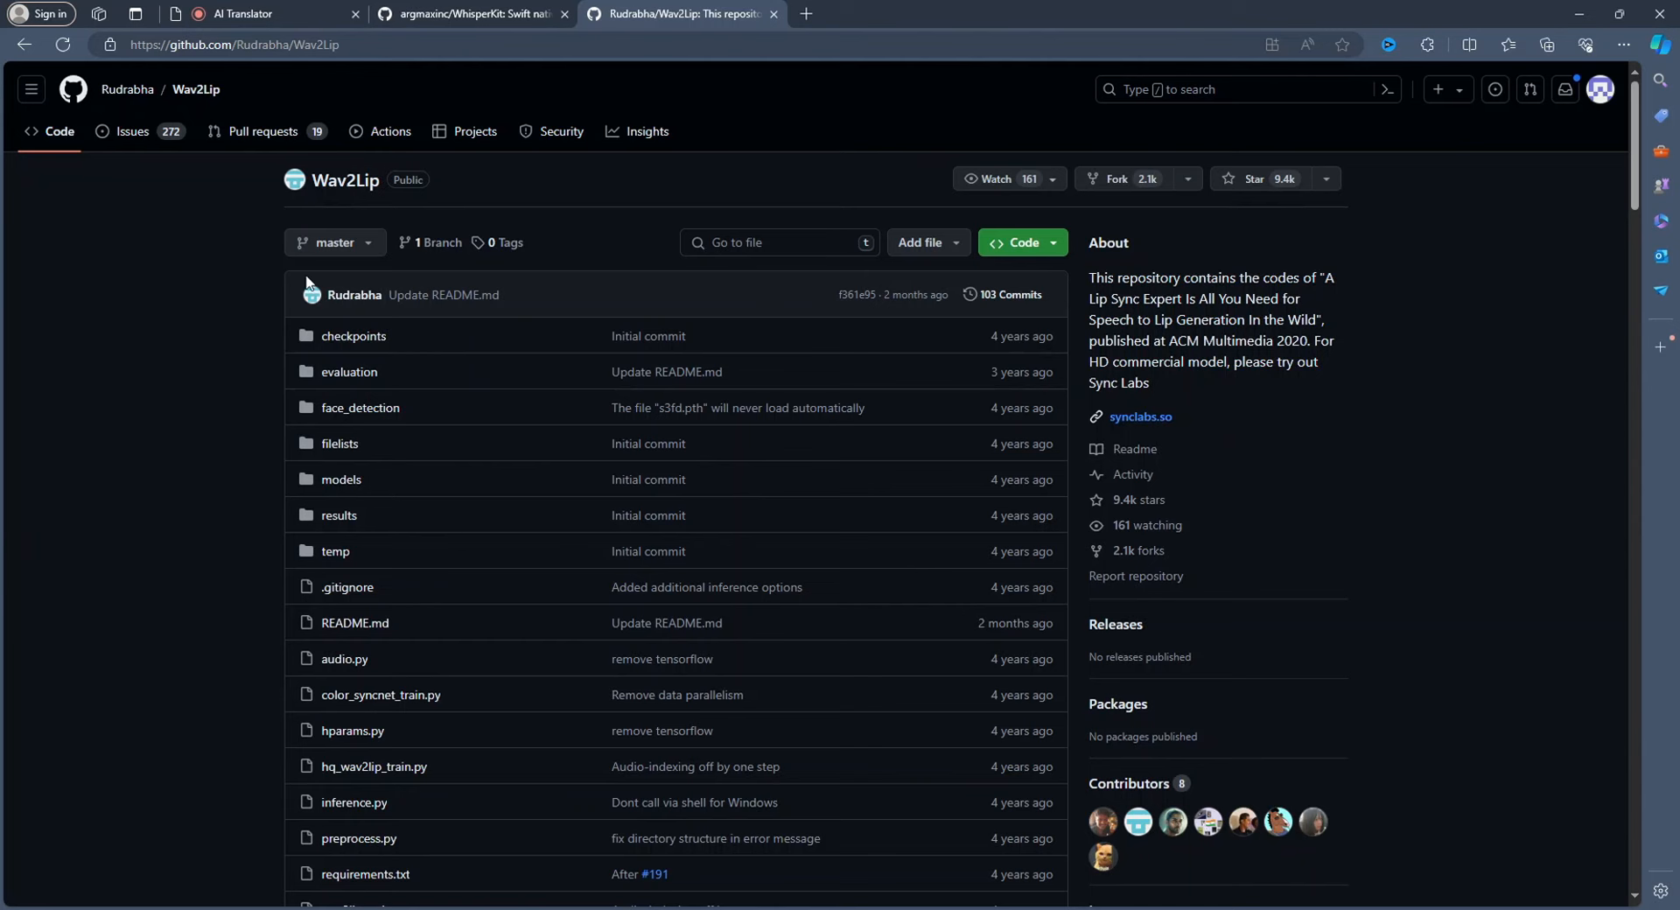
scroll("down", 3)
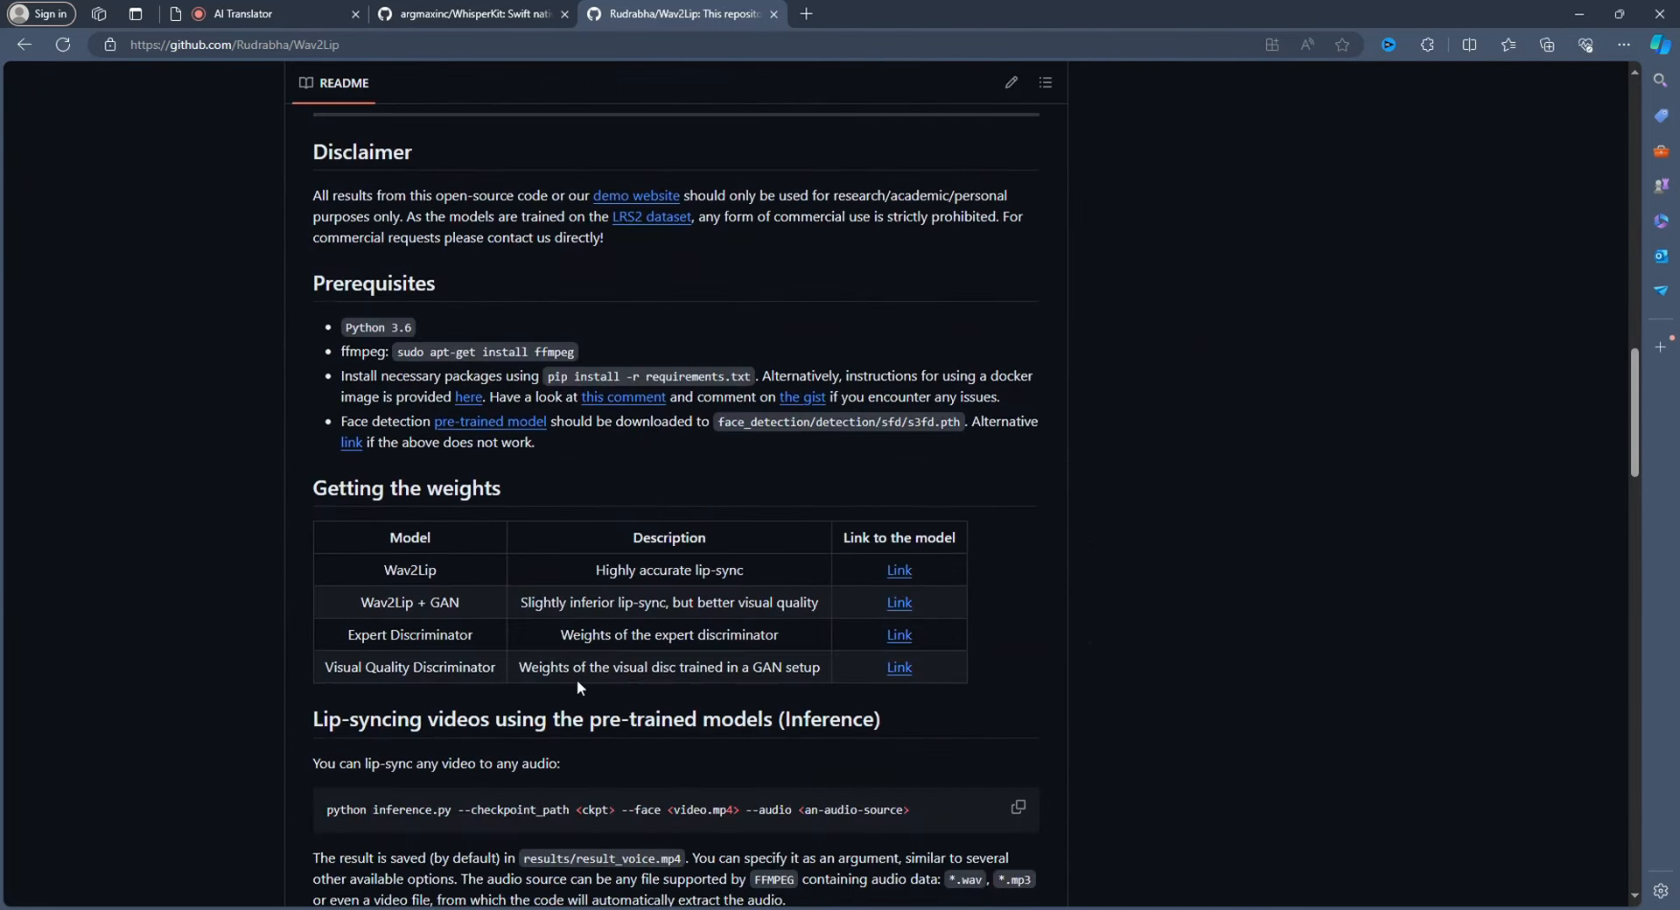
scroll("down", 3)
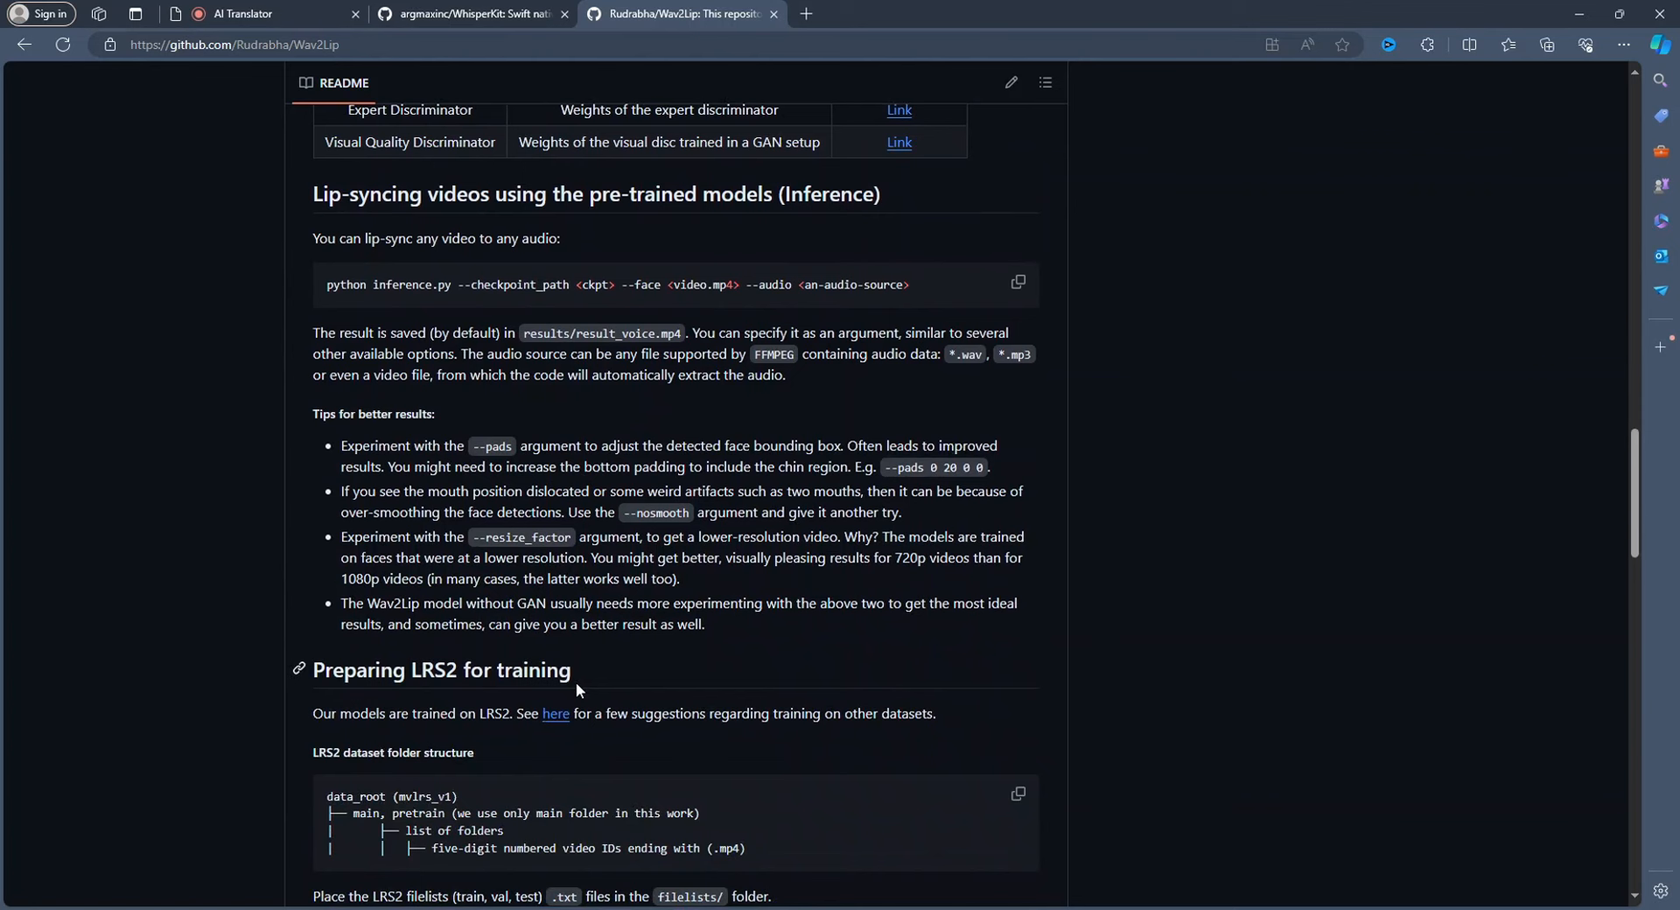
scroll("up", 3)
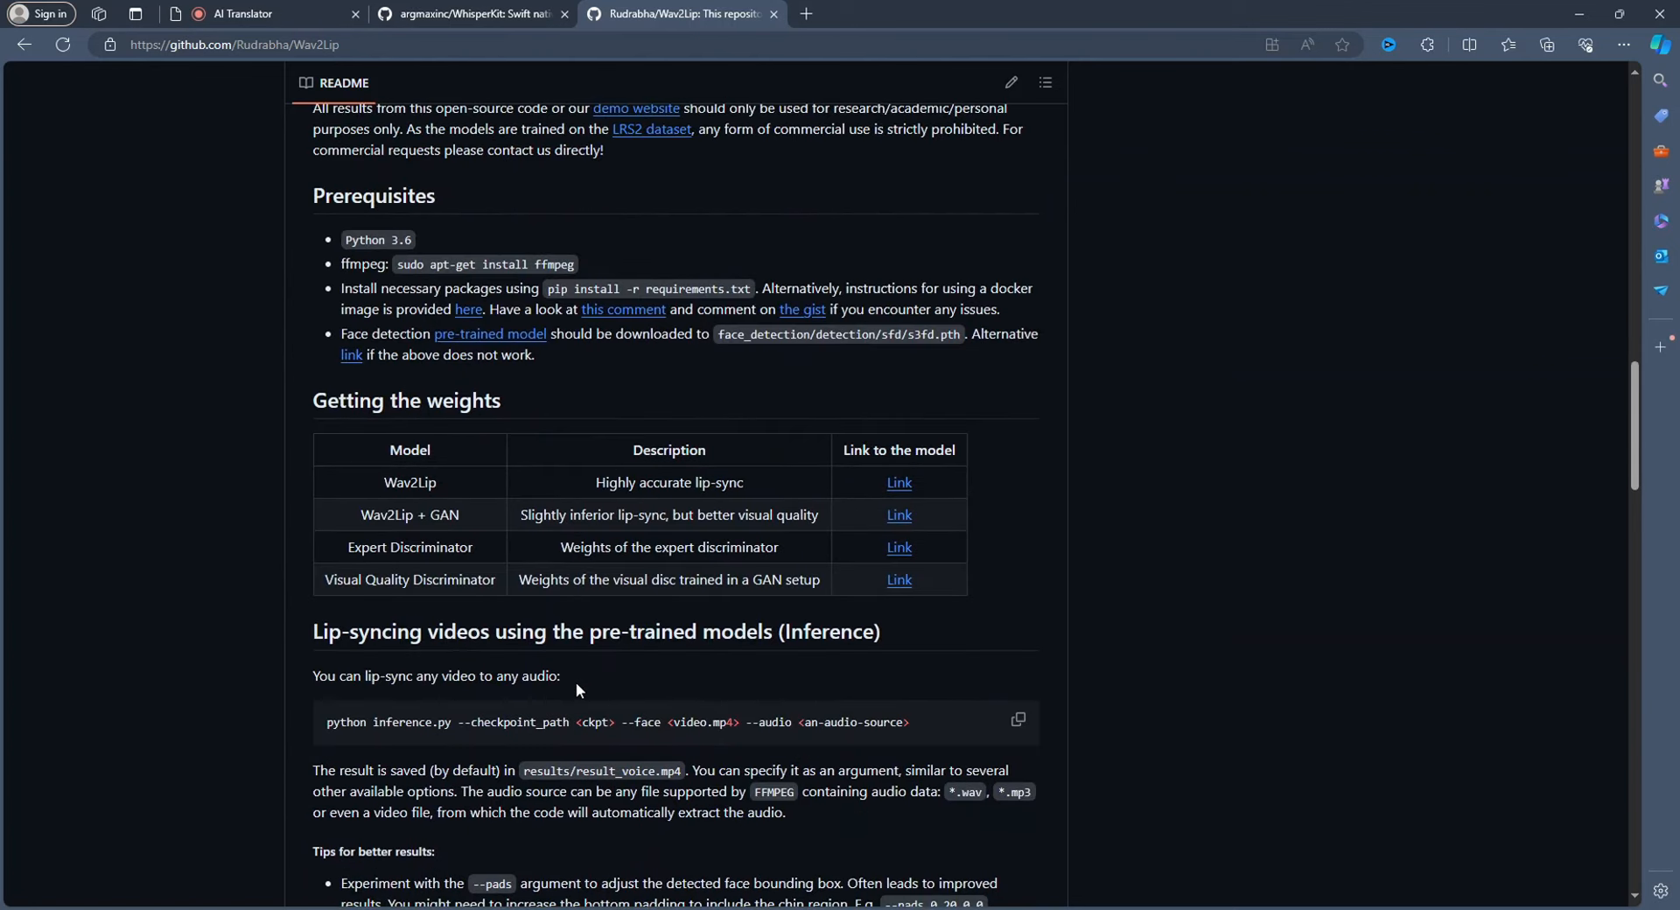
scroll("up", 3)
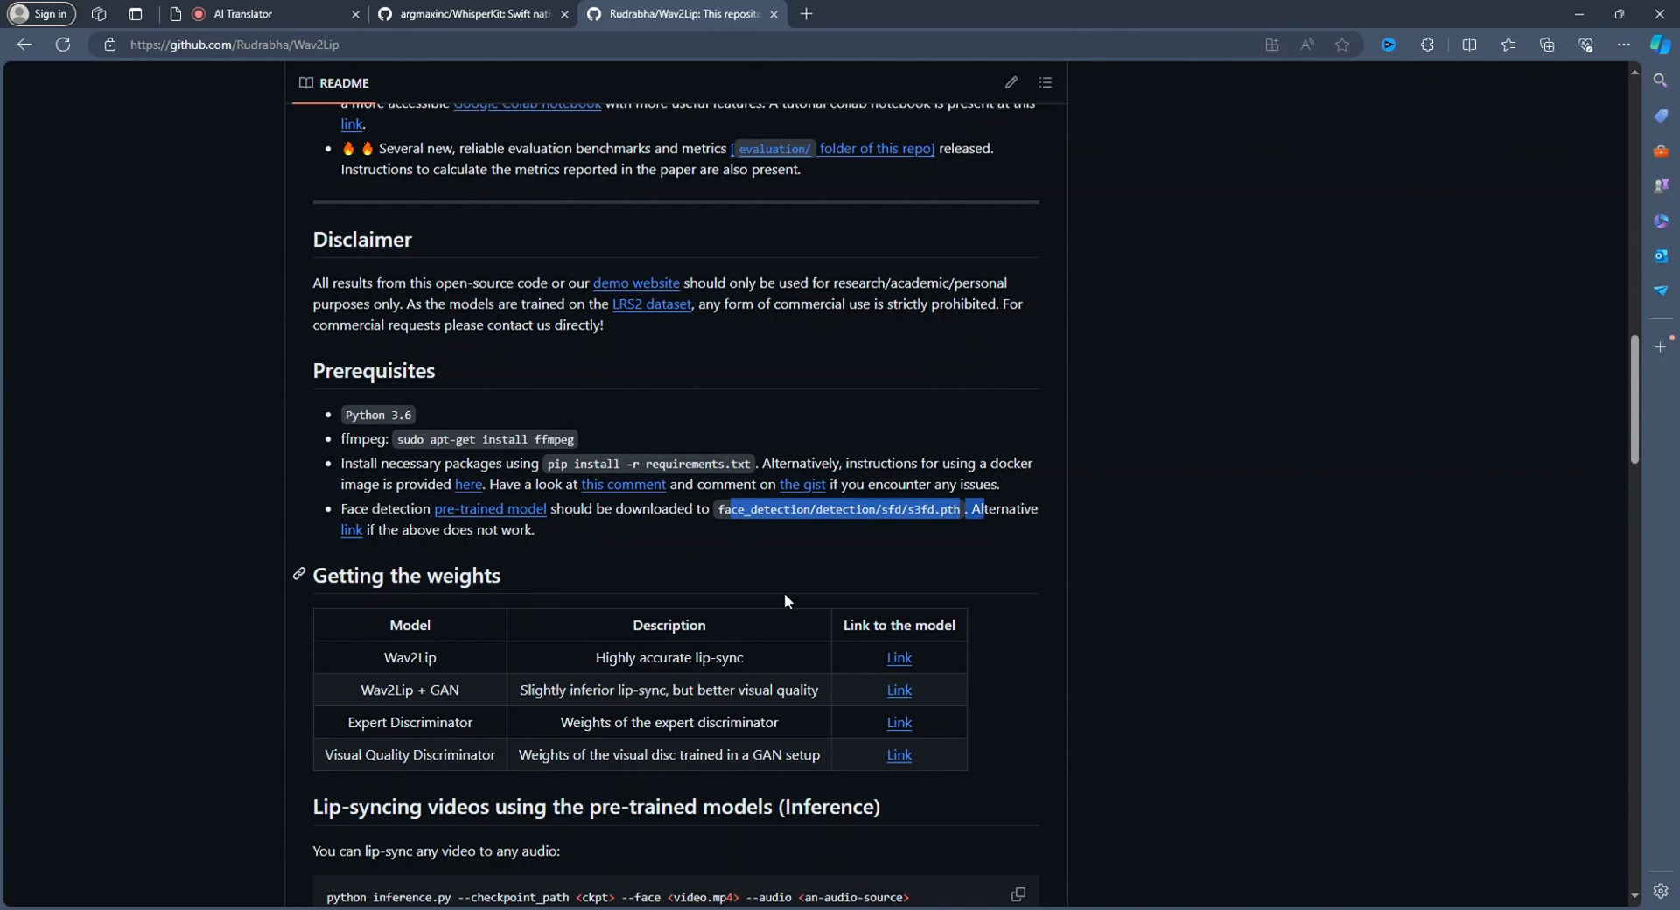
mouse_move(626, 583)
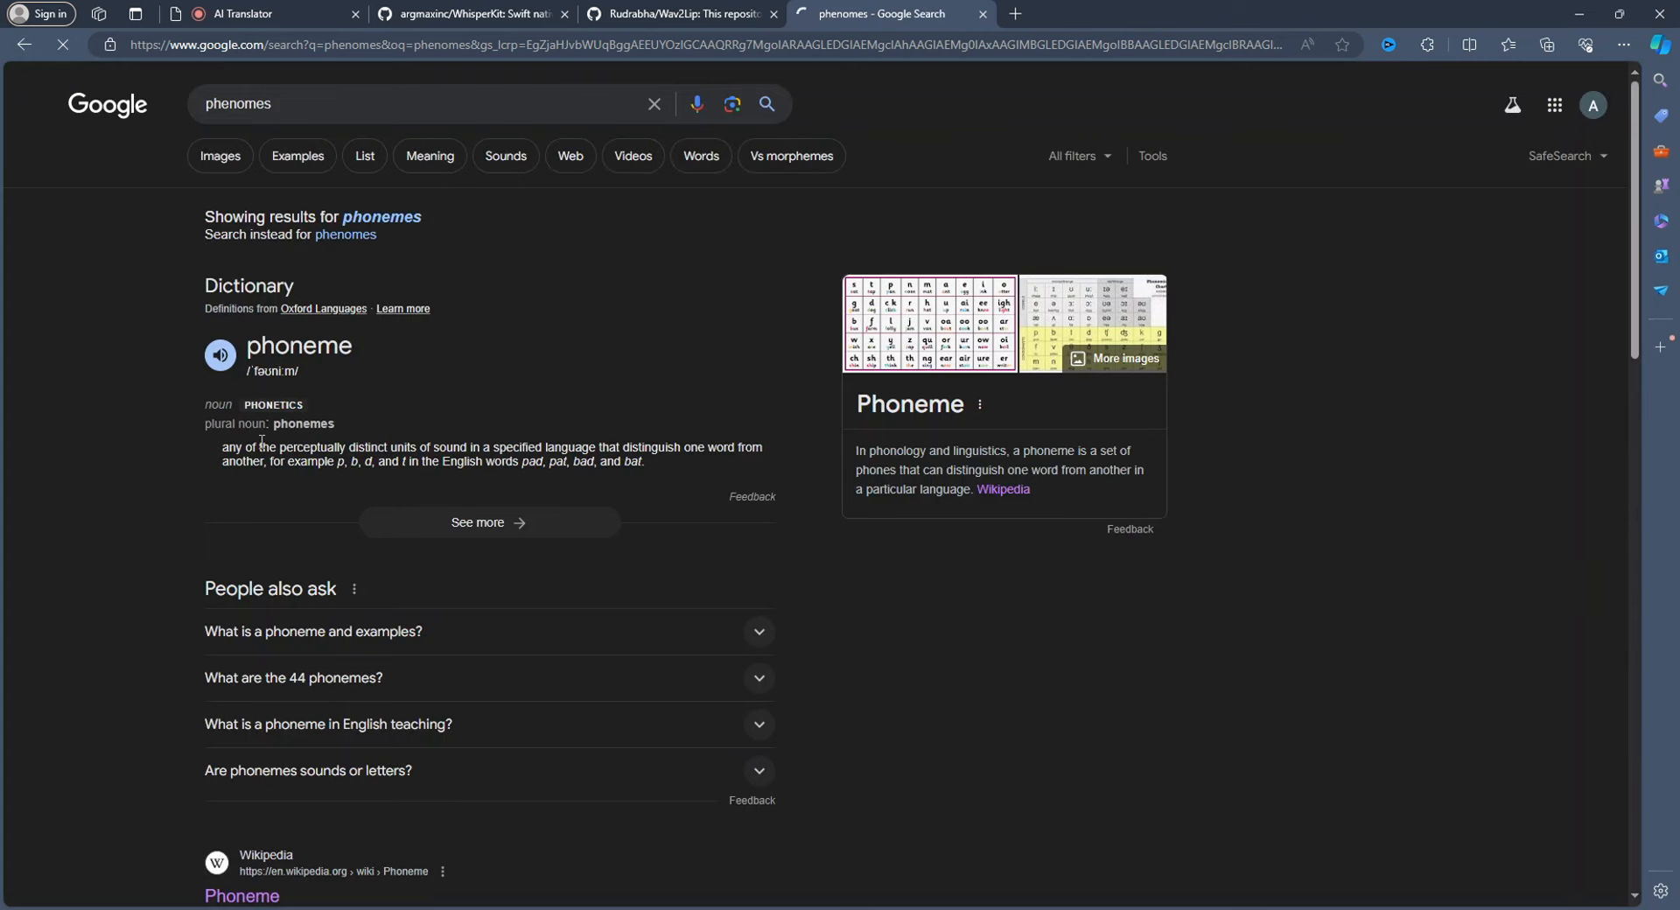
Scroll through the Google results for phonemes, including the dictionary definition
scroll("down", 3)
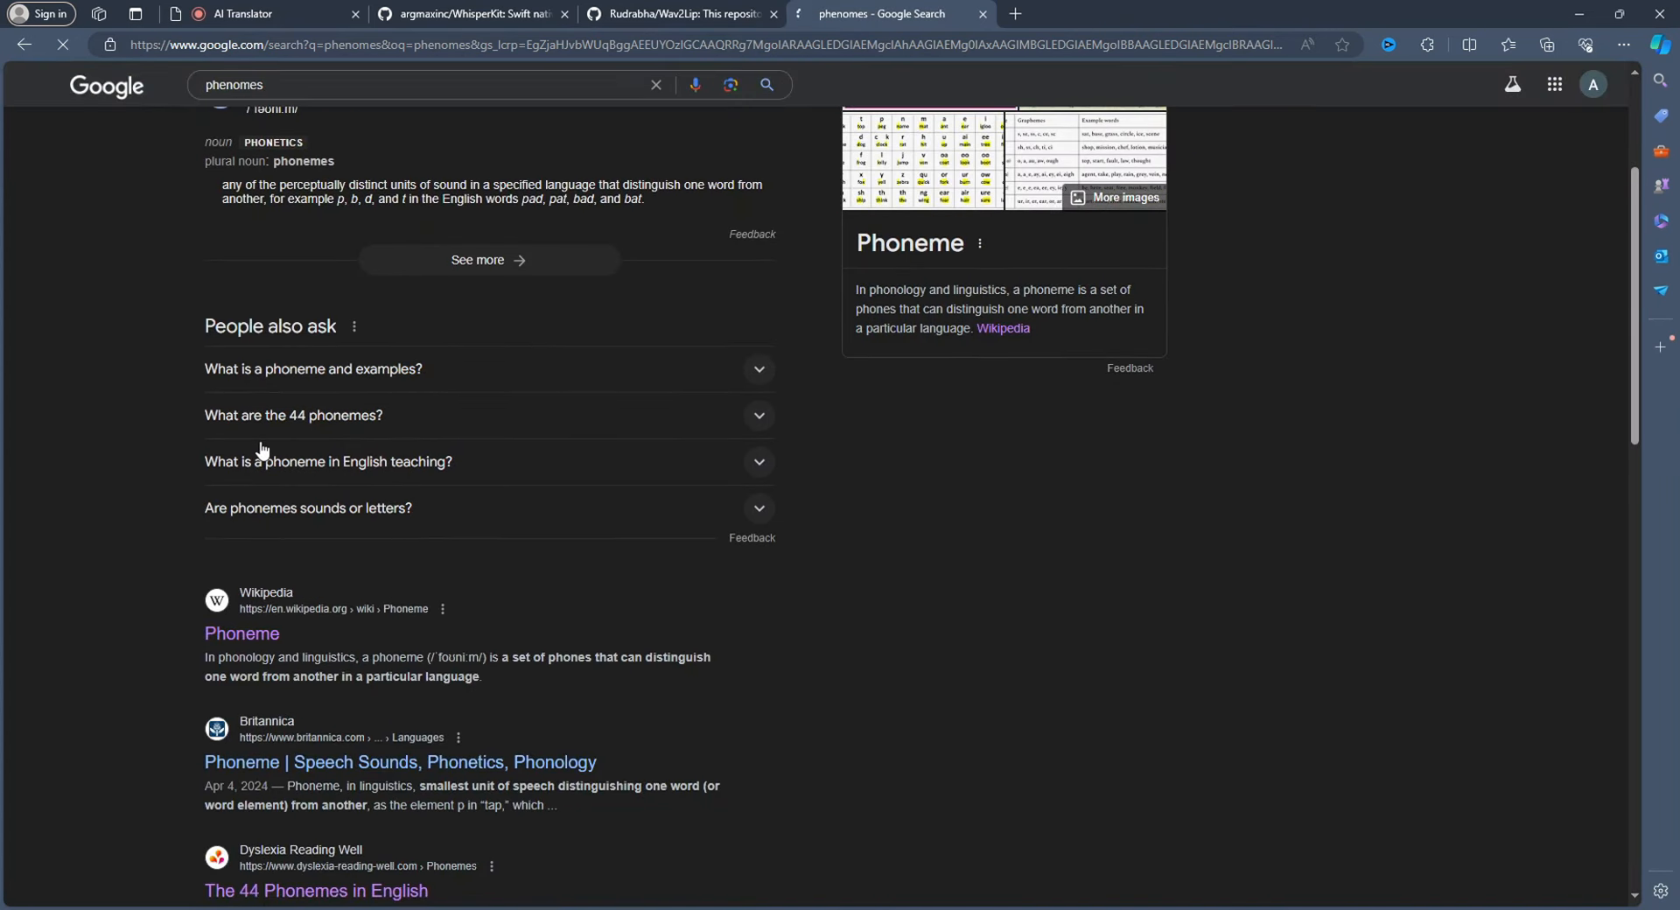
scroll("down", 3)
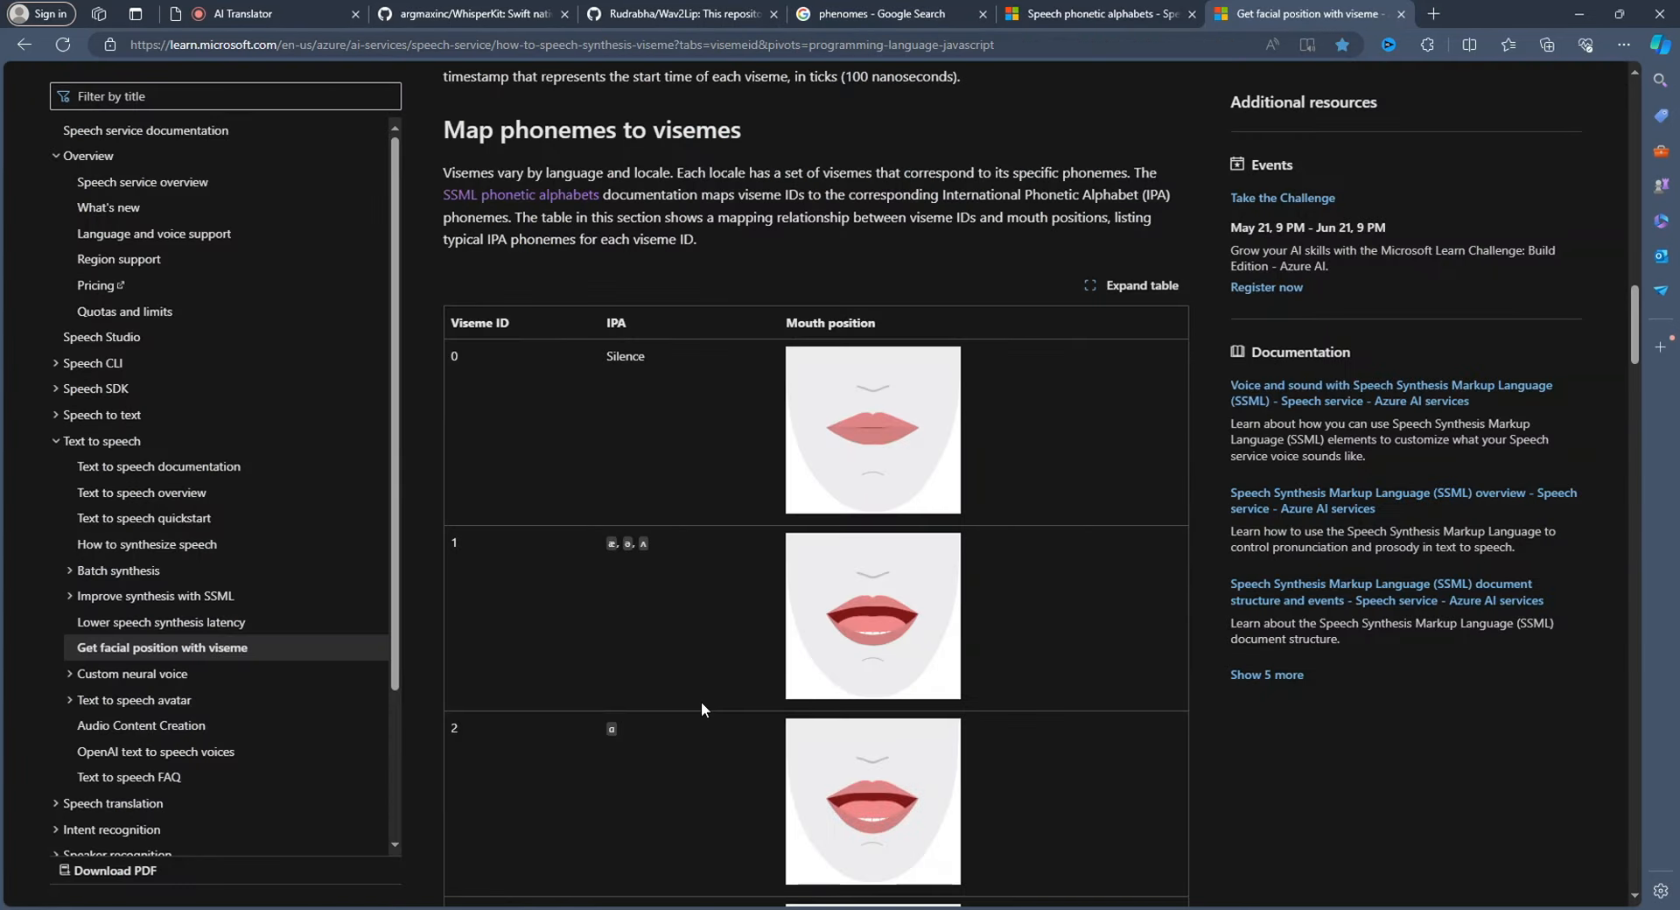
mouse_move(735, 707)
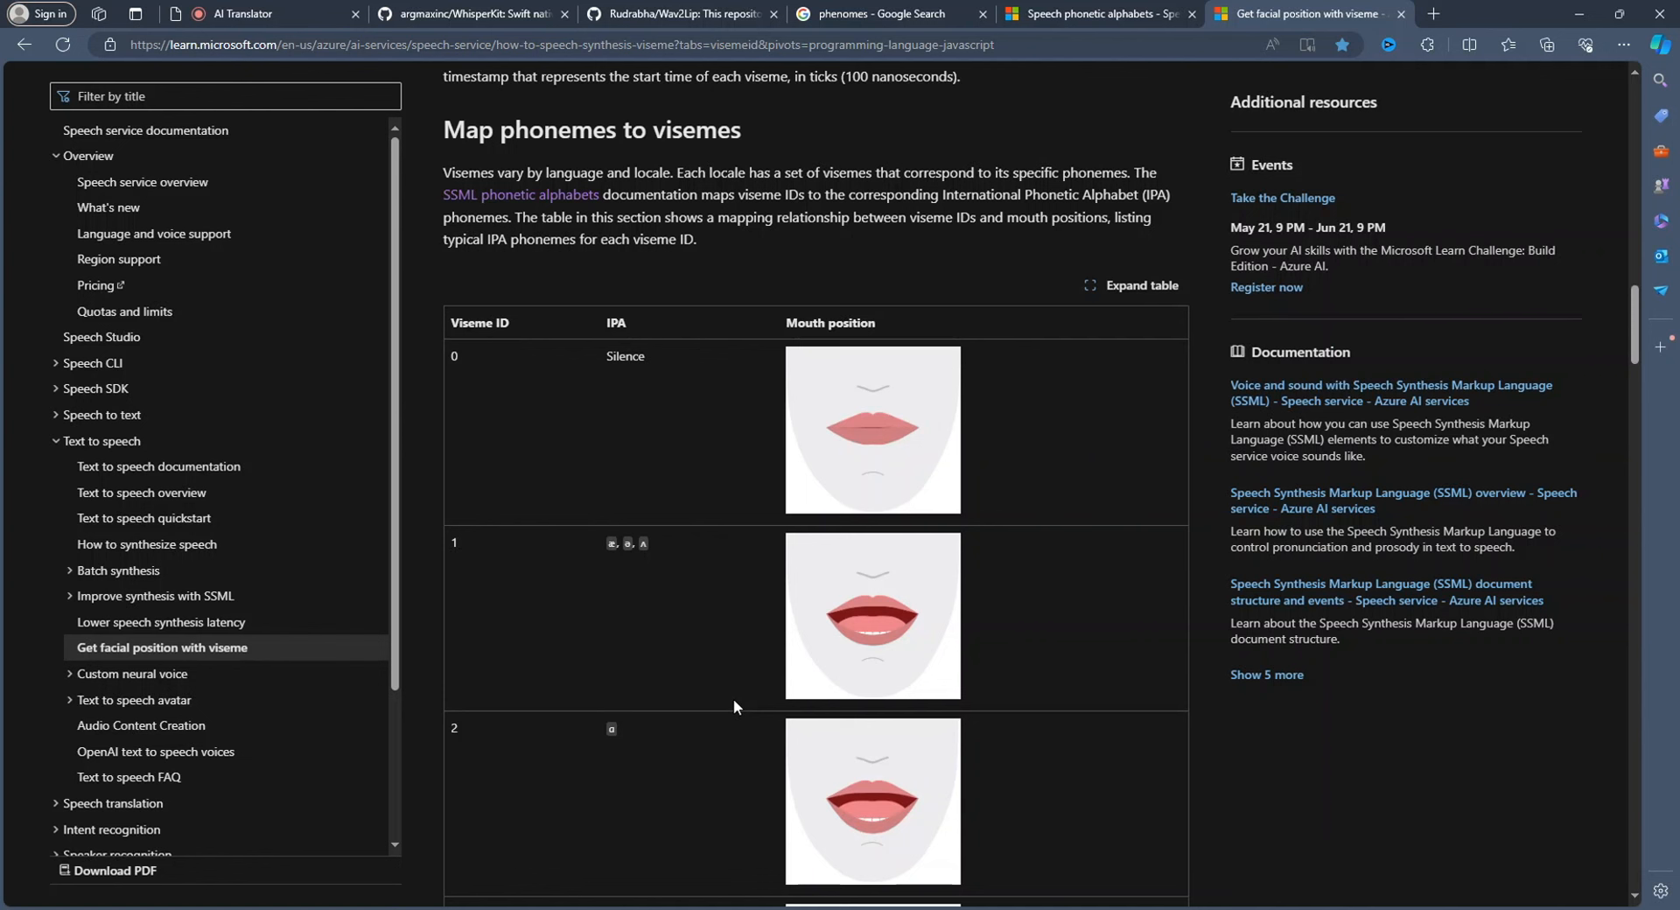
mouse_move(805, 579)
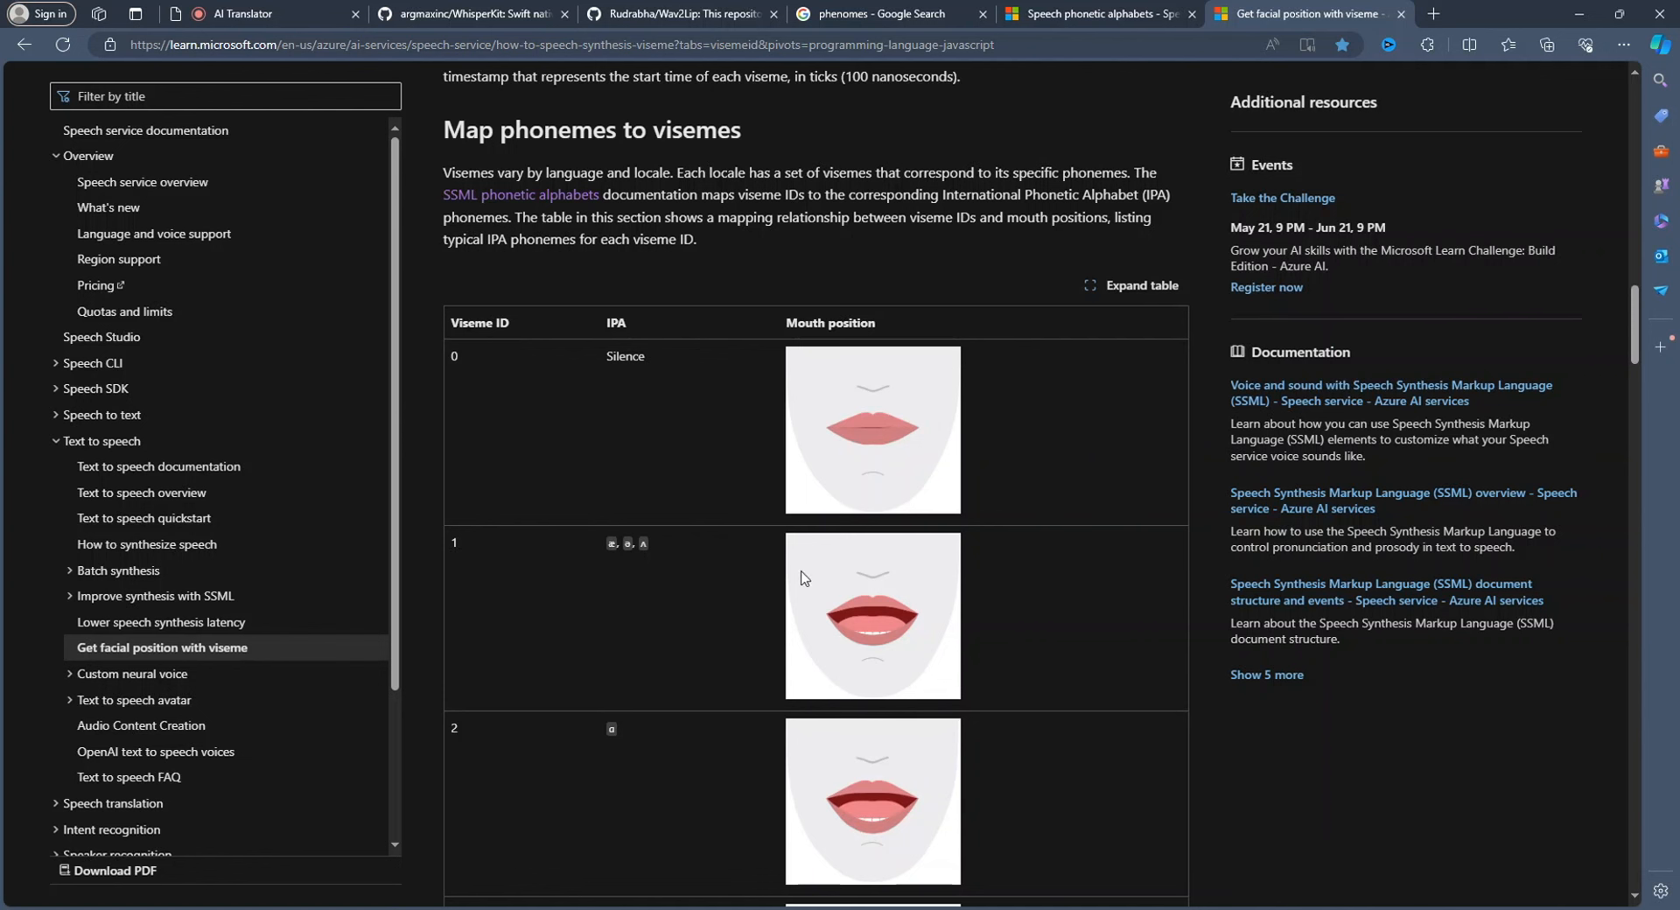
Scroll the viseme ID / IPA / mouth-position table down to the Speech SDK viseme events snippet
scroll("down", 3)
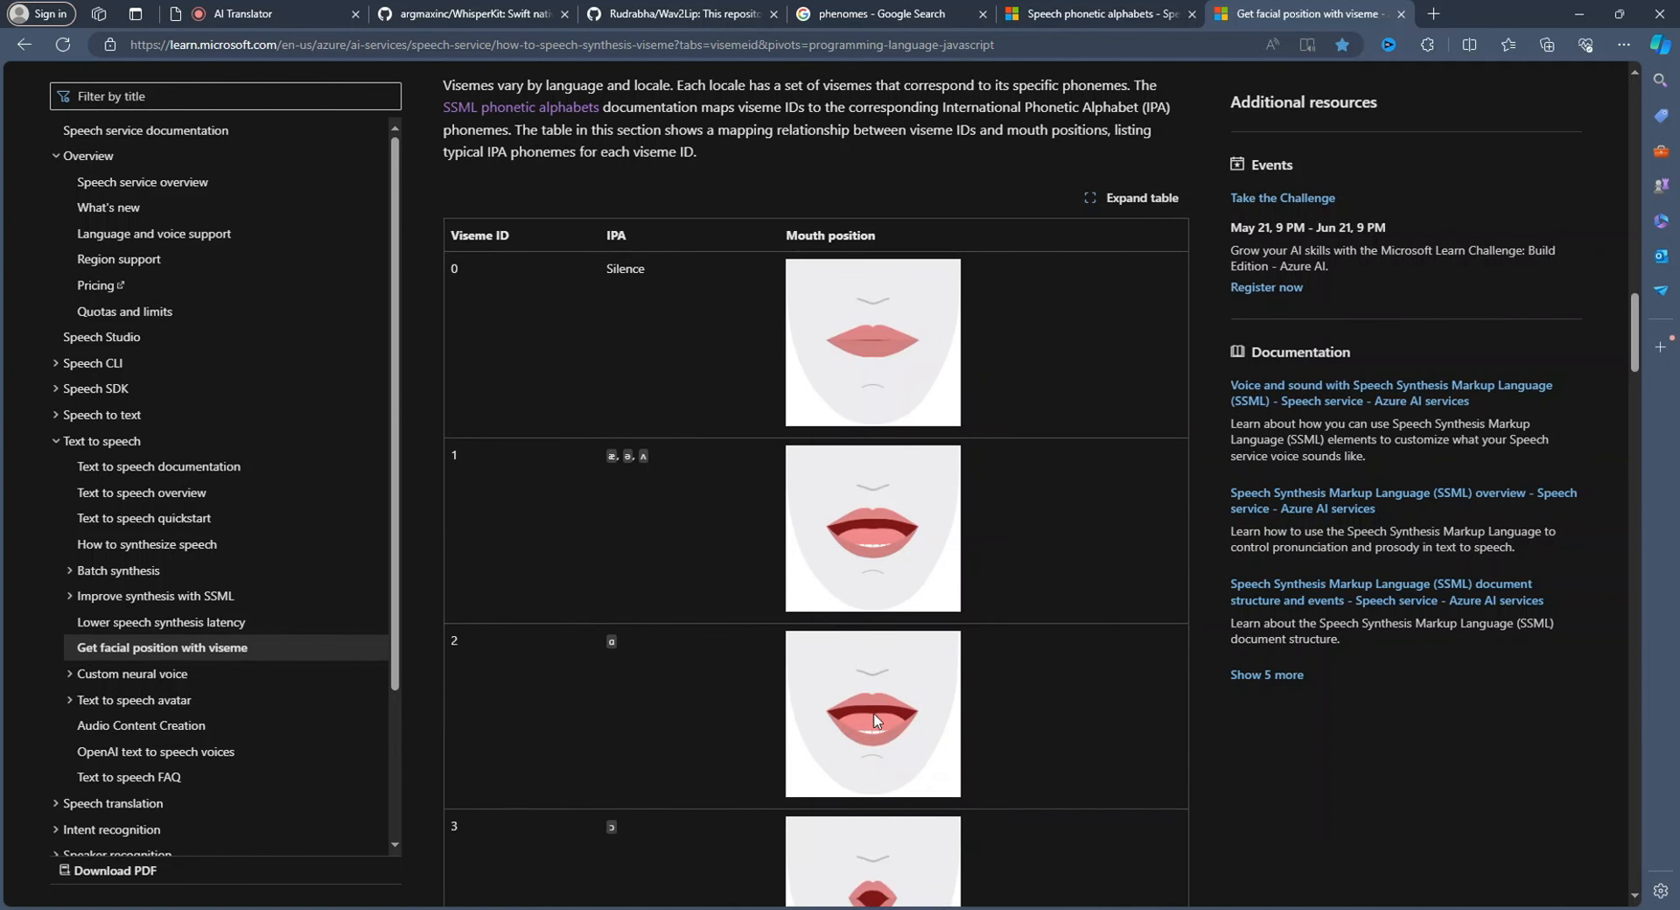
scroll("down", 3)
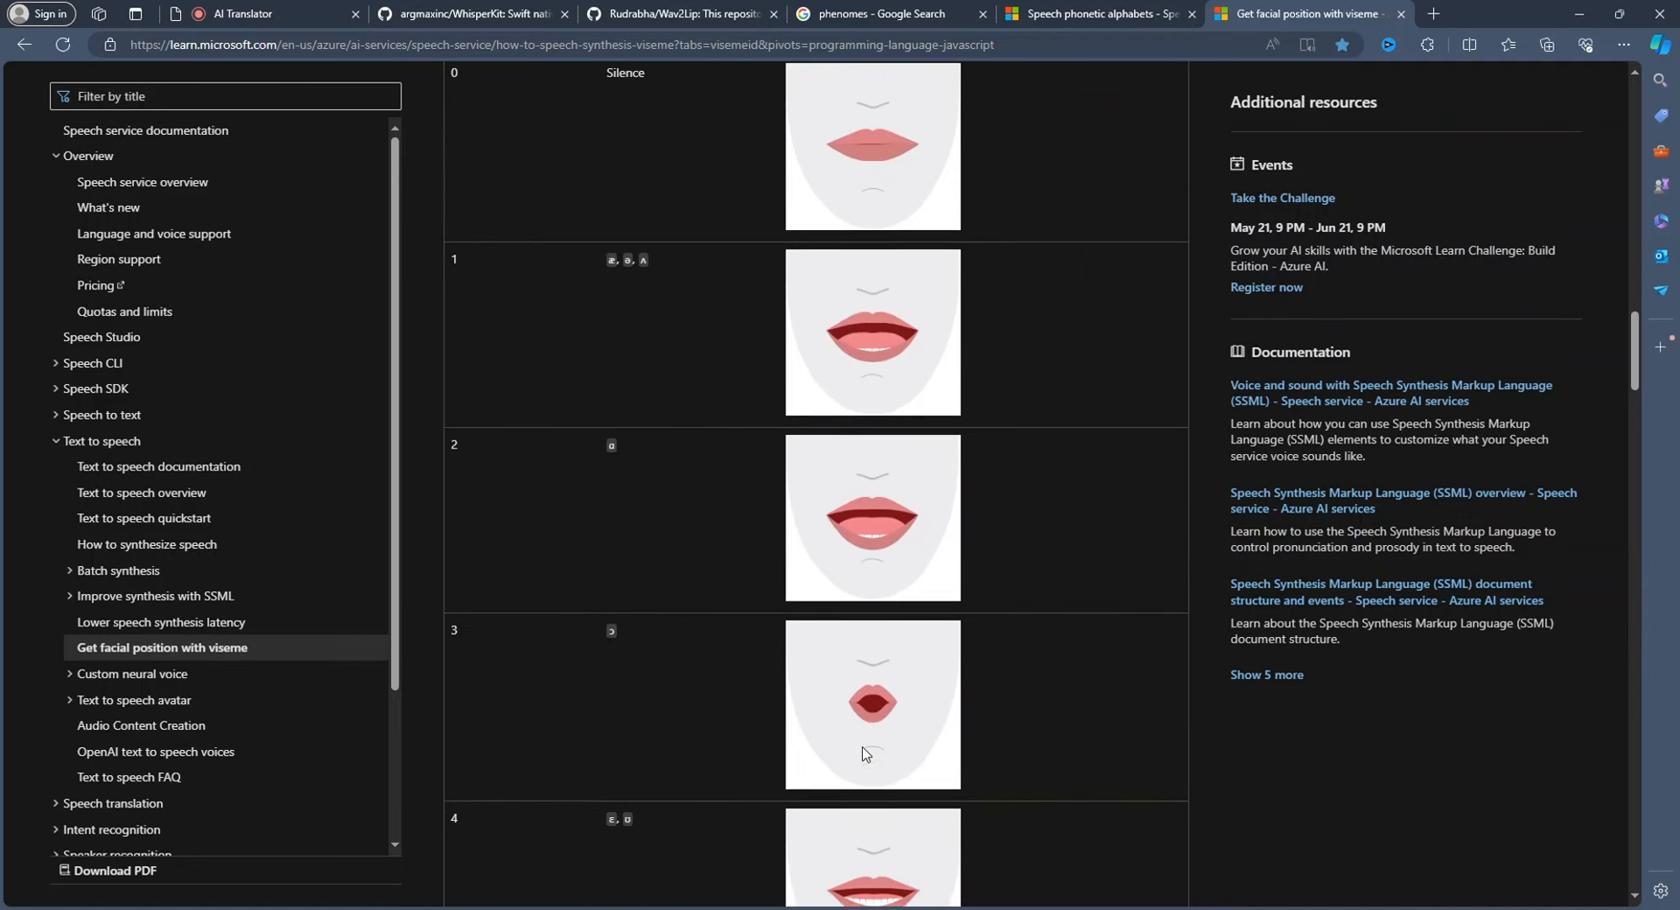
scroll("down", 3)
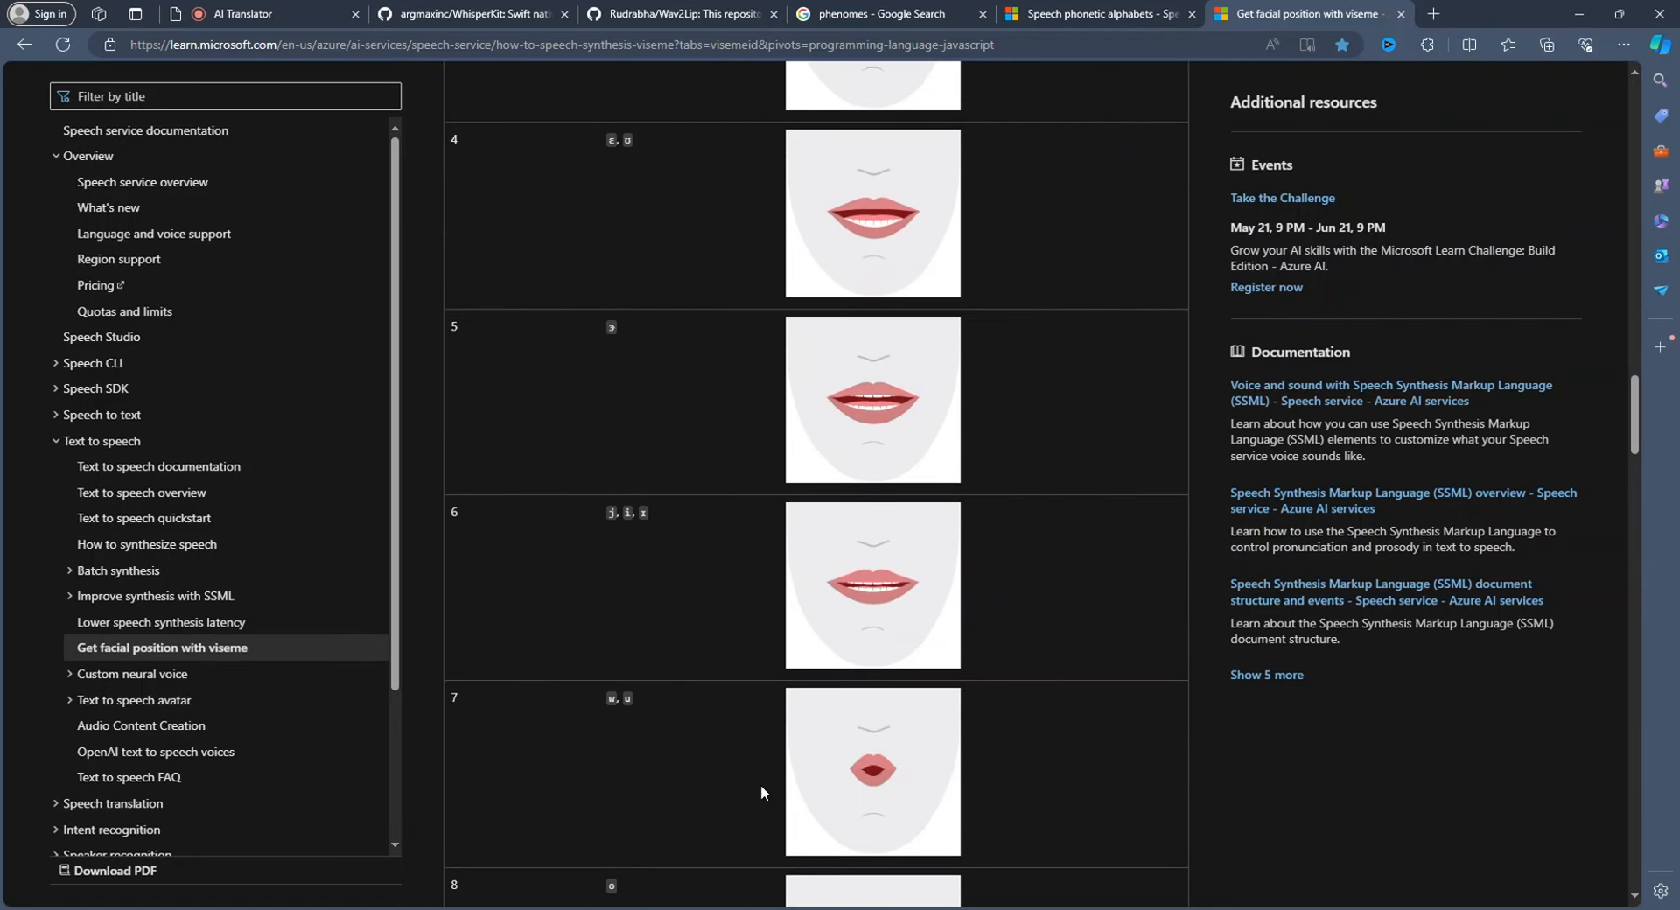
mouse_move(744, 793)
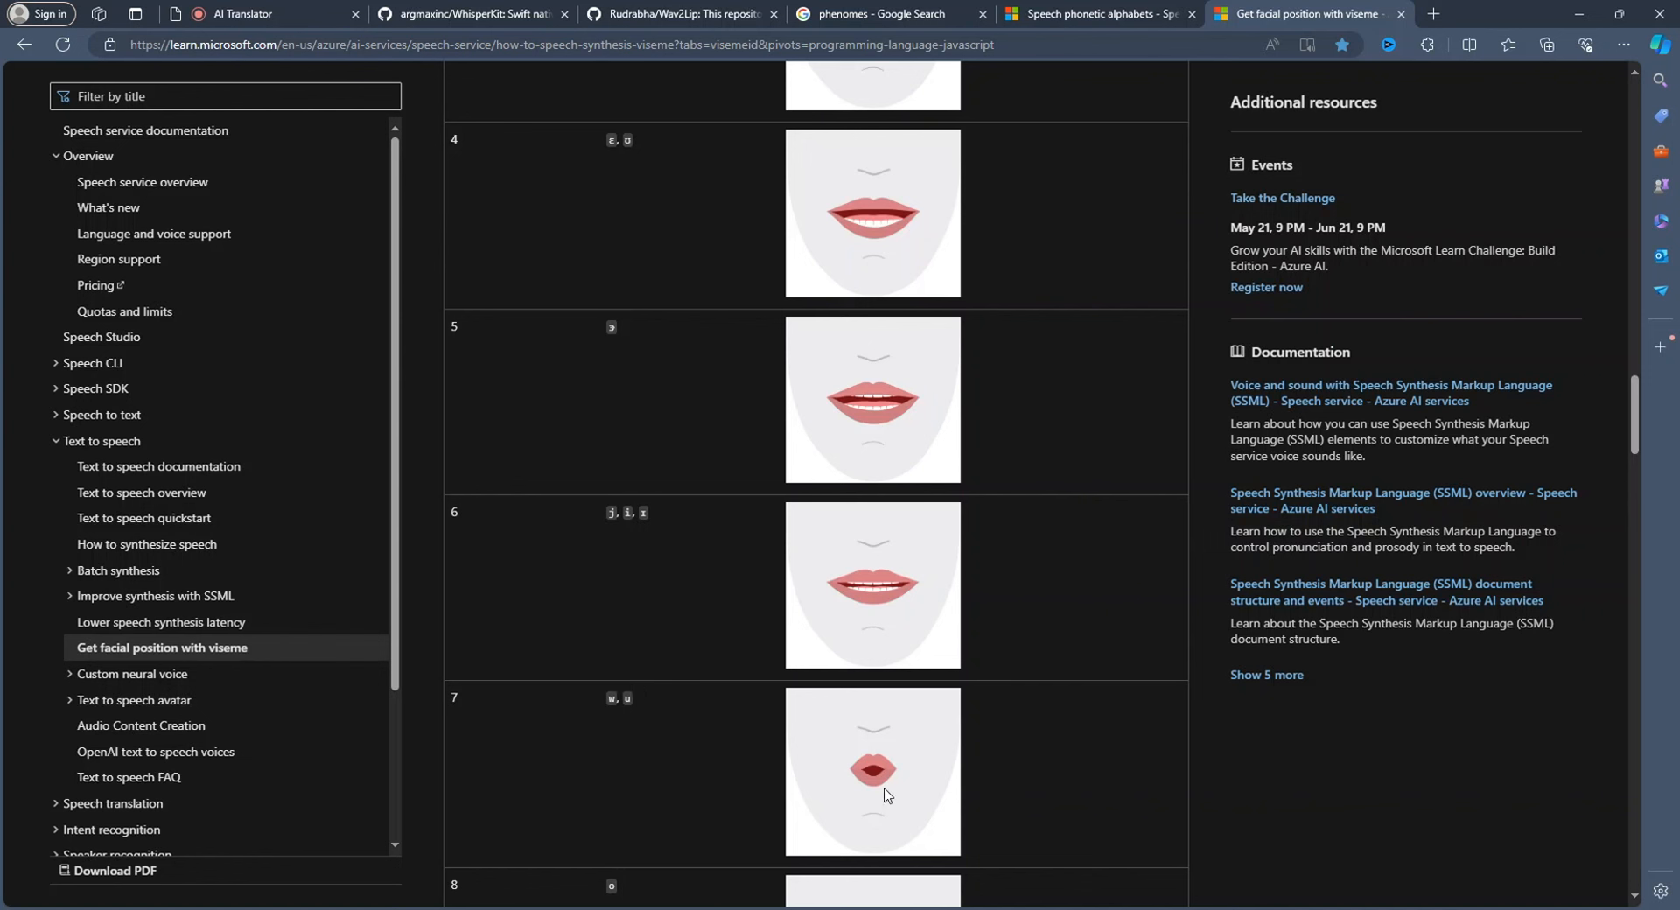
mouse_move(847, 818)
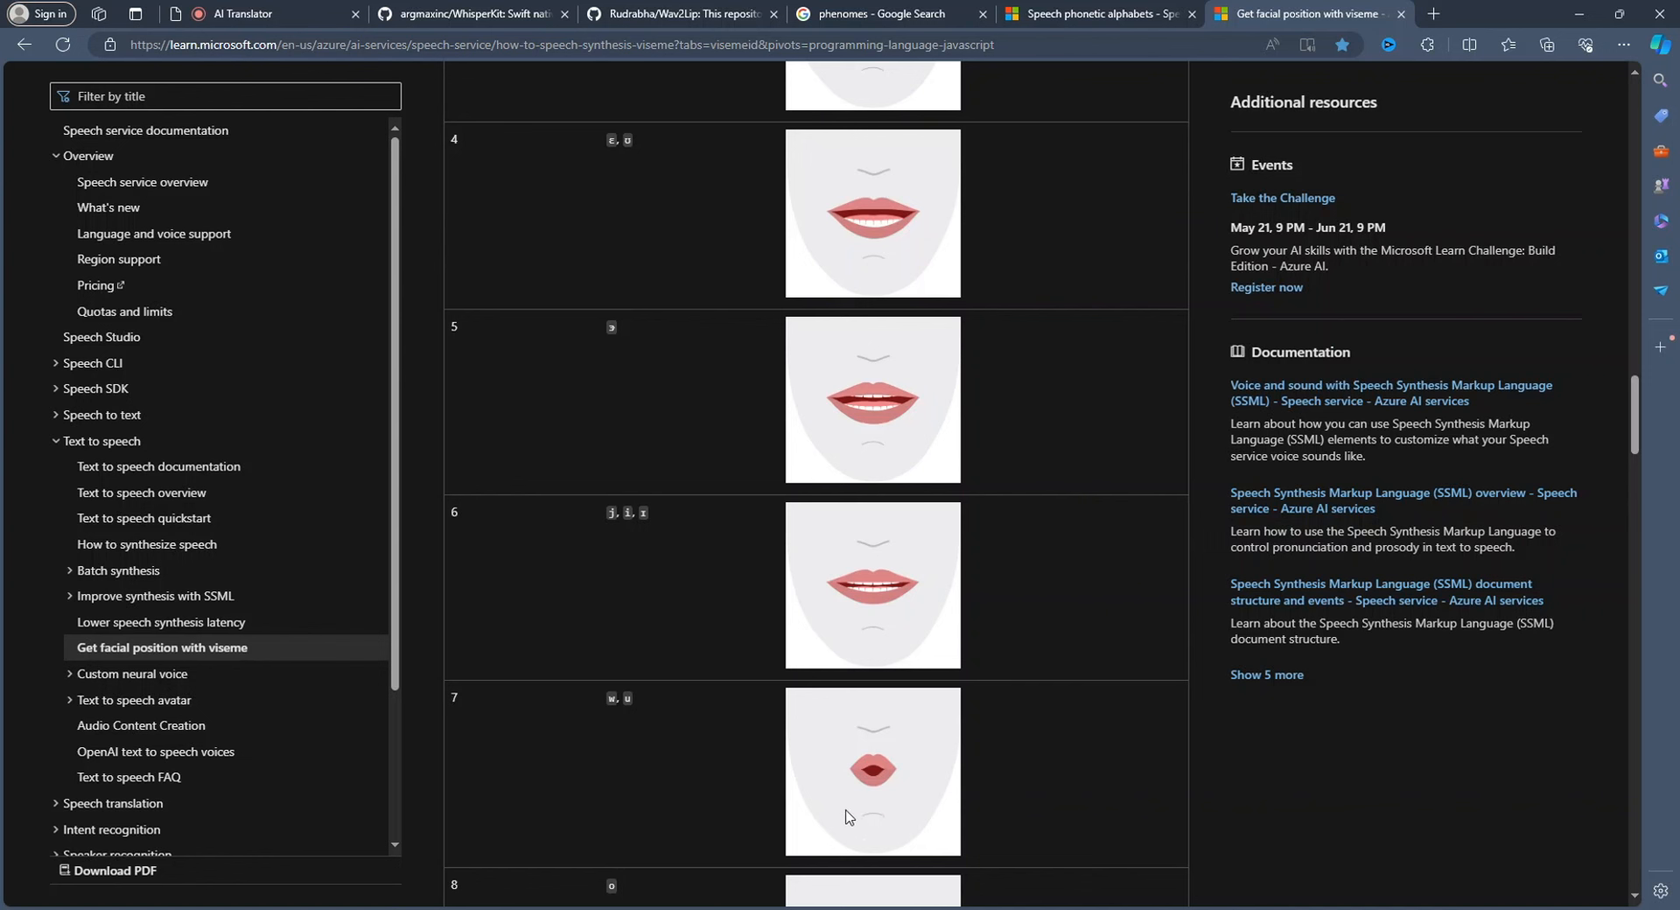
mouse_move(913, 772)
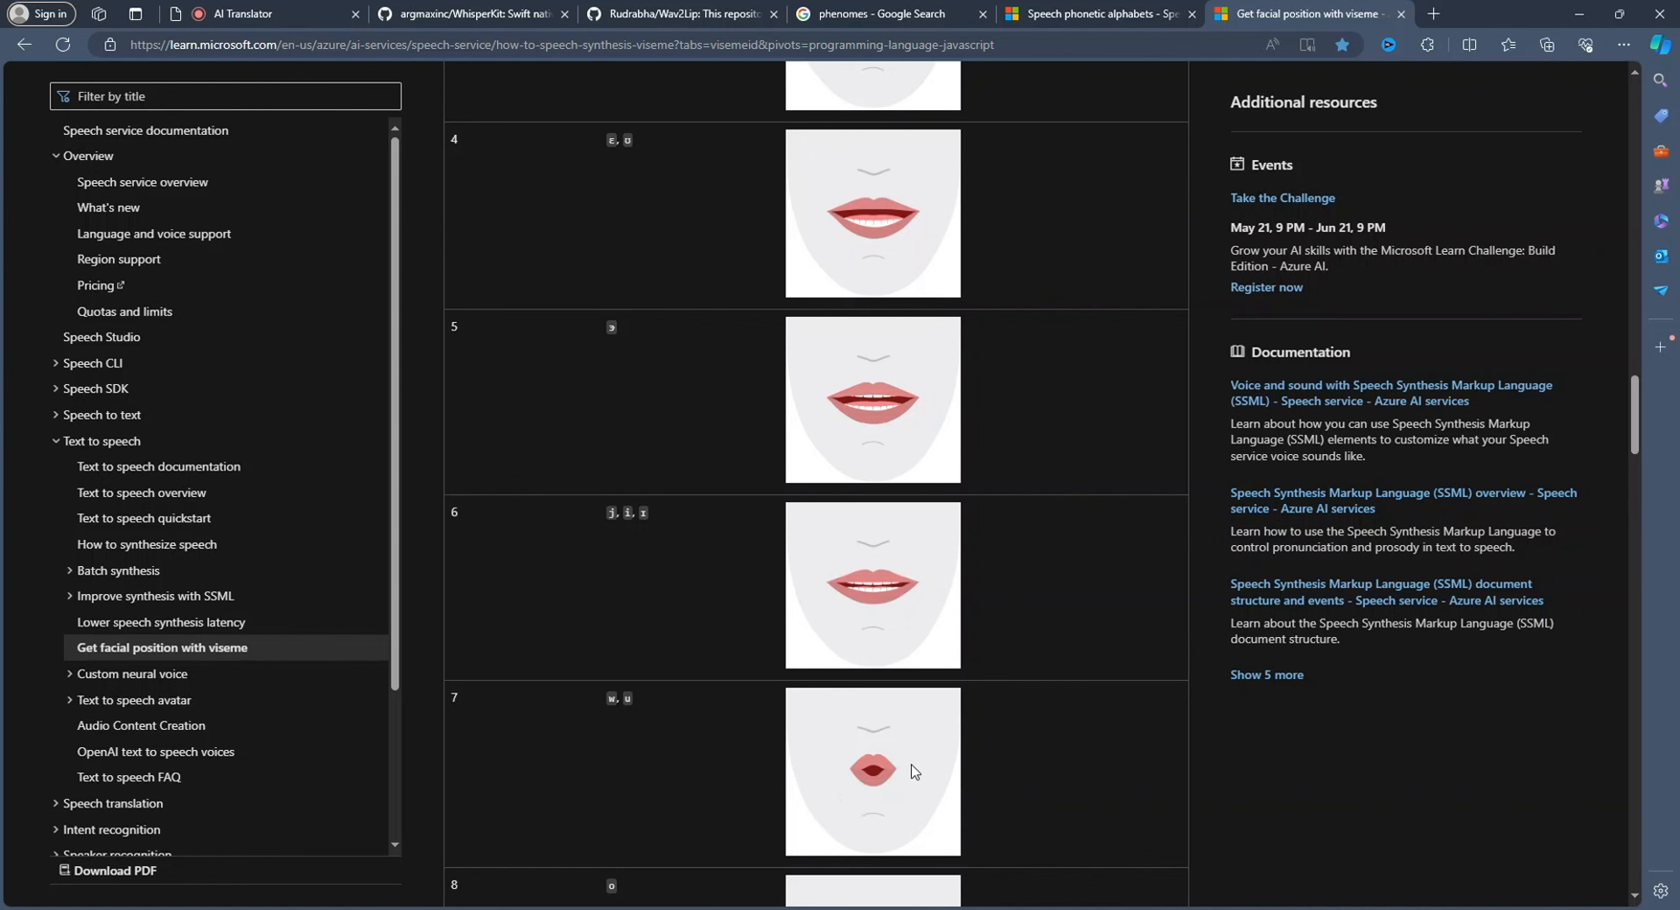
mouse_move(863, 767)
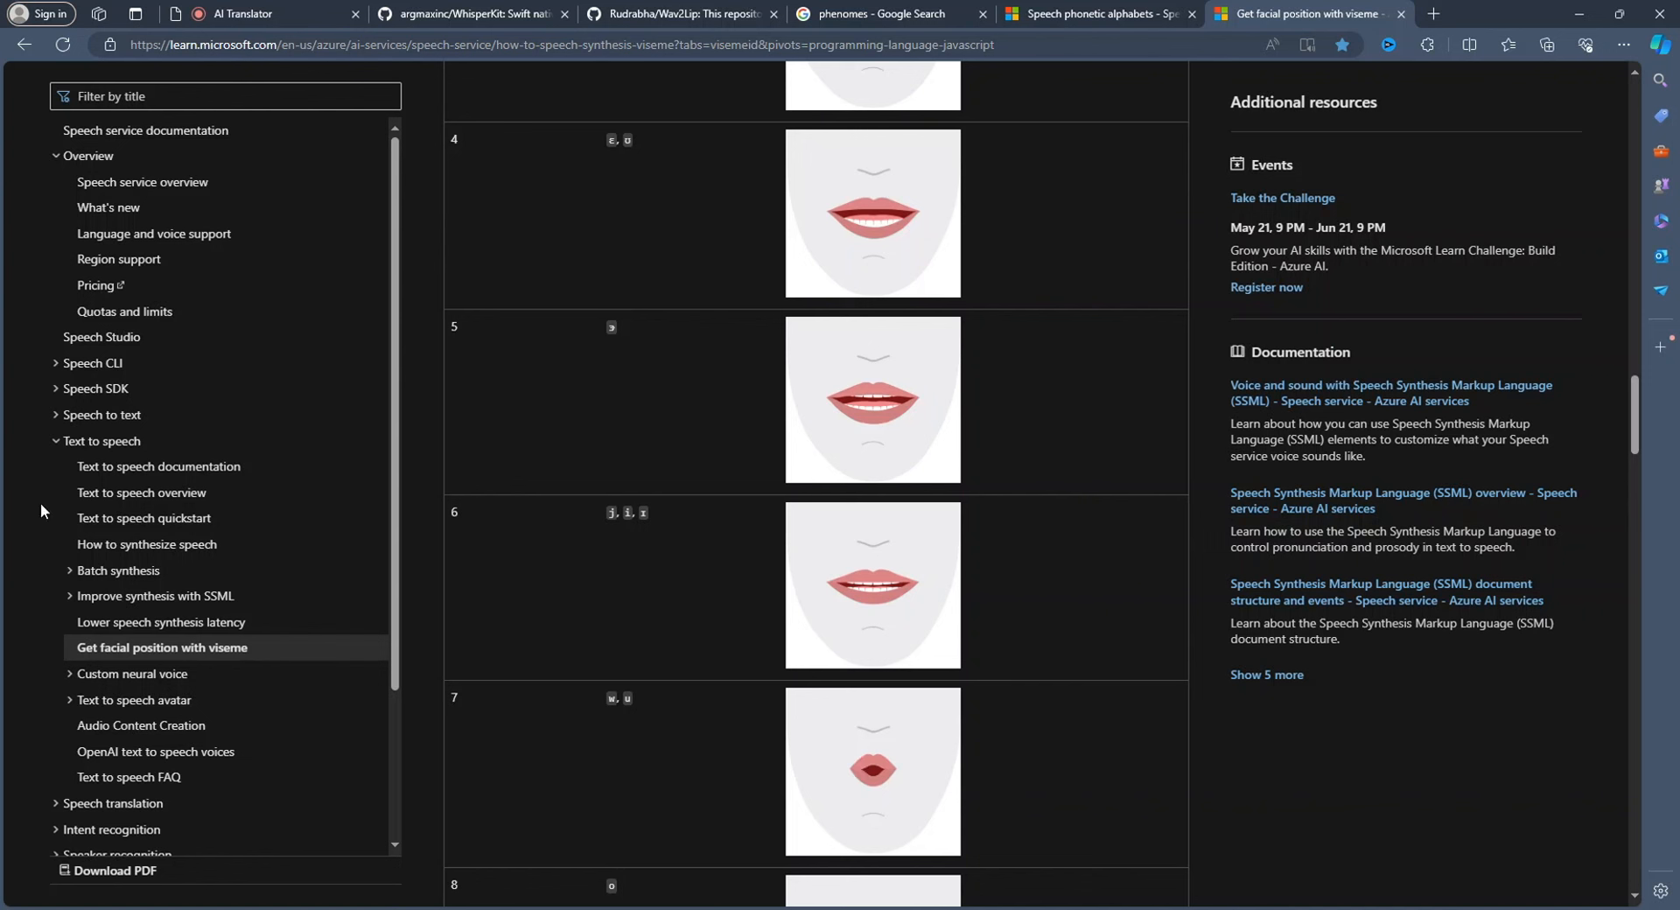
mouse_move(359, 611)
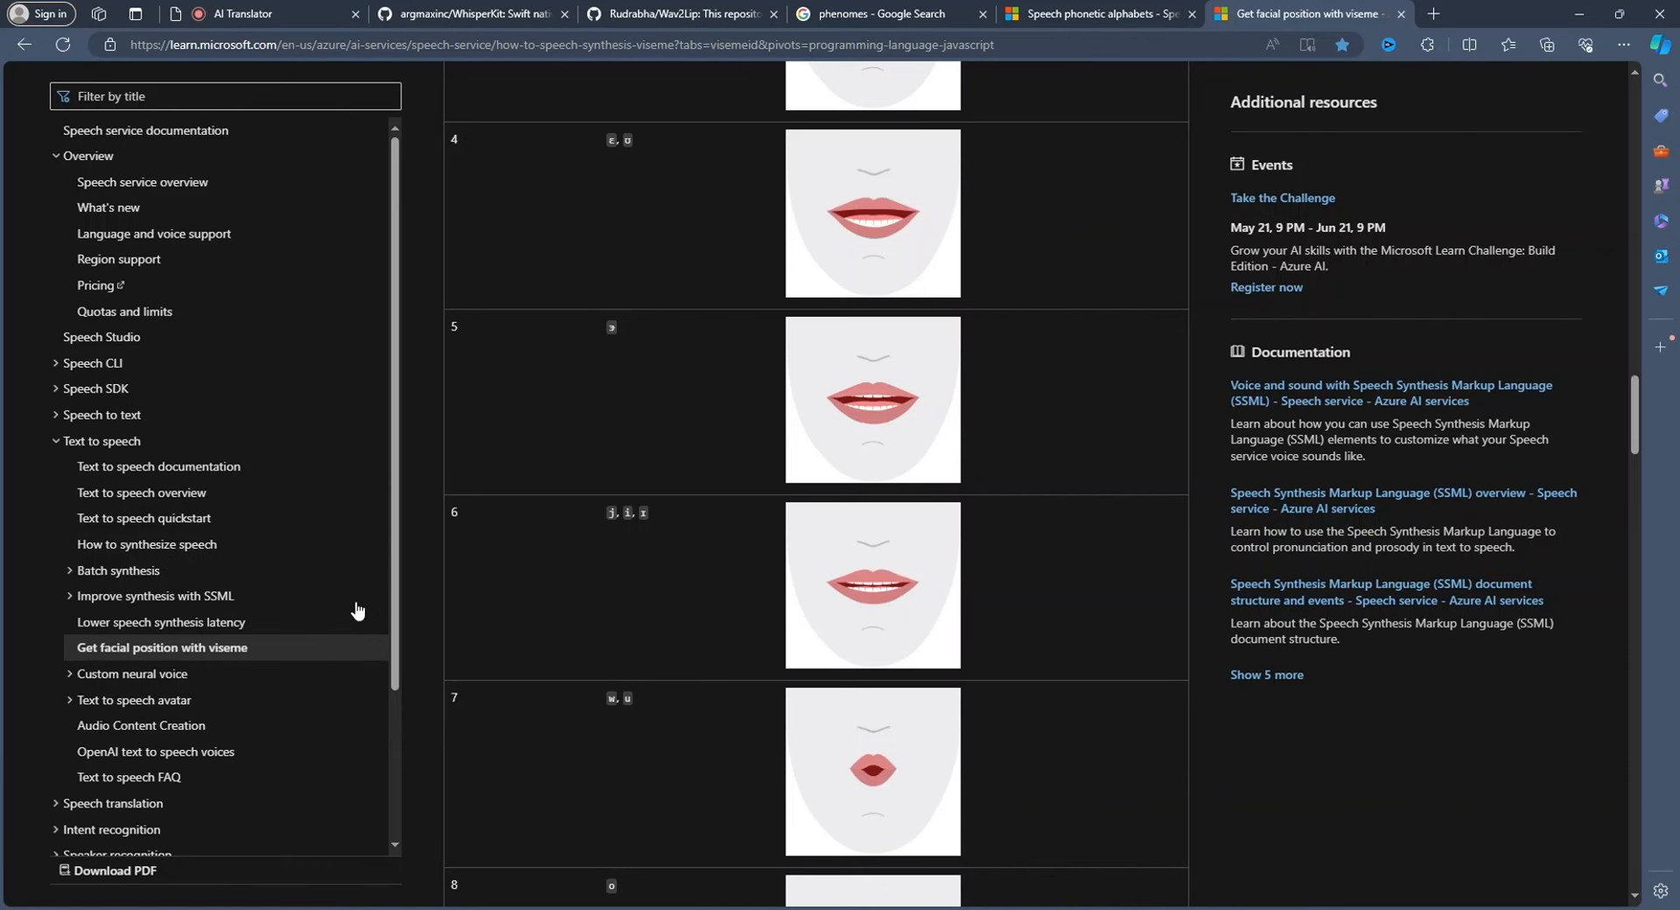
scroll("down", 3)
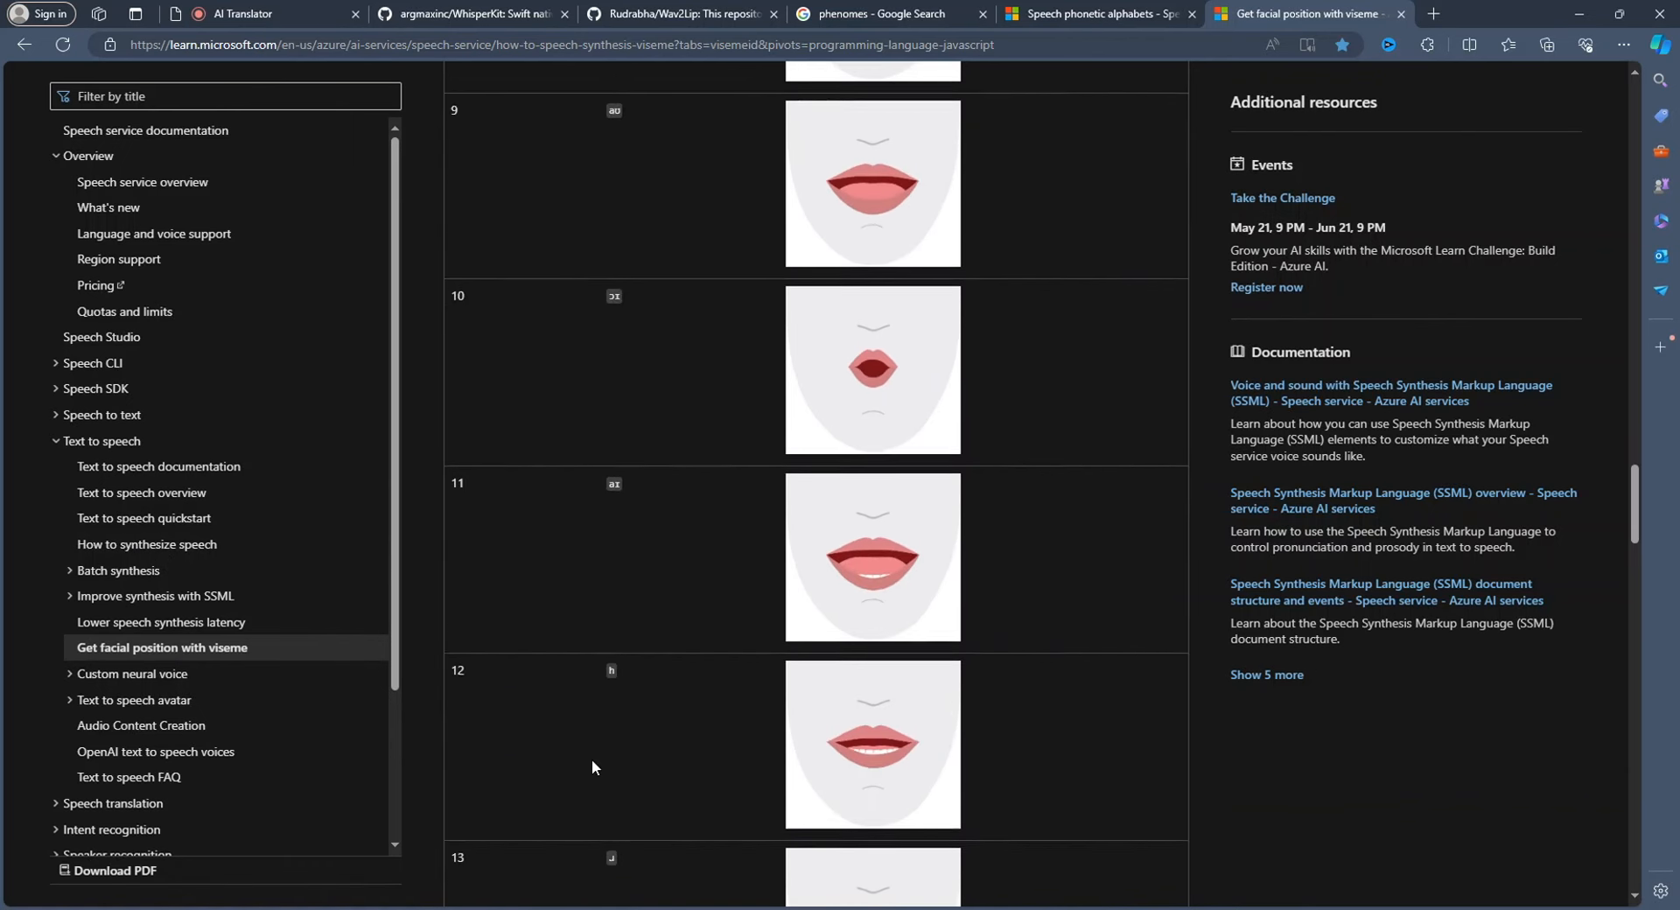
scroll("down", 3)
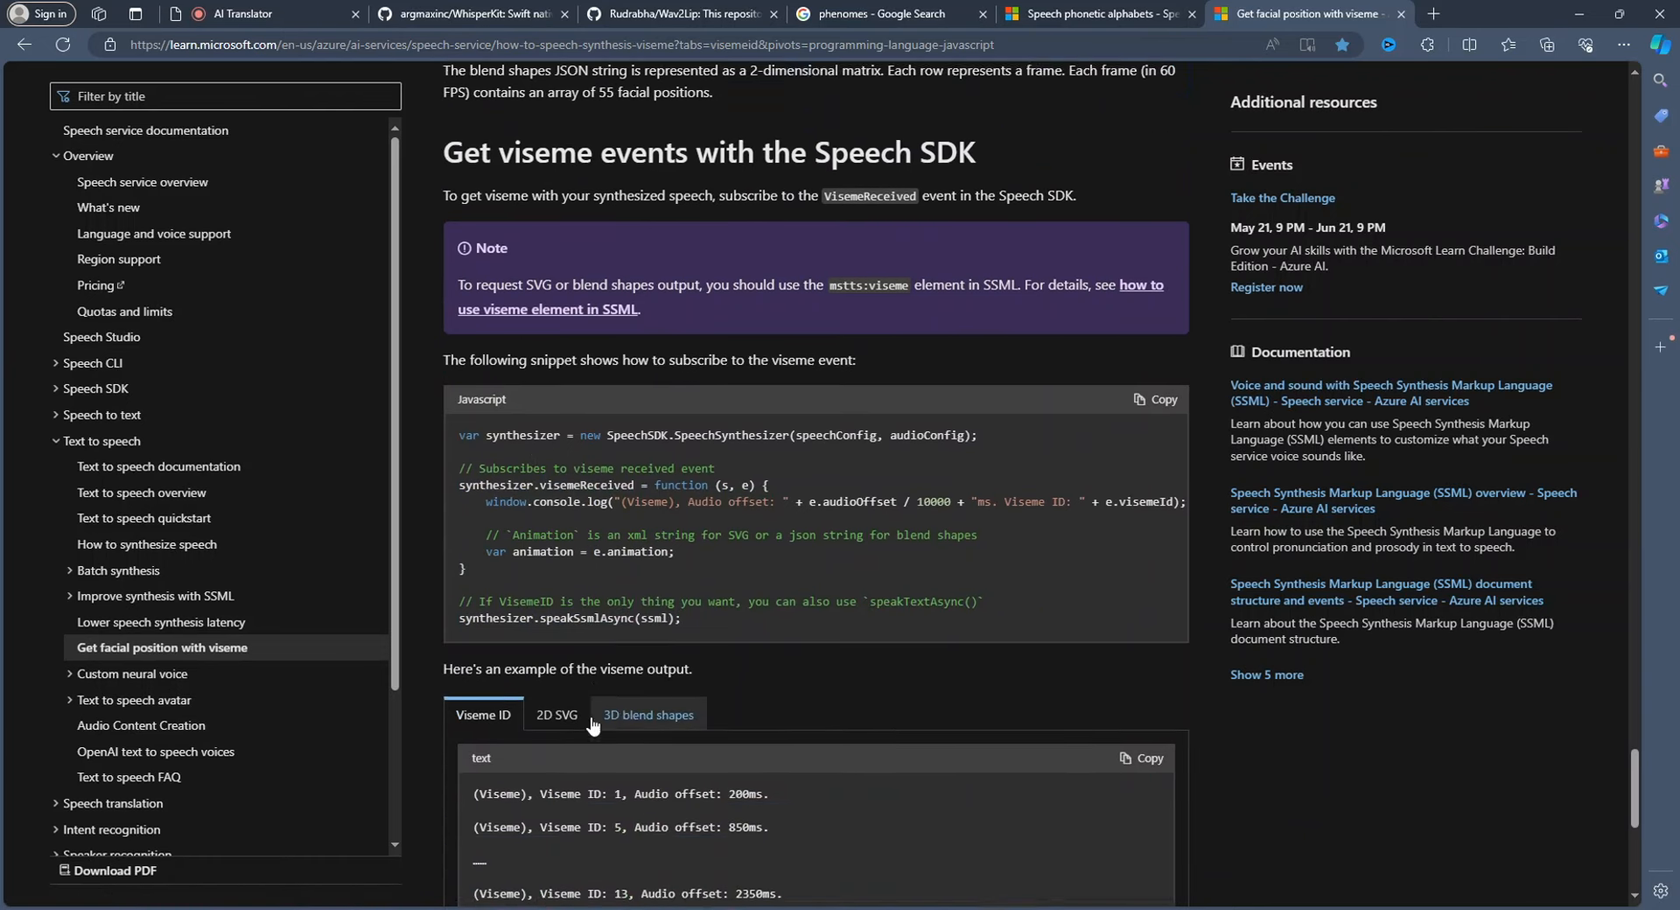
Switch the viseme output example to 3D blend shapes and select the first BlendShapes array in the JSON
left_click(648, 714)
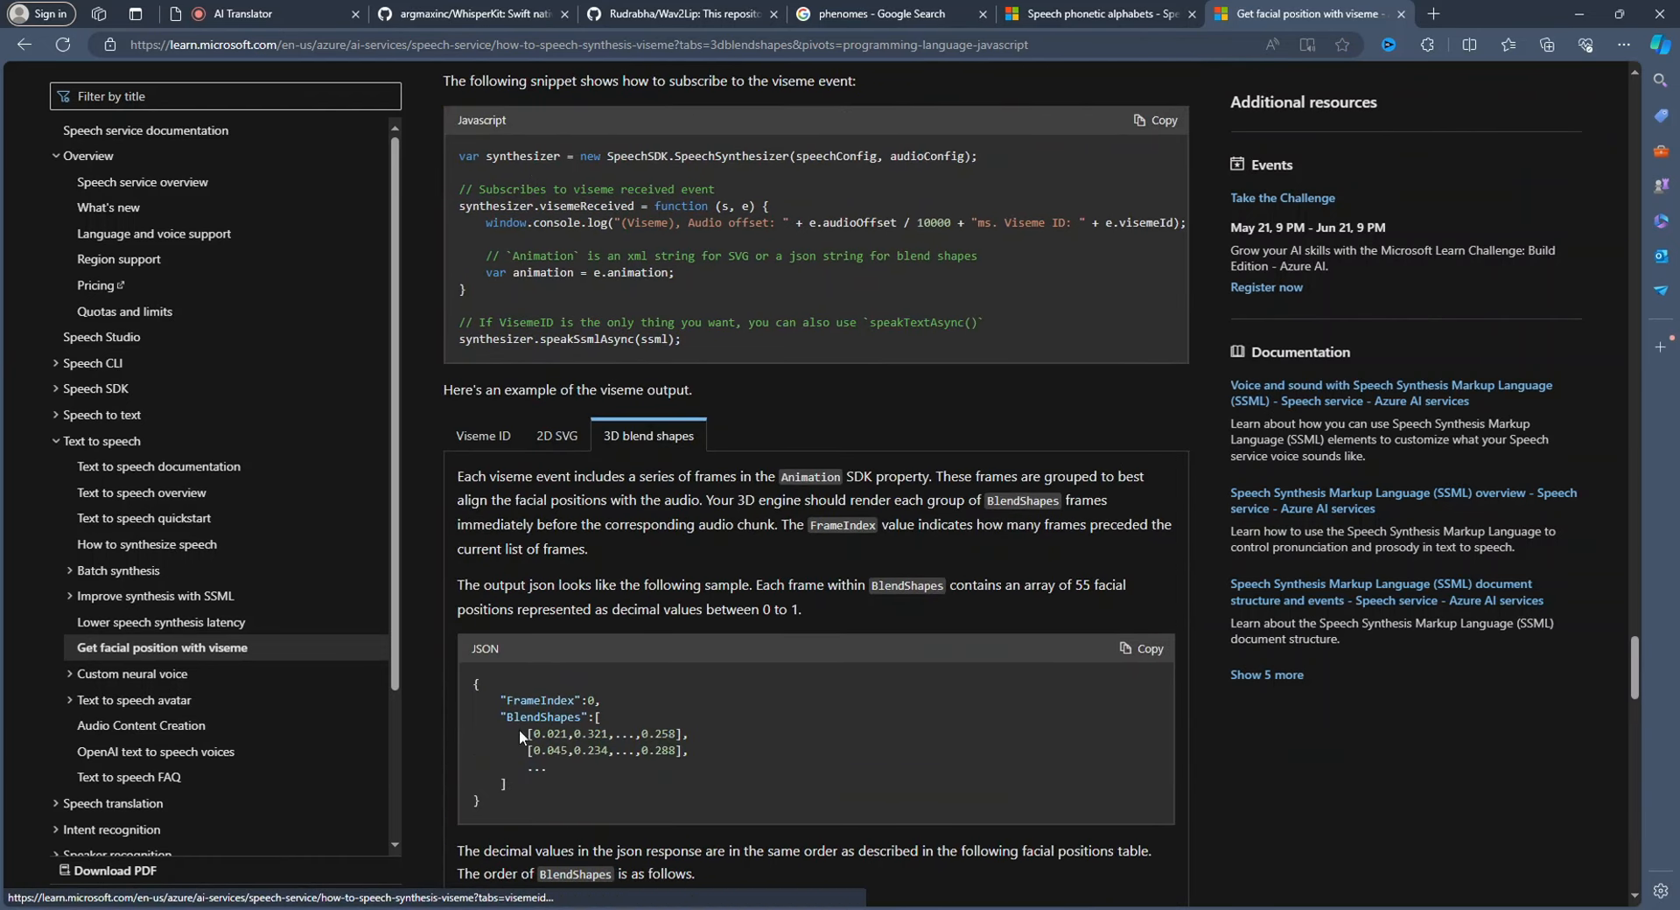
left_click_drag(539, 735, 681, 735)
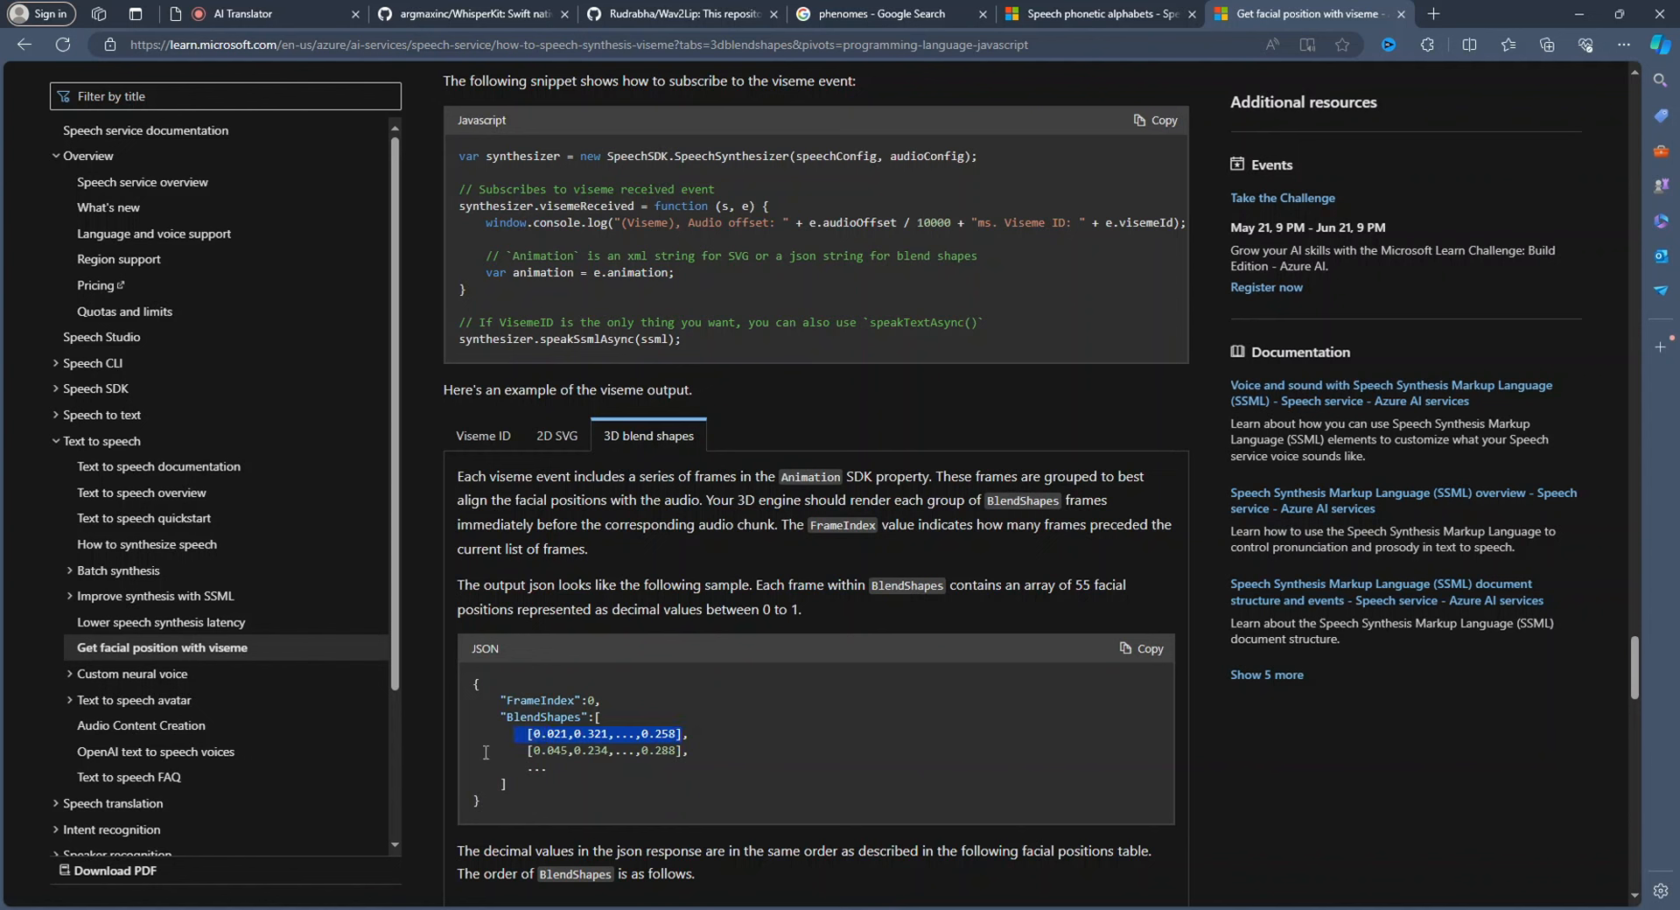
mouse_move(488, 755)
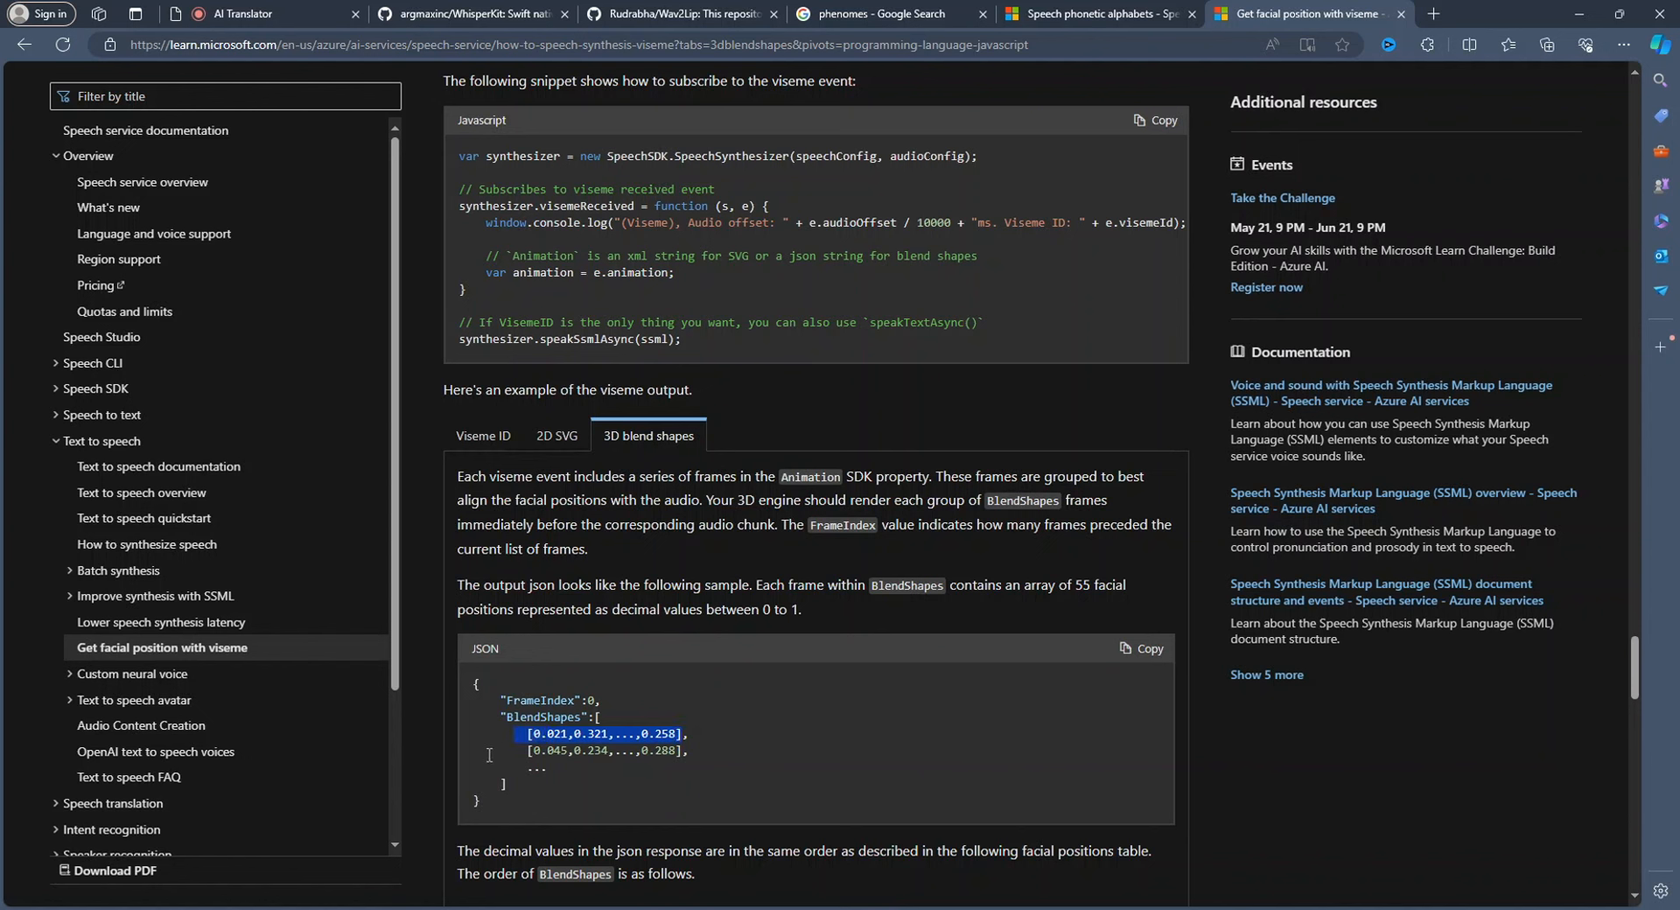